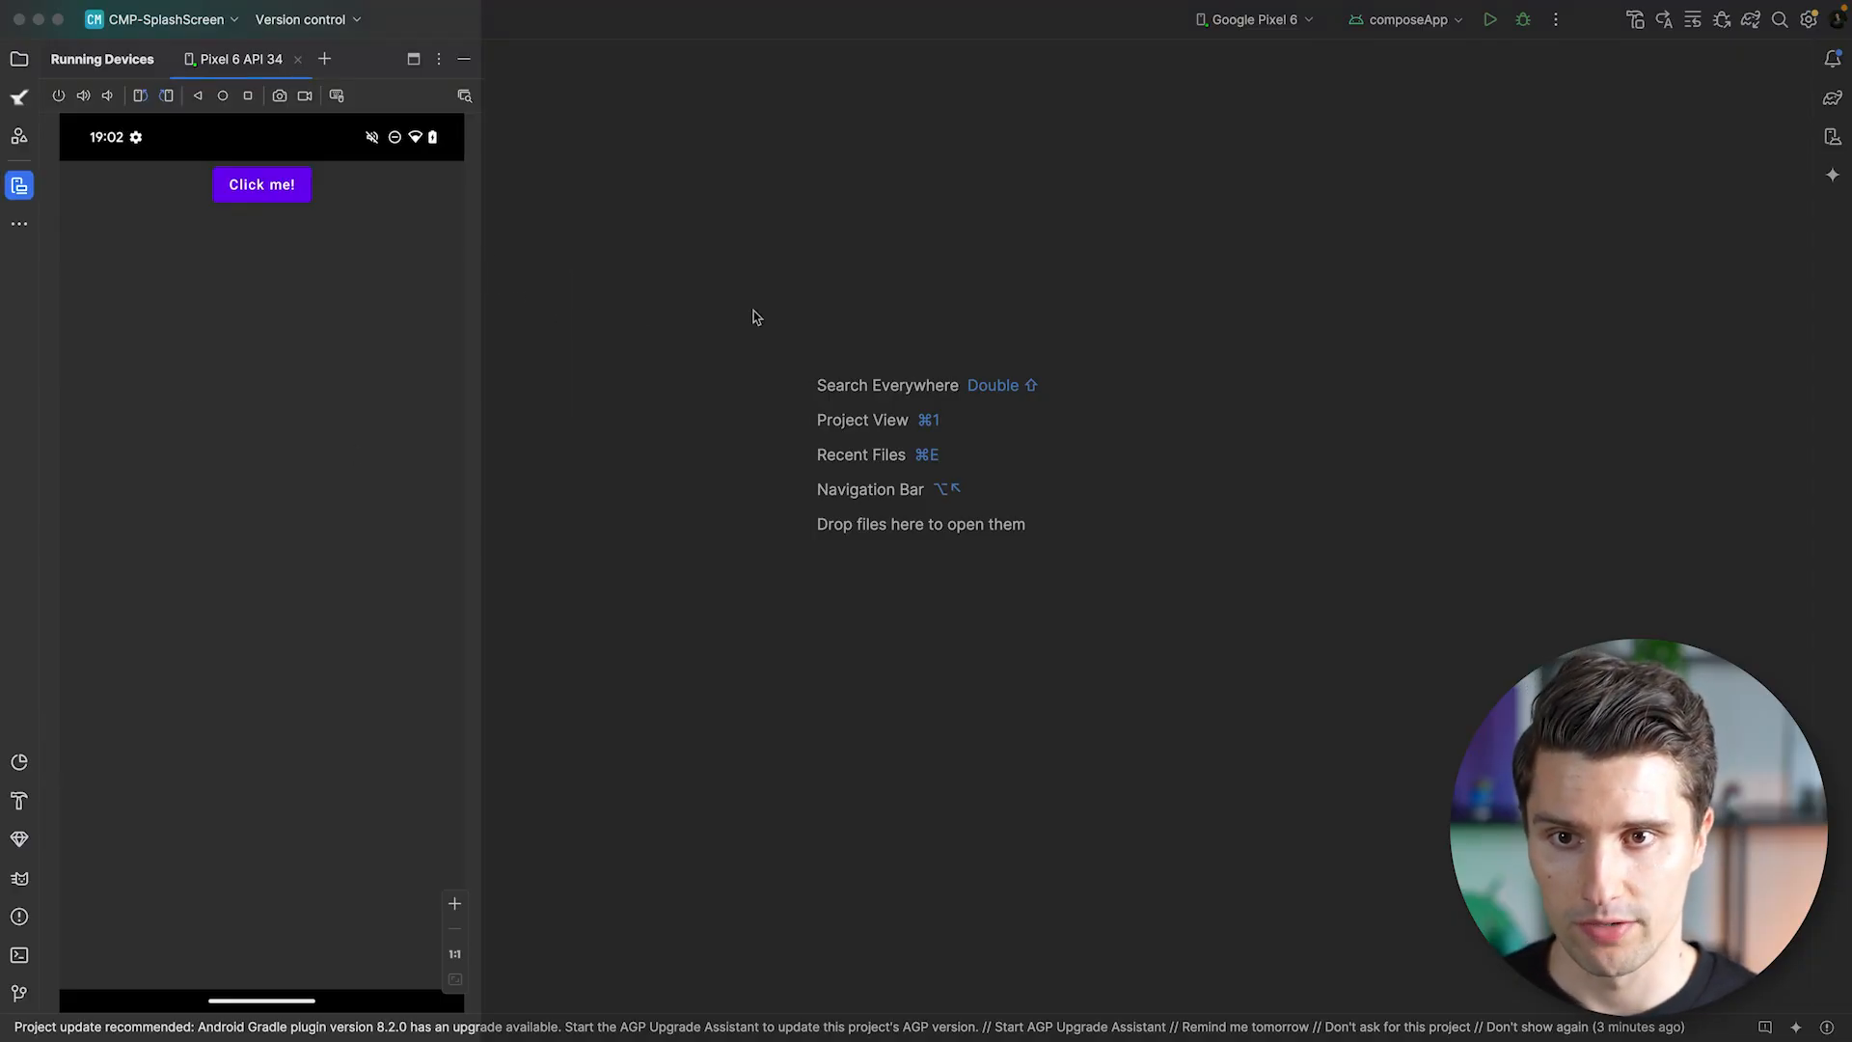
Show the CMP-SplashScreen project file tree with composeApp sources and the gradle folder expanded.
left_click(262, 184)
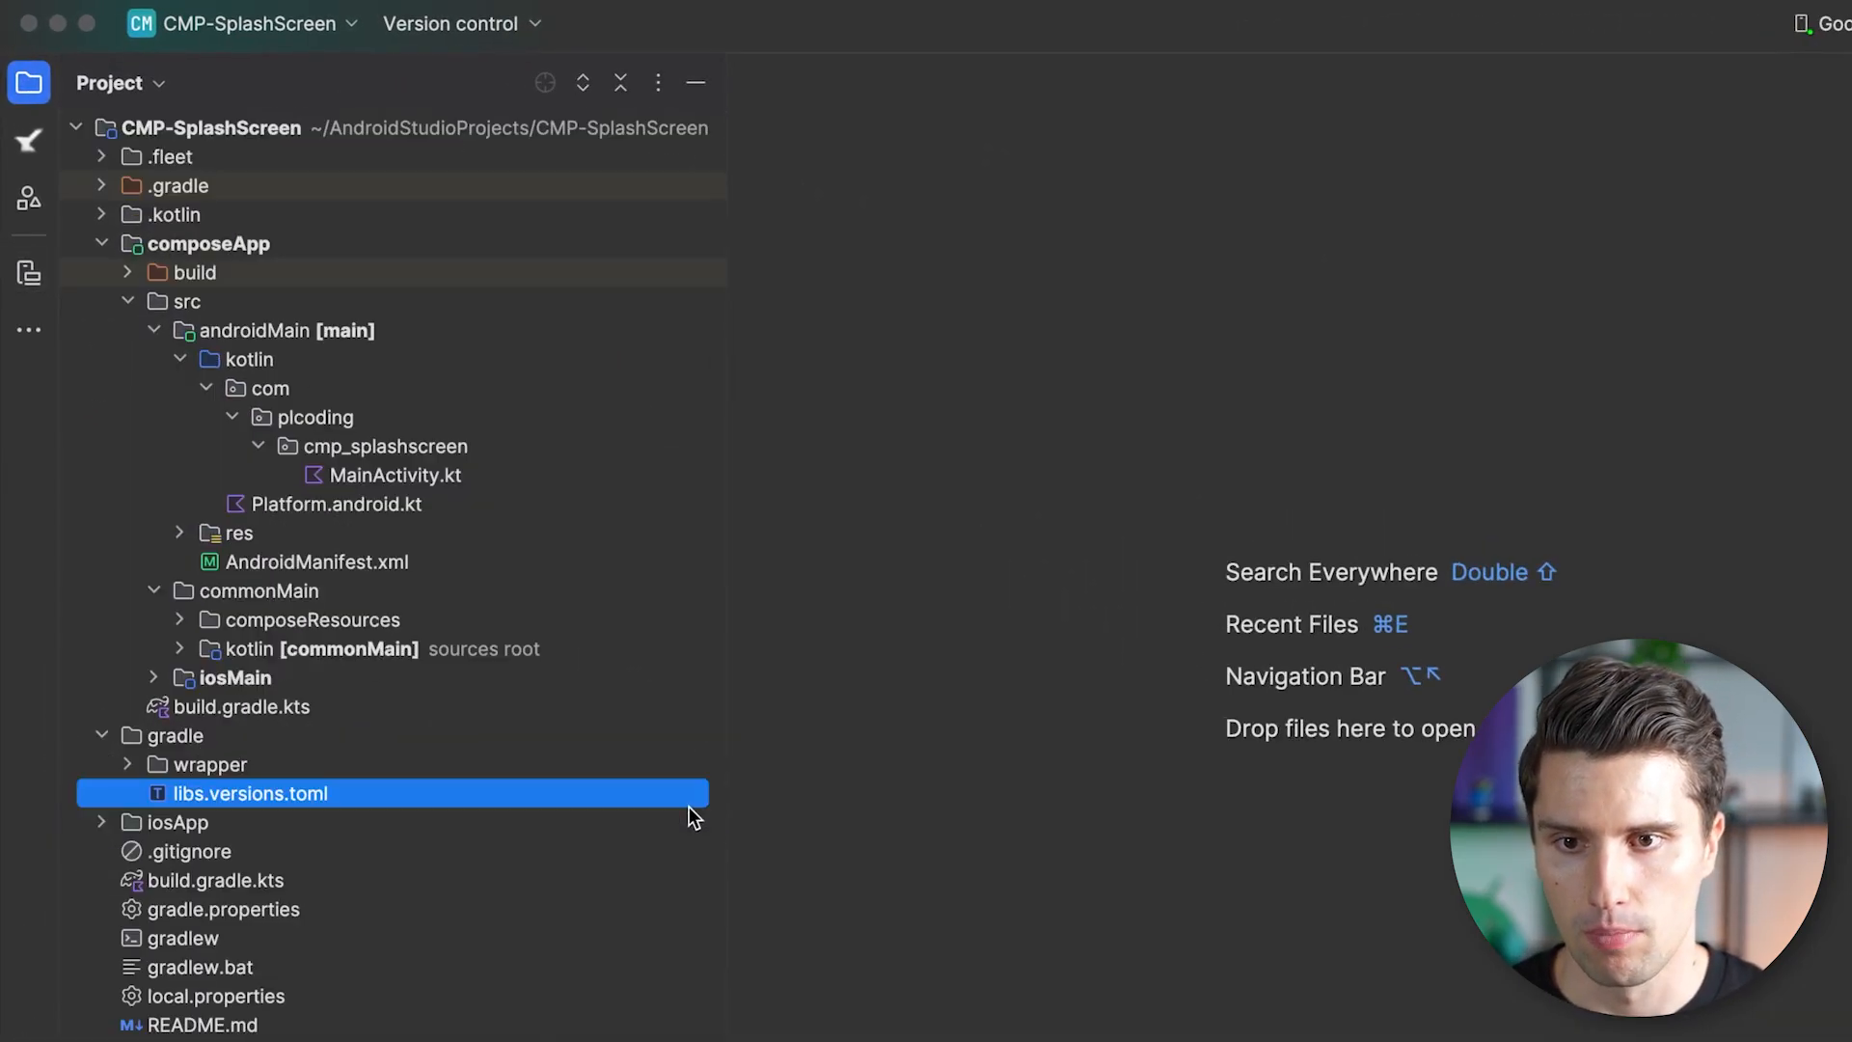
Add core-splashscreen 1.0.1 to libs.versions.toml, reference libs.core.splashscreen in androidMain, and sync Gradle.
double_click(248, 793)
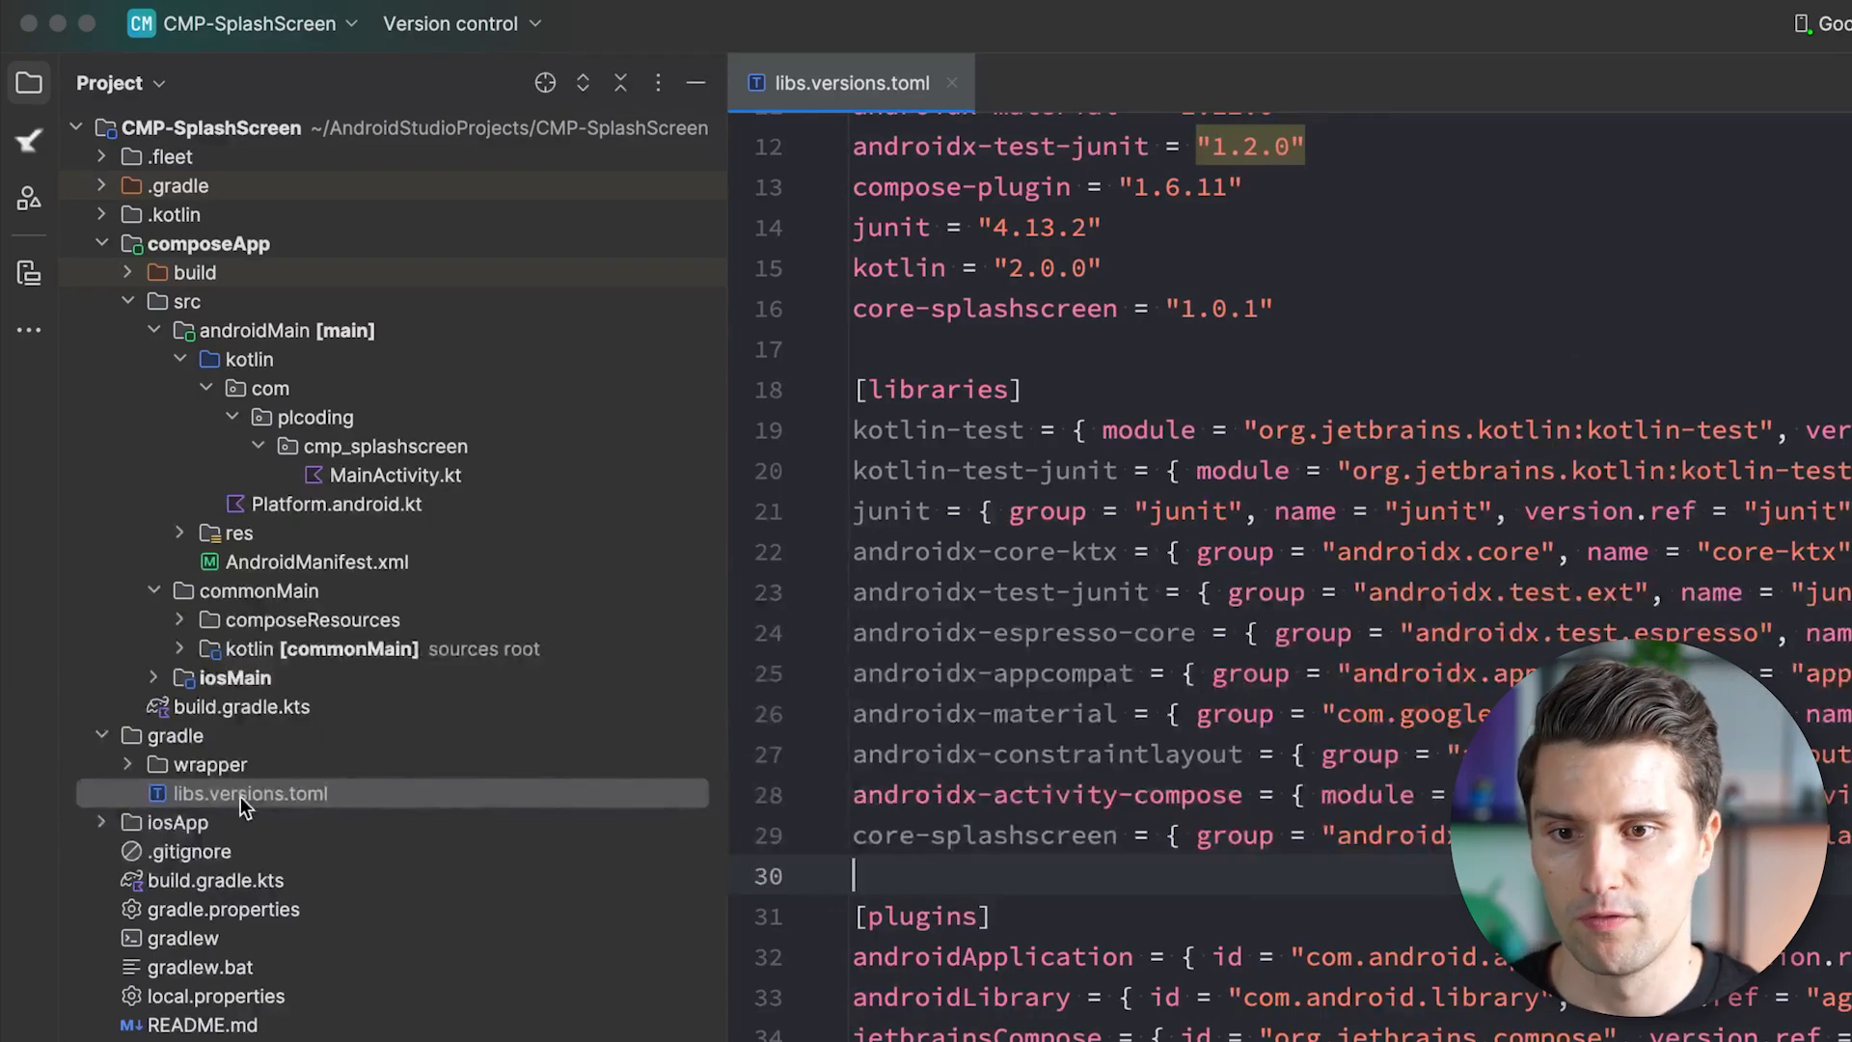
left_click(248, 793)
type("implementation(l")
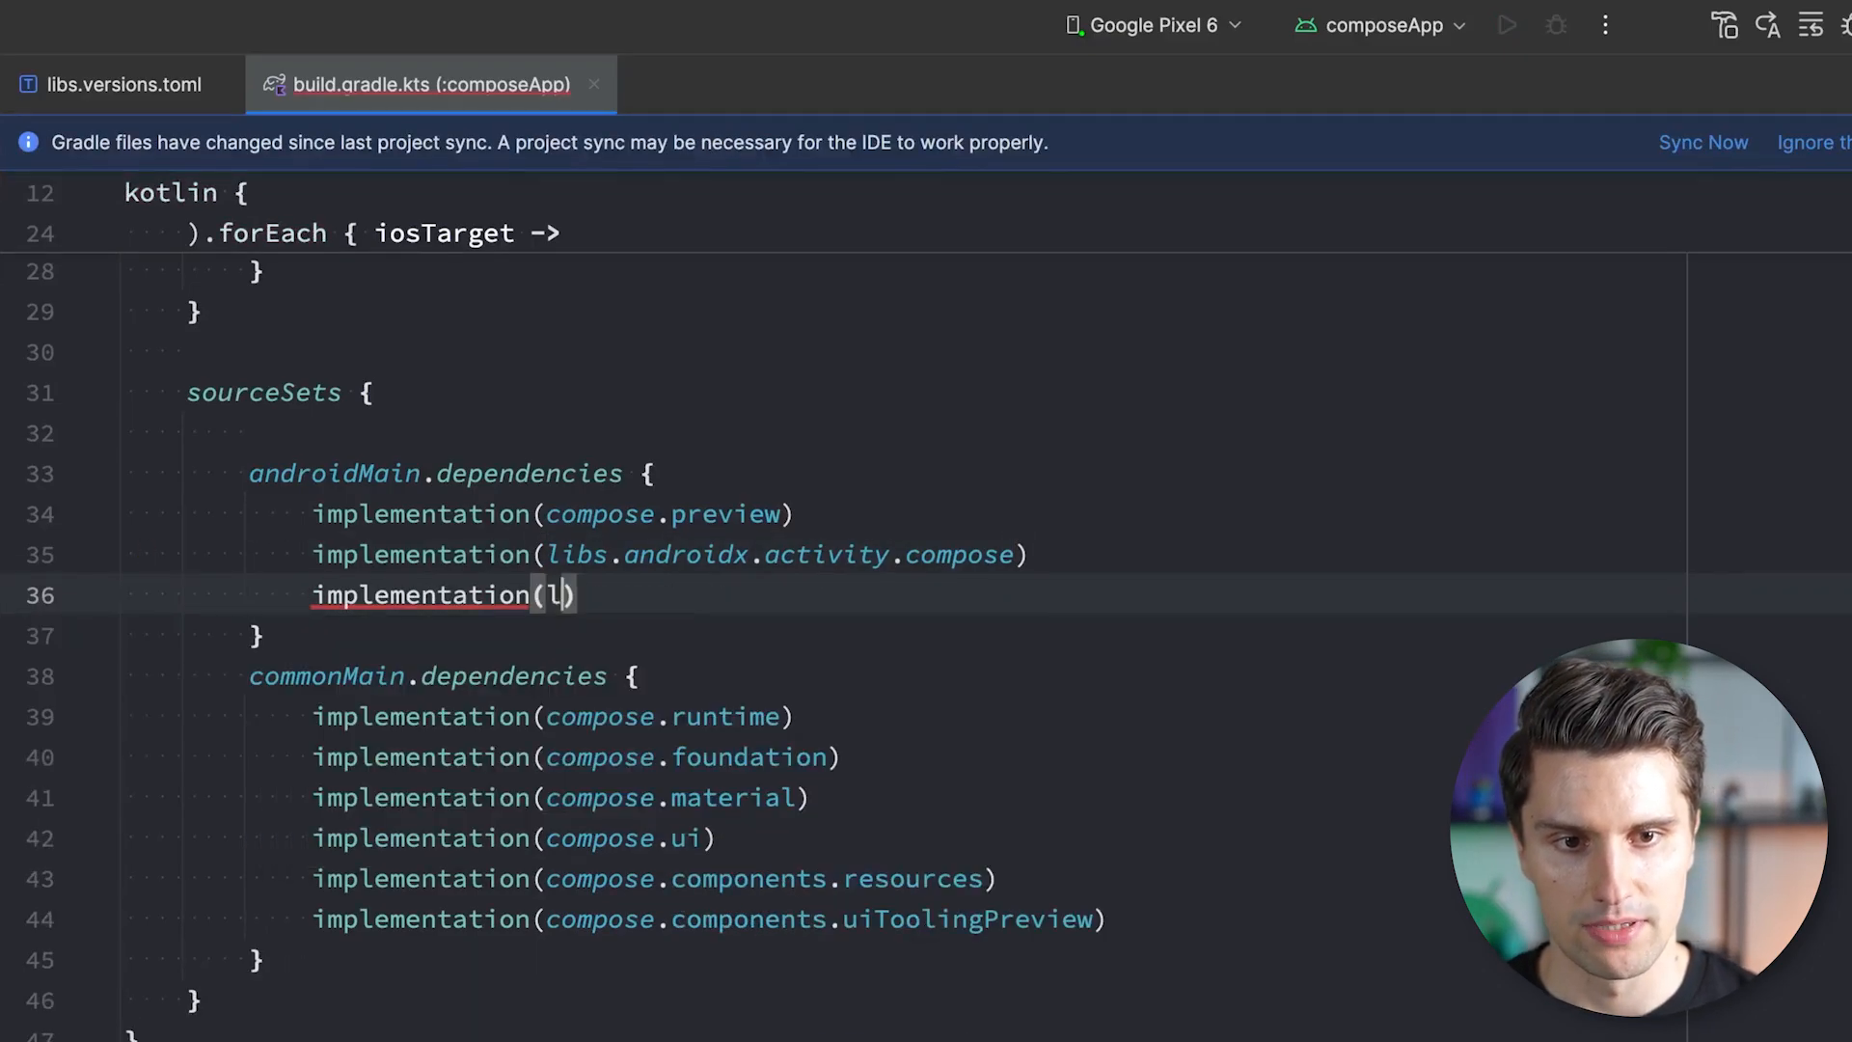
type("ibs.core.sp")
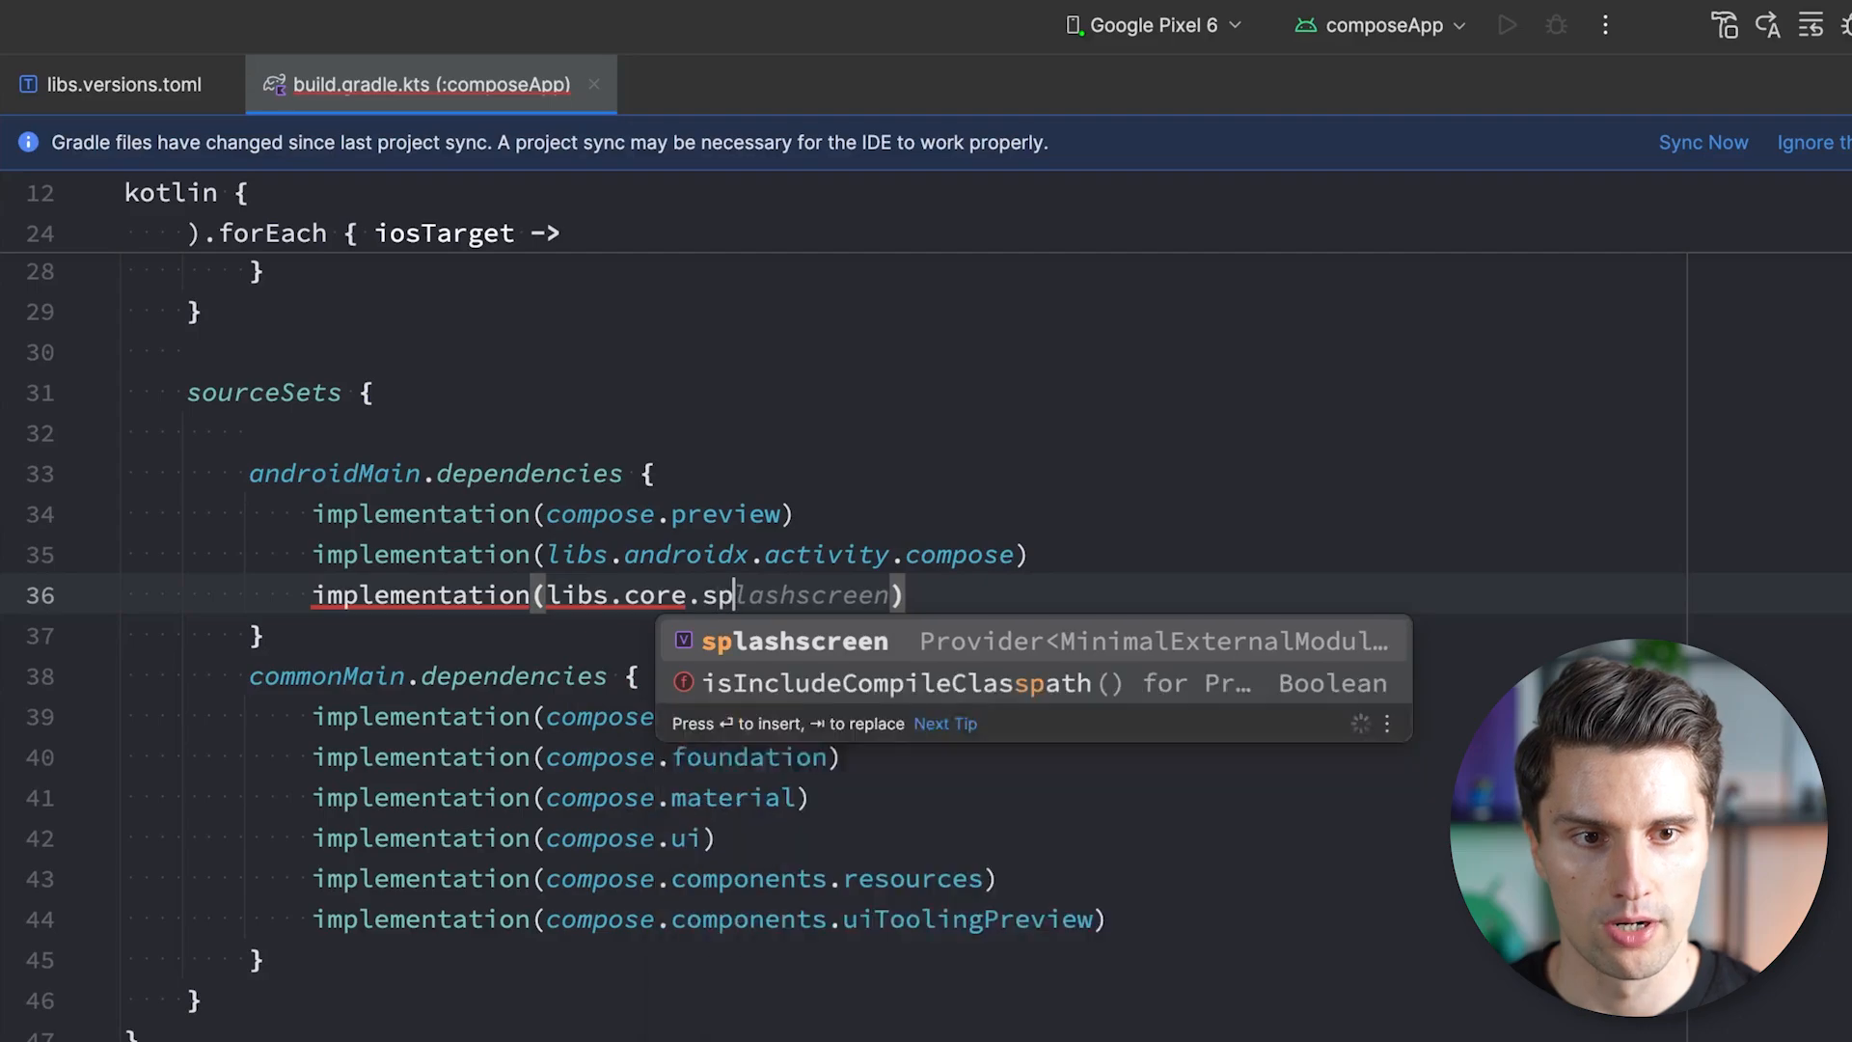
key("Tab")
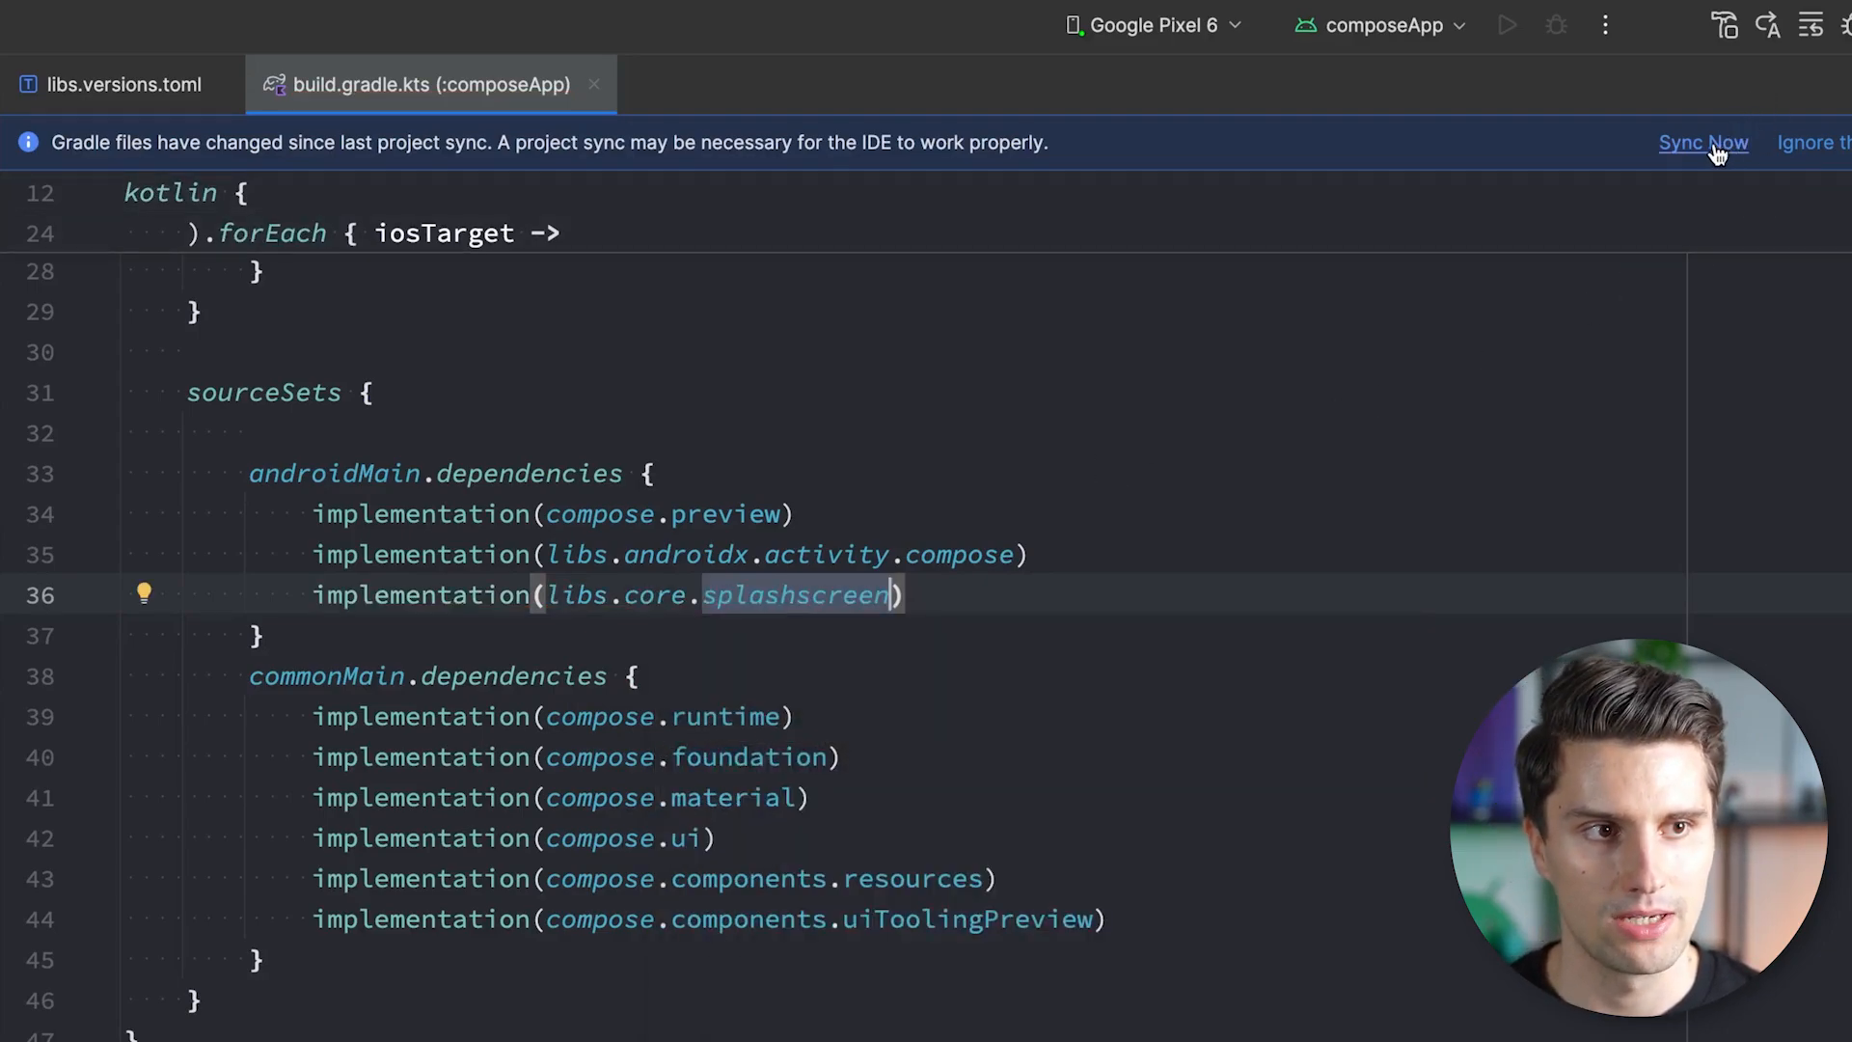
left_click(1704, 142)
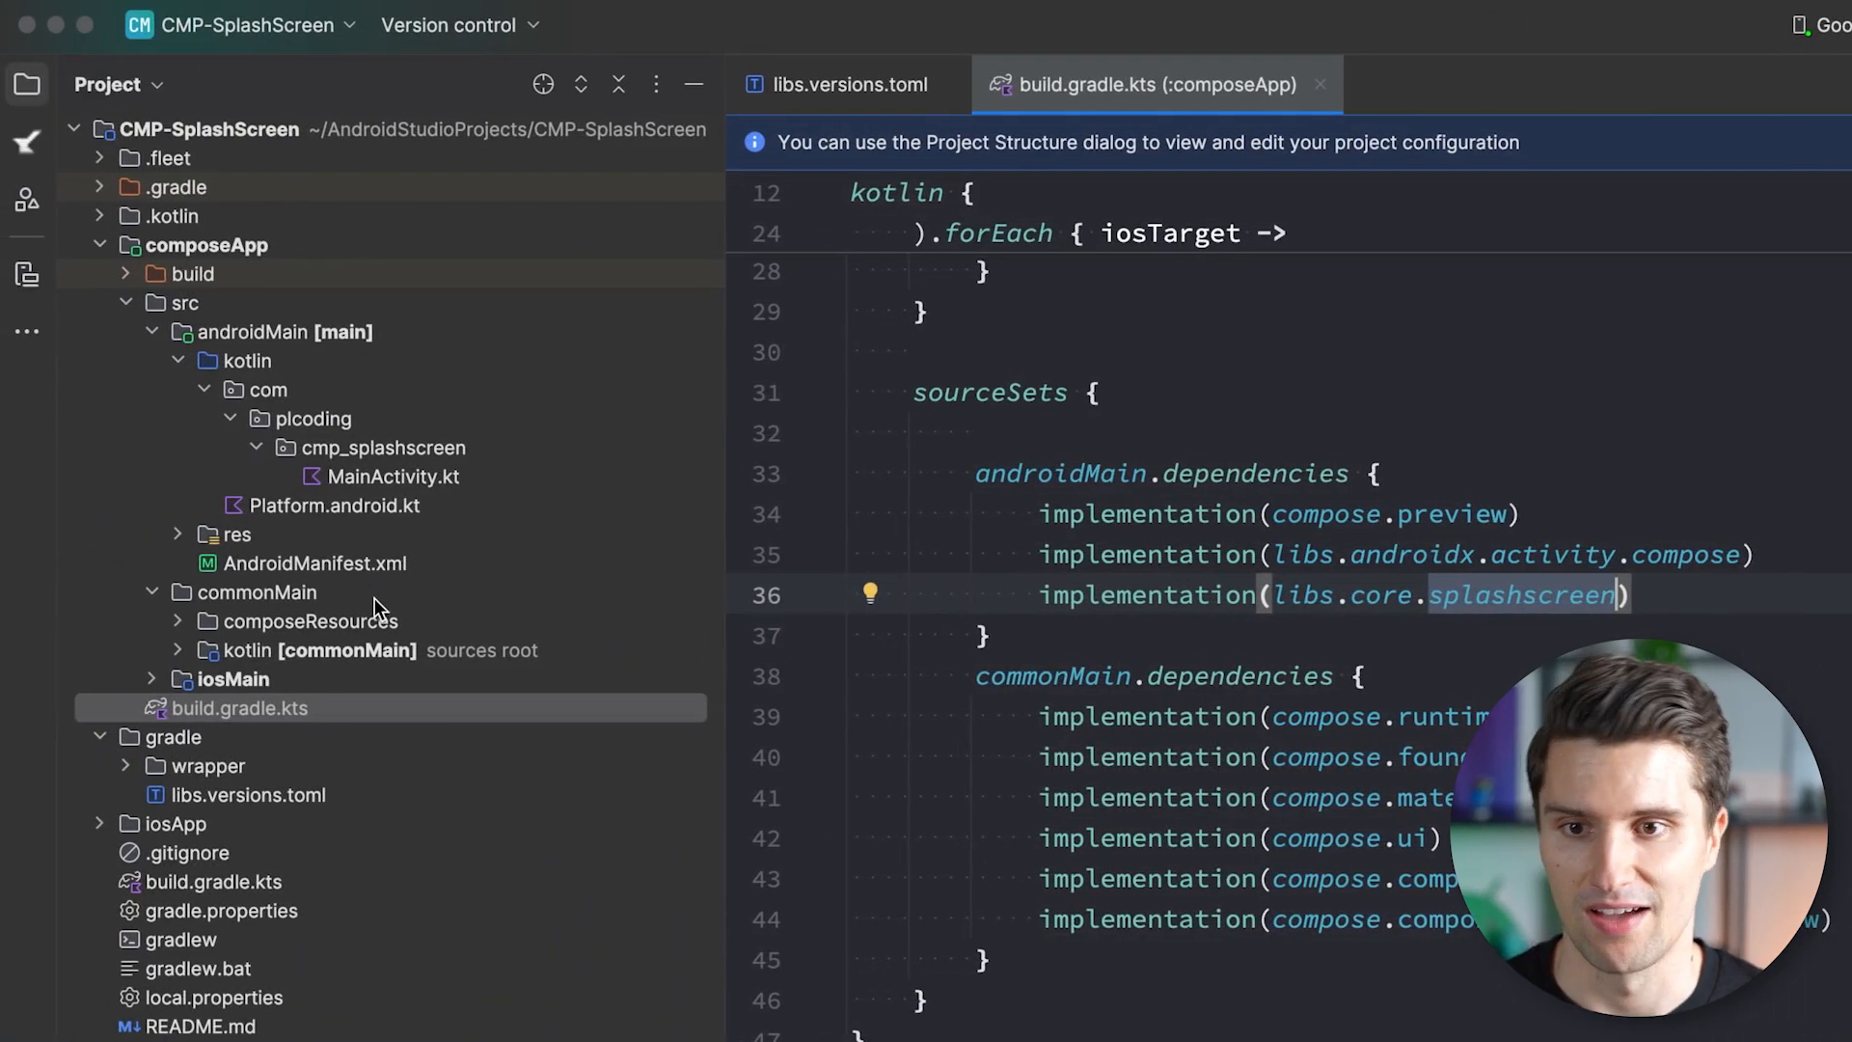
Create a new values resource file named splash under androidMain res/values.
left_click(236, 533)
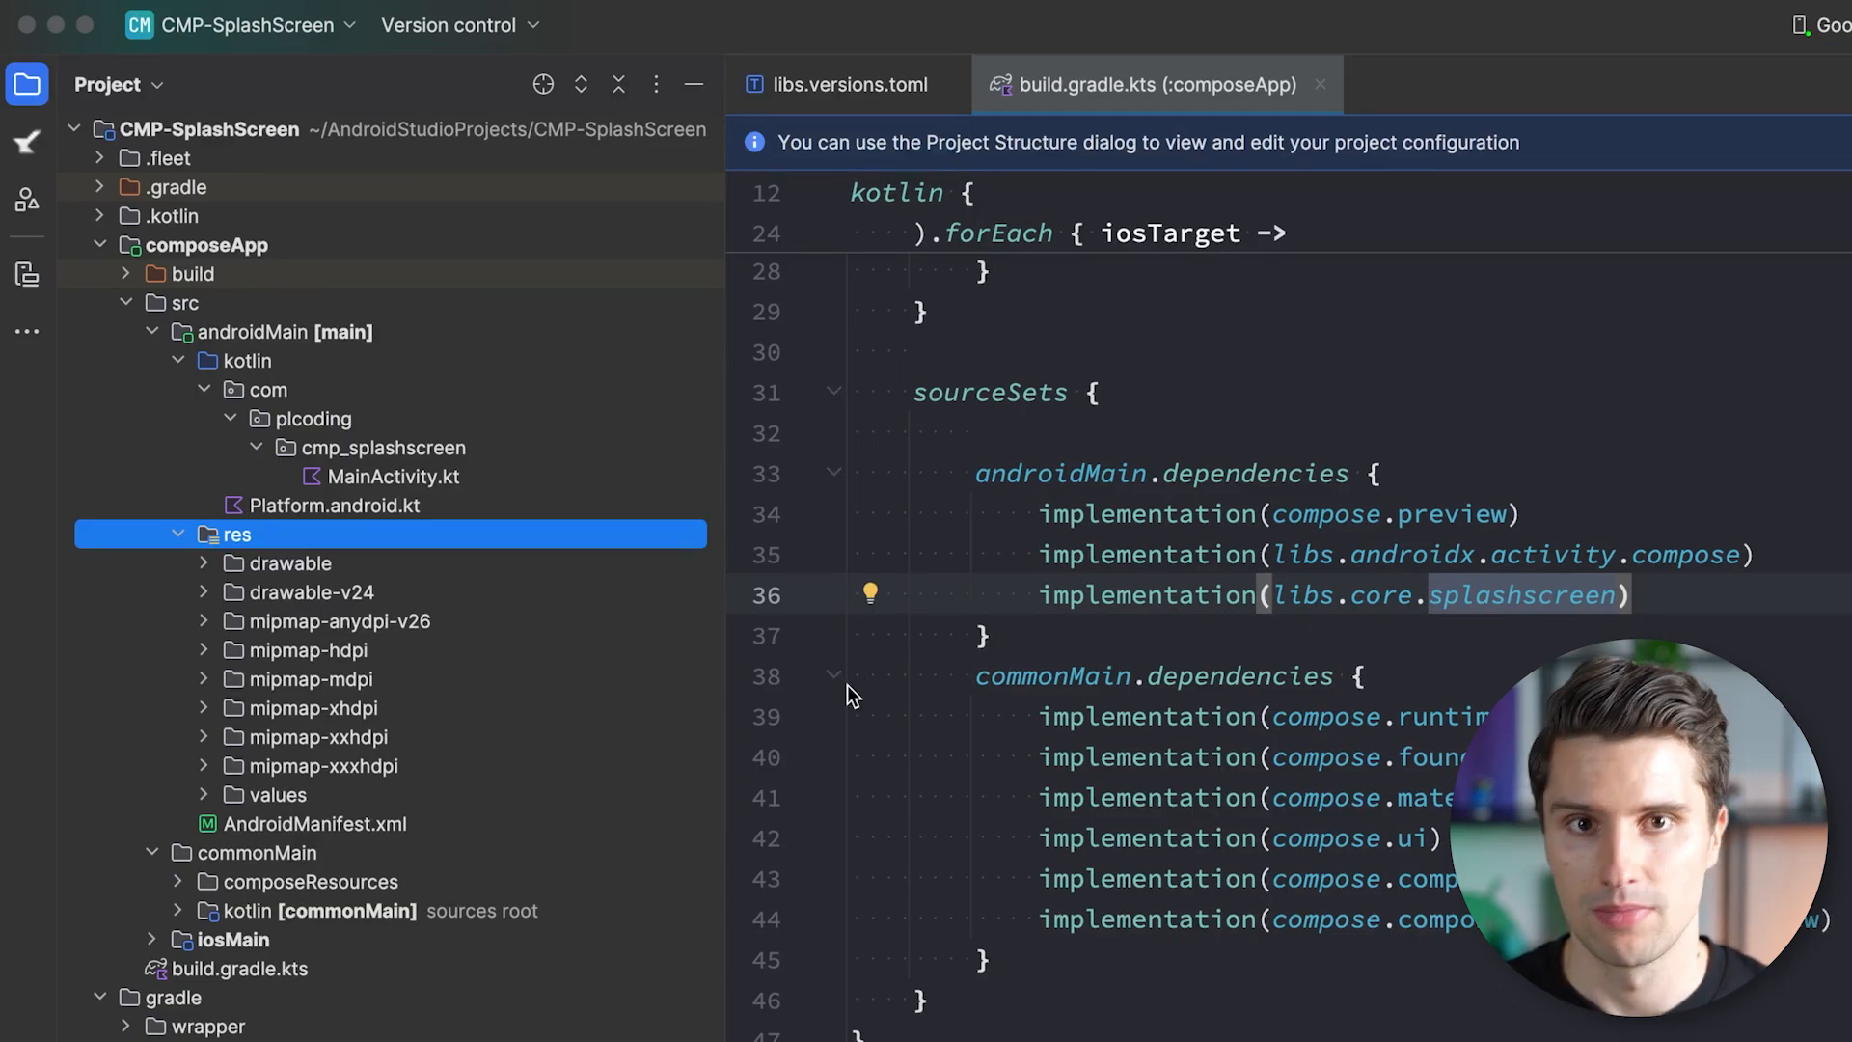
mouse_move(1059, 747)
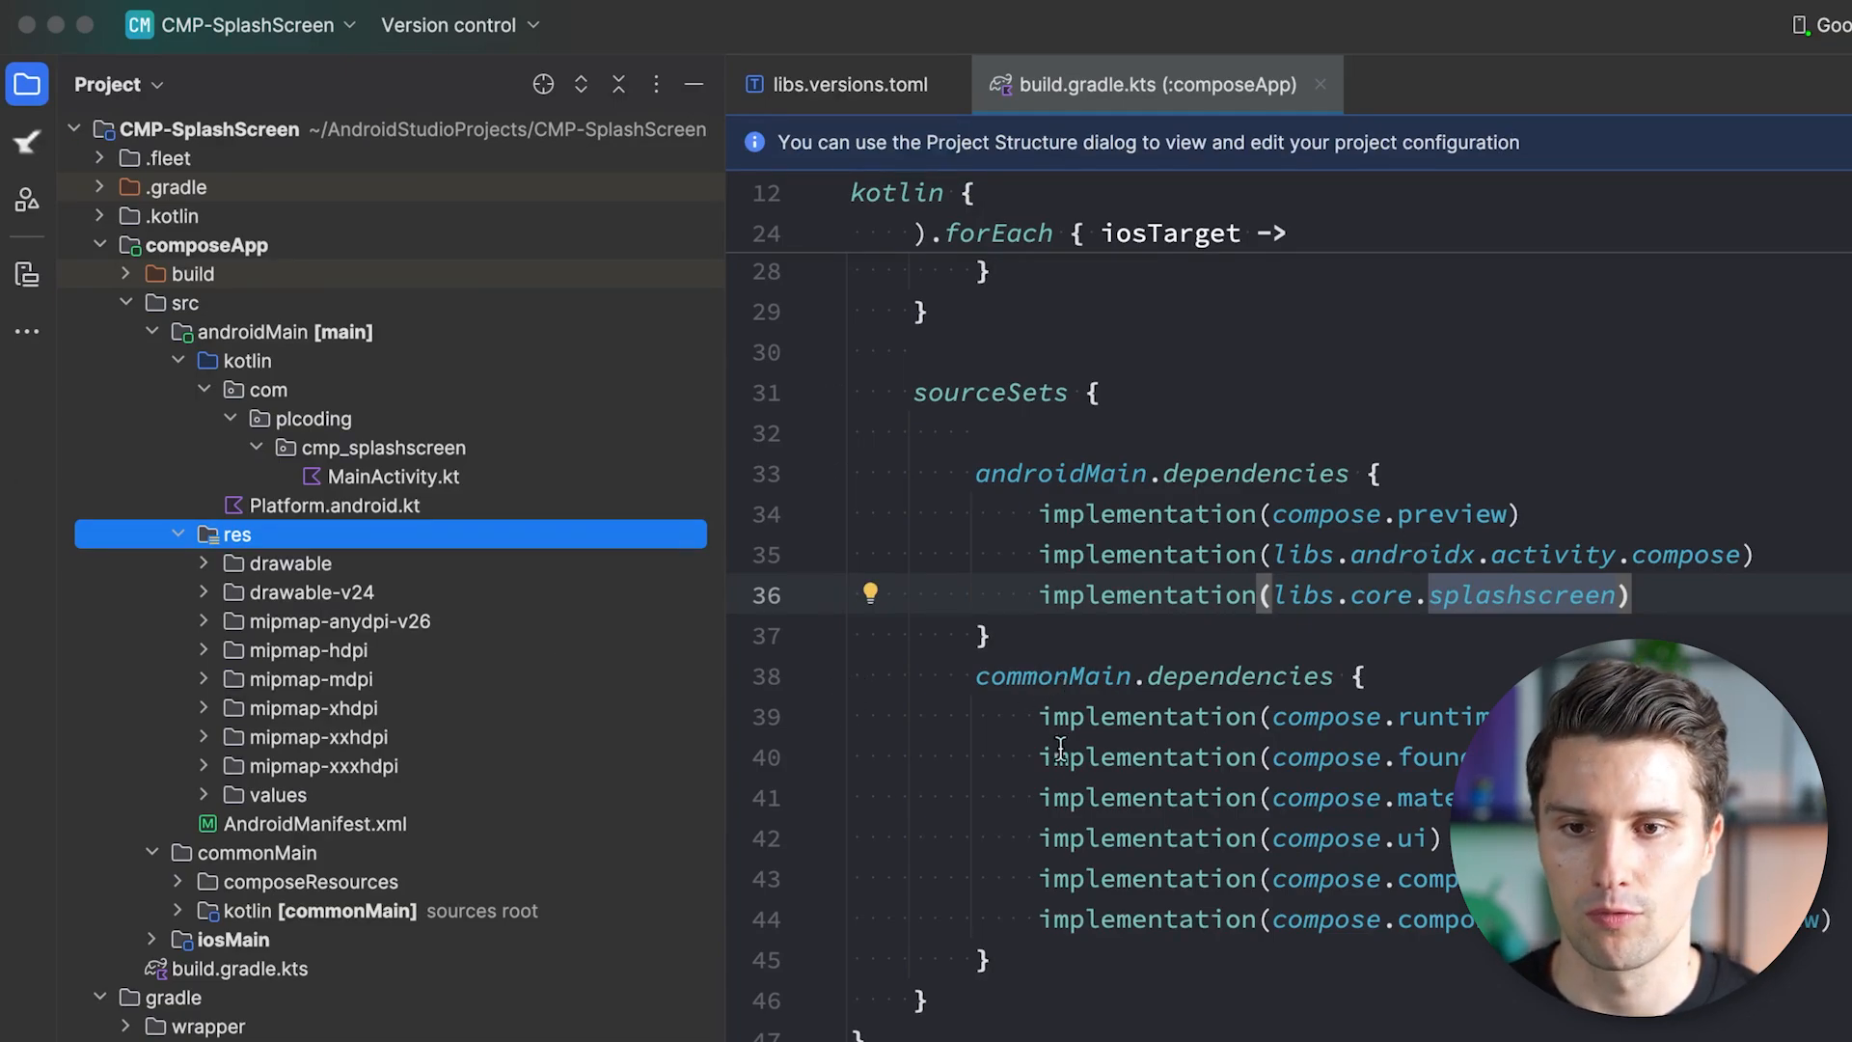
left_click(272, 332)
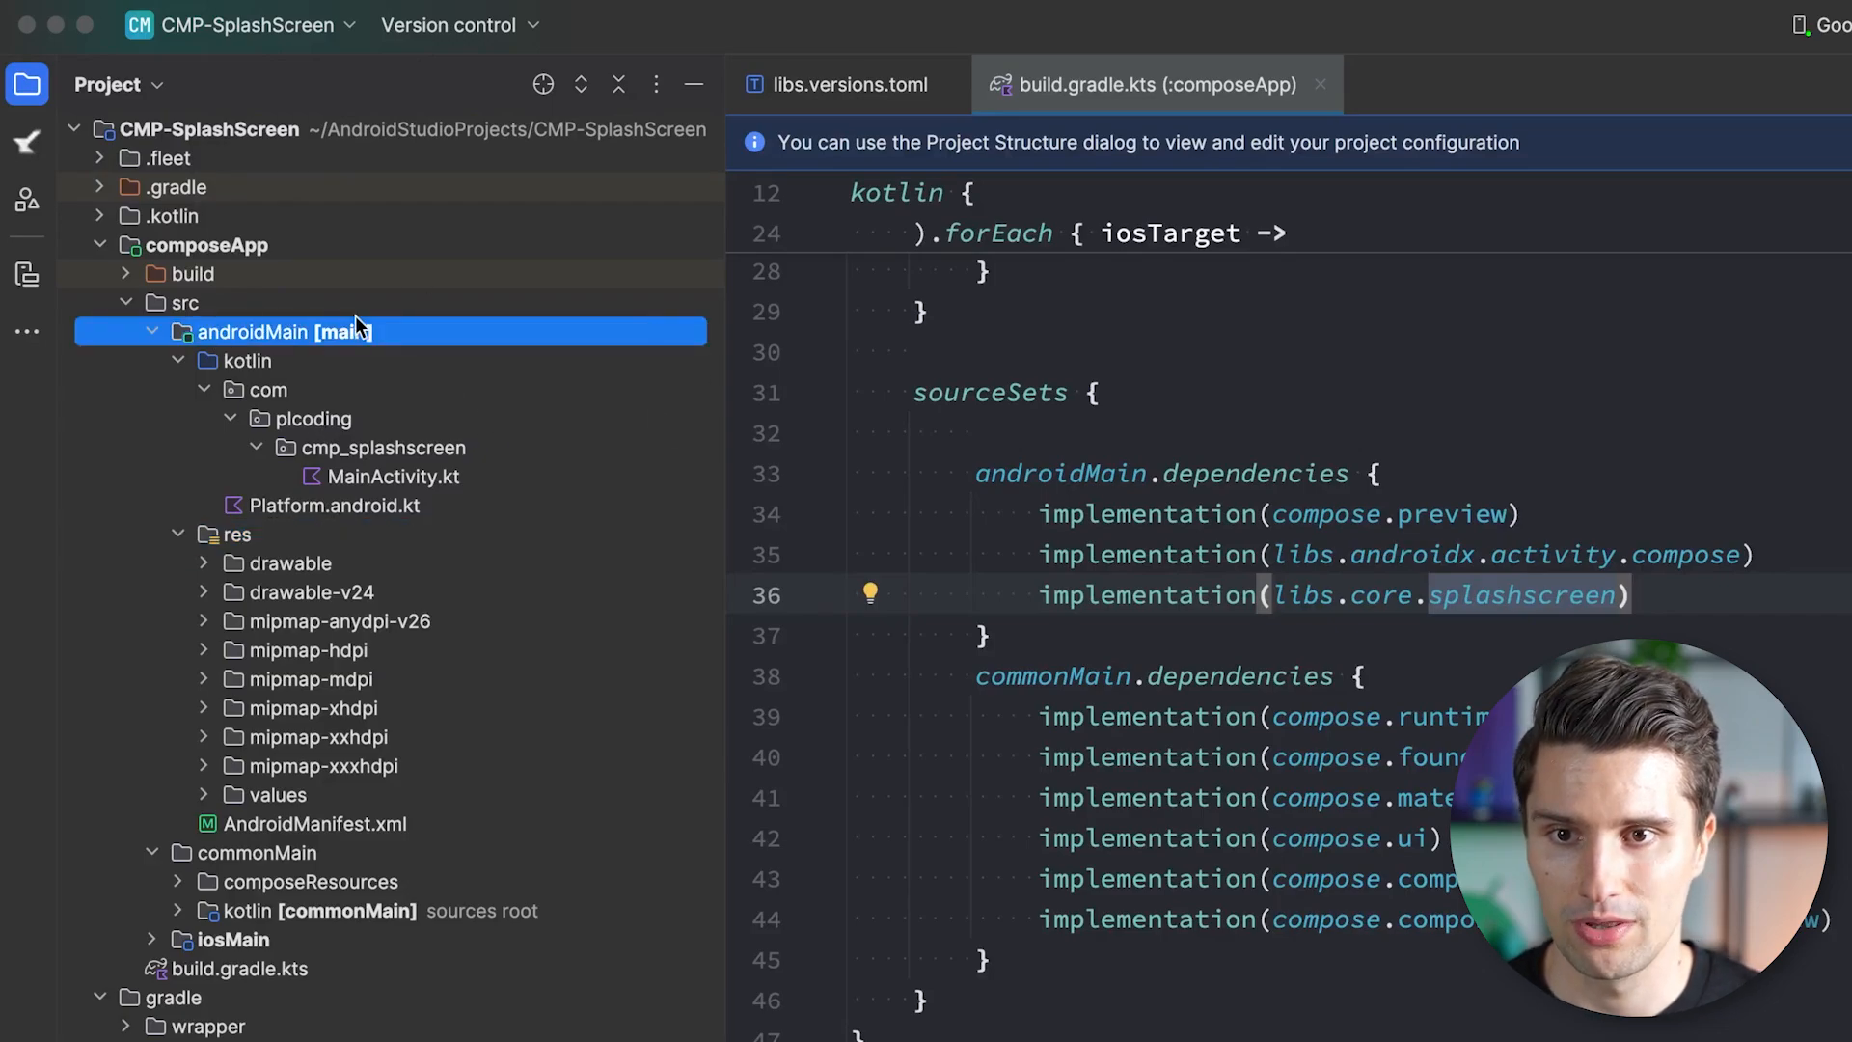
mouse_move(406, 398)
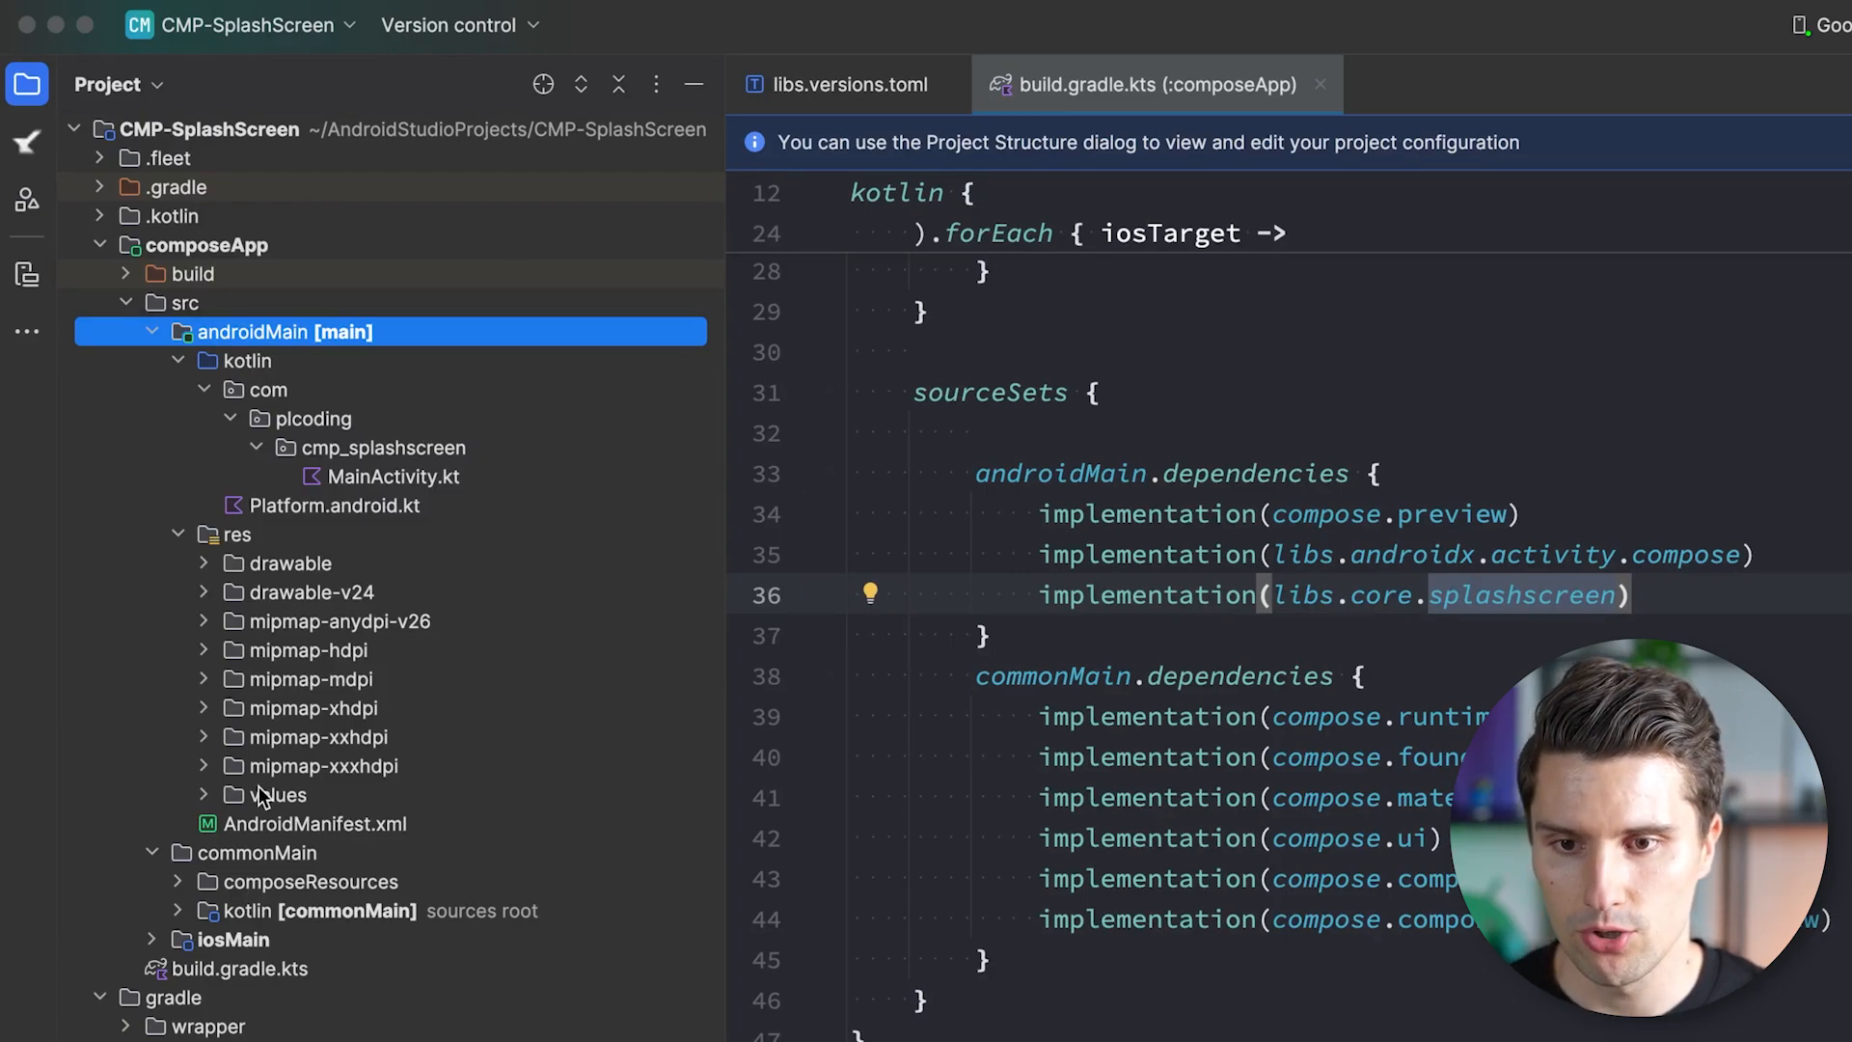
left_click(235, 534)
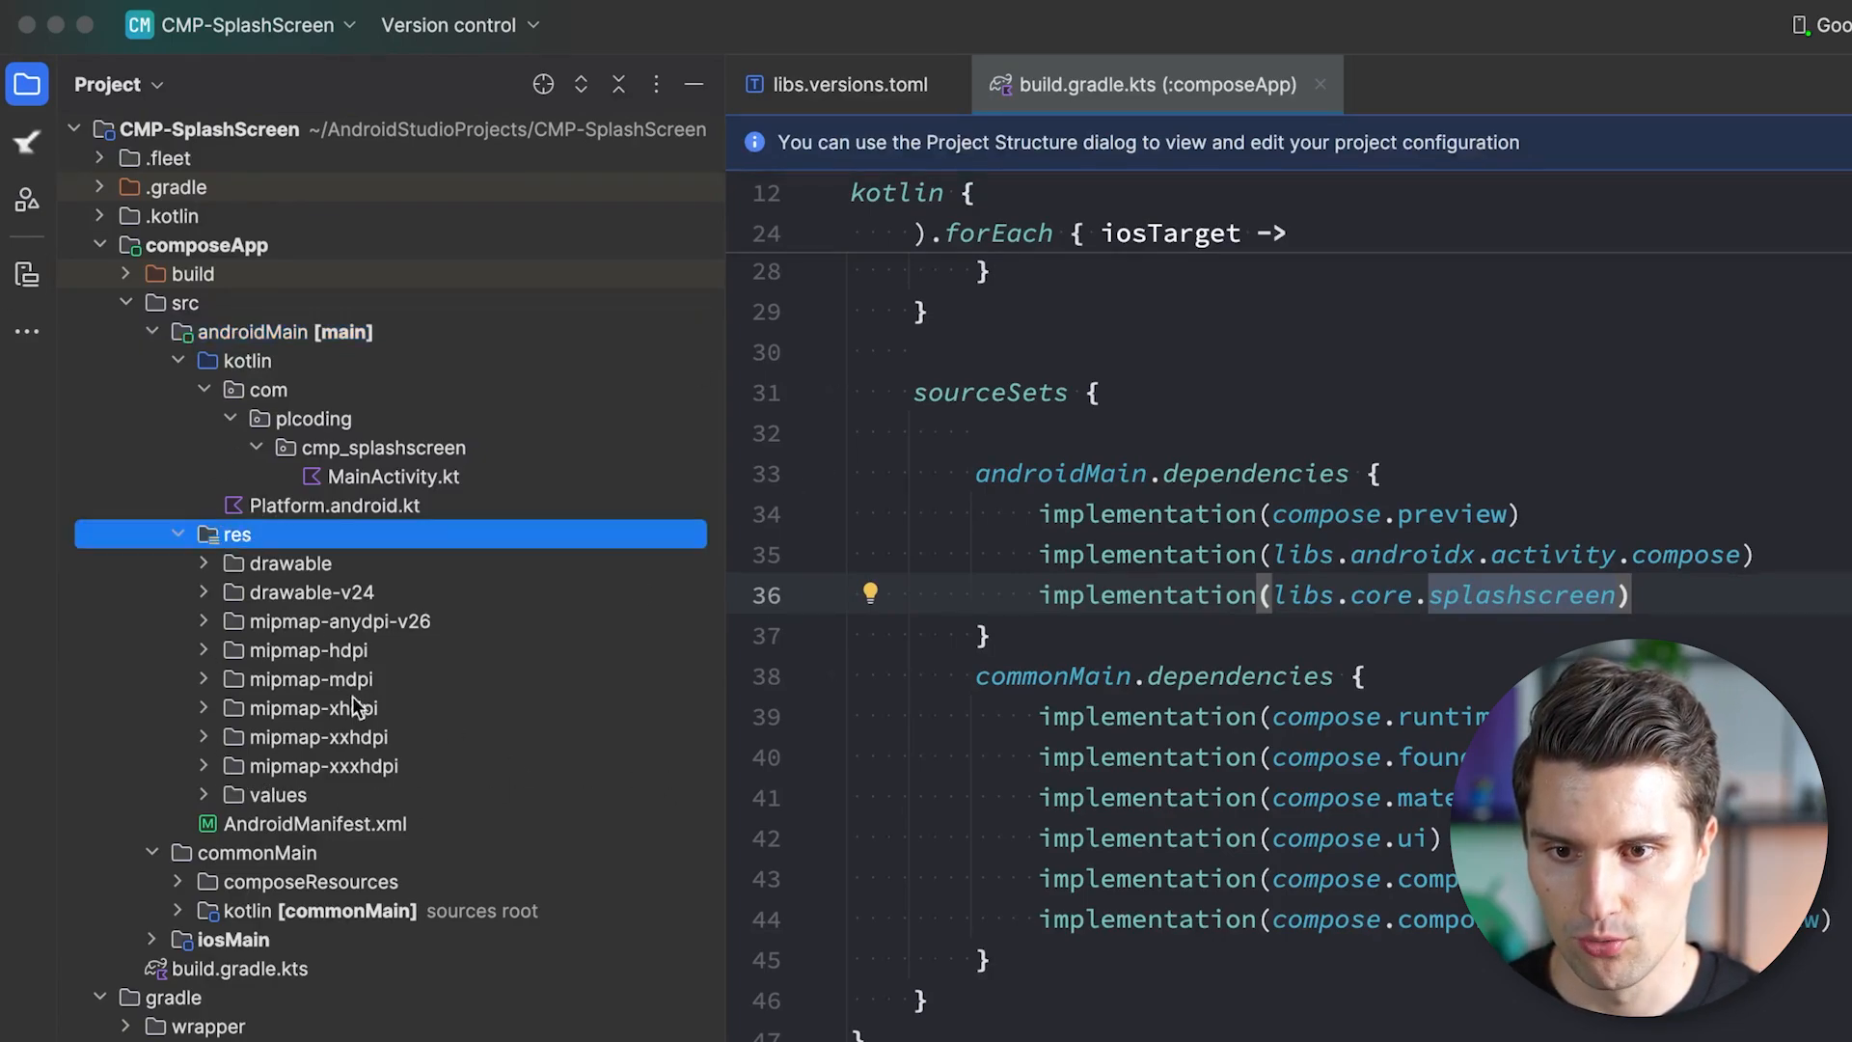
left_click(278, 795)
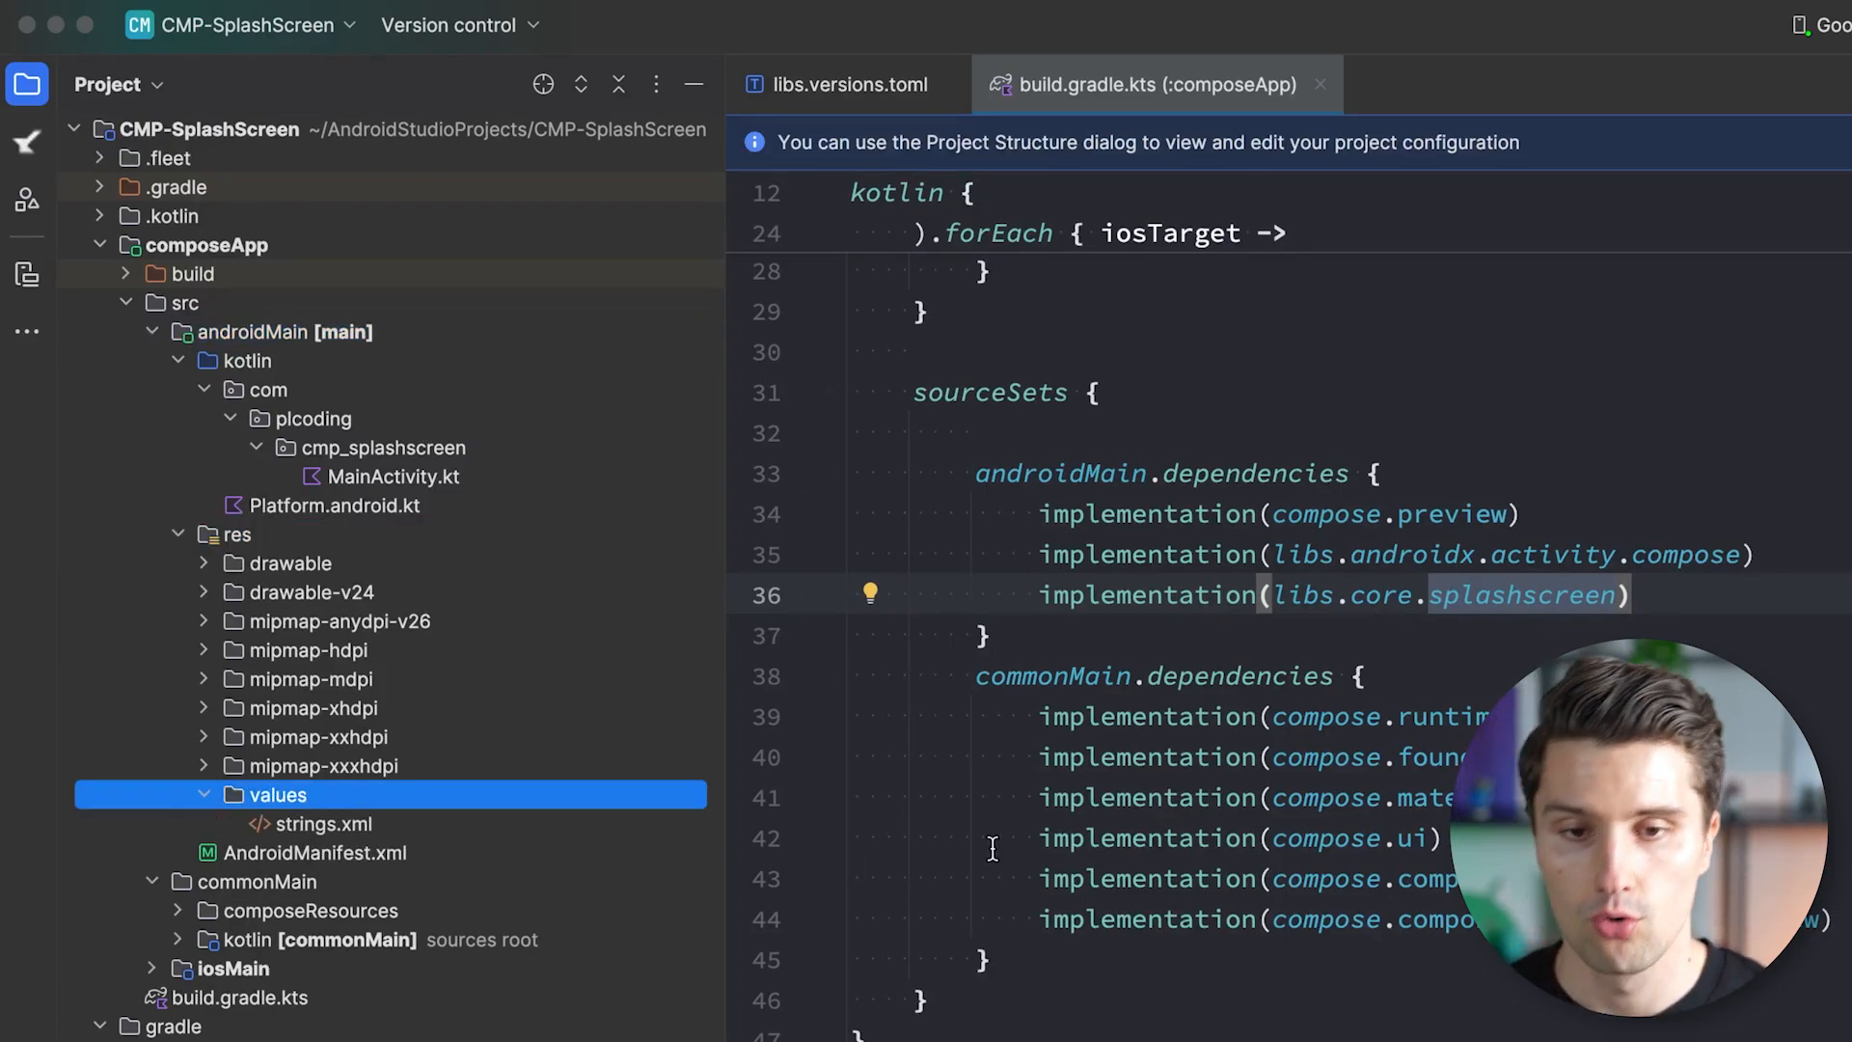
right_click(277, 794)
type("splash")
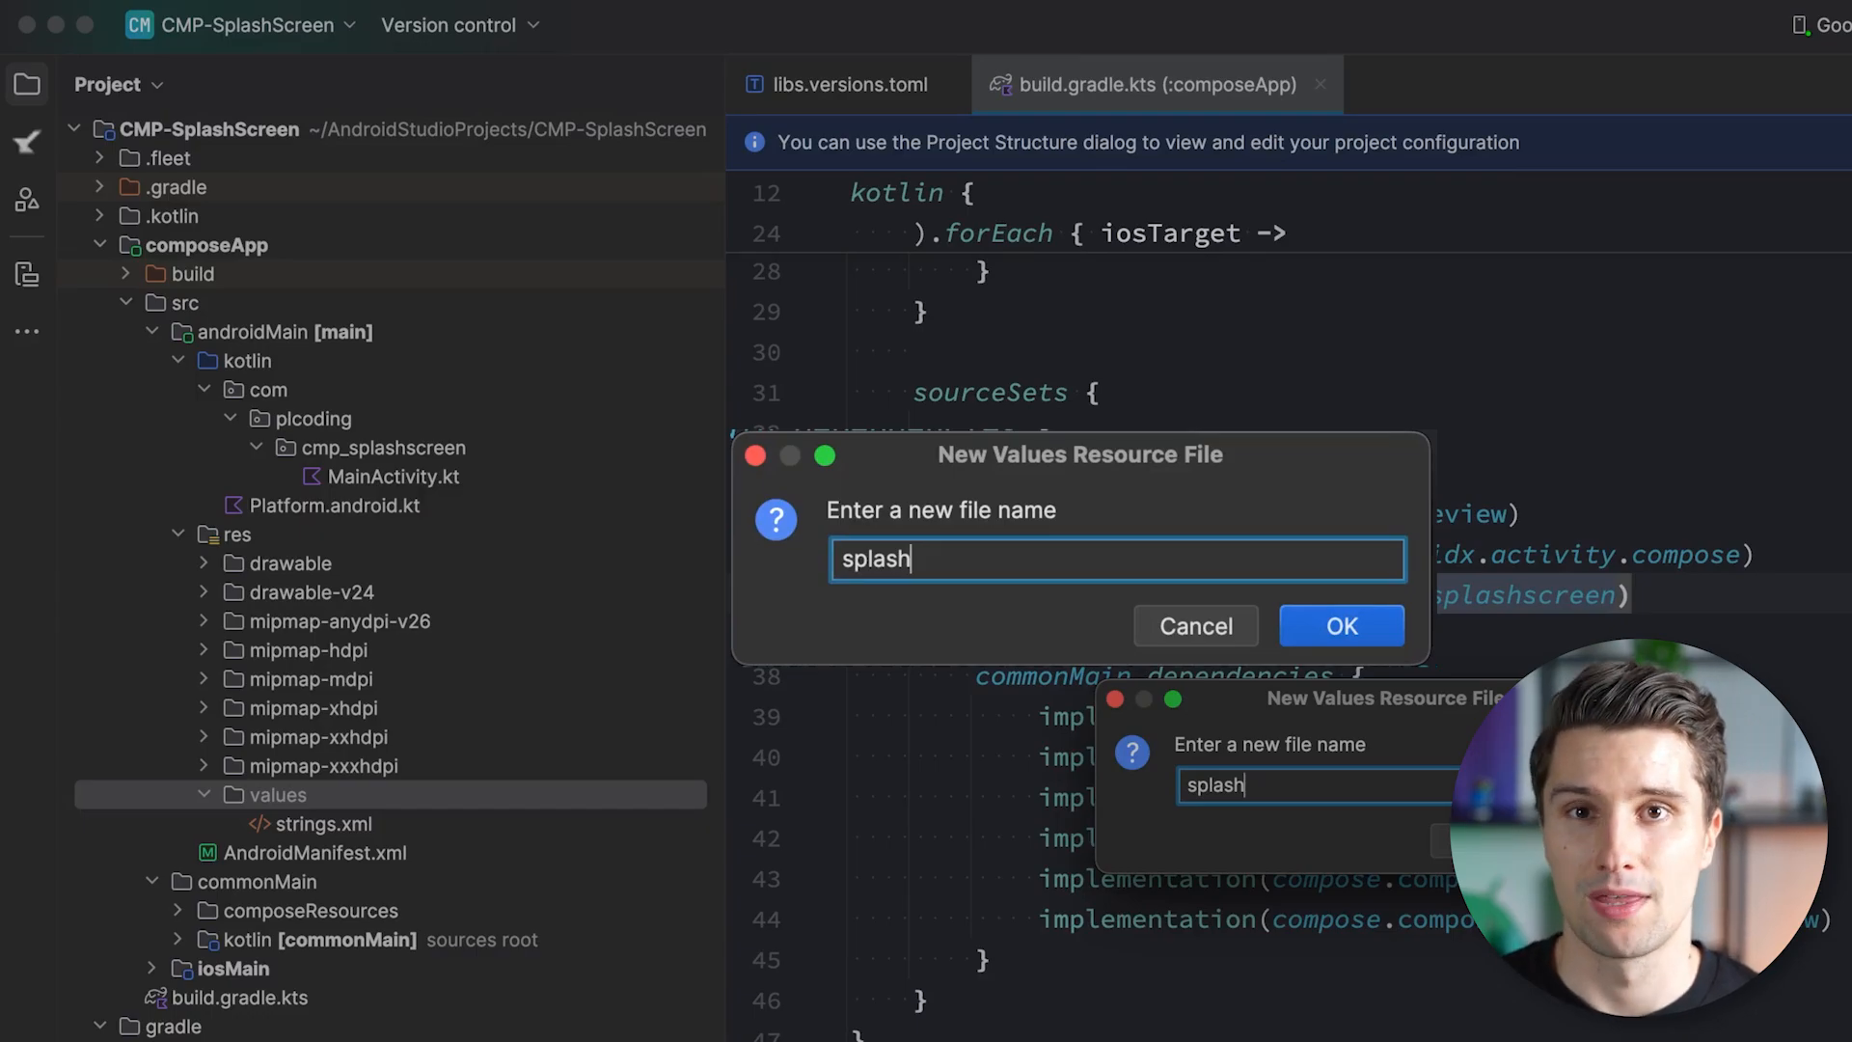
left_click(1341, 625)
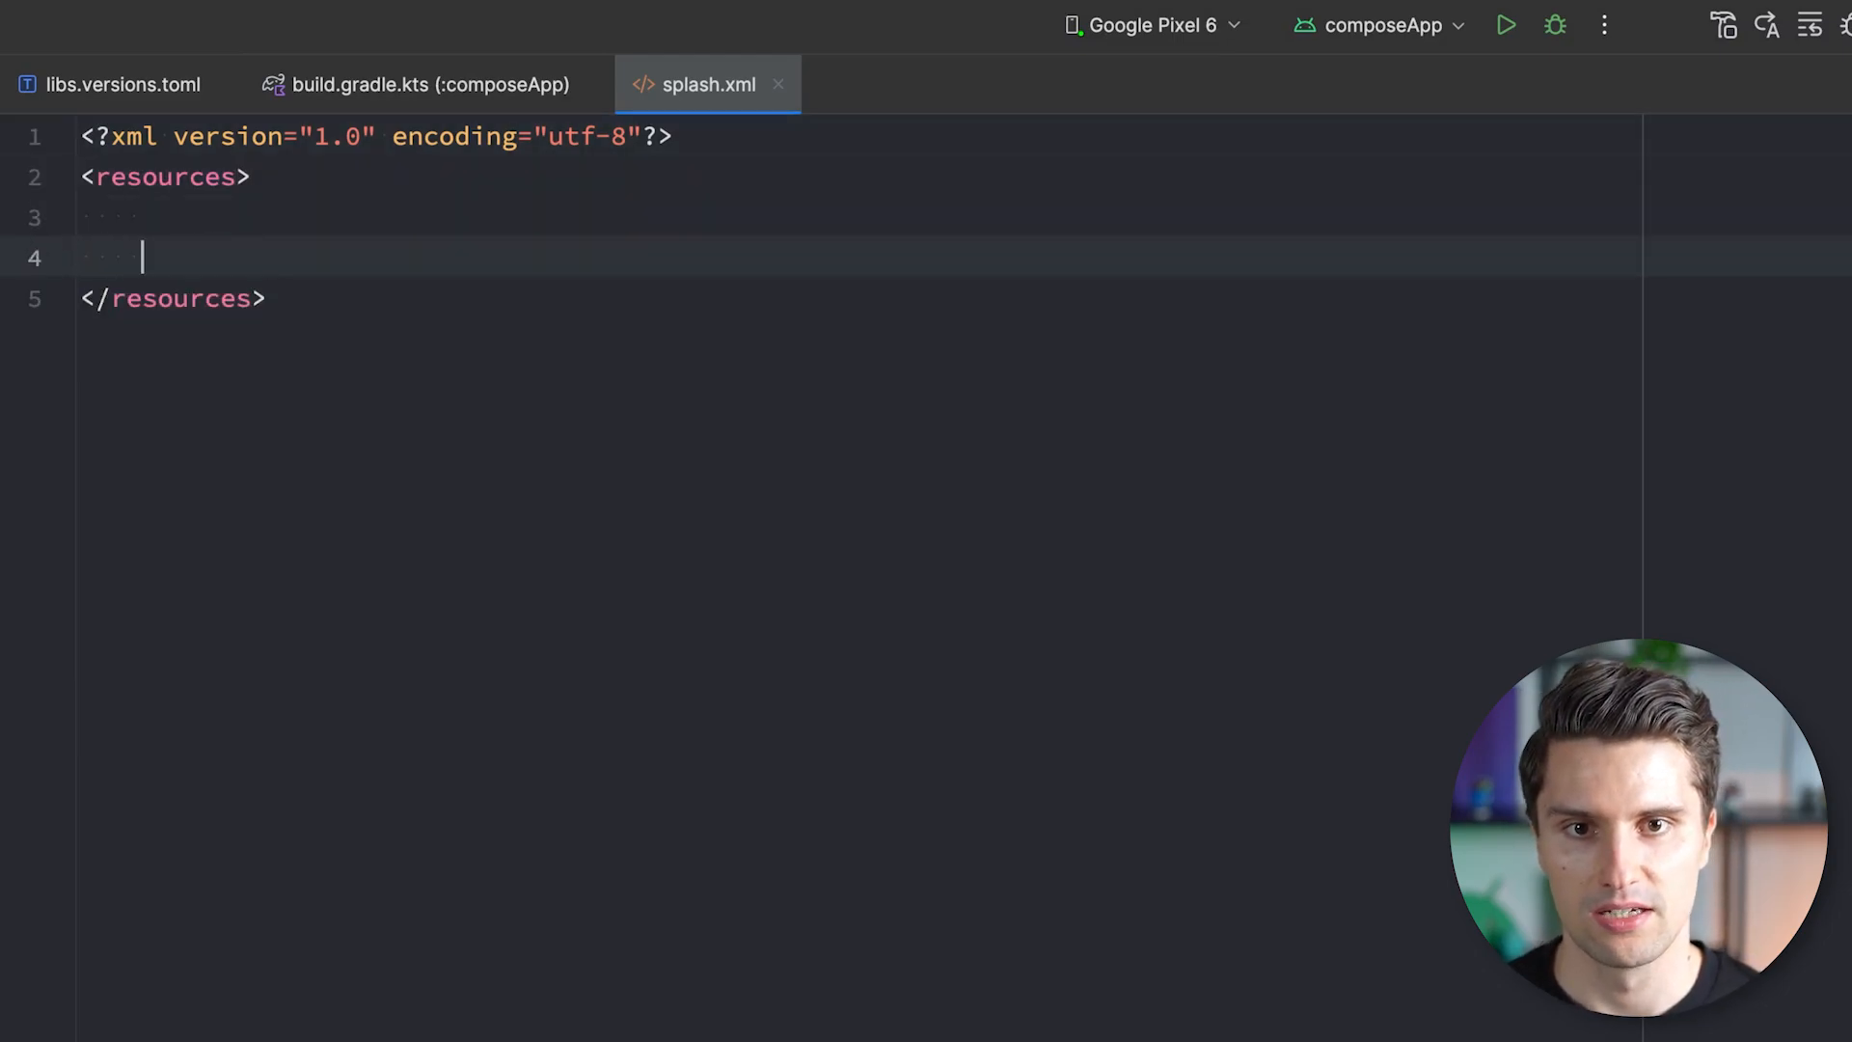
Declare a Theme.App.Starting style in splash.xml with Theme.SplashScreen as its parent.
type("<resources>")
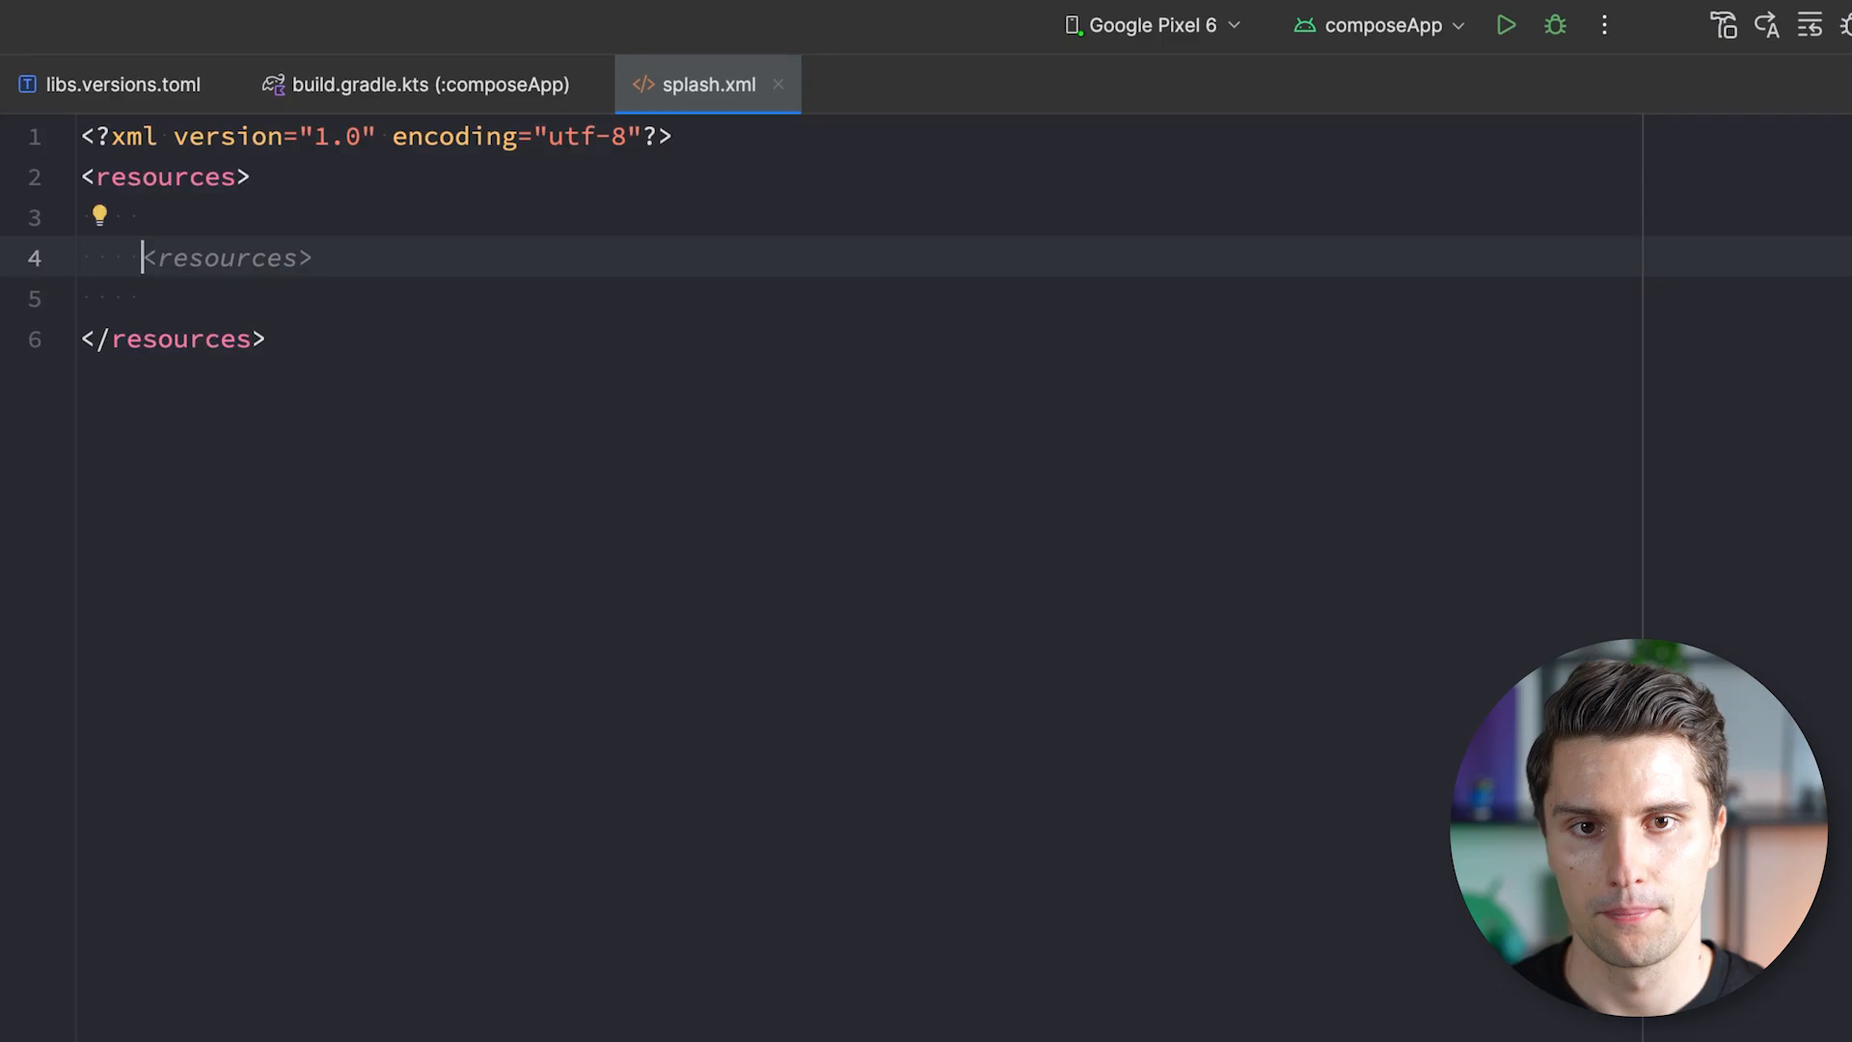
type("<style name=\"")
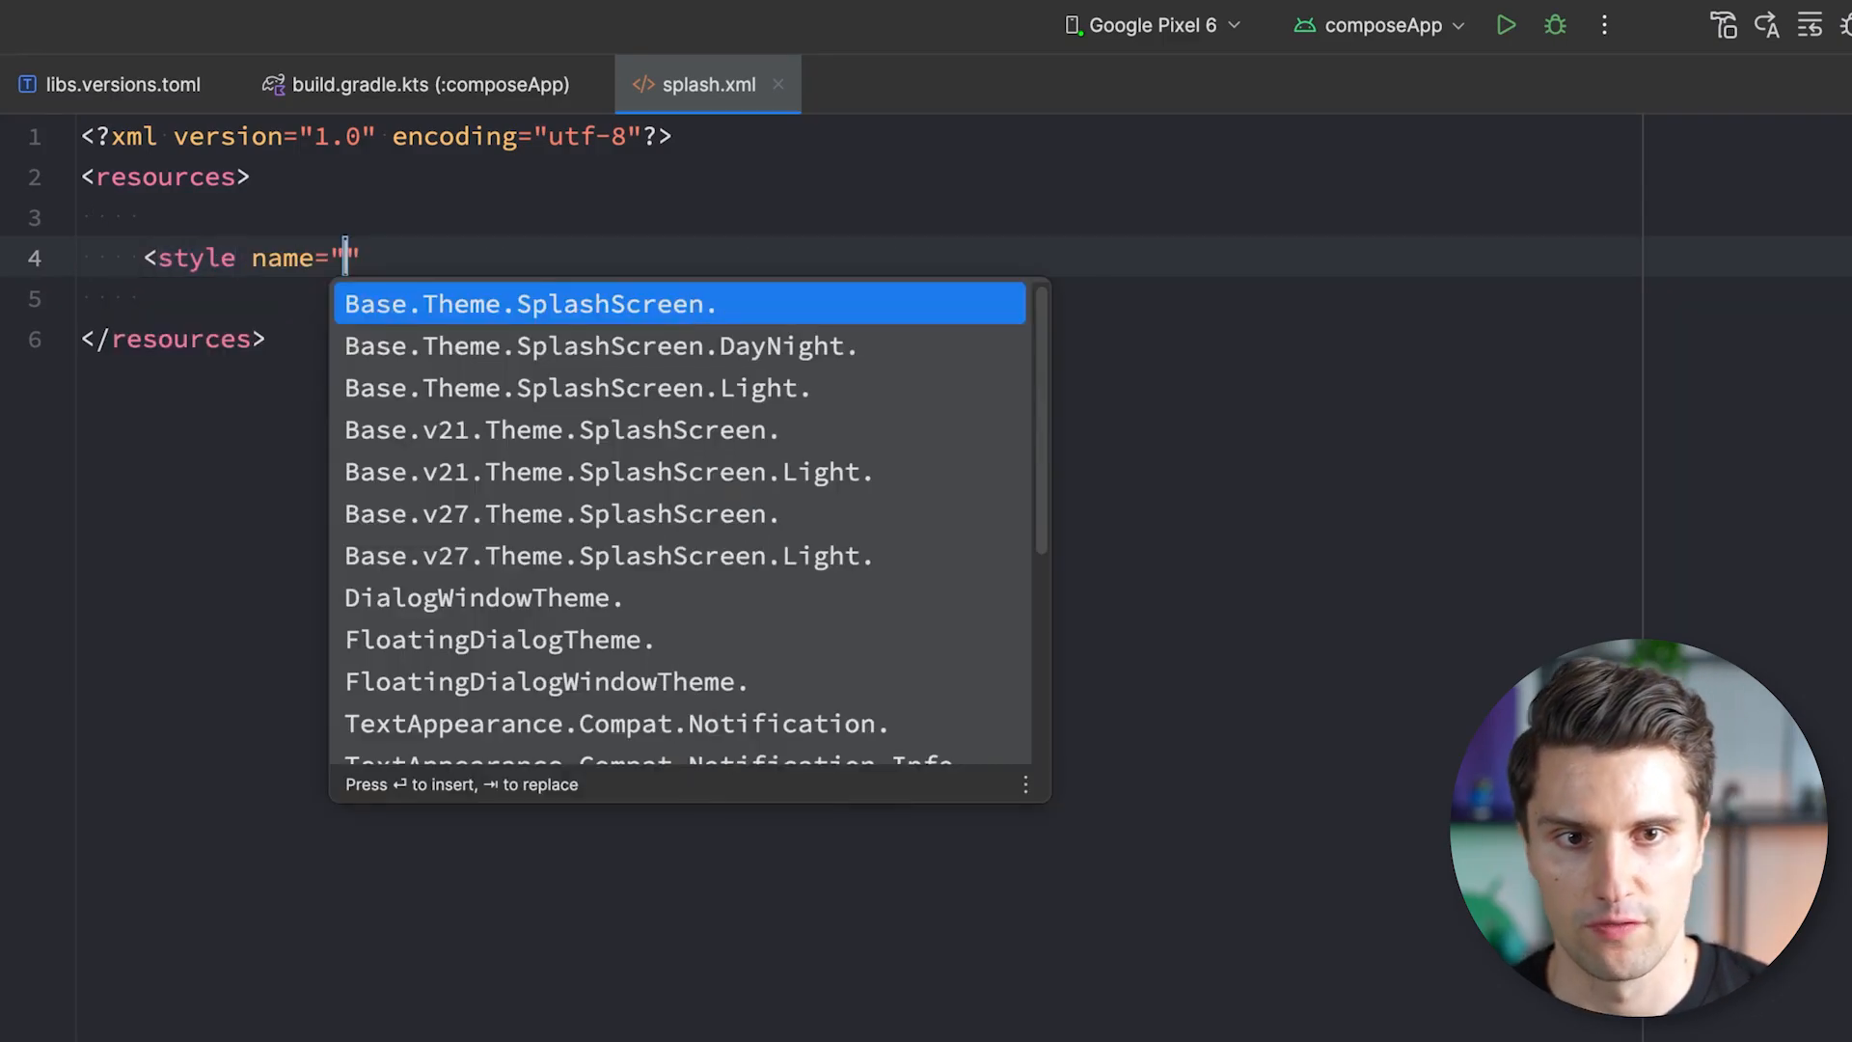
type("Theme")
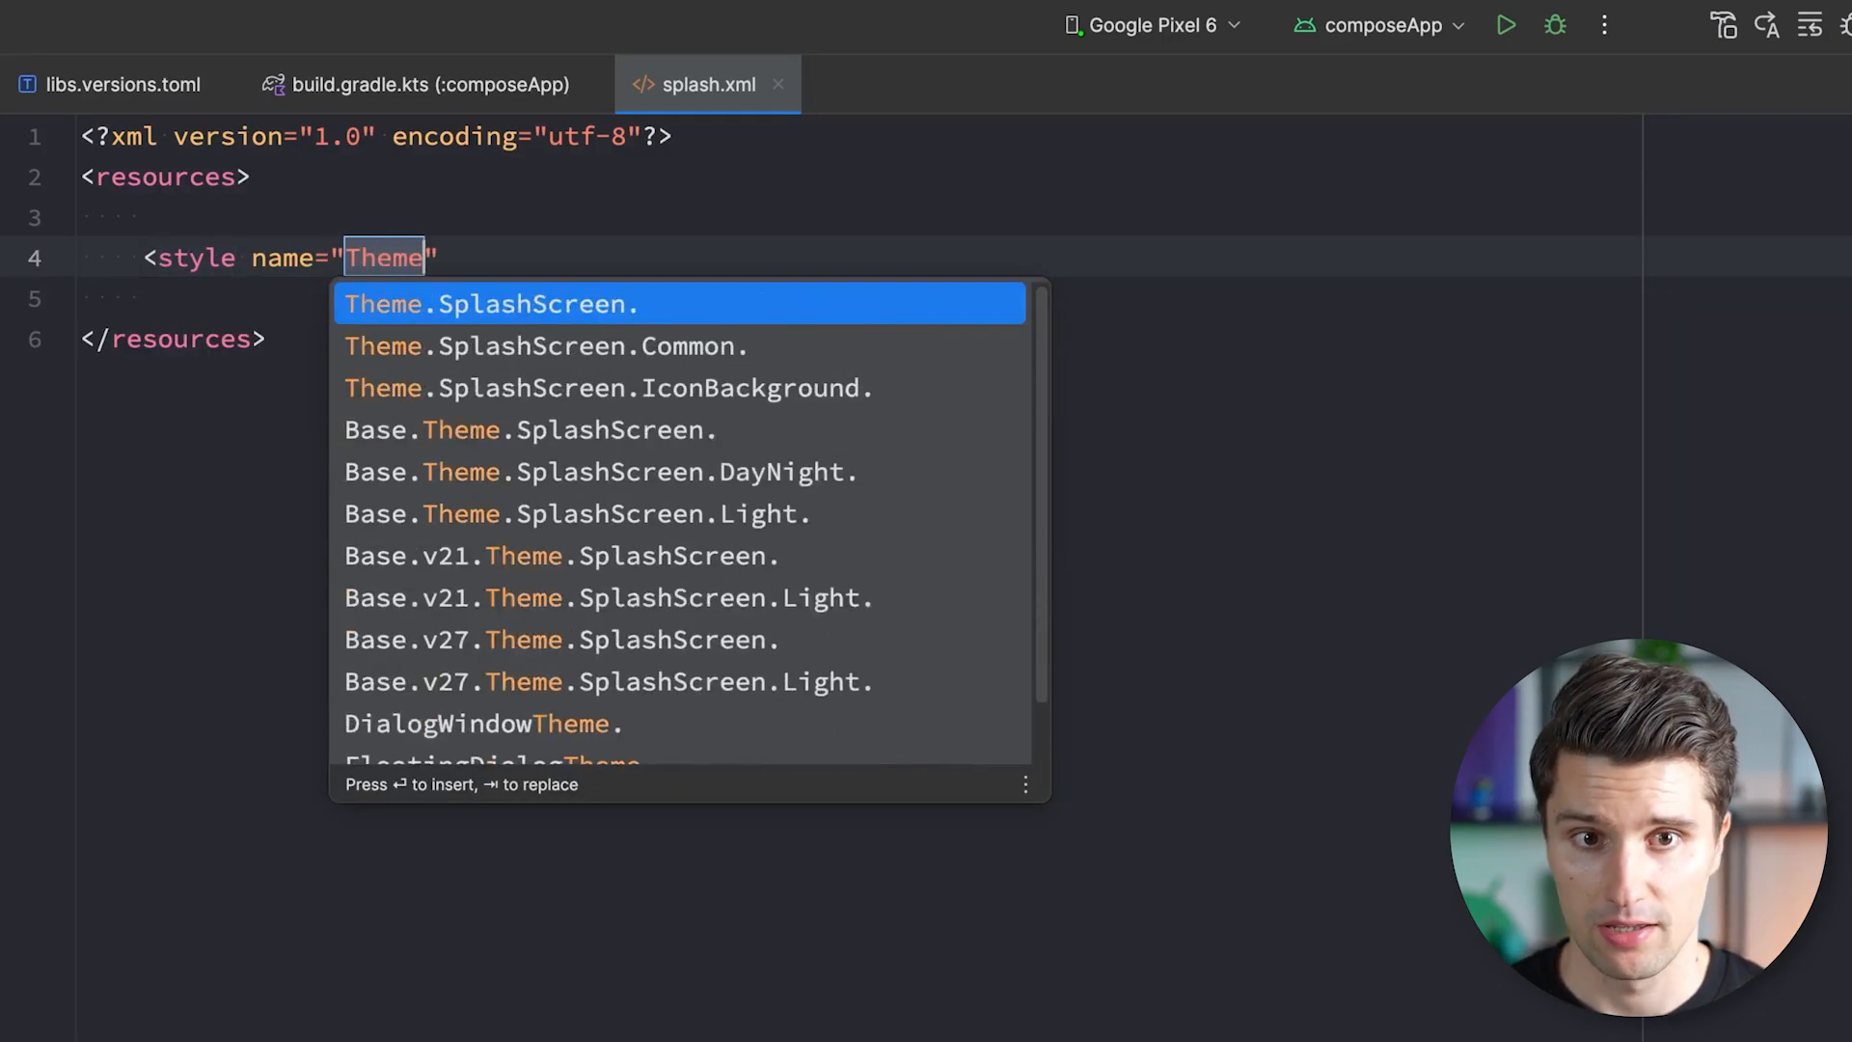
type(".App.Starting")
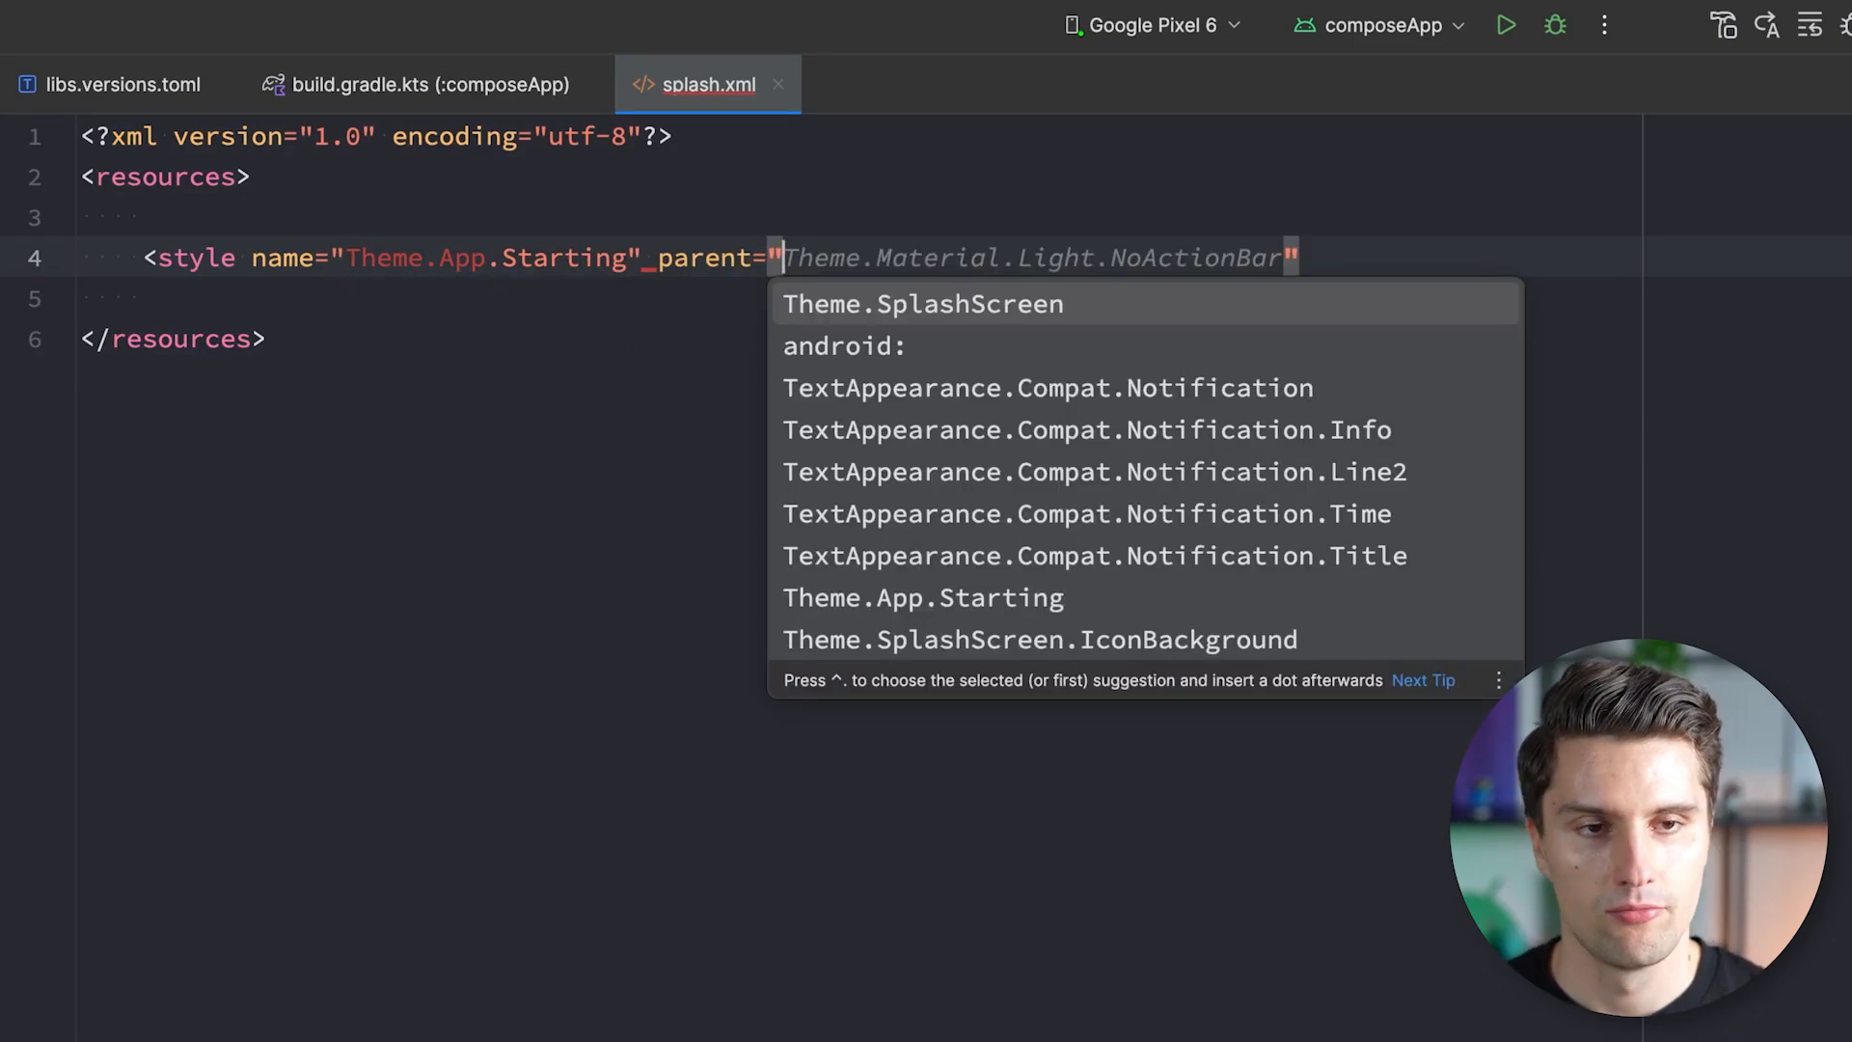
left_click(922, 304)
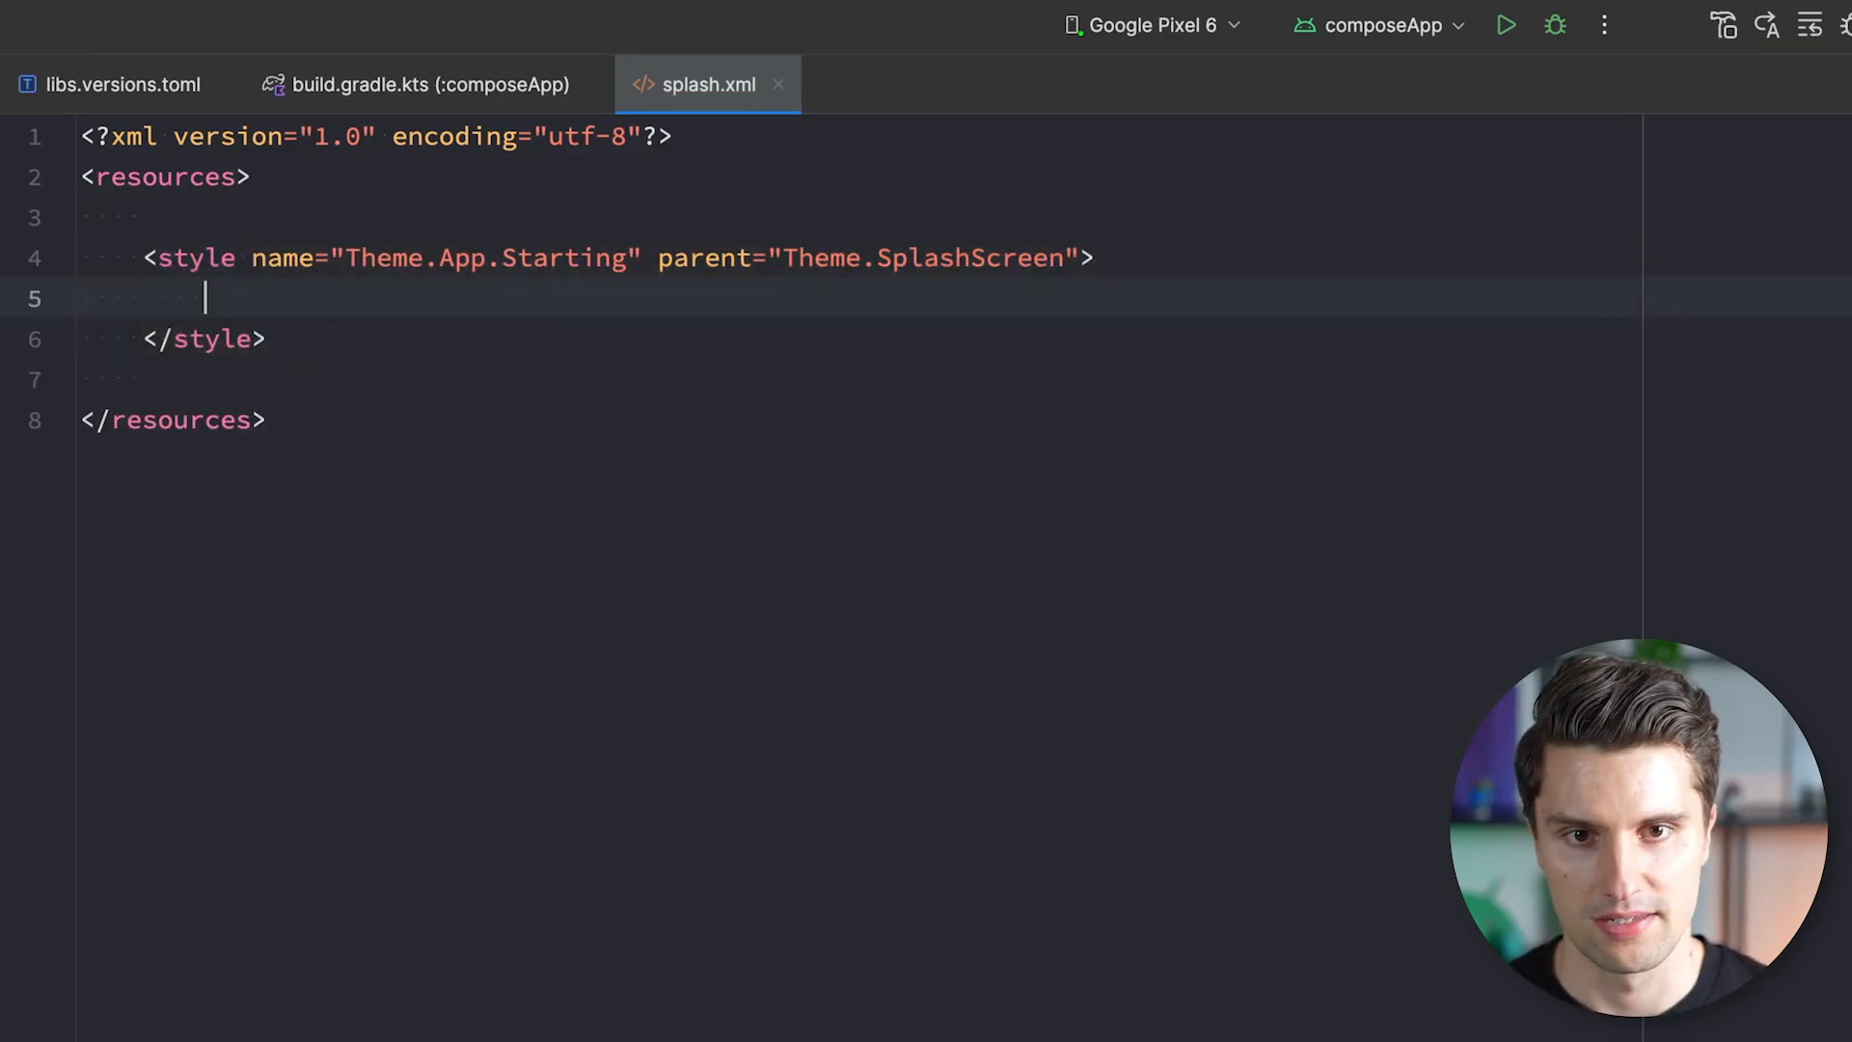
Add items windowSplashScreenBackground #202020 and an empty windowSplashScreenAnimatedIcon to the style.
type("<item name=\"android:windowBackground\">@android:color/transparent</item>")
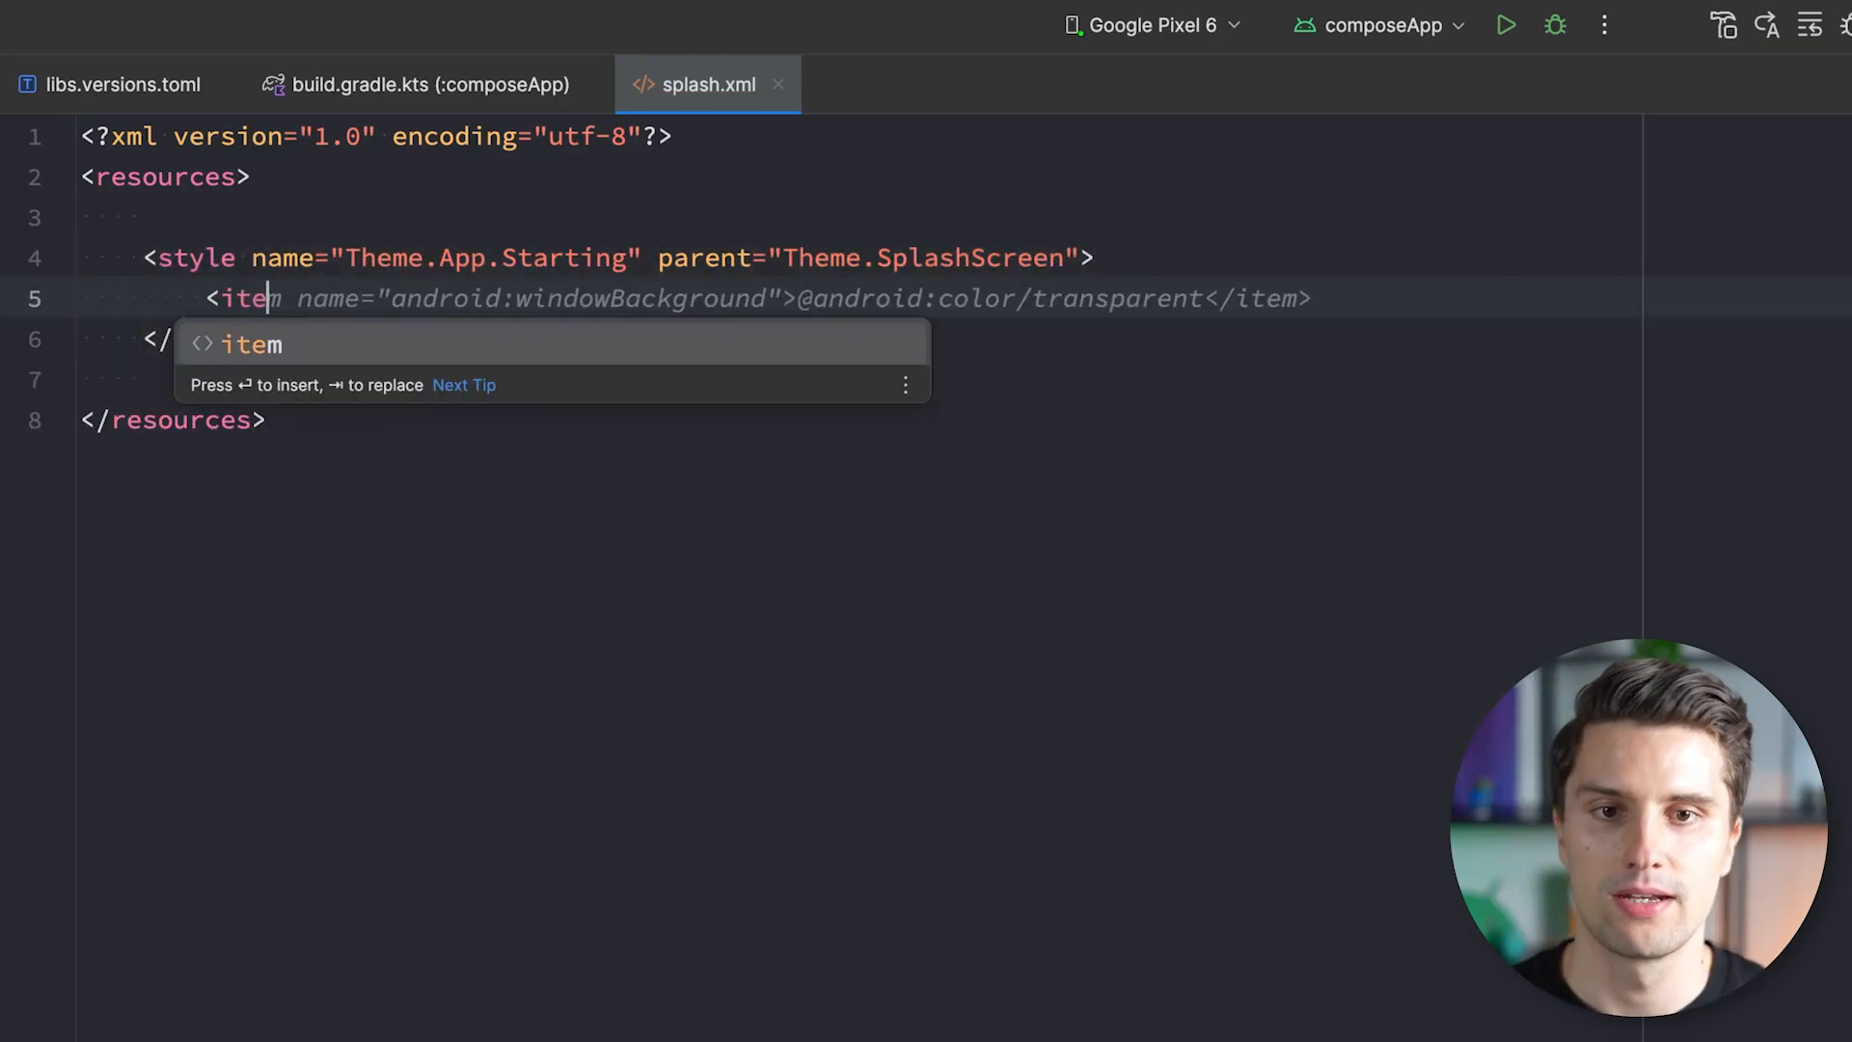
type("name=\"")
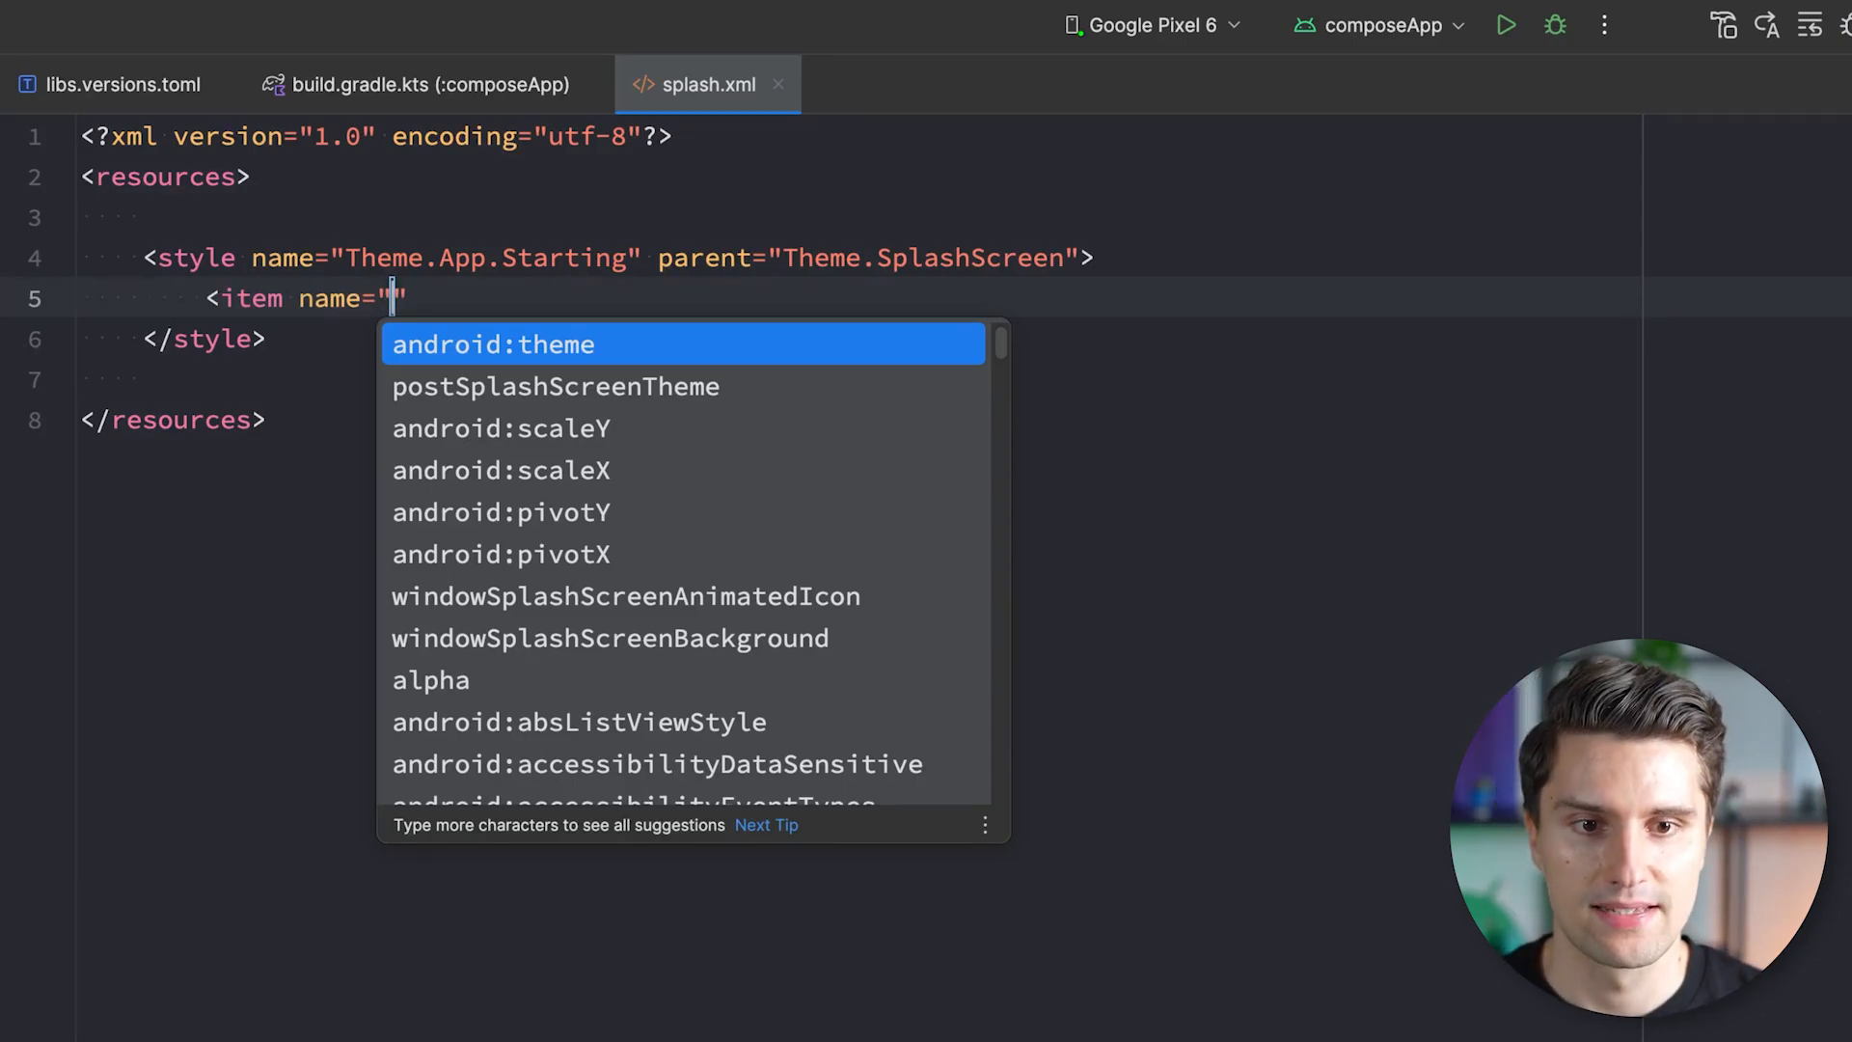
type("windowsplashScreenBackground")
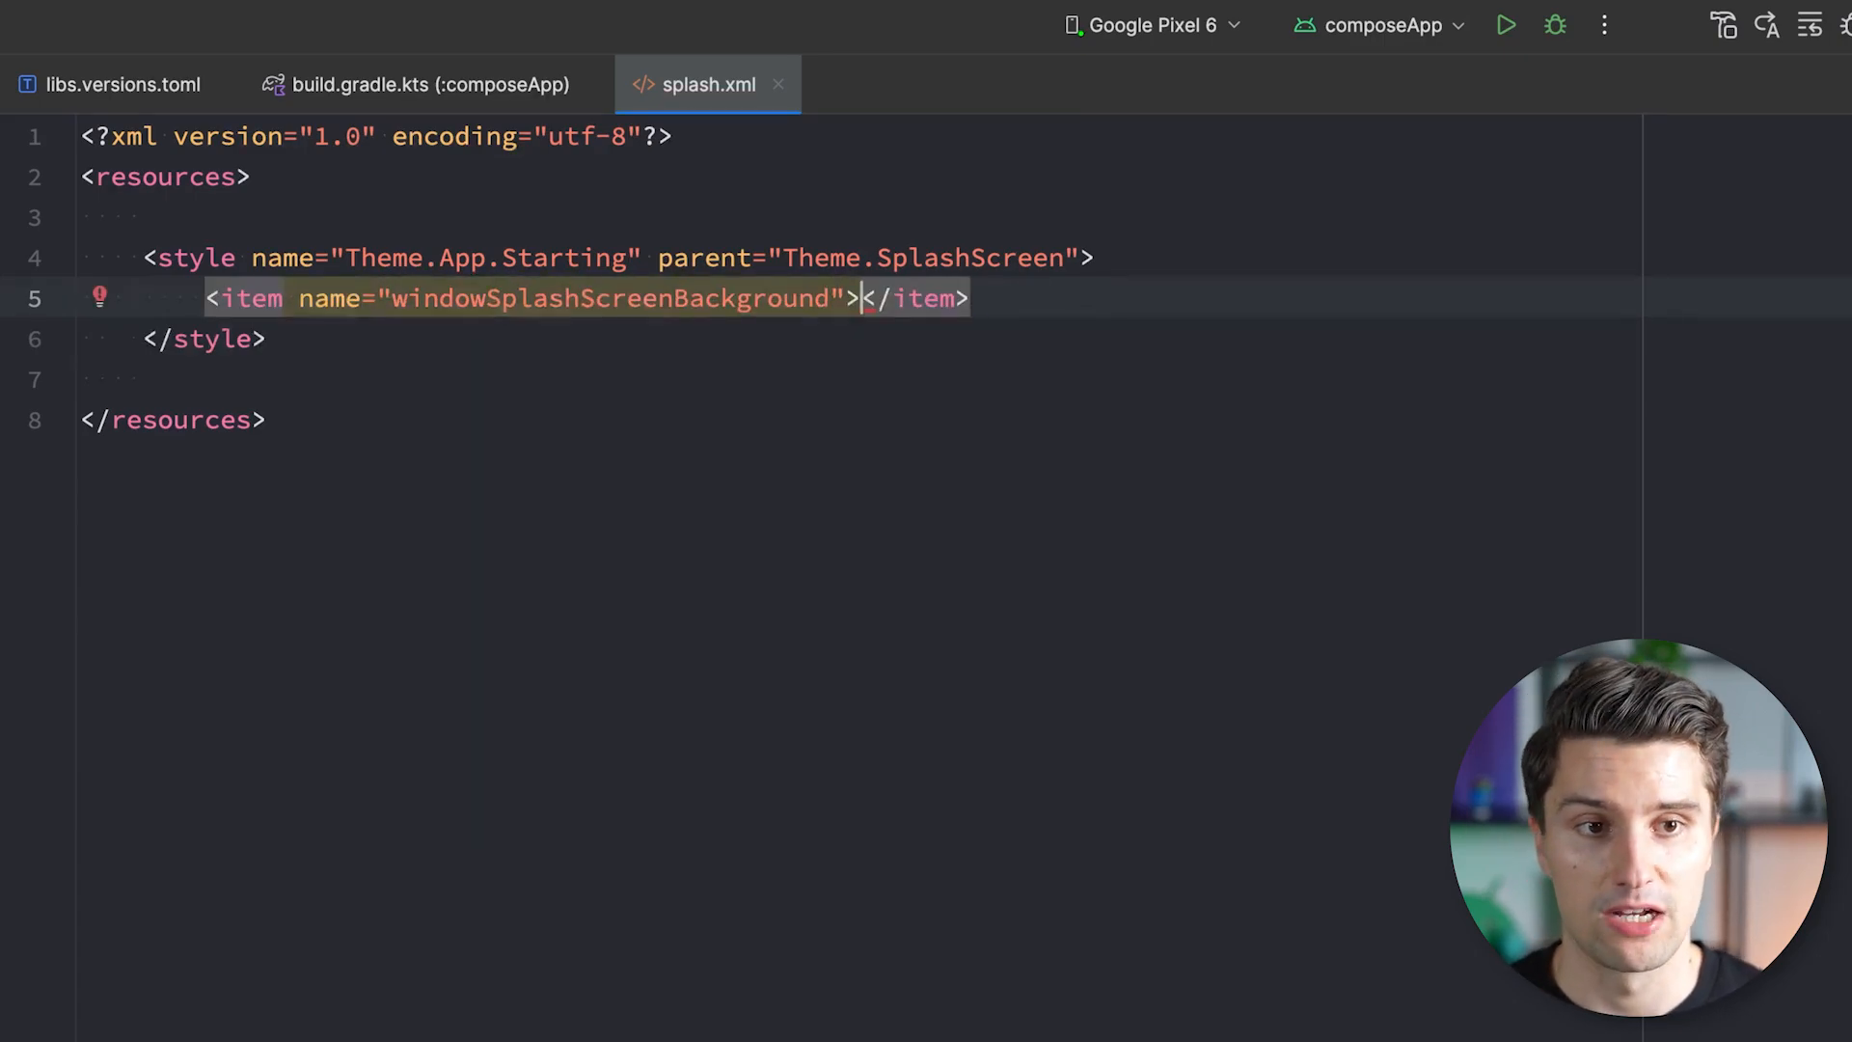
type("#202020")
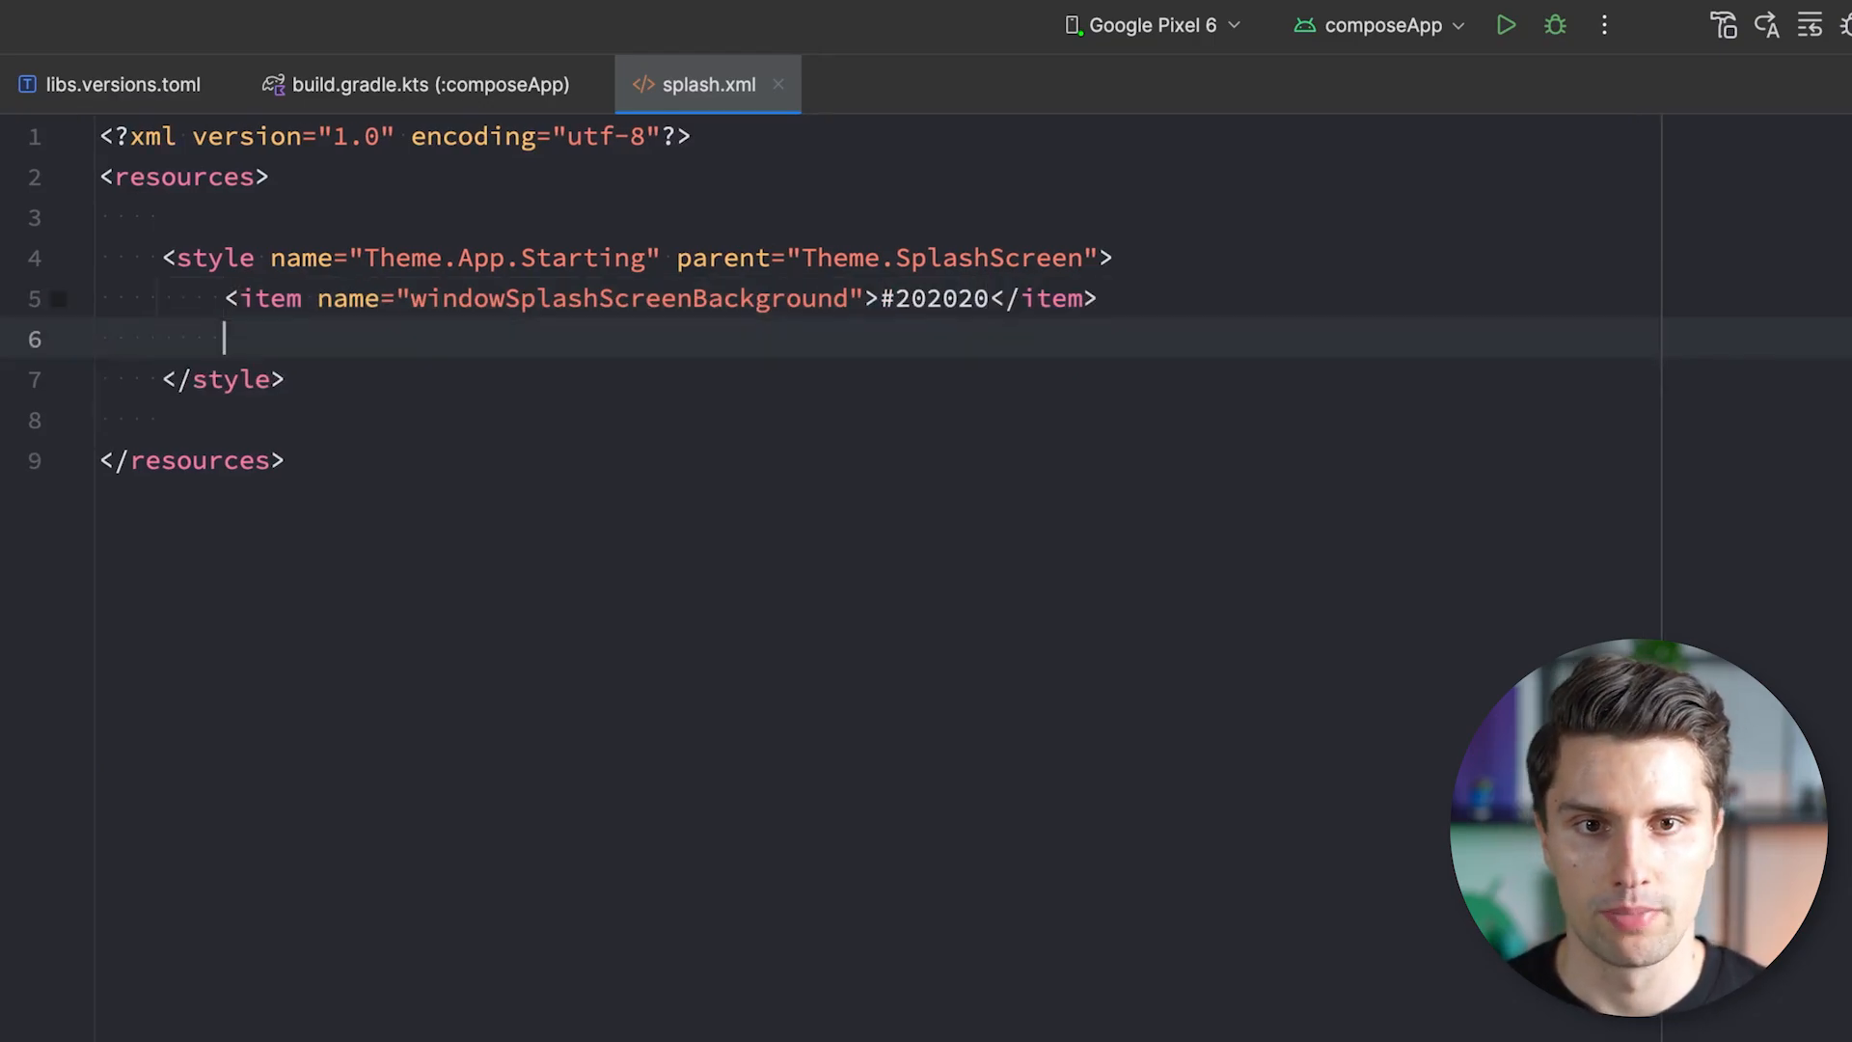
type("<item name=\"windowSplashScreenDuration\">3000</item>")
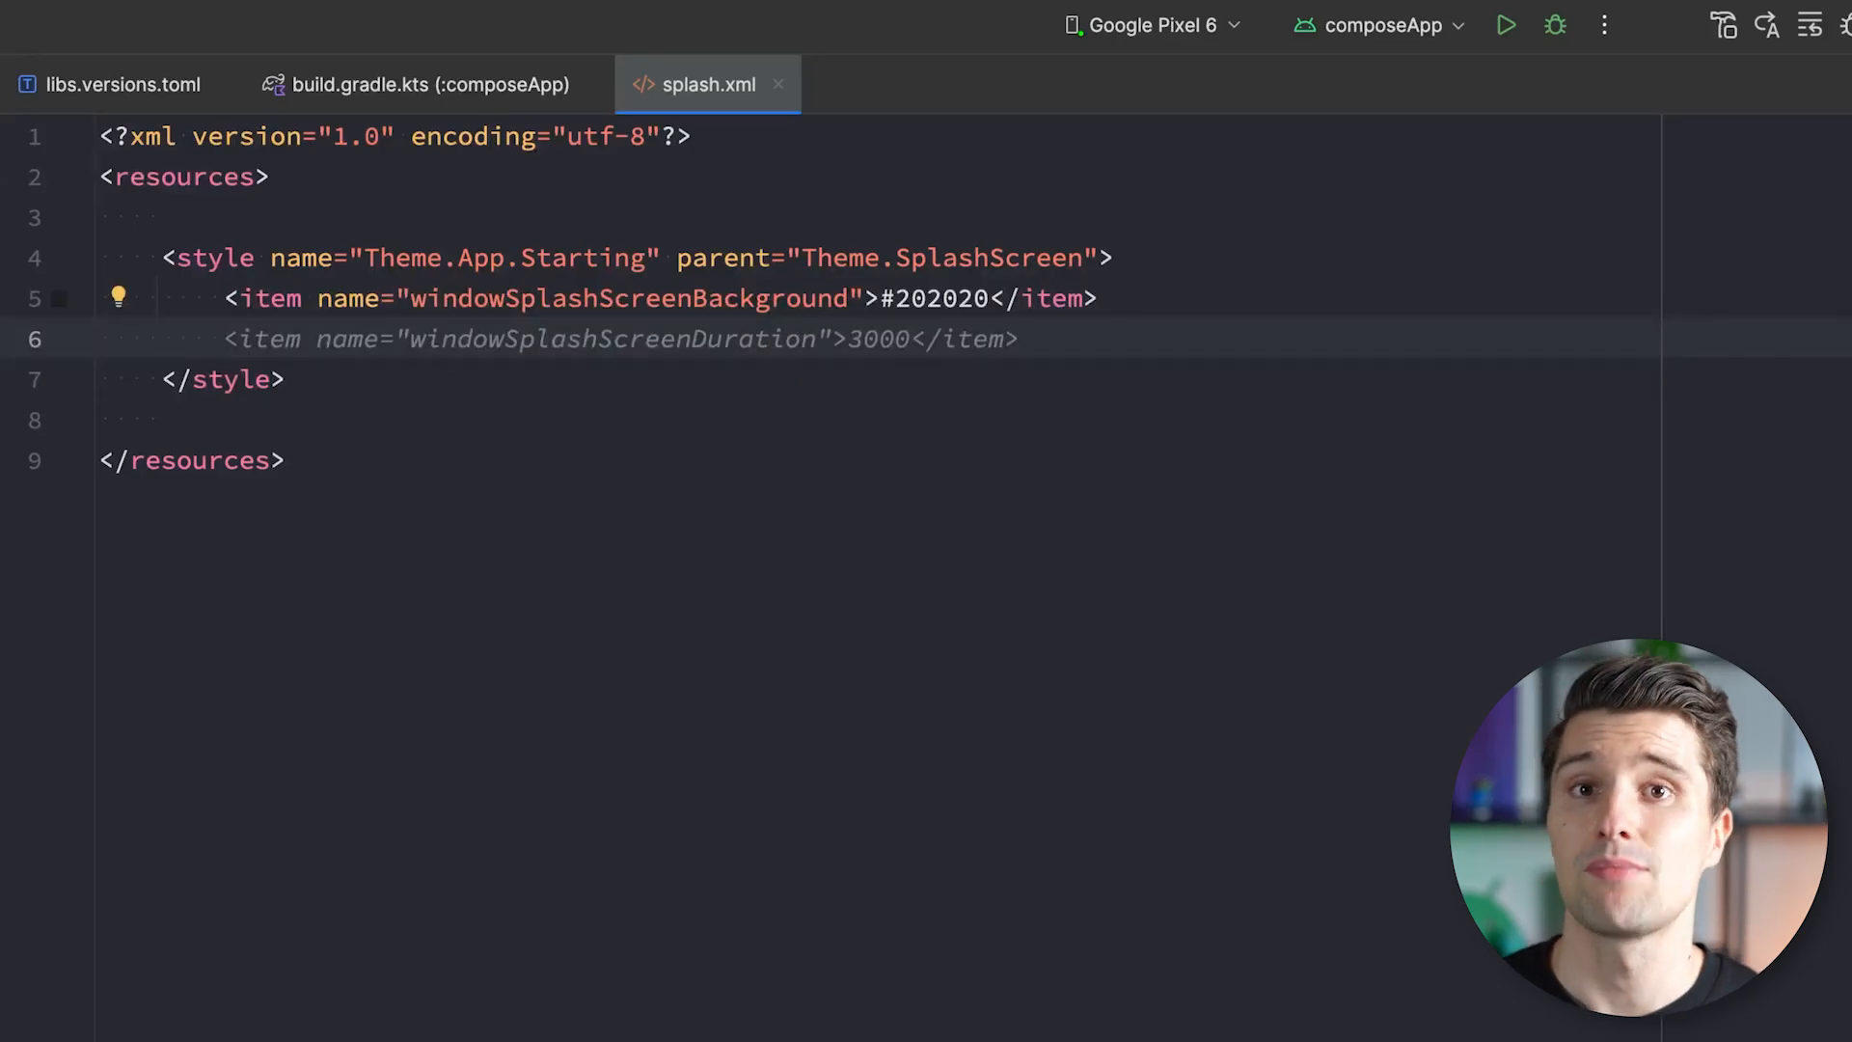
left_click(320, 338)
type("<item name=\"windowSplashScreenAnimatedIcon\"></item>")
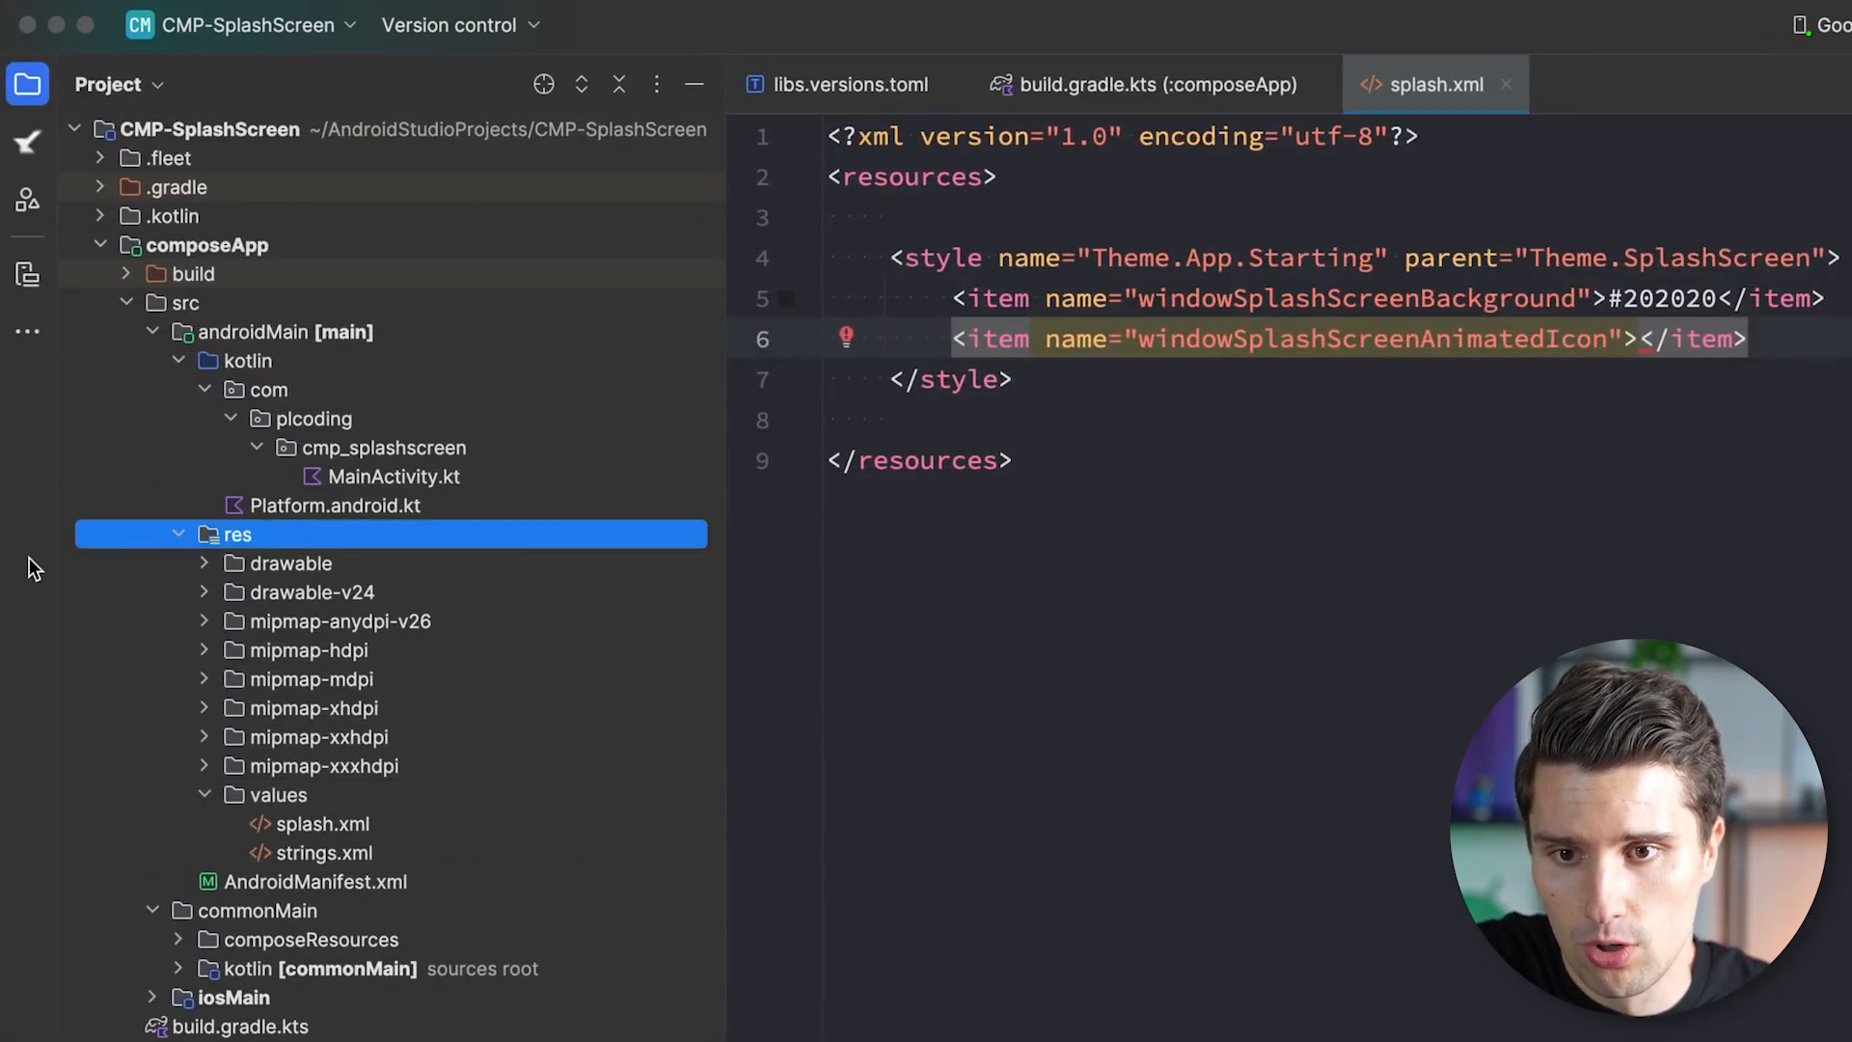
Start a new Vector Asset in drawable and load logo-squared.svg from a local file.
right_click(288, 563)
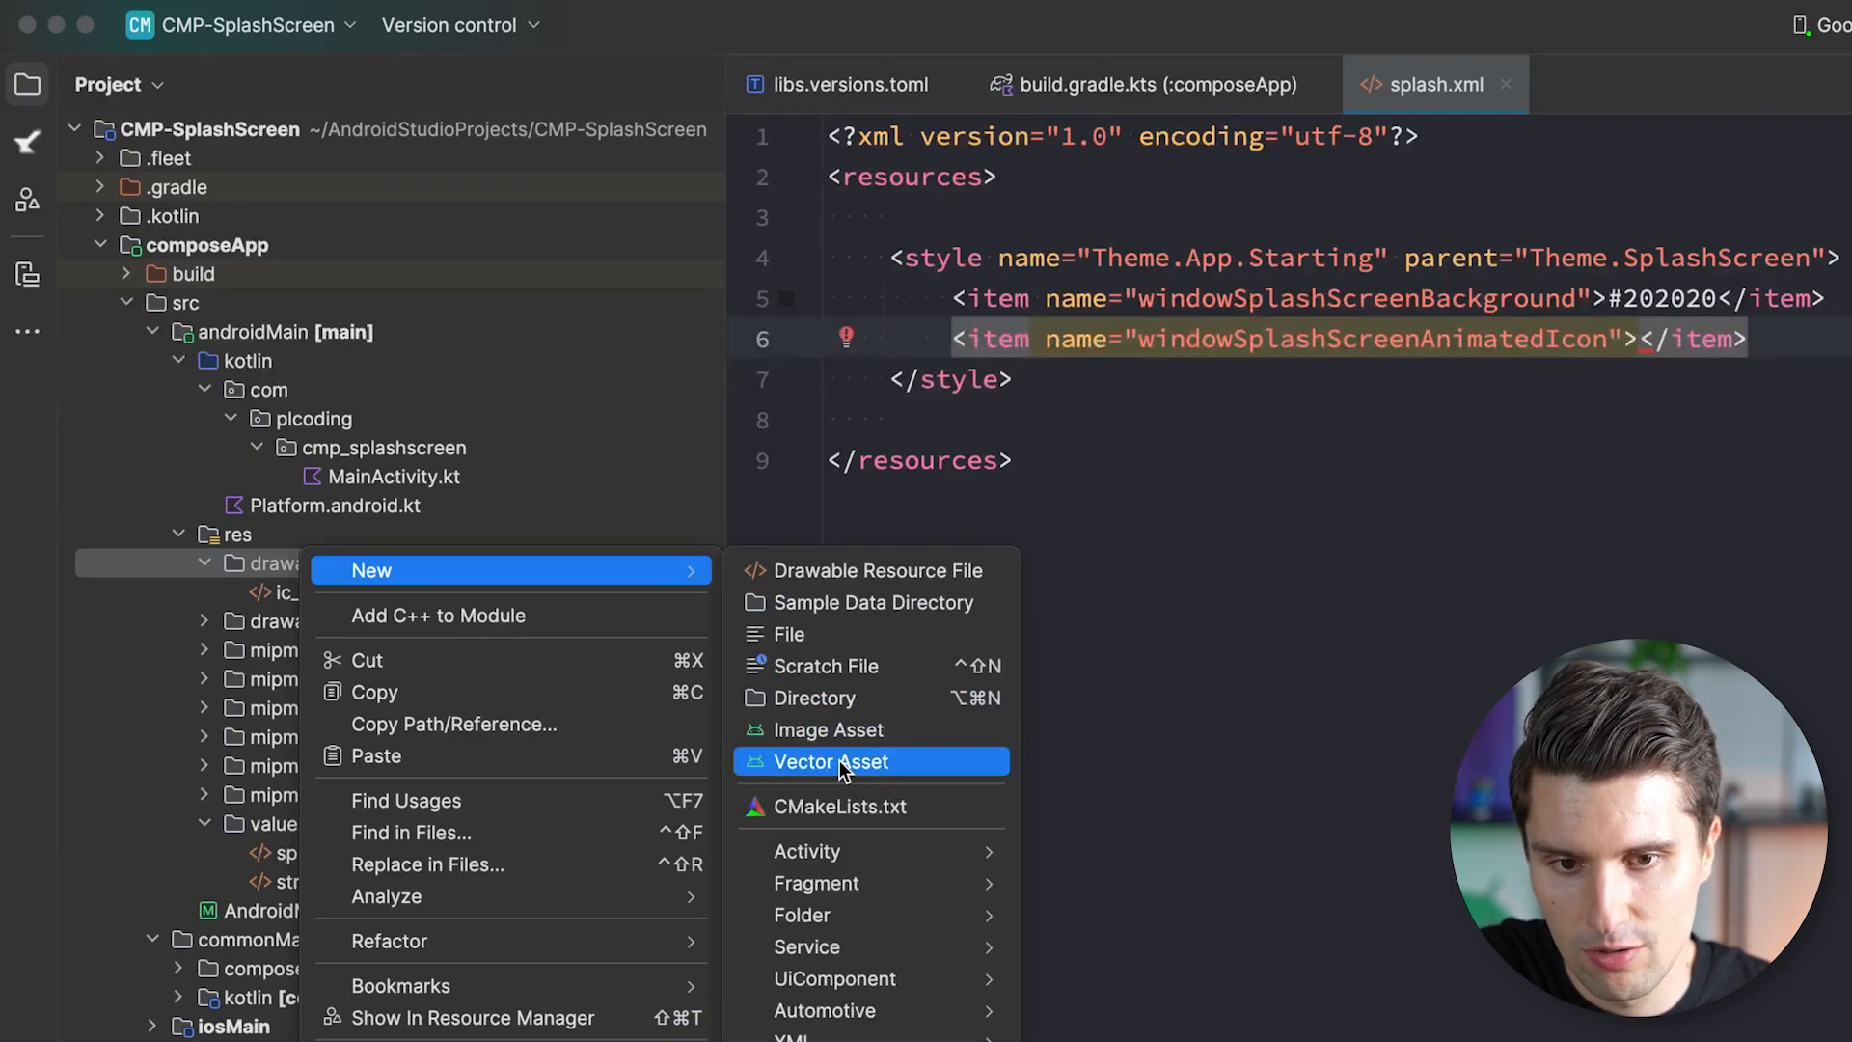
left_click(832, 761)
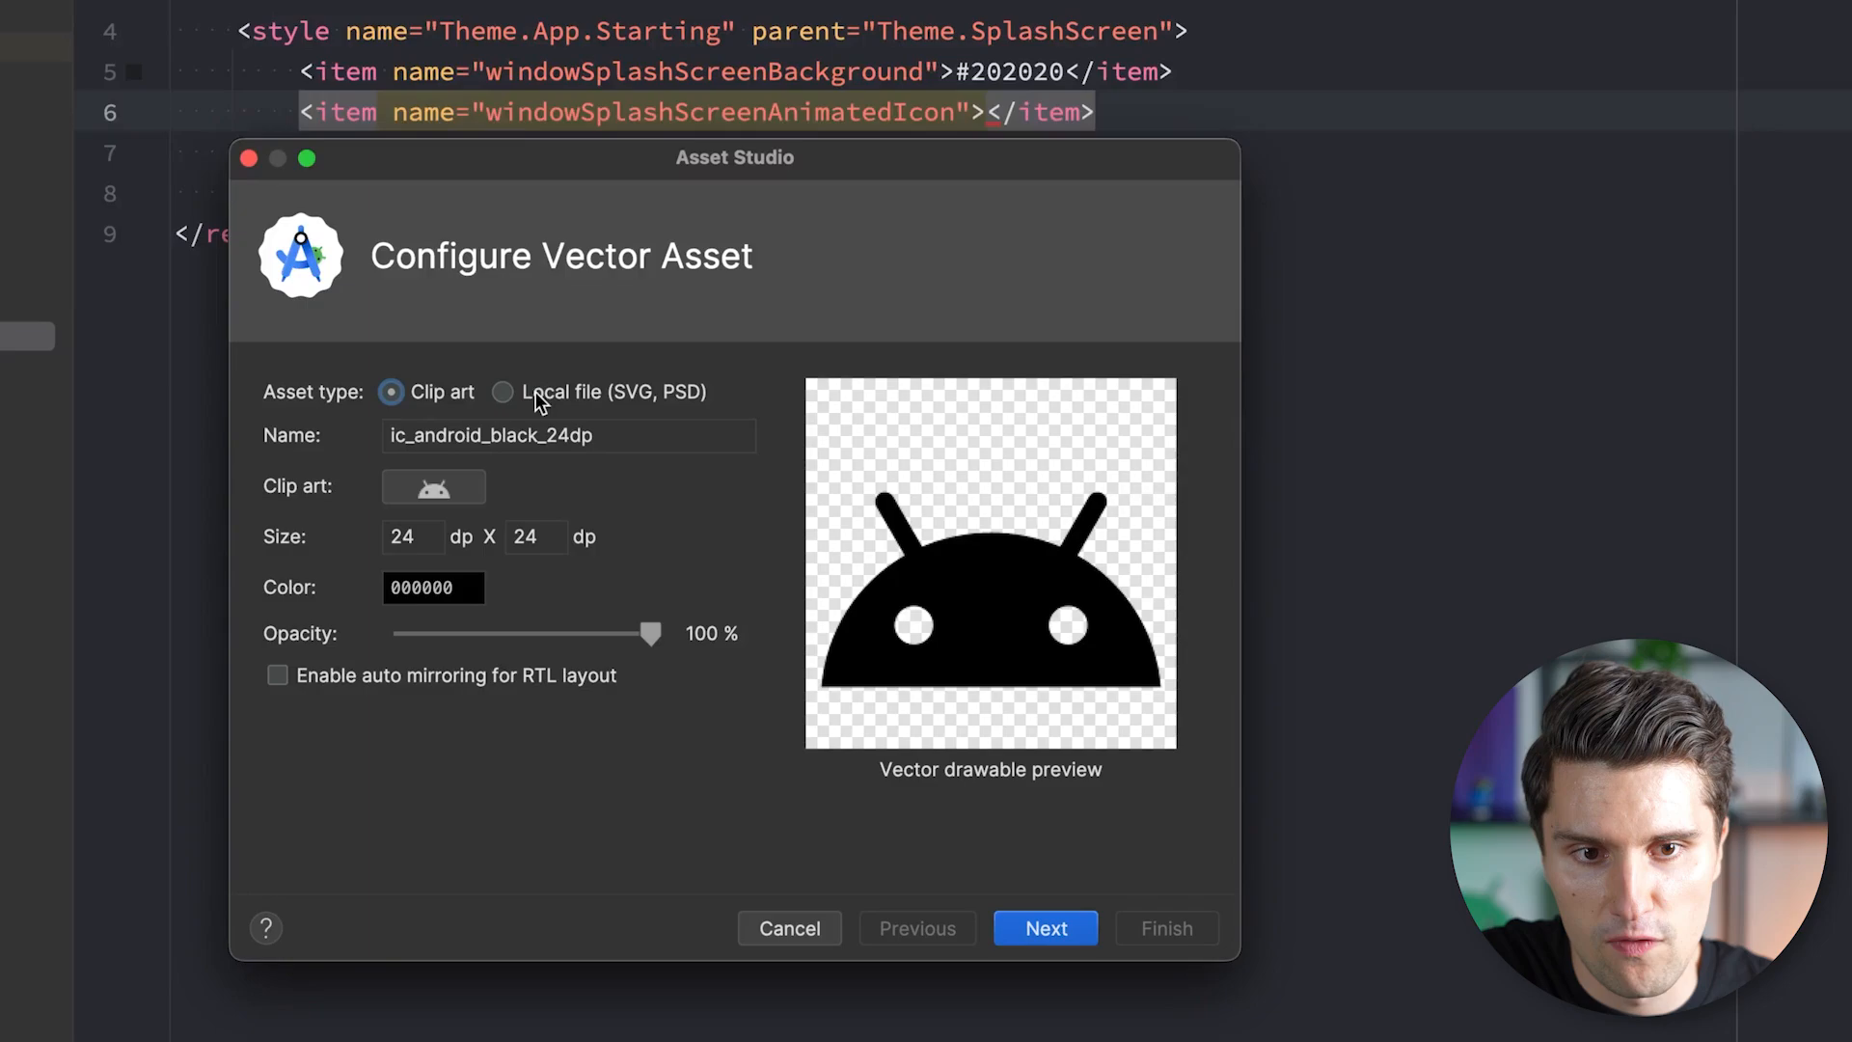
mouse_move(667, 412)
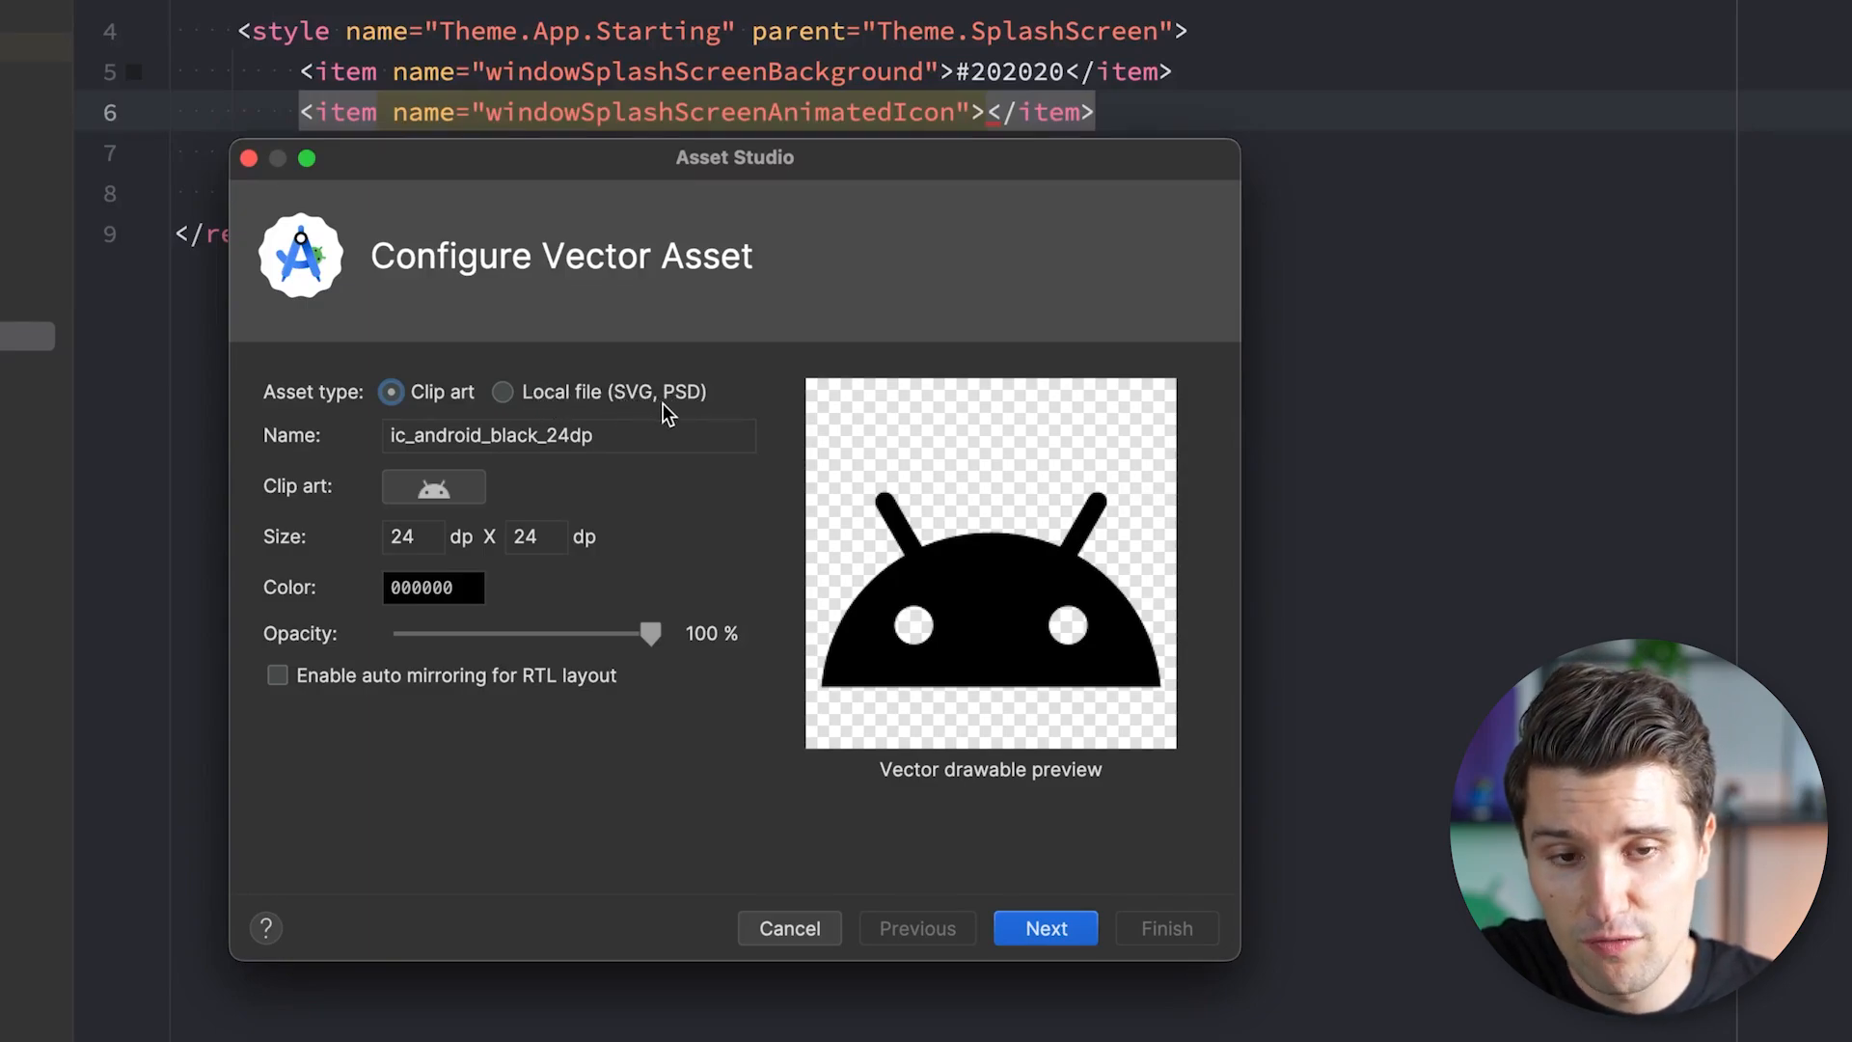
mouse_move(742, 366)
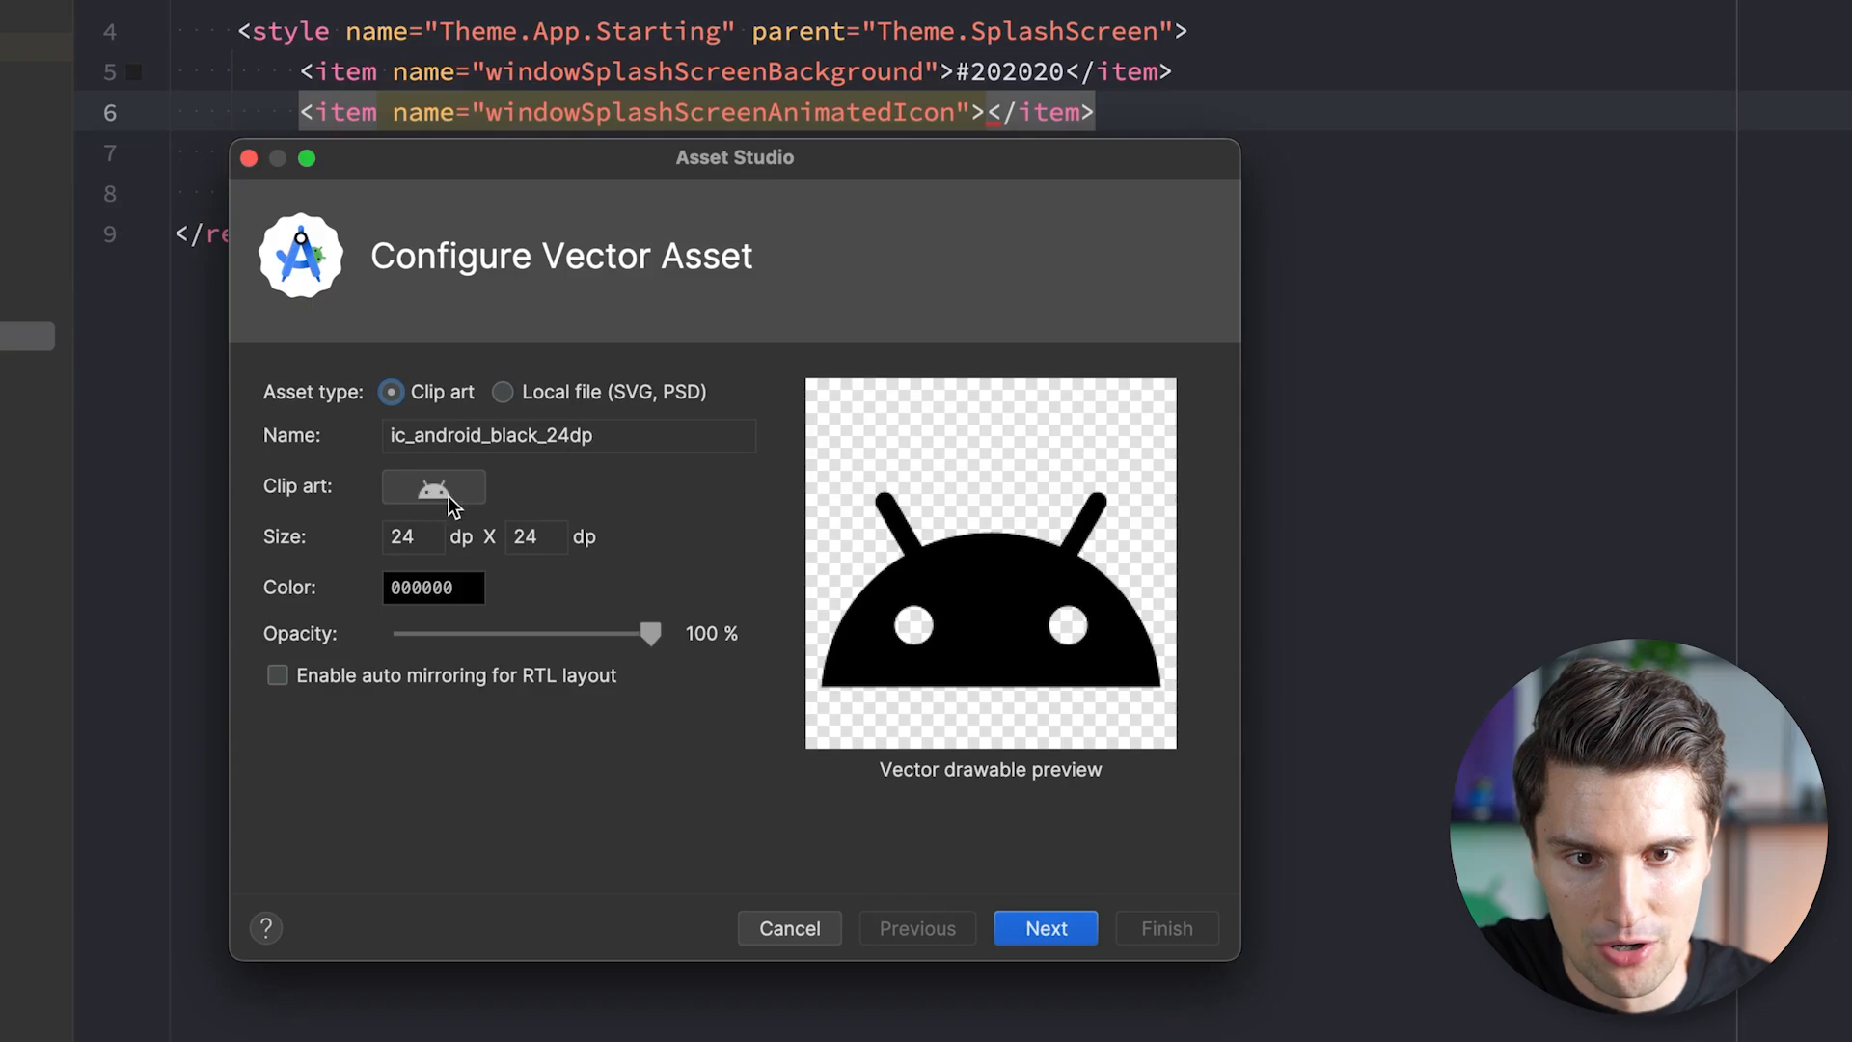
mouse_move(416, 510)
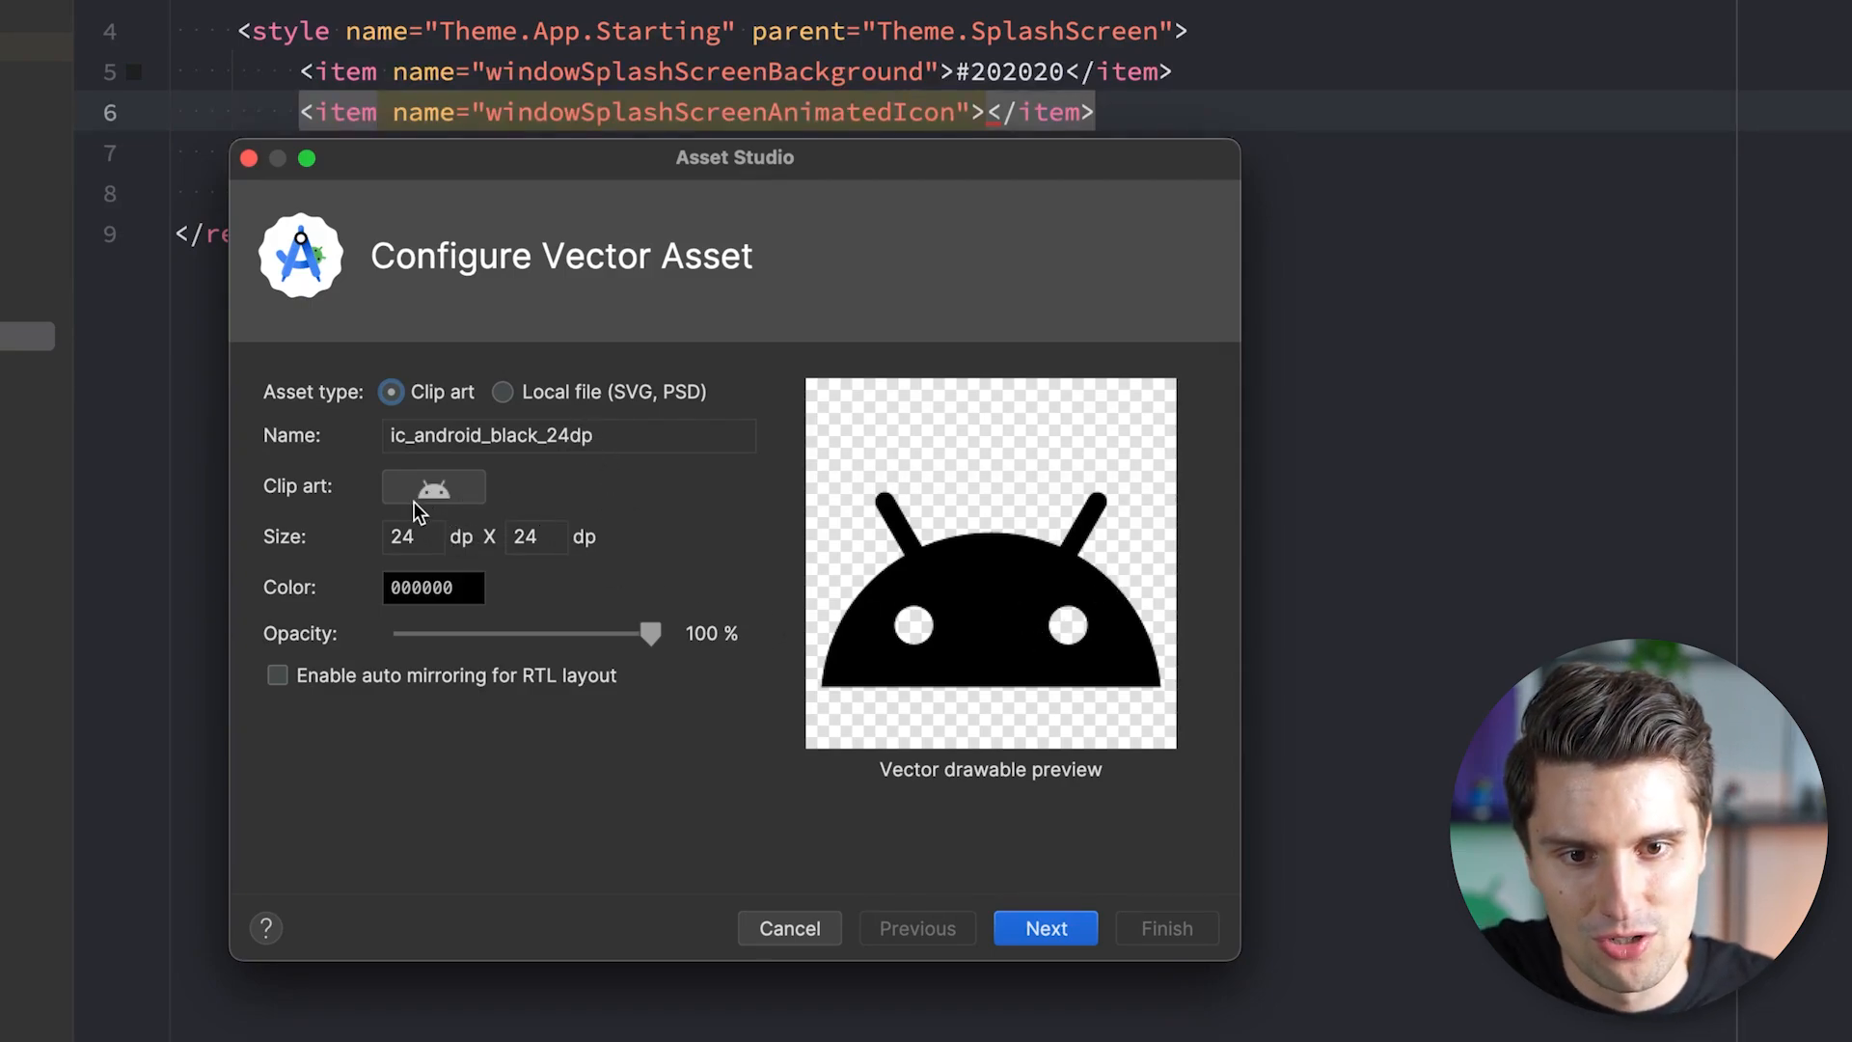
left_click(501, 390)
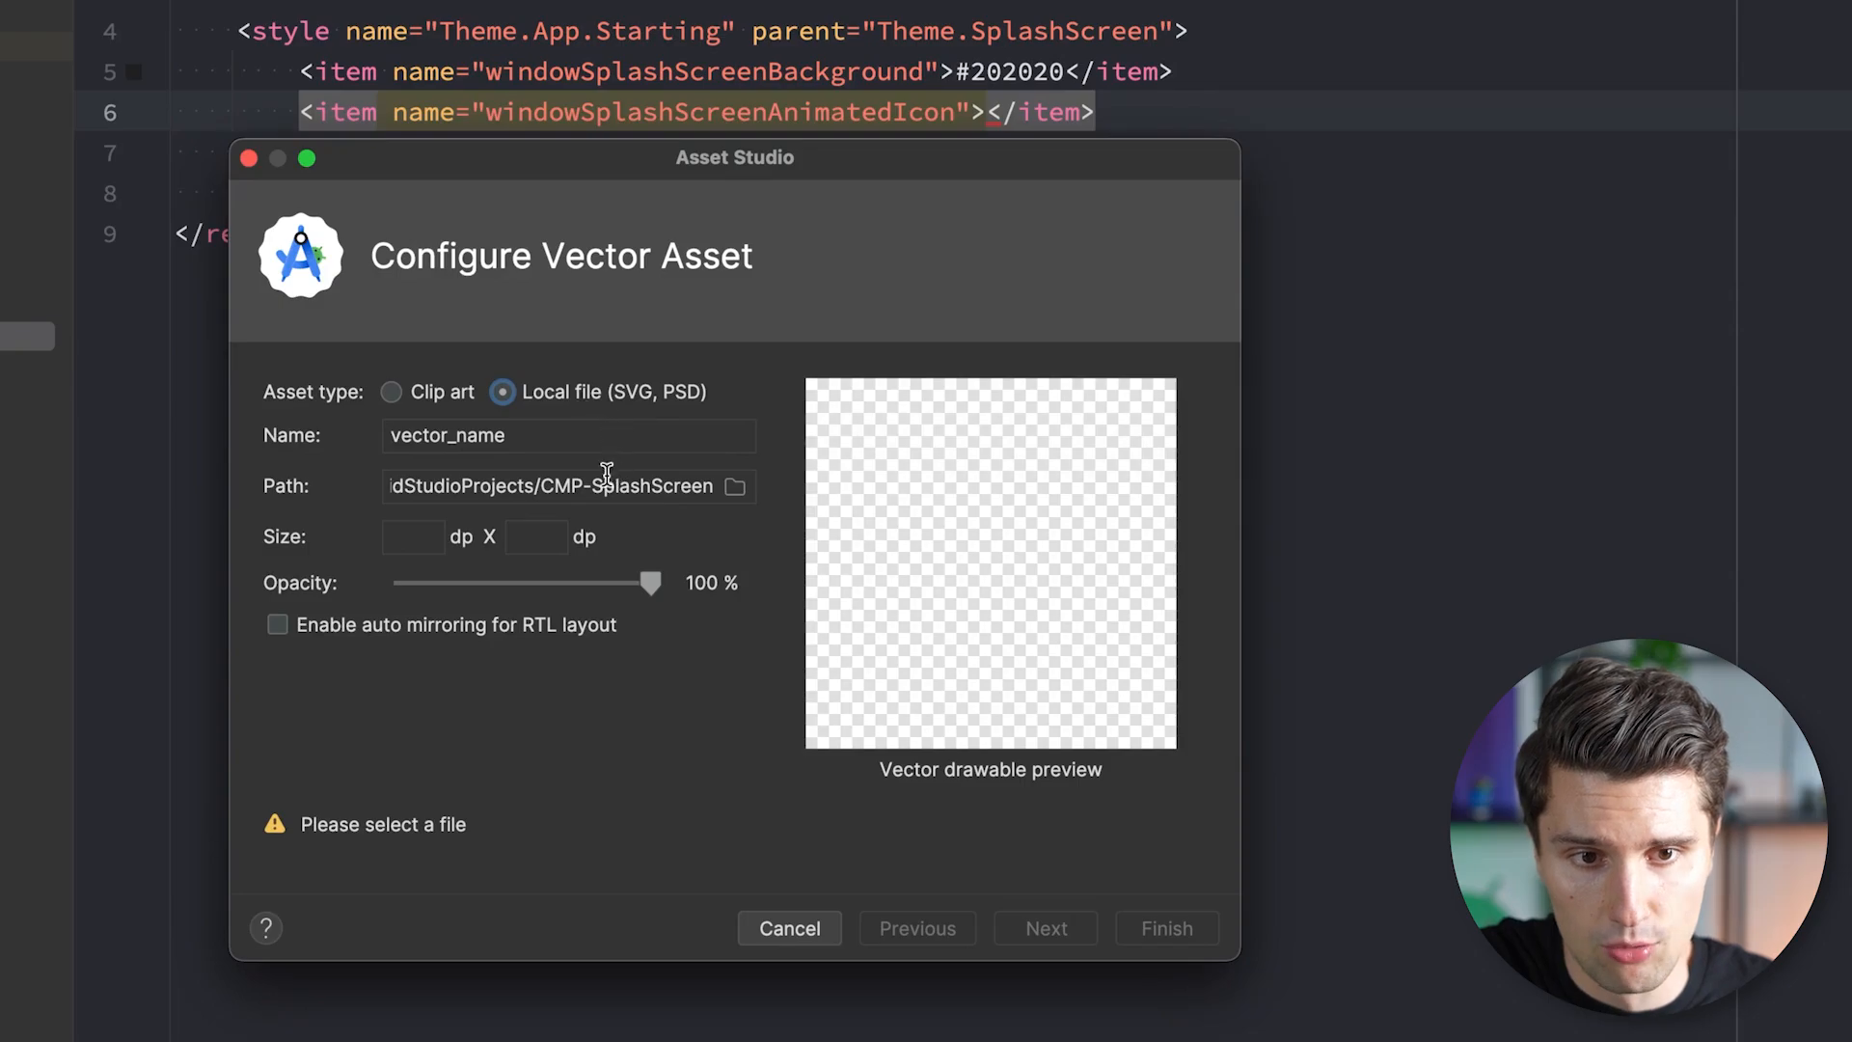
left_click(737, 485)
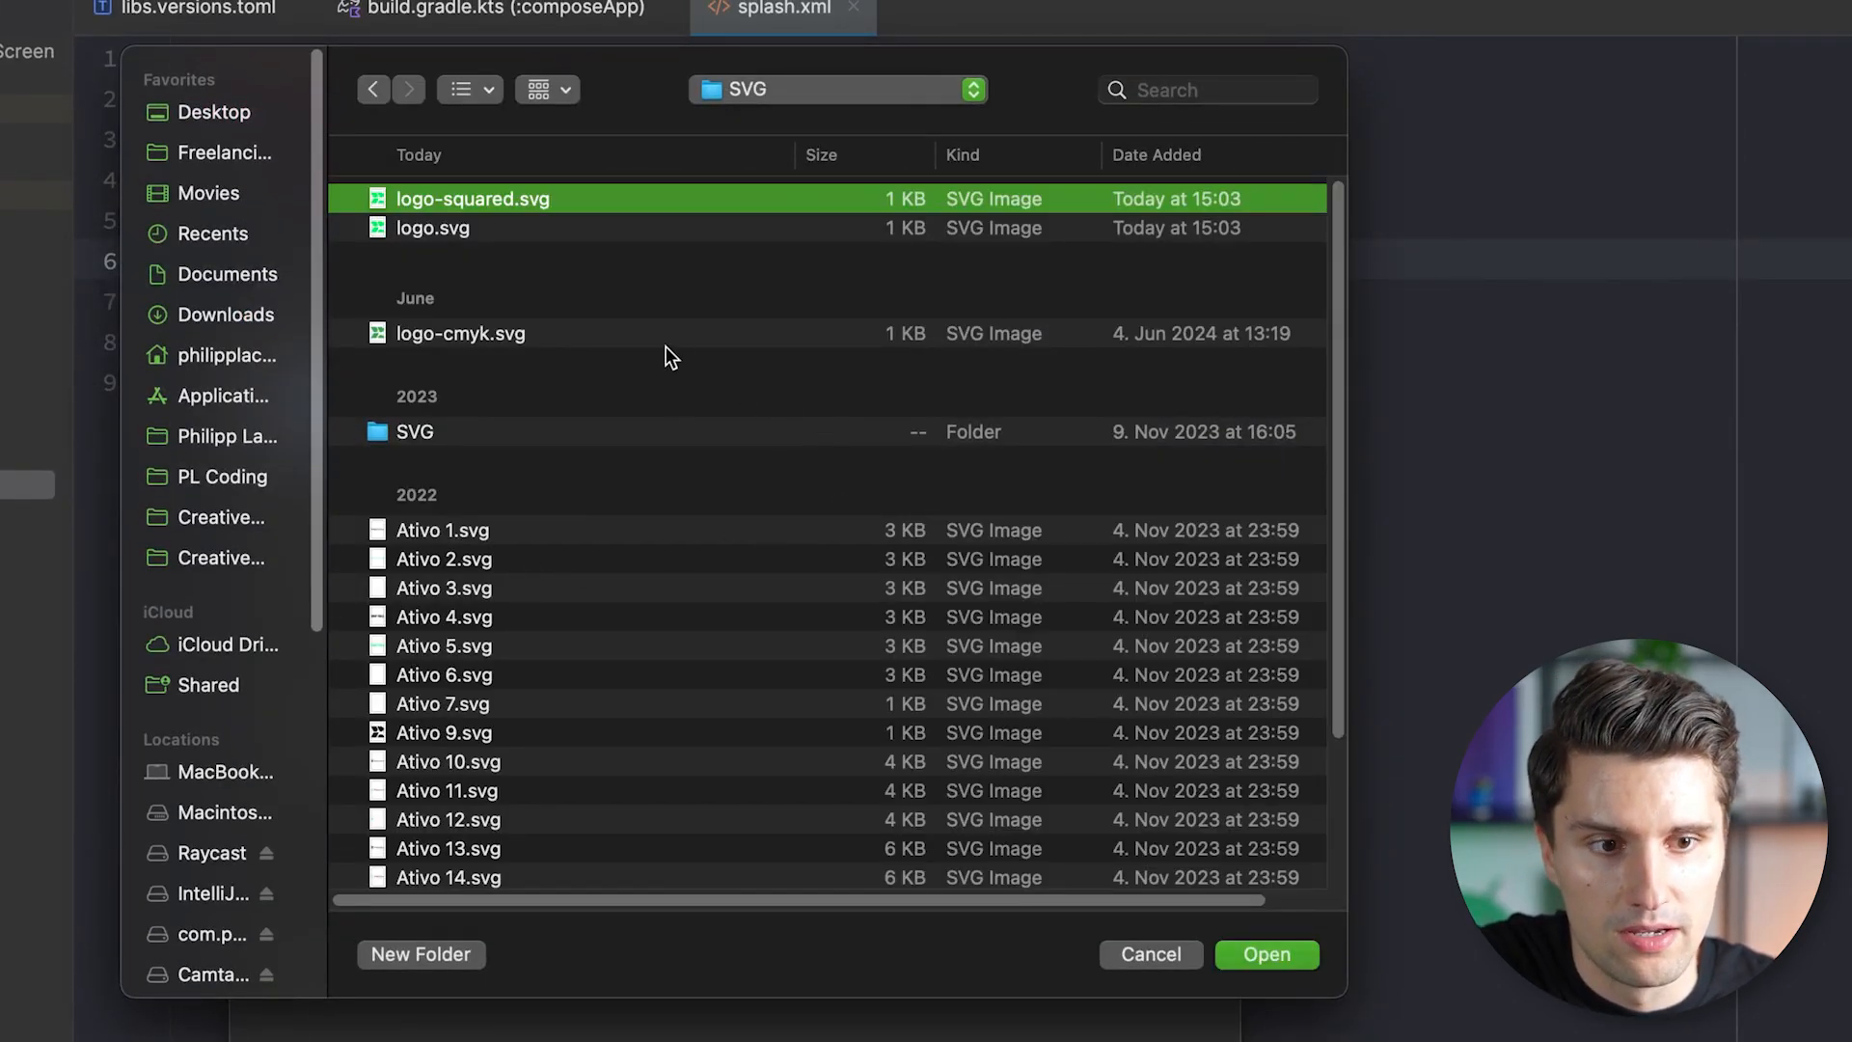
left_click(1265, 953)
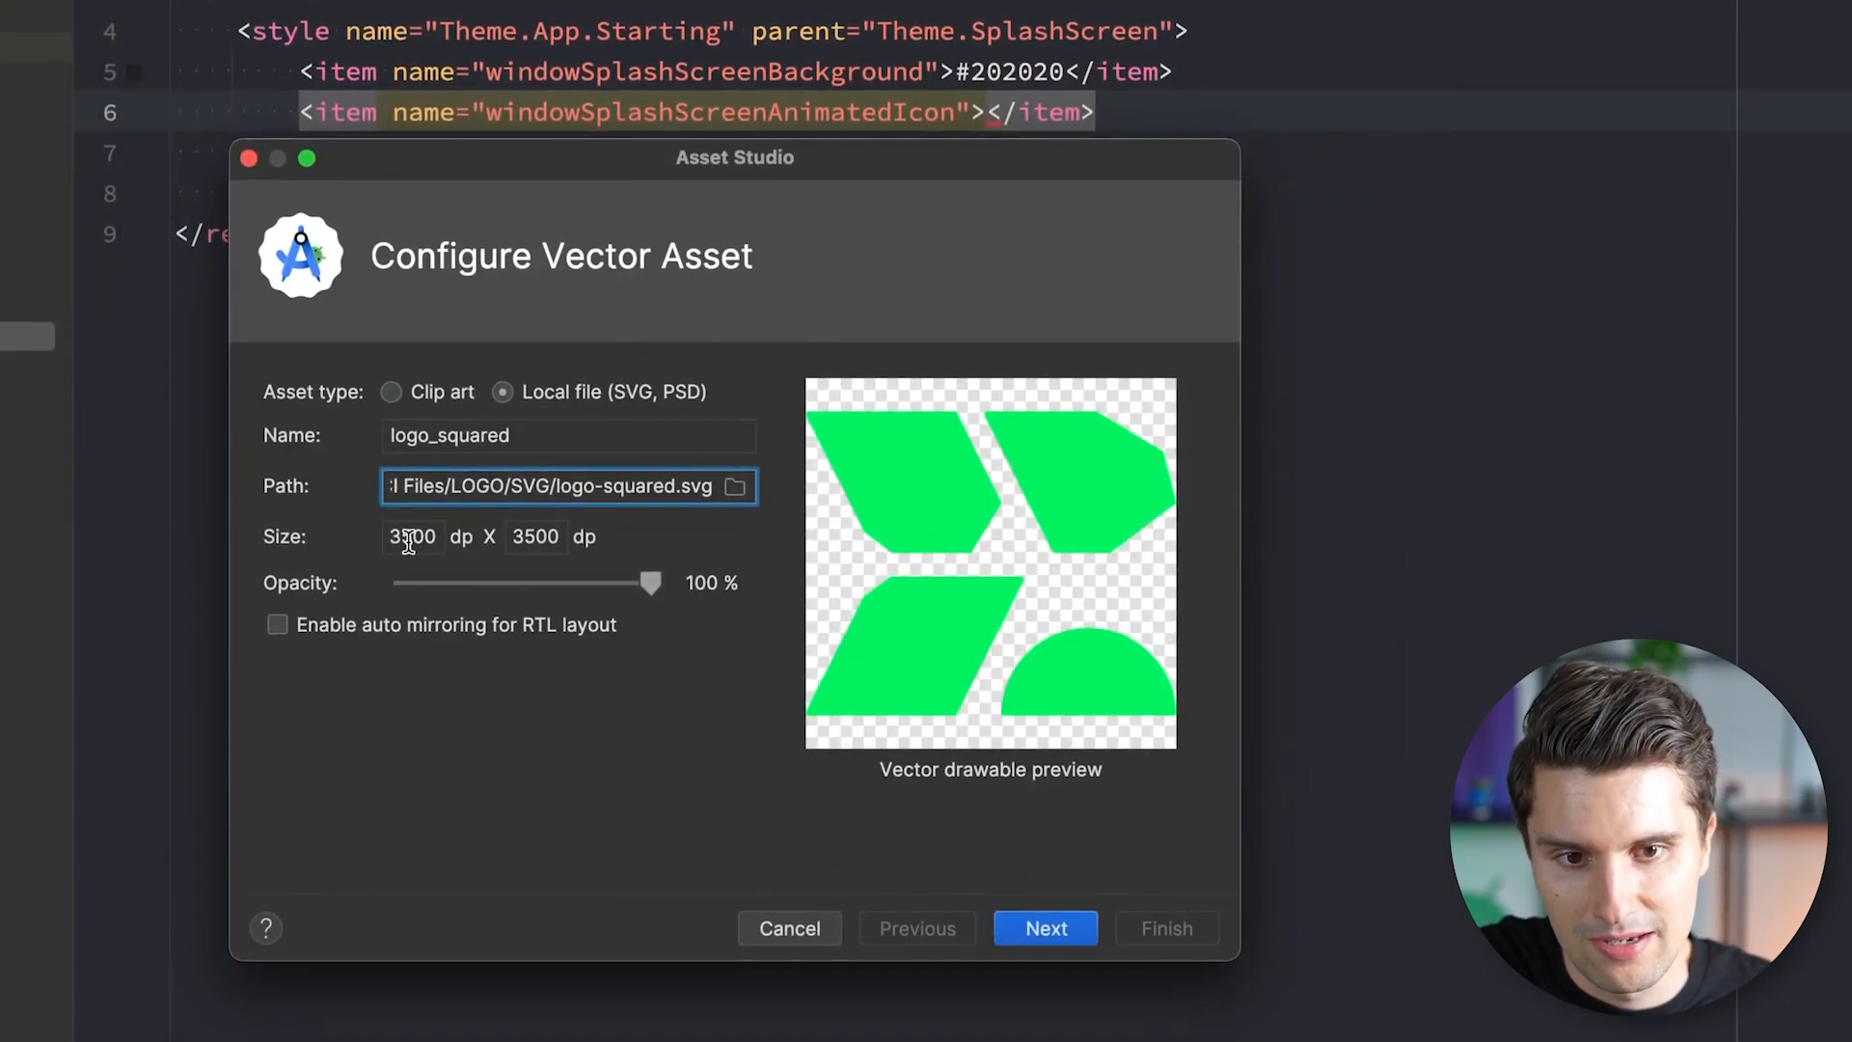
Set the imported logo_squared vector size to 100 × 100 dp.
left_click(412, 536)
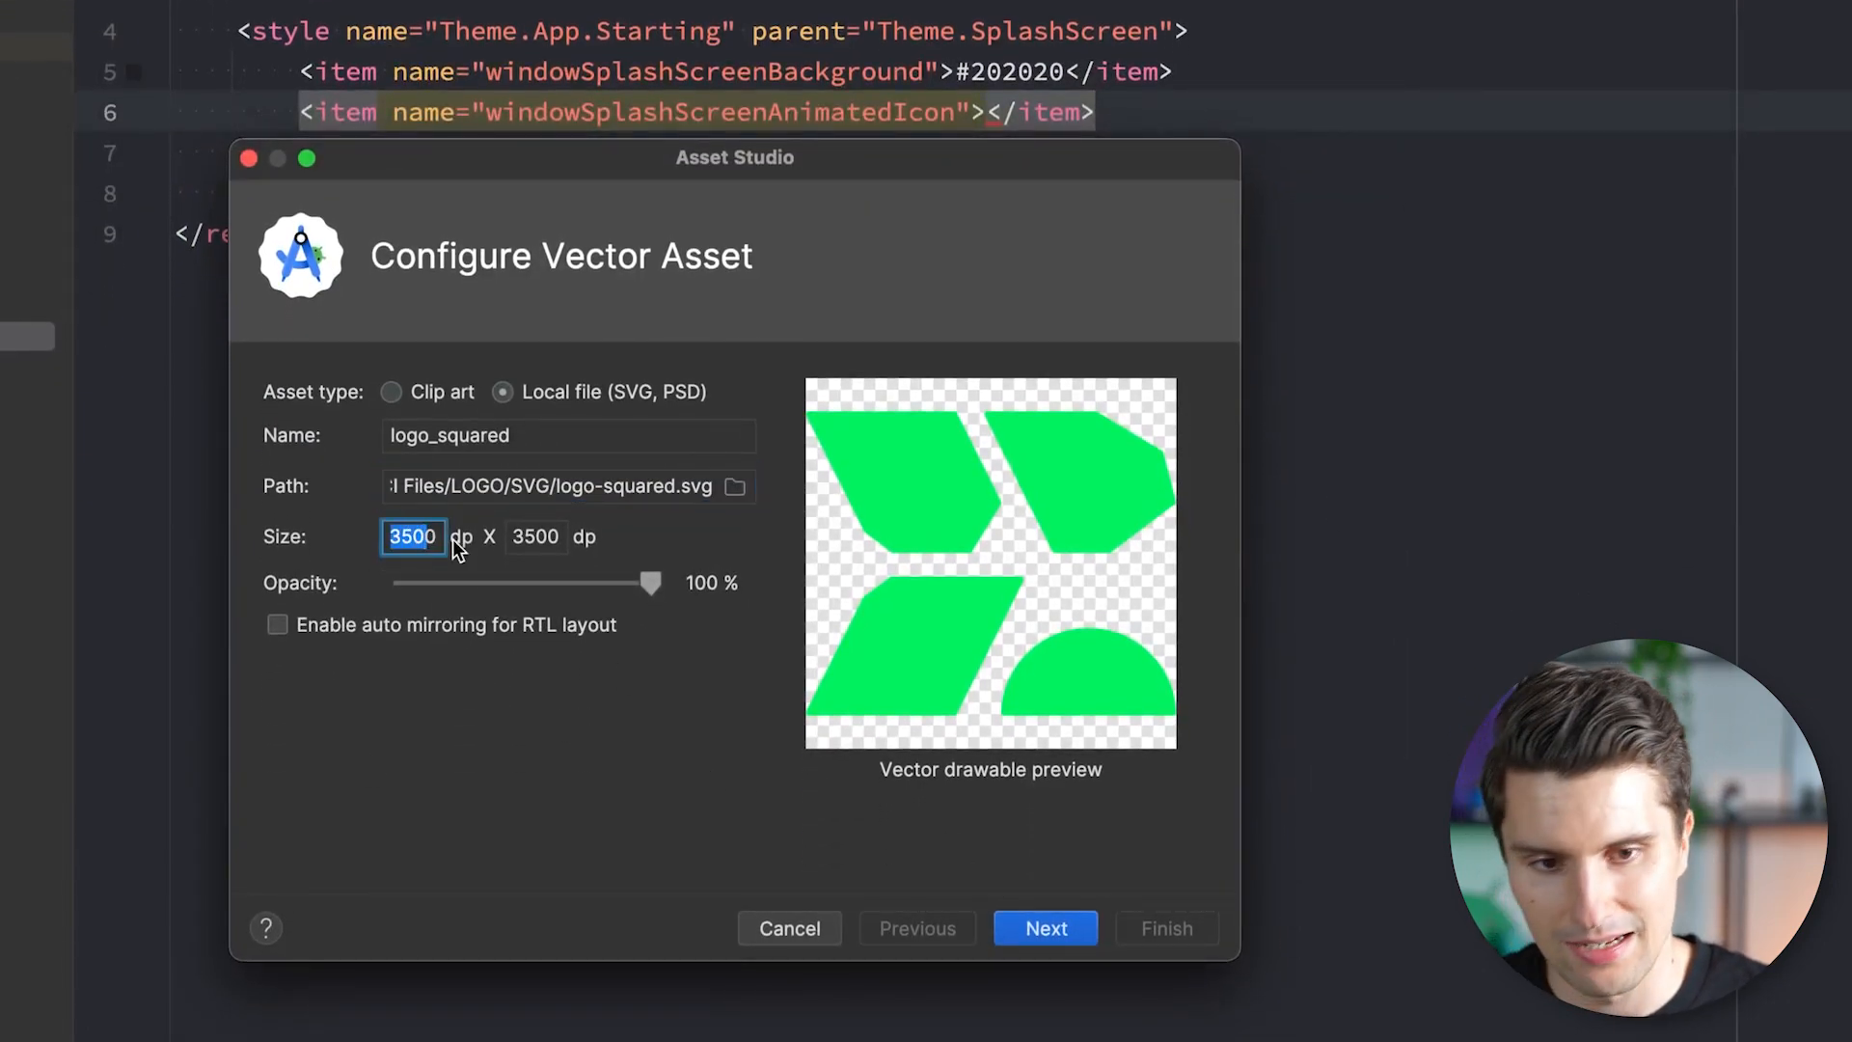
type("100")
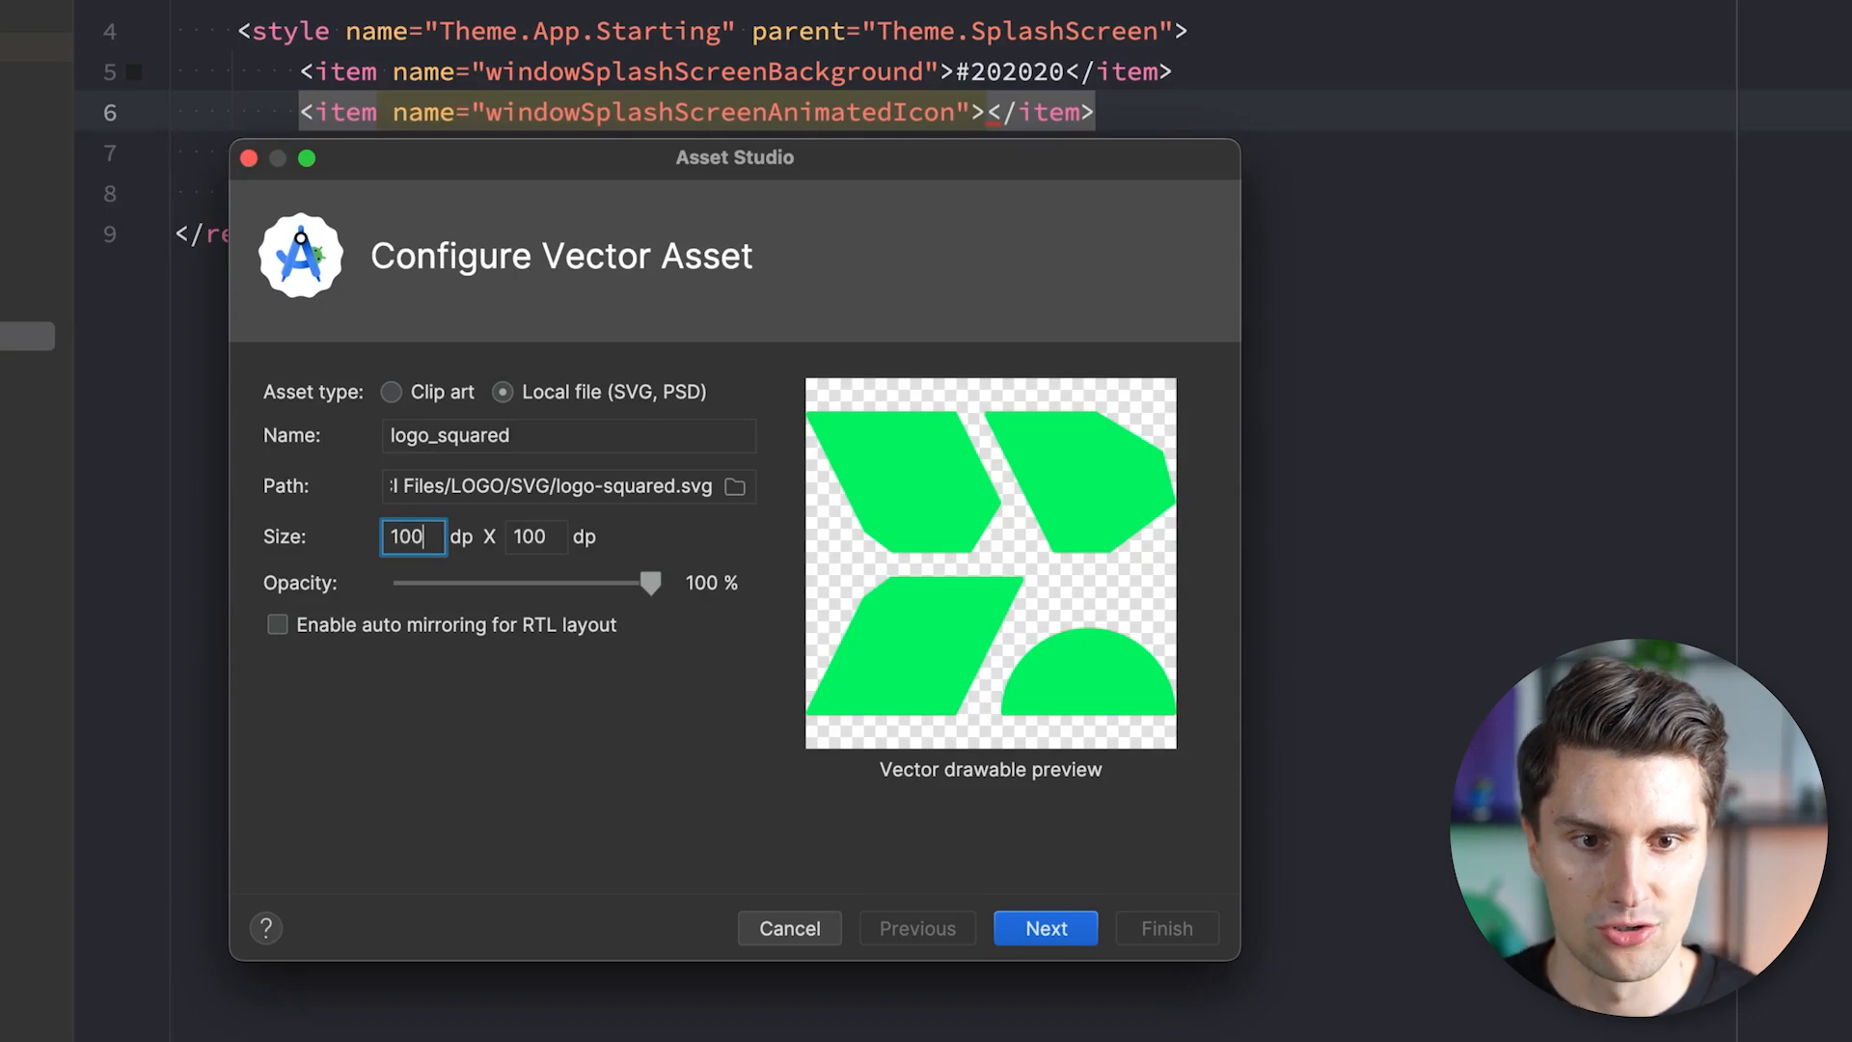
mouse_move(753, 643)
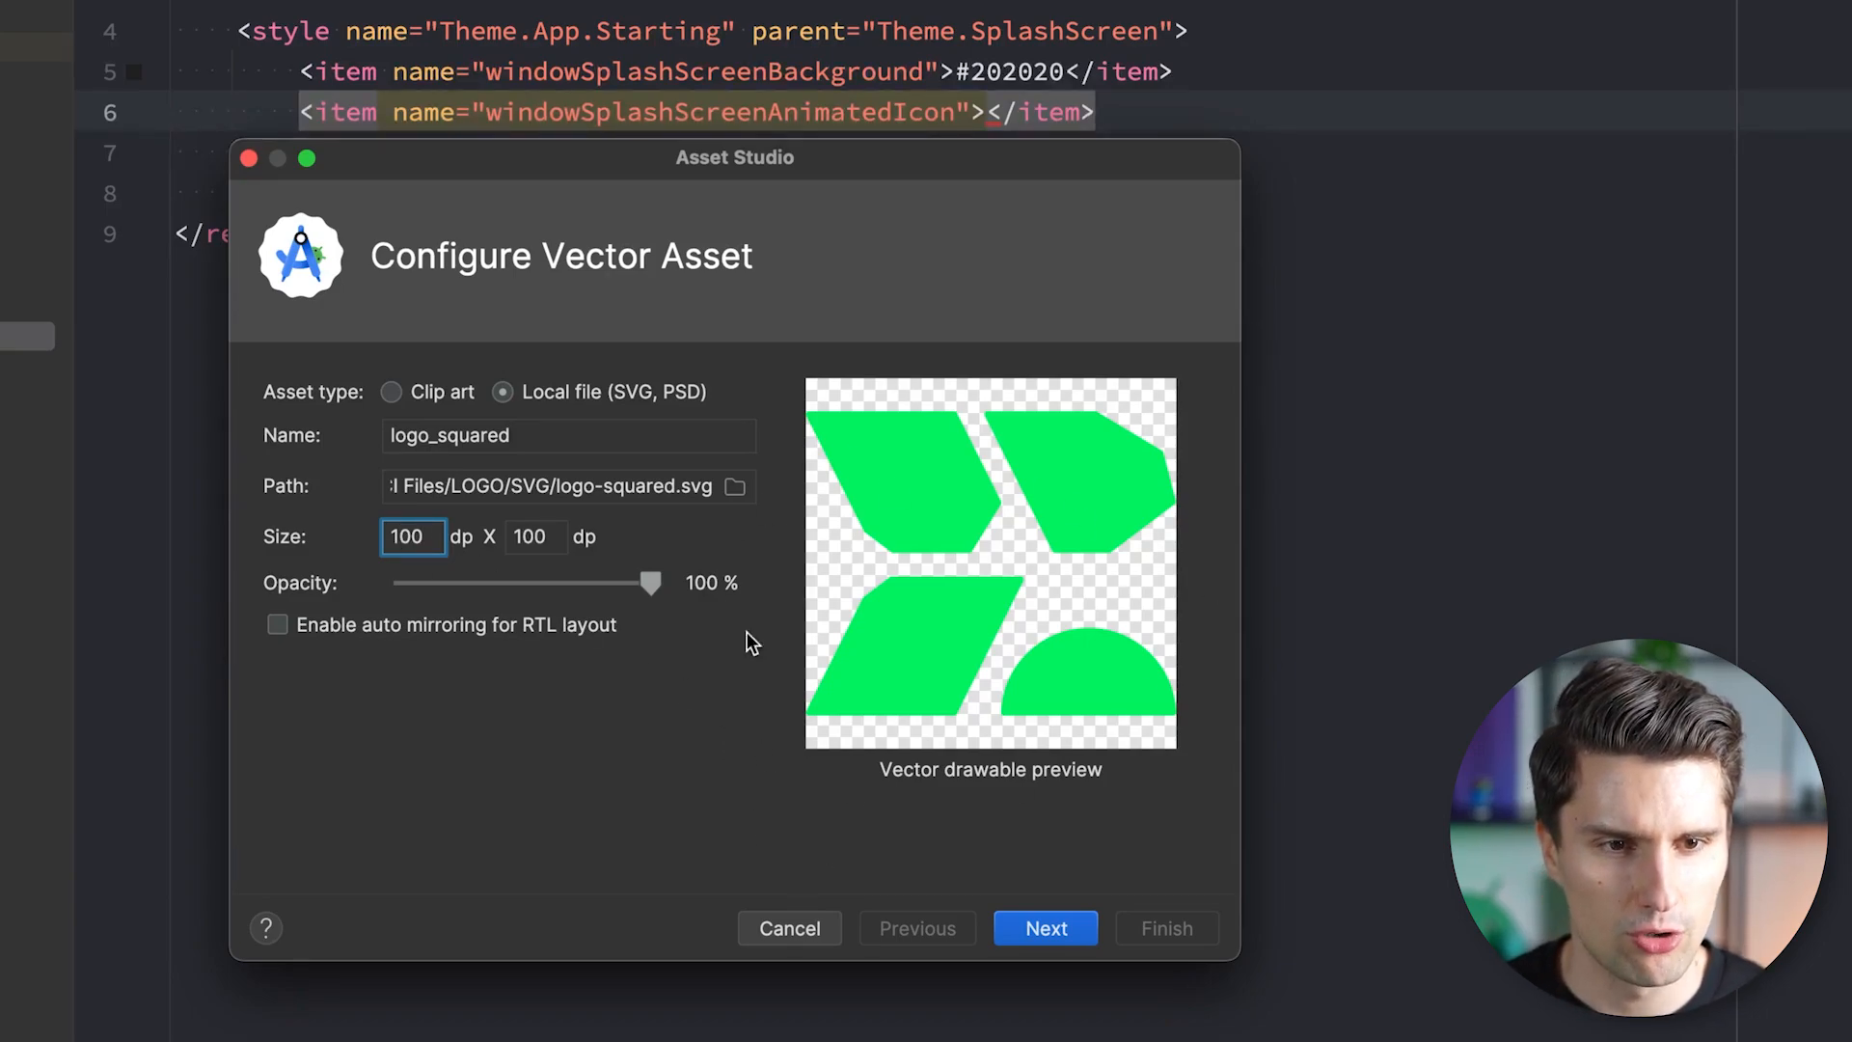
mouse_move(890, 416)
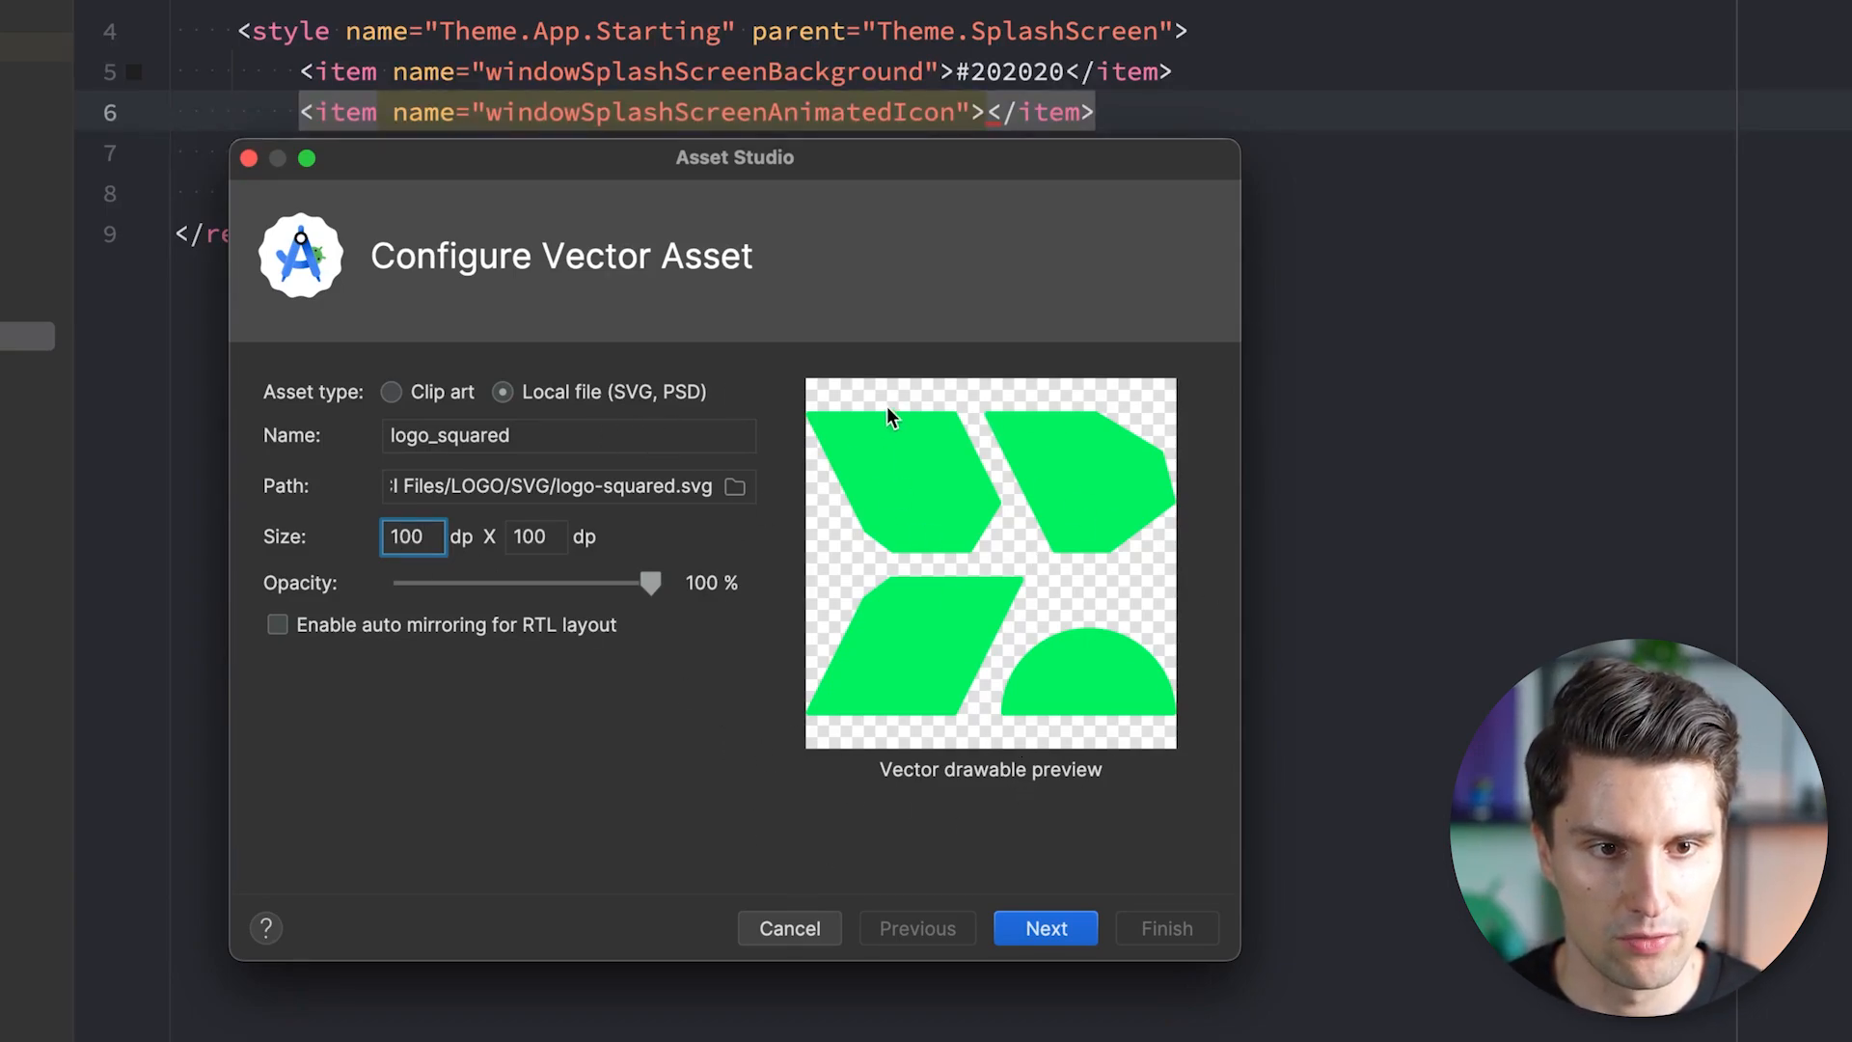
mouse_move(1024, 602)
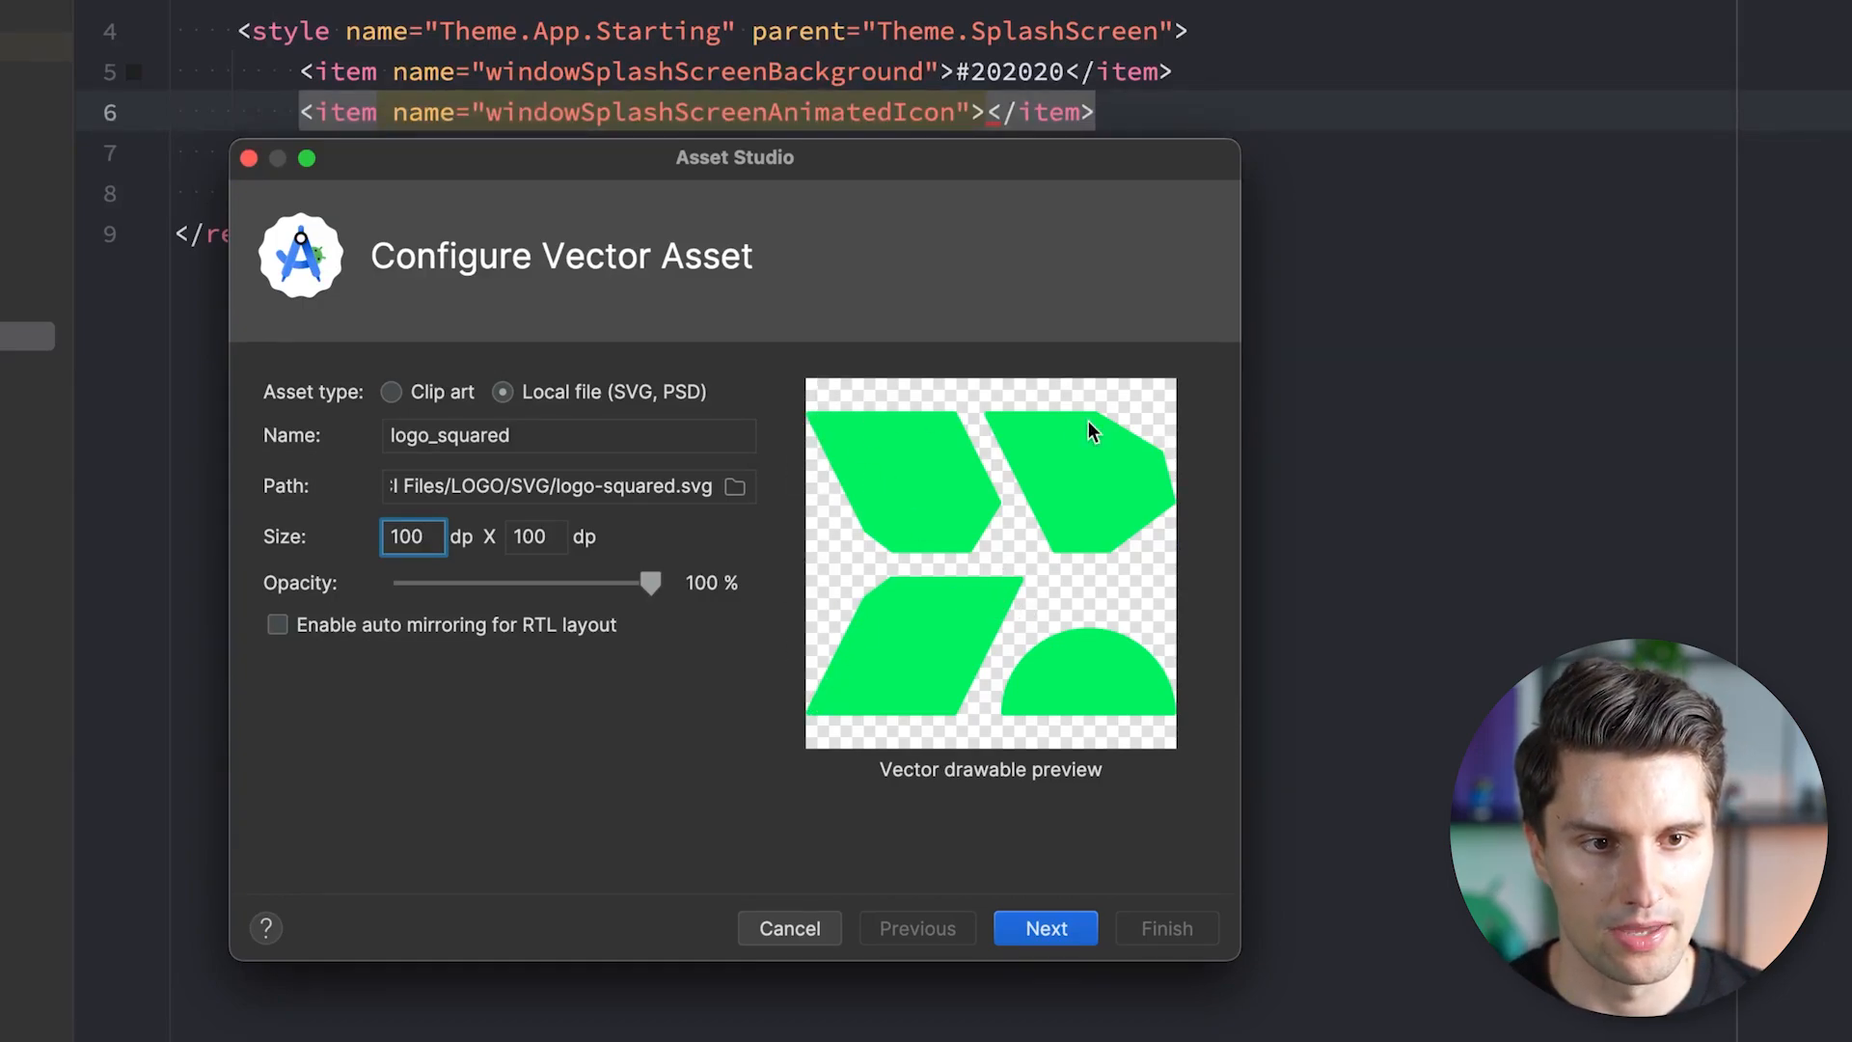
left_click(414, 537)
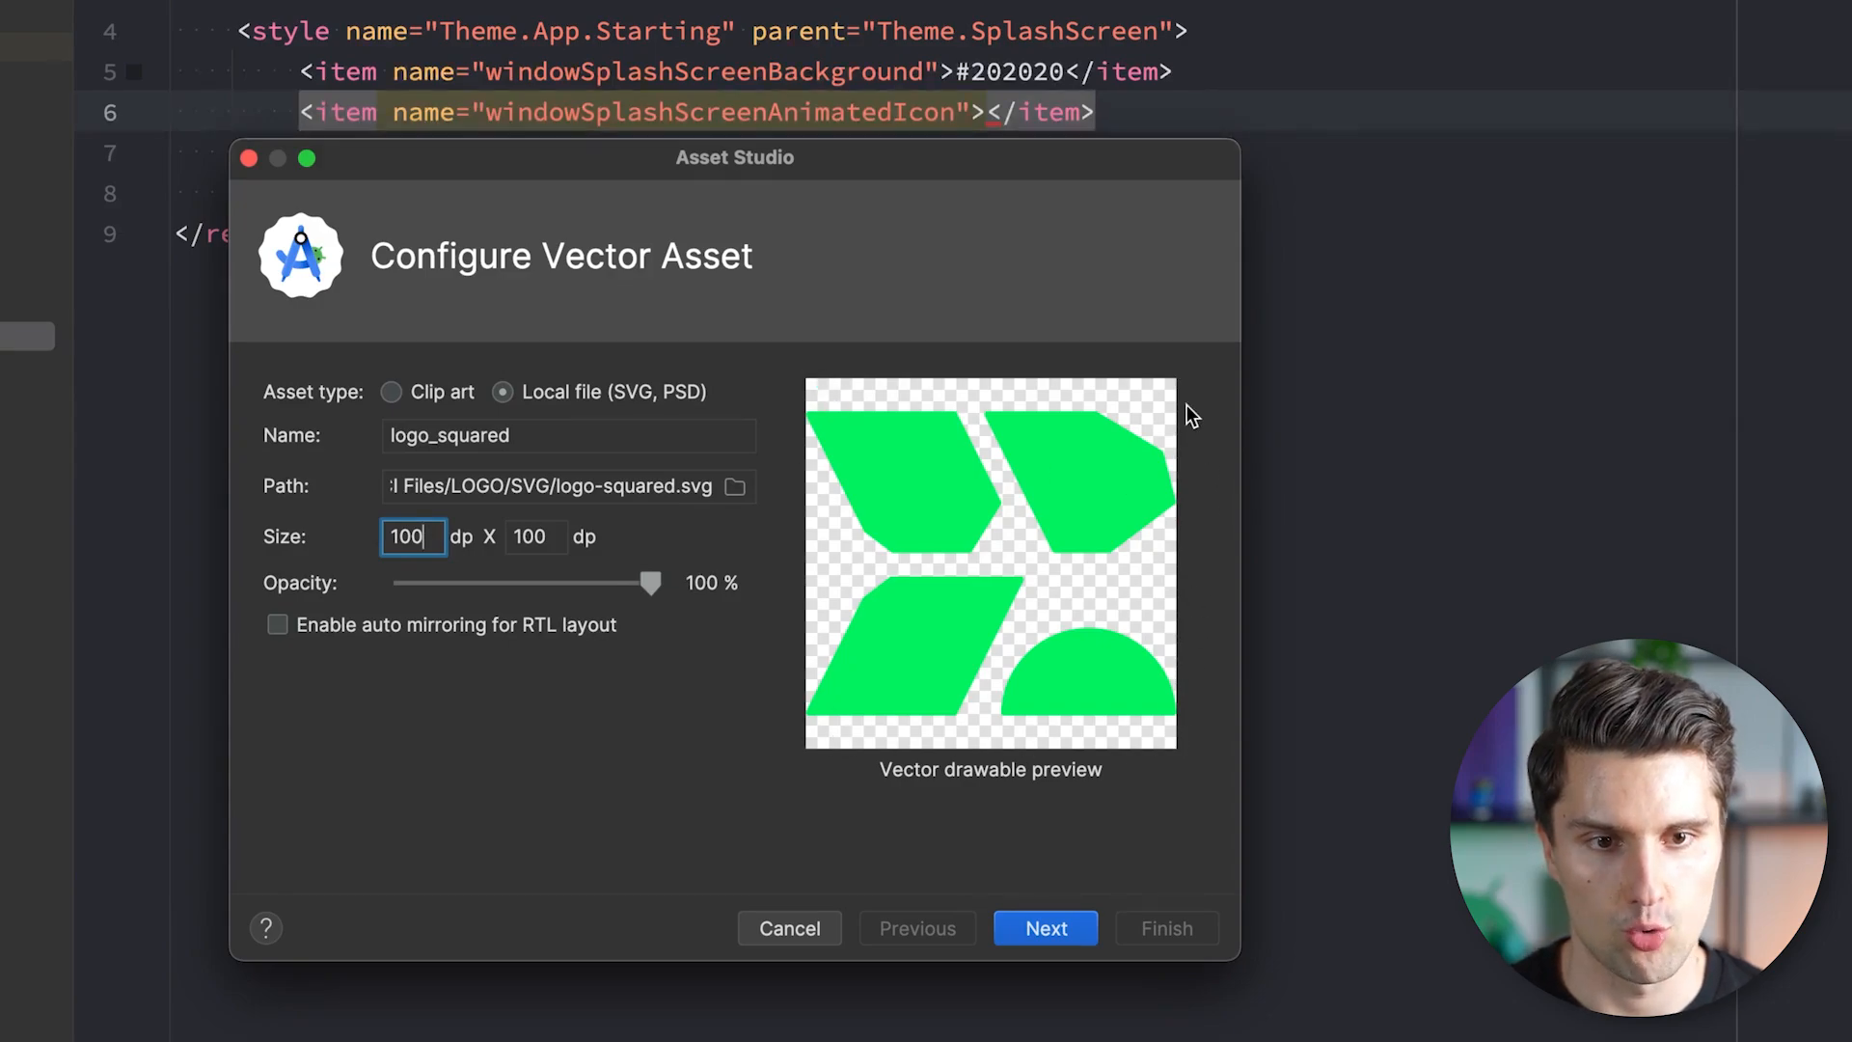
mouse_move(599, 667)
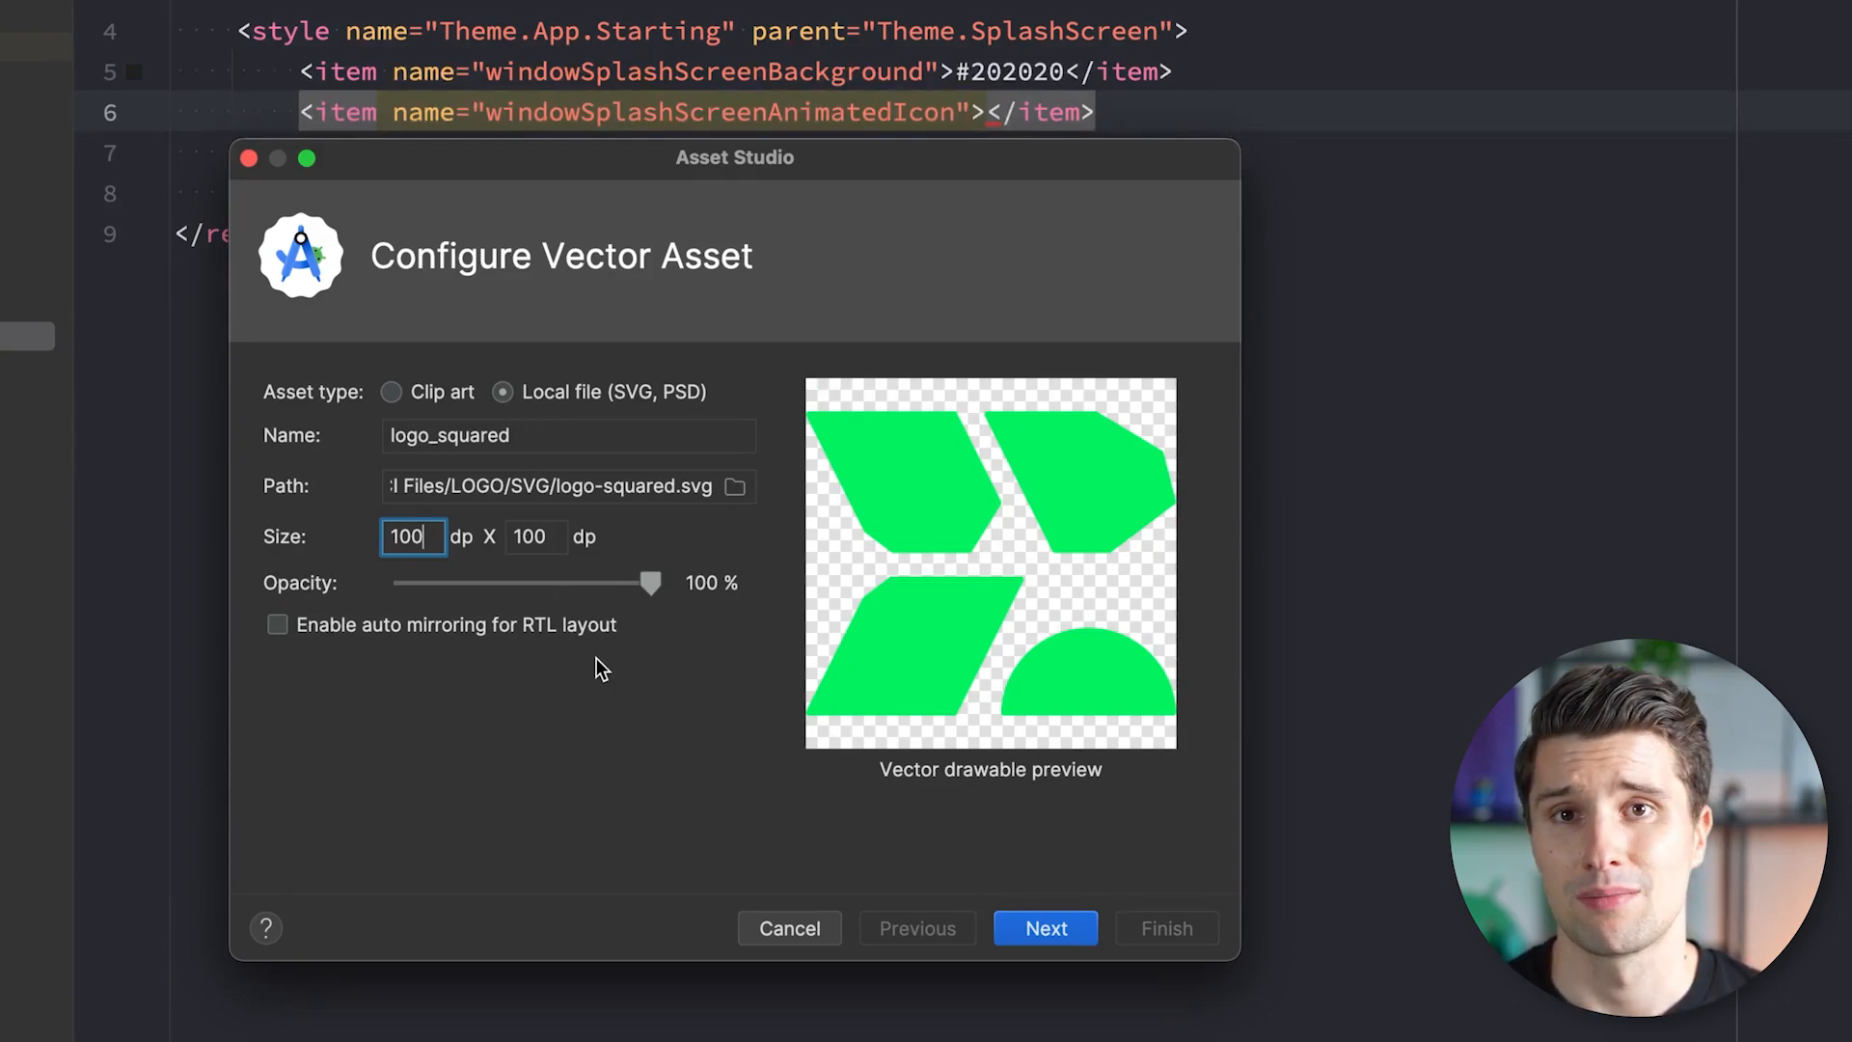
mouse_move(1297, 591)
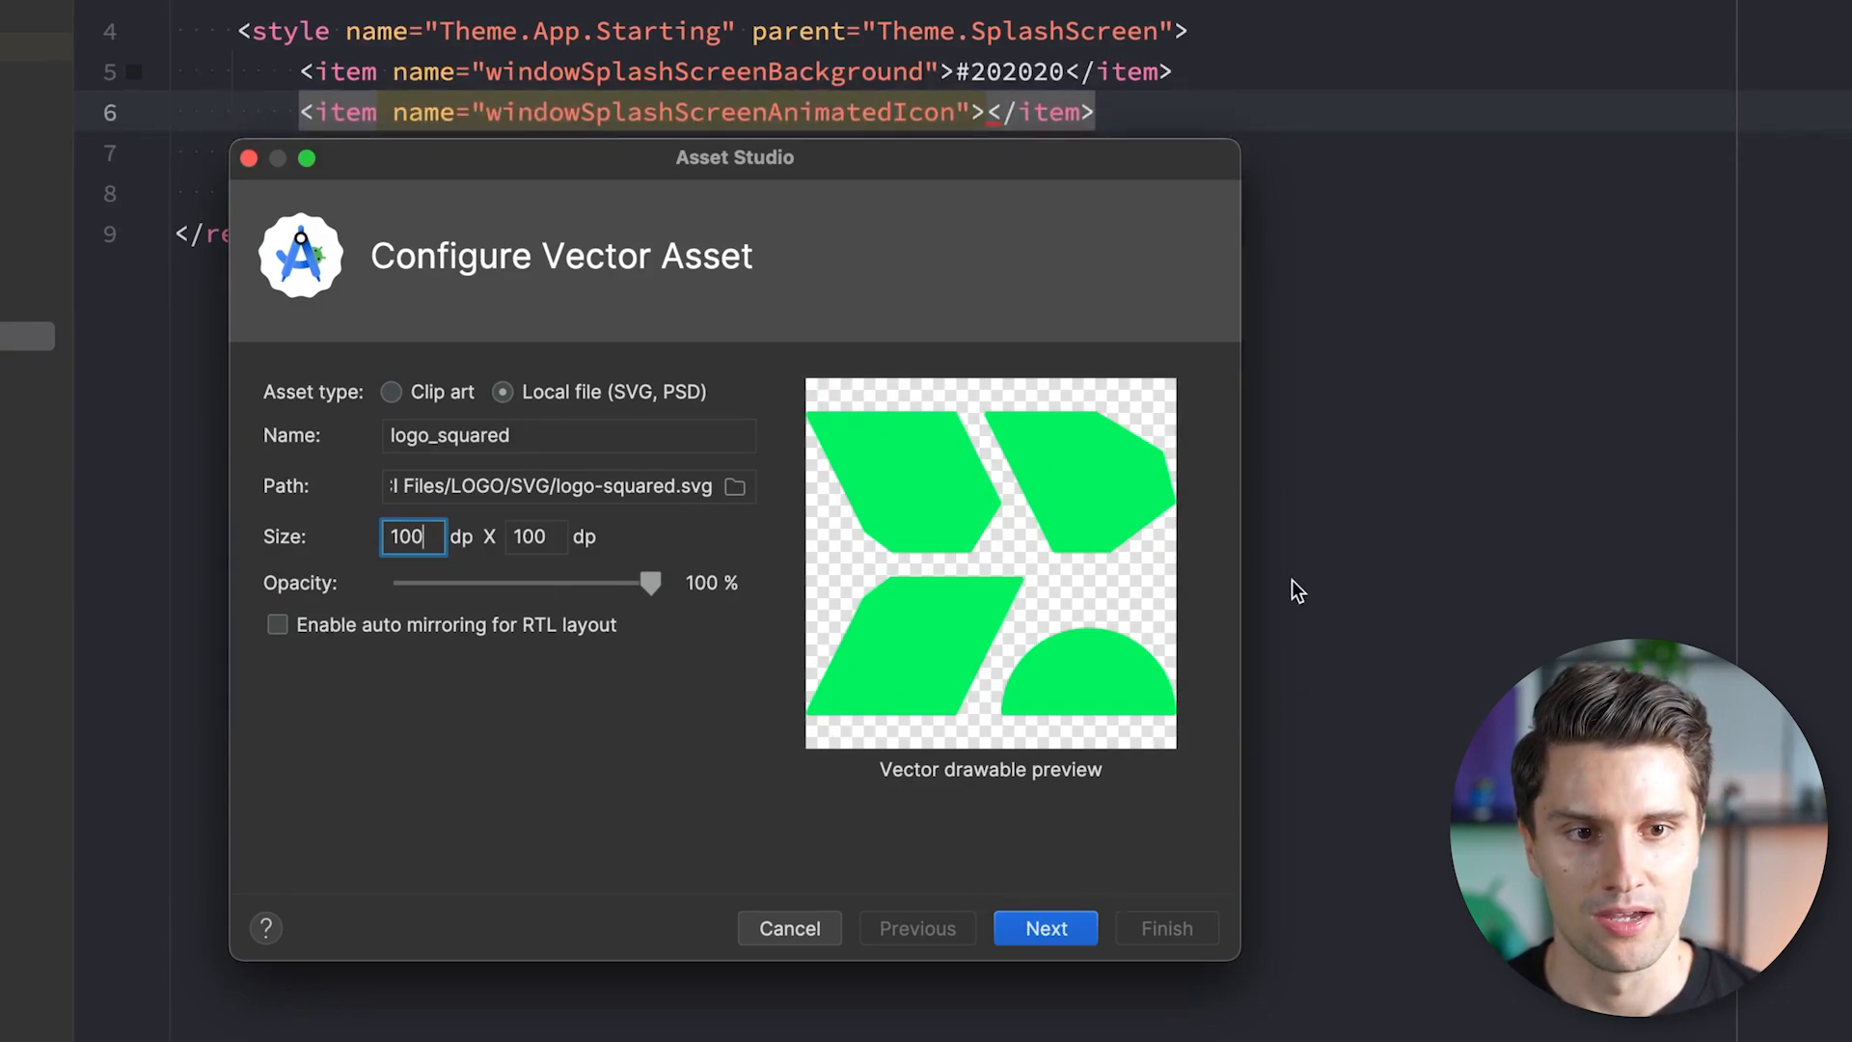
mouse_move(840, 838)
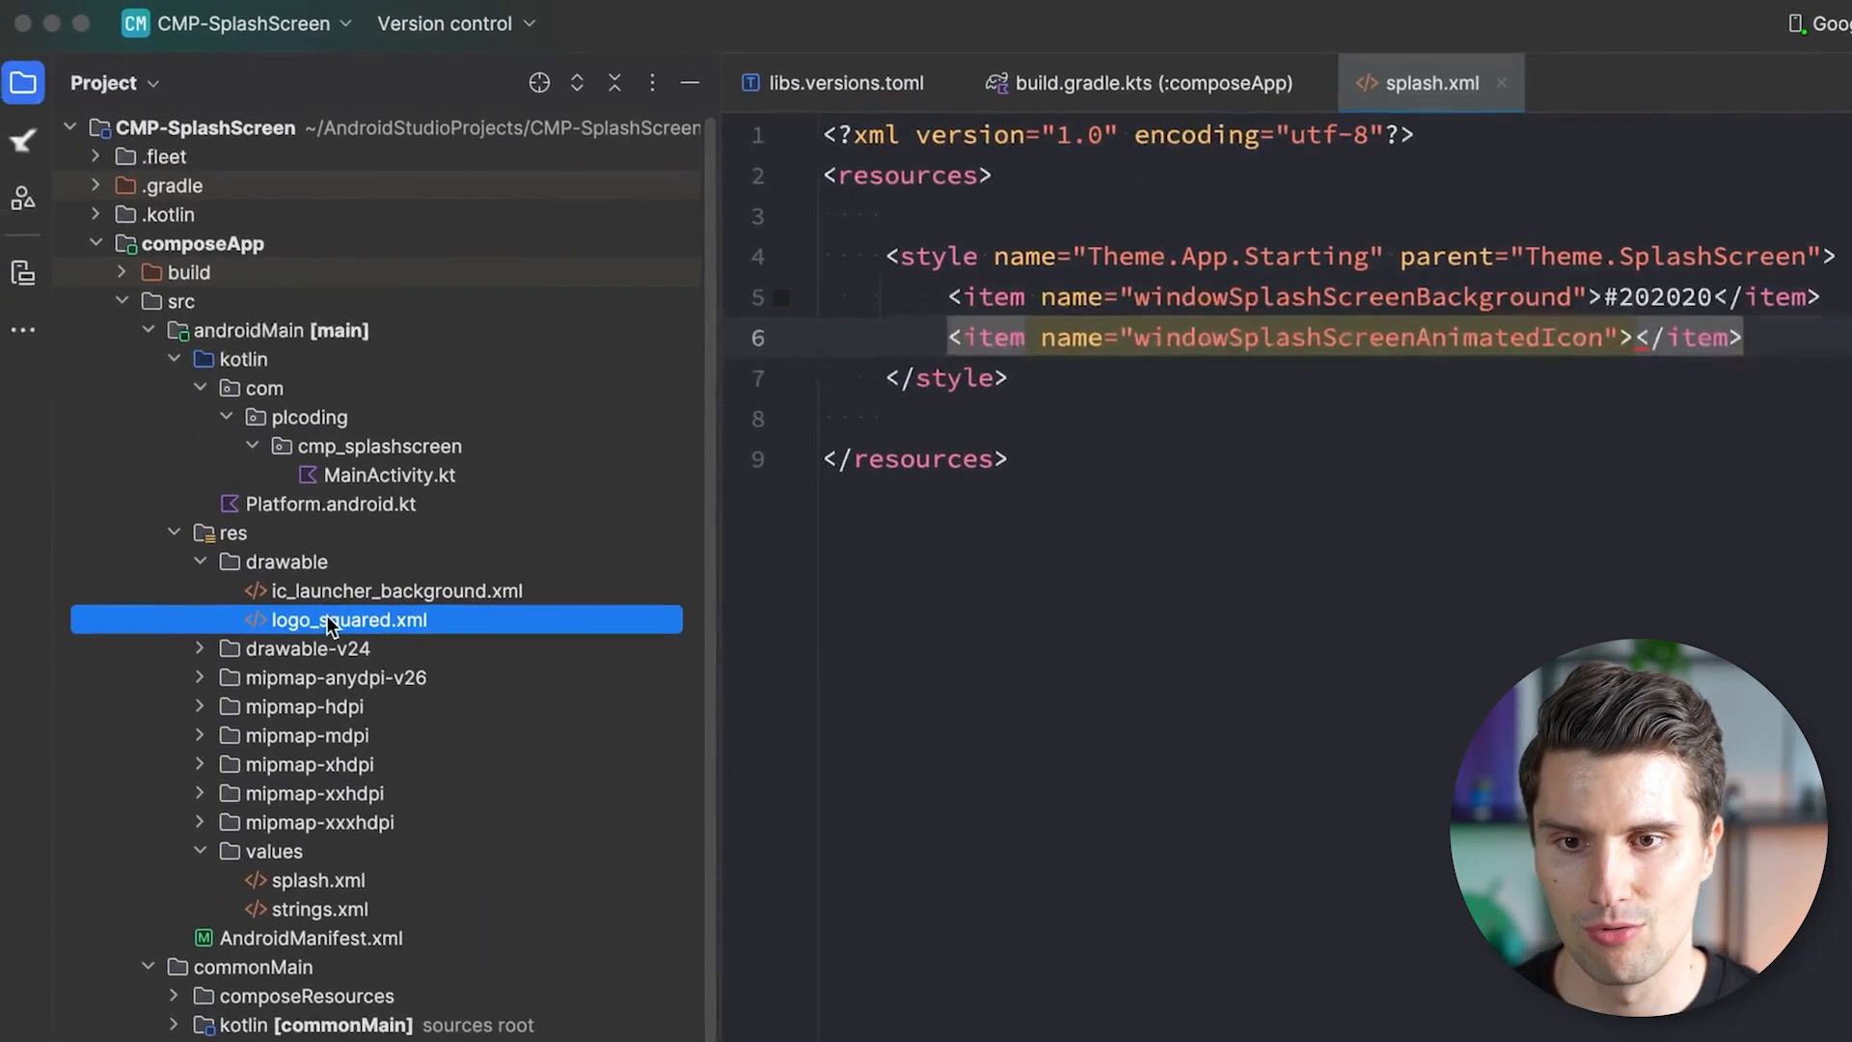
double_click(348, 620)
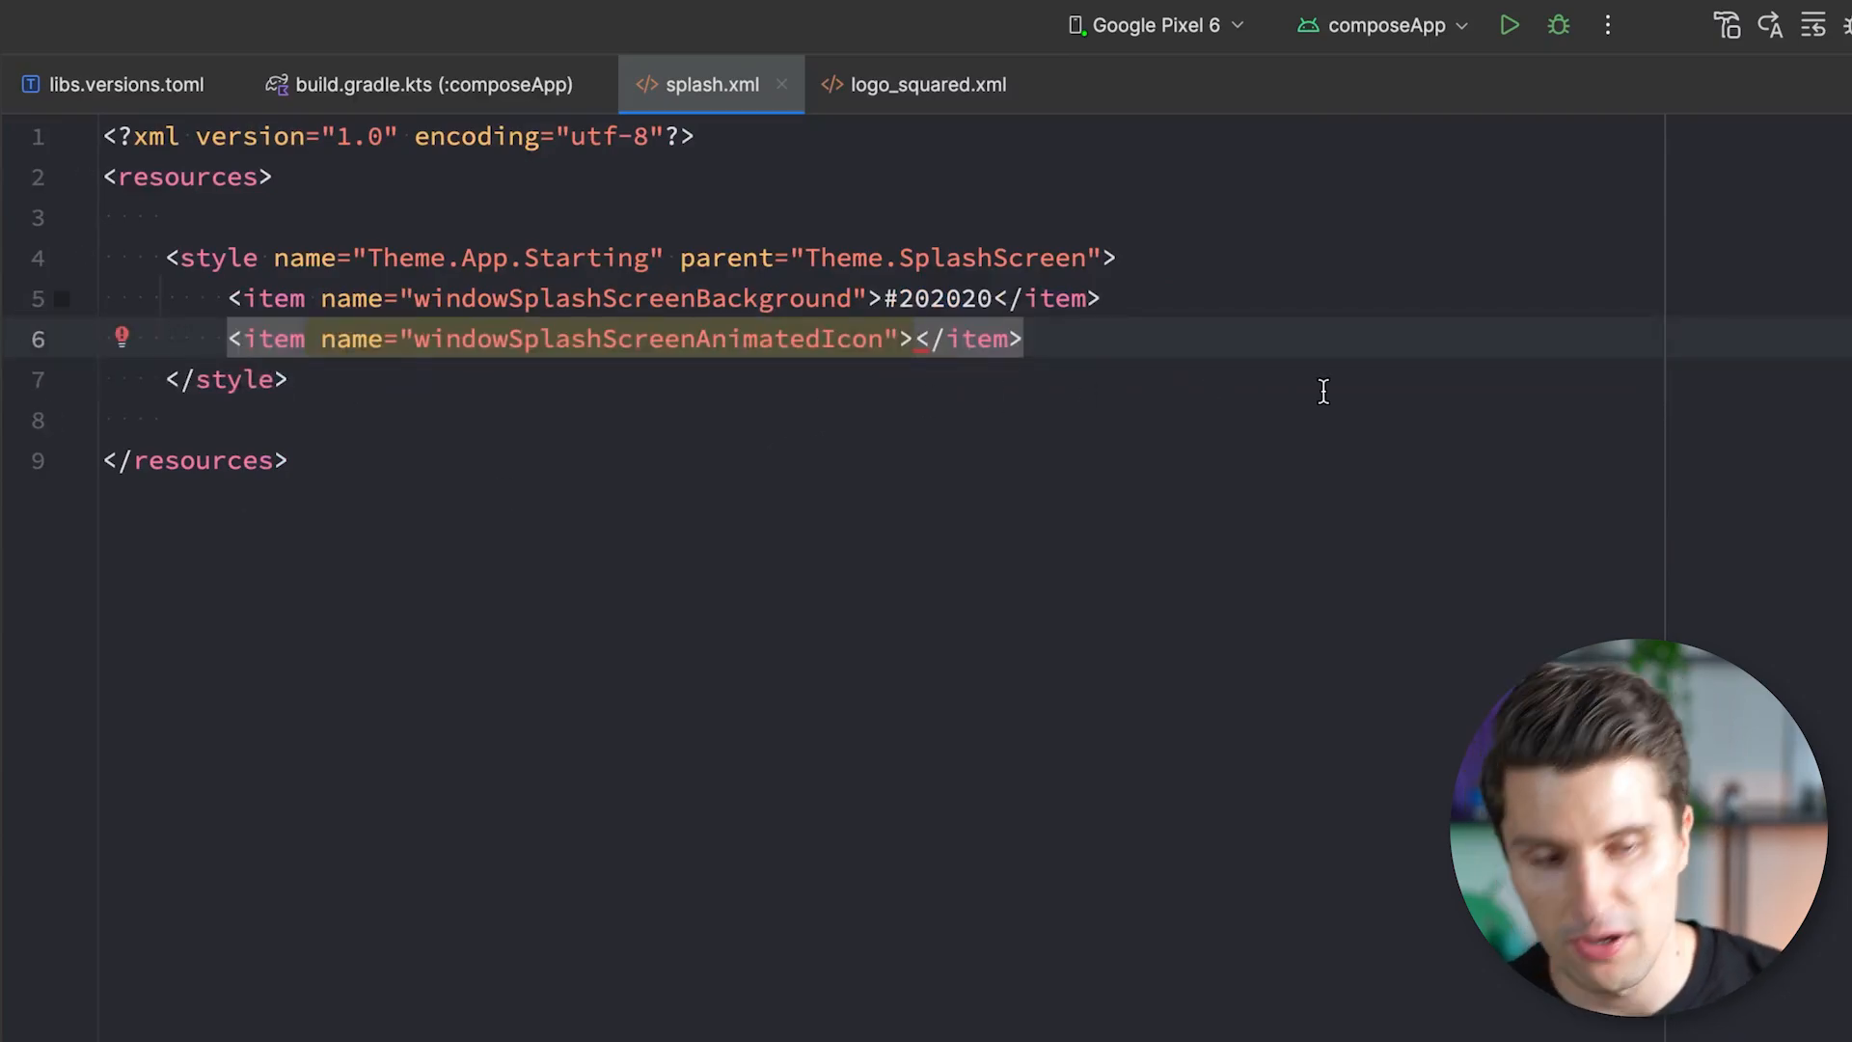
type("draw")
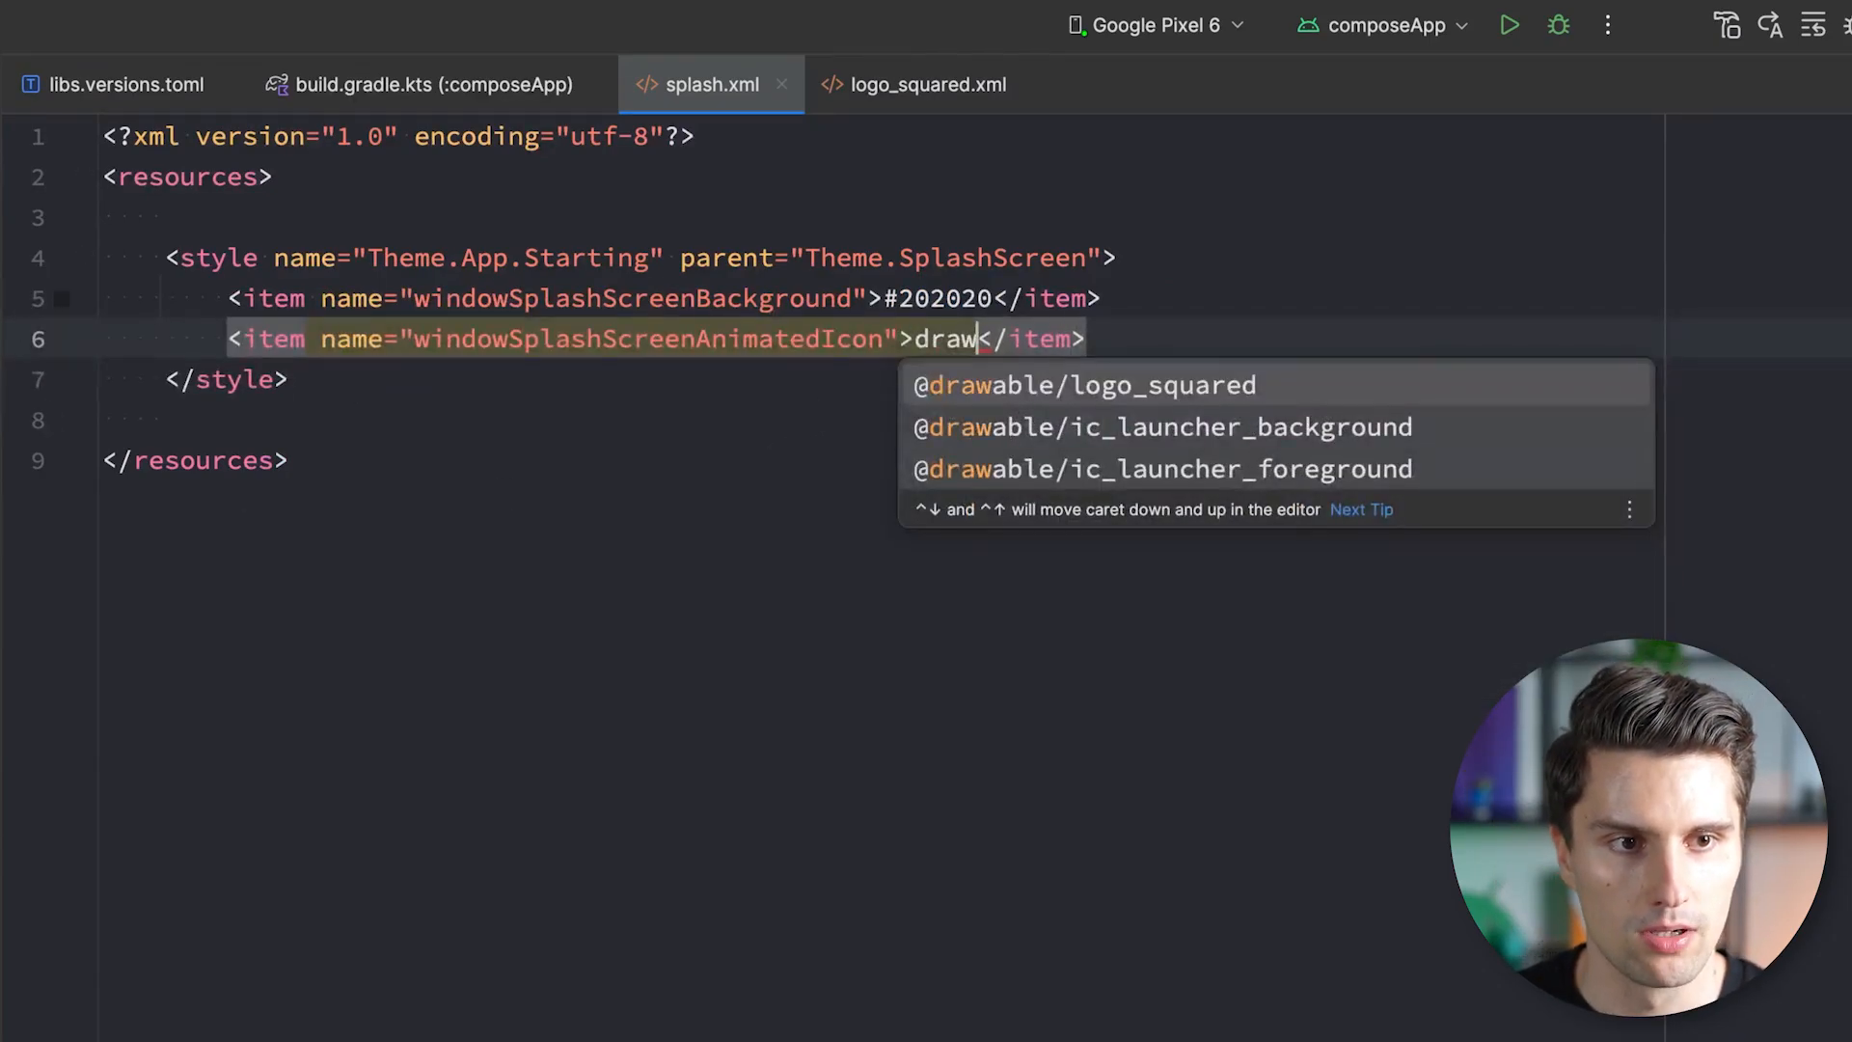
left_click(1082, 384)
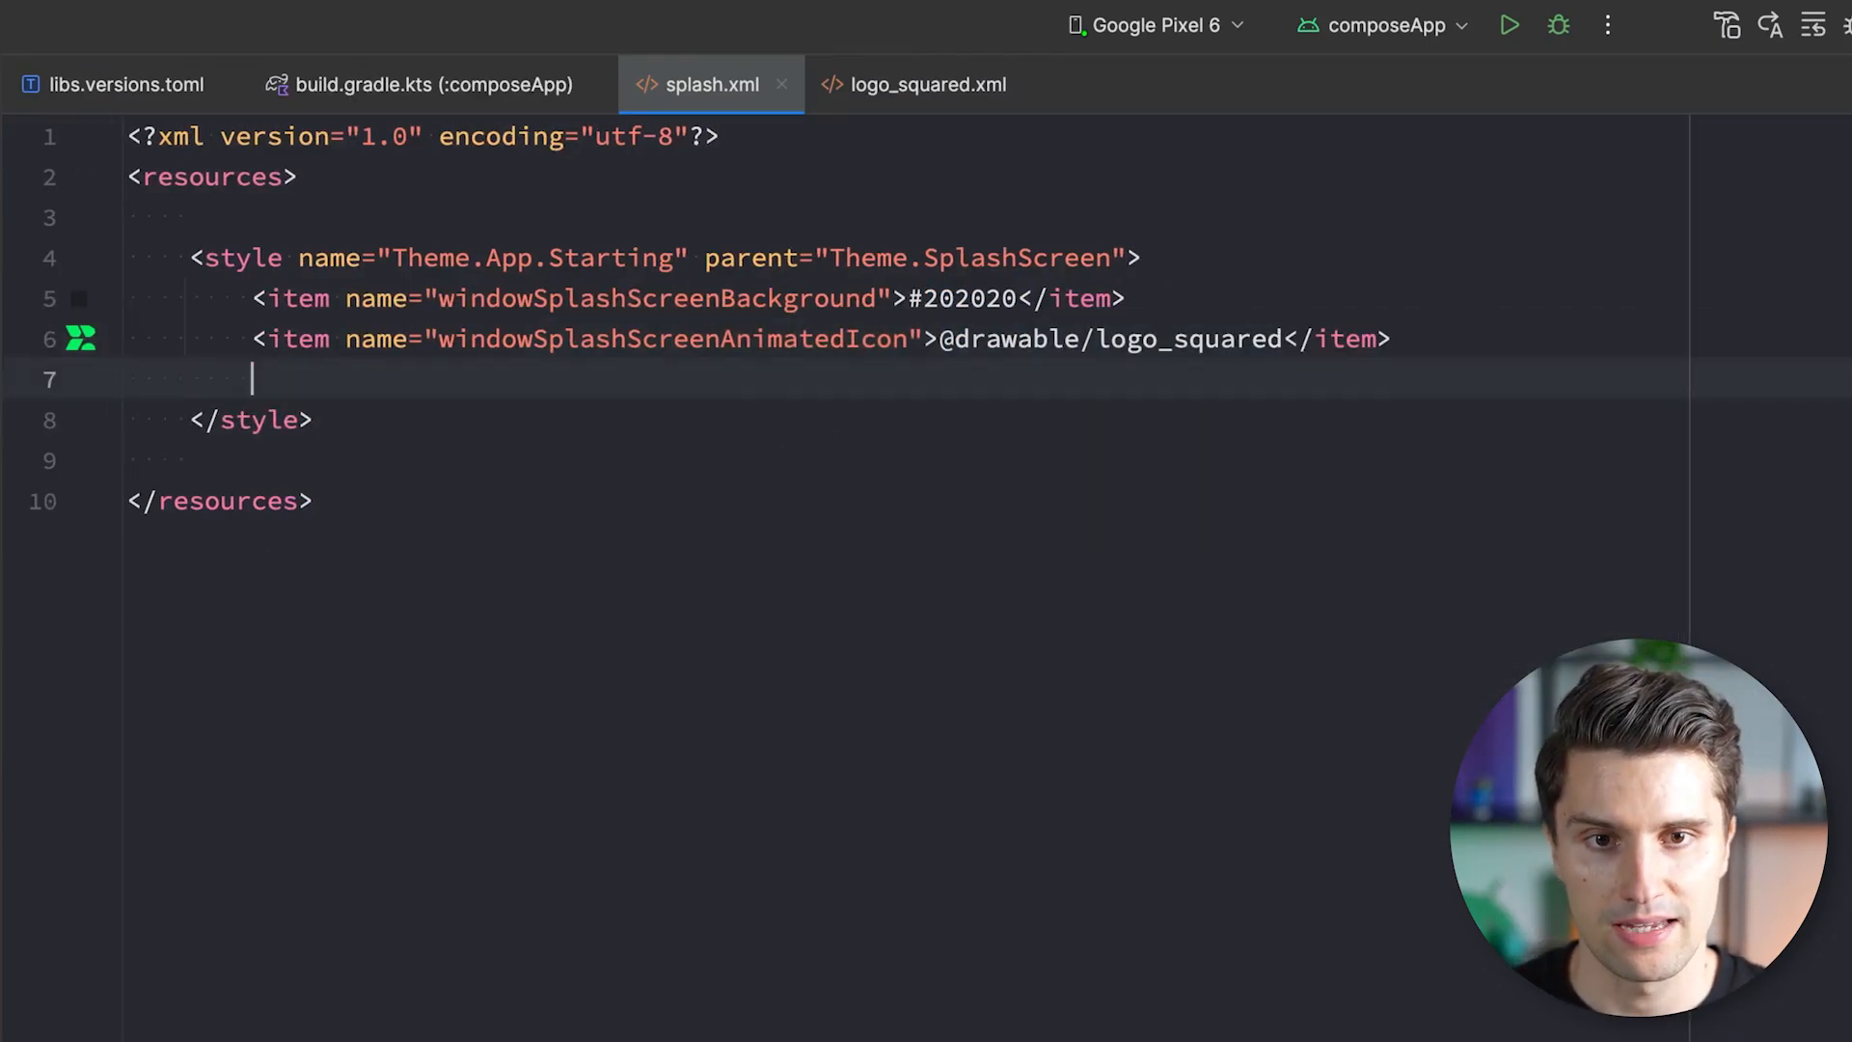
type("<item name=\"")
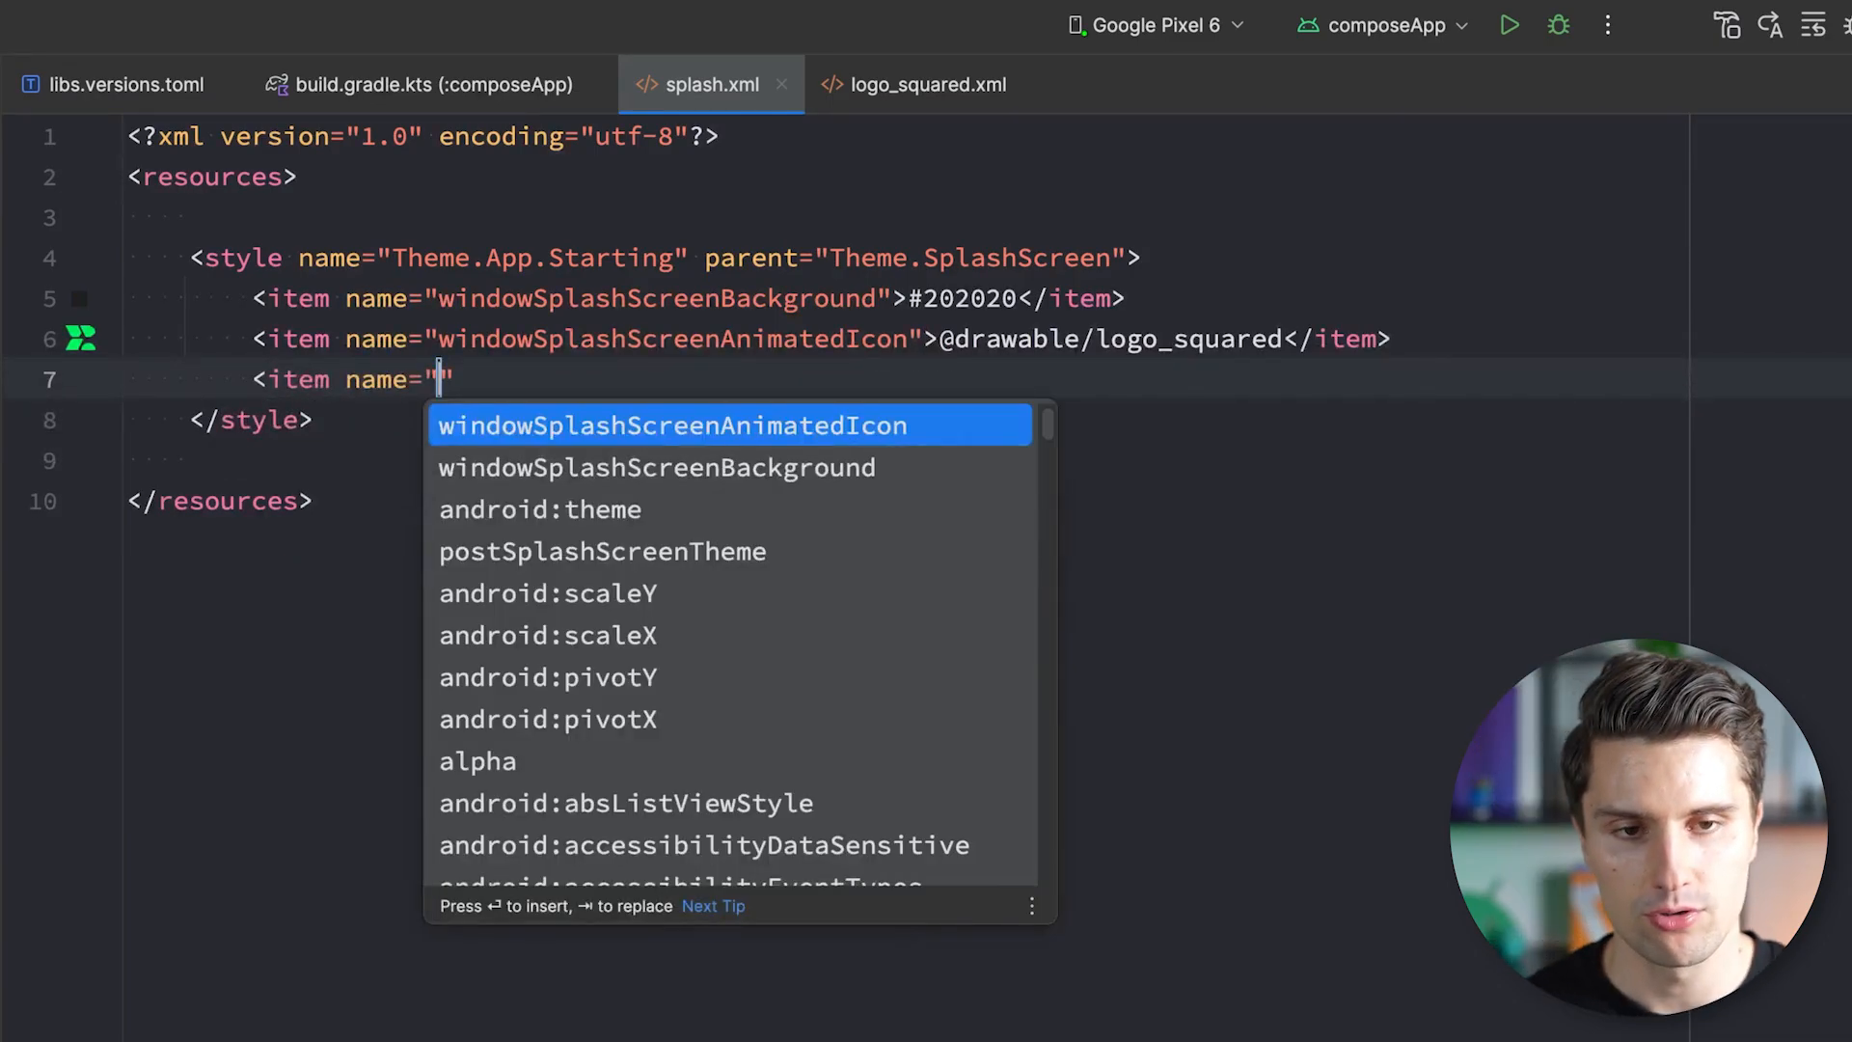
type("postsp")
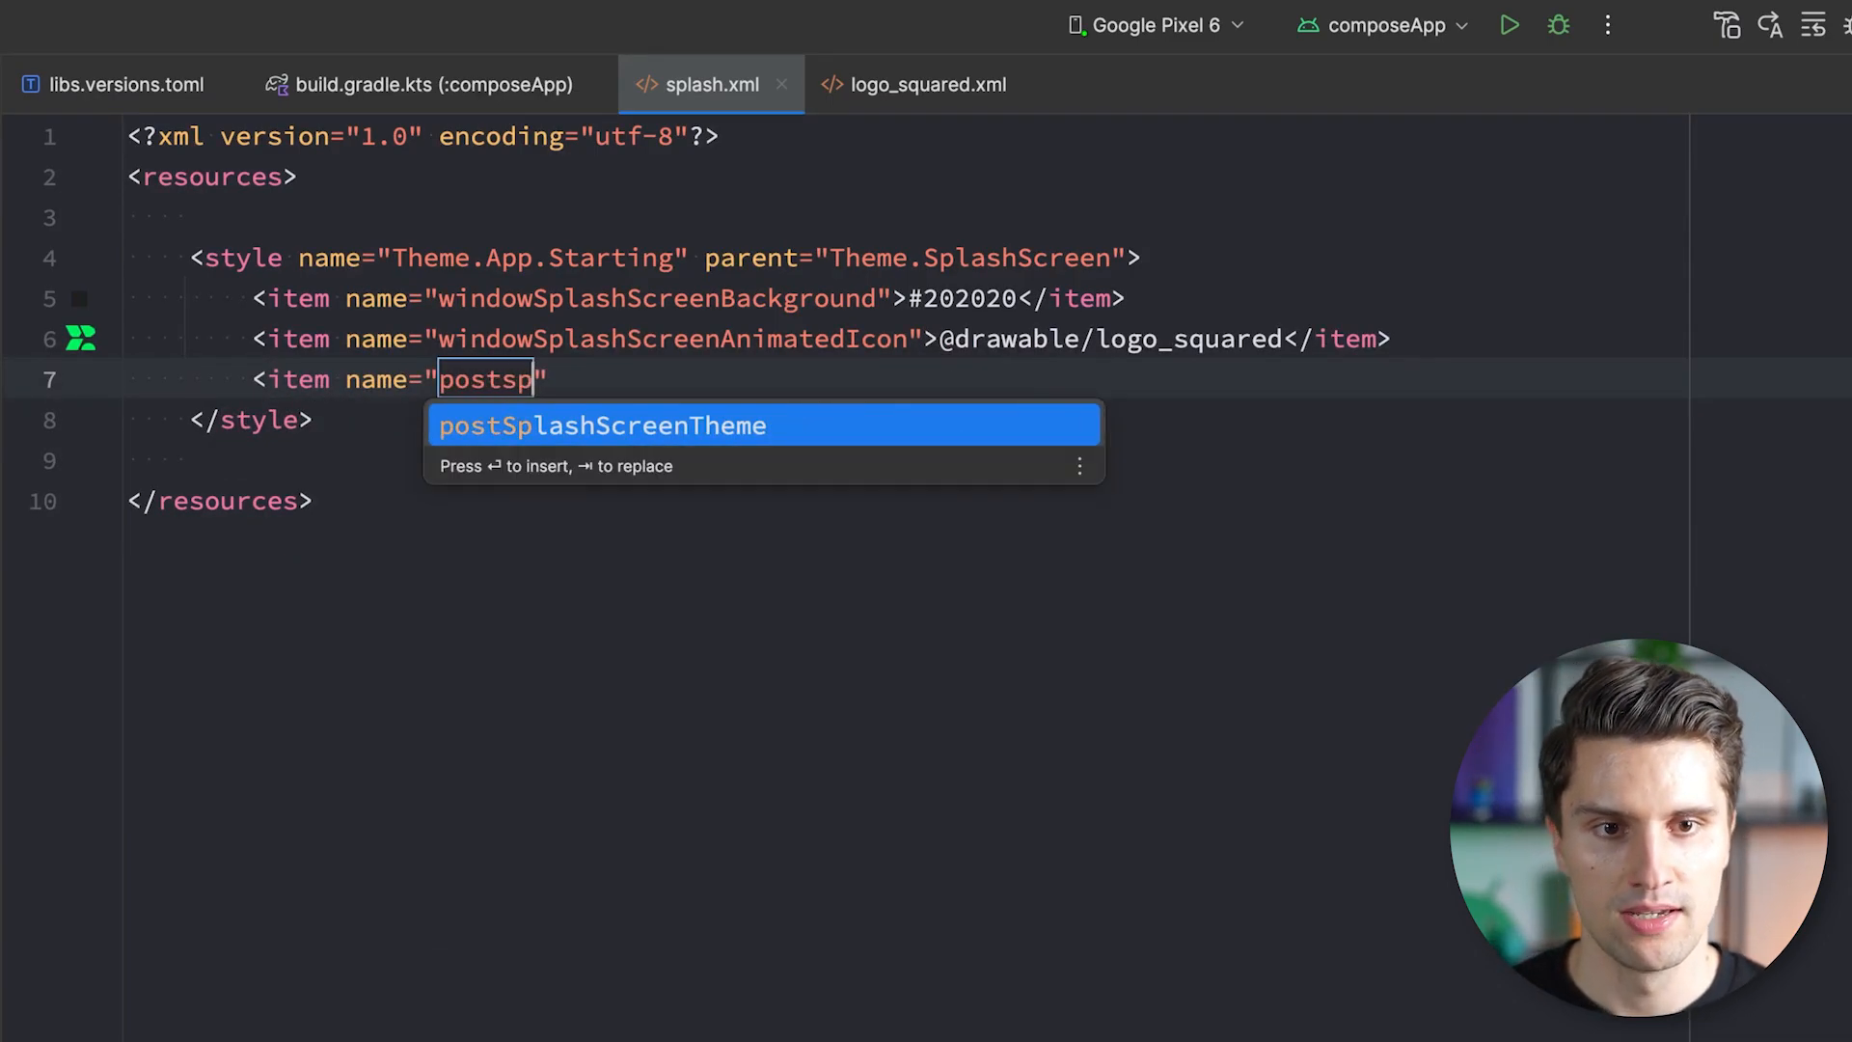
type("l")
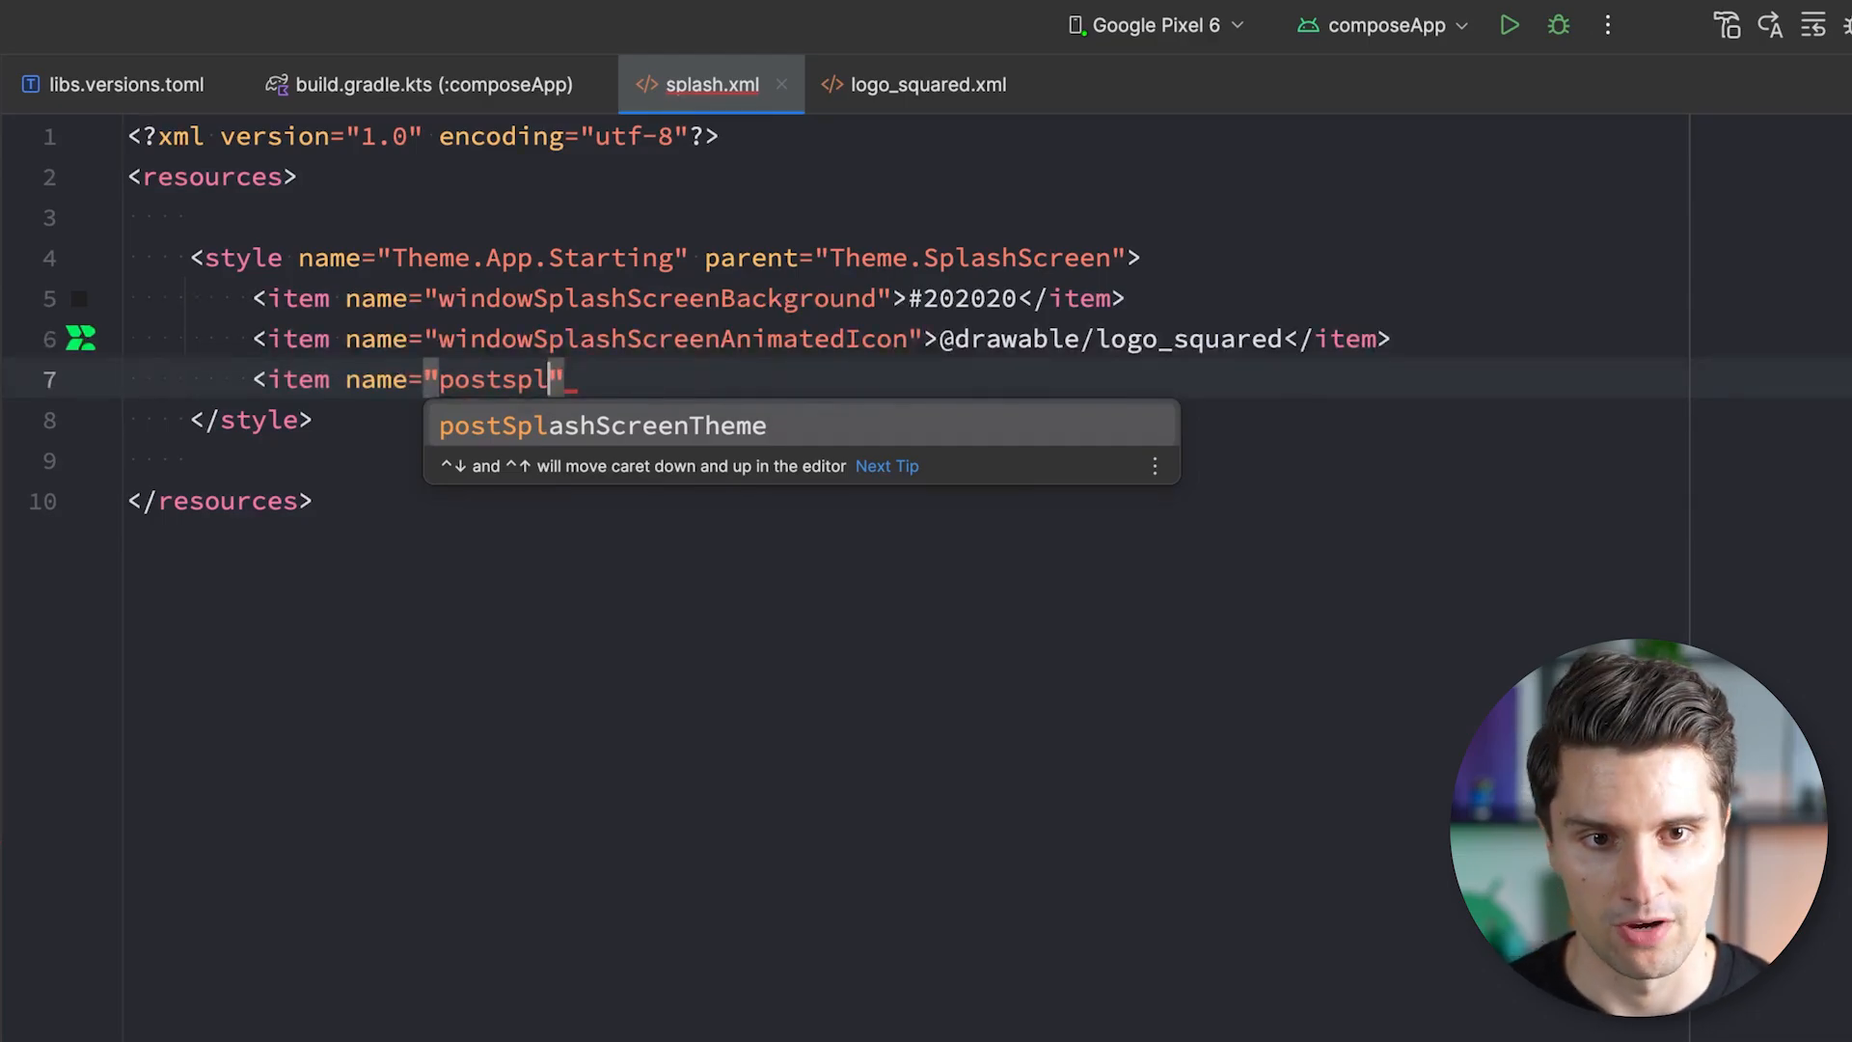
key("Tab")
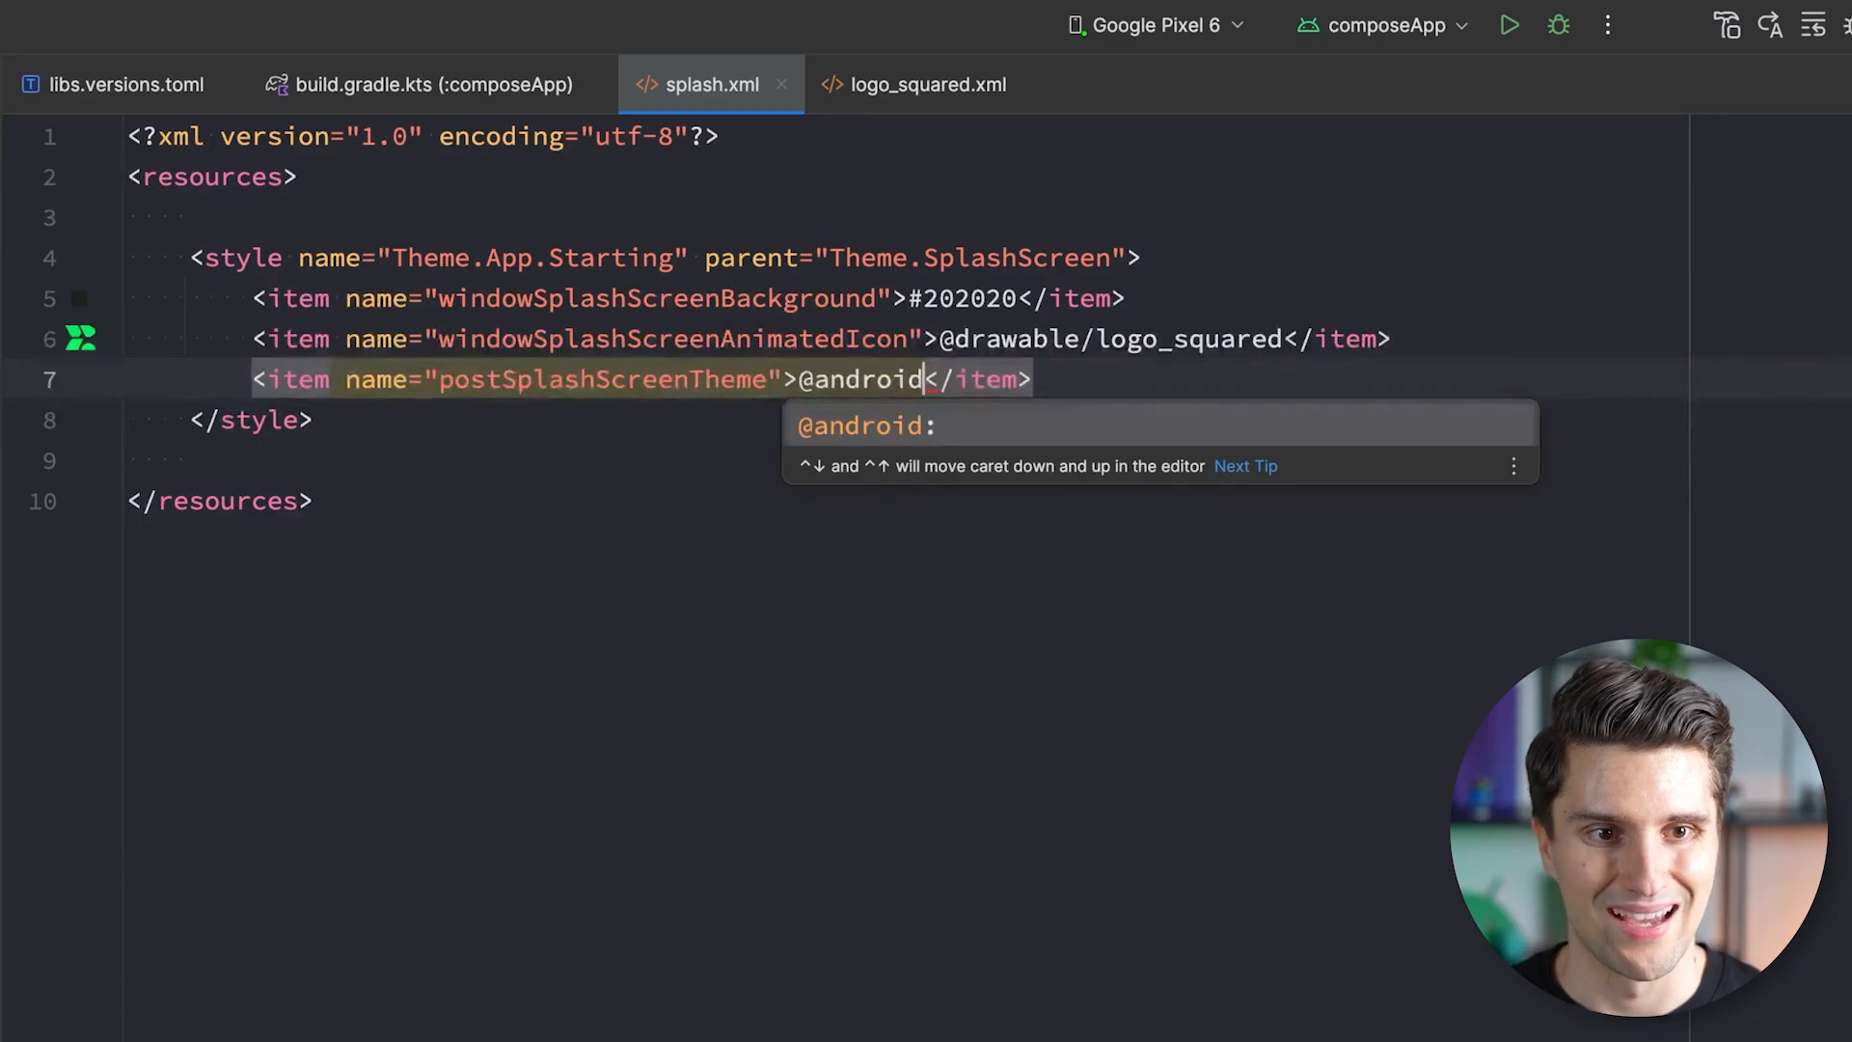
type(":style/Theme.Material.Light.NoActionBar")
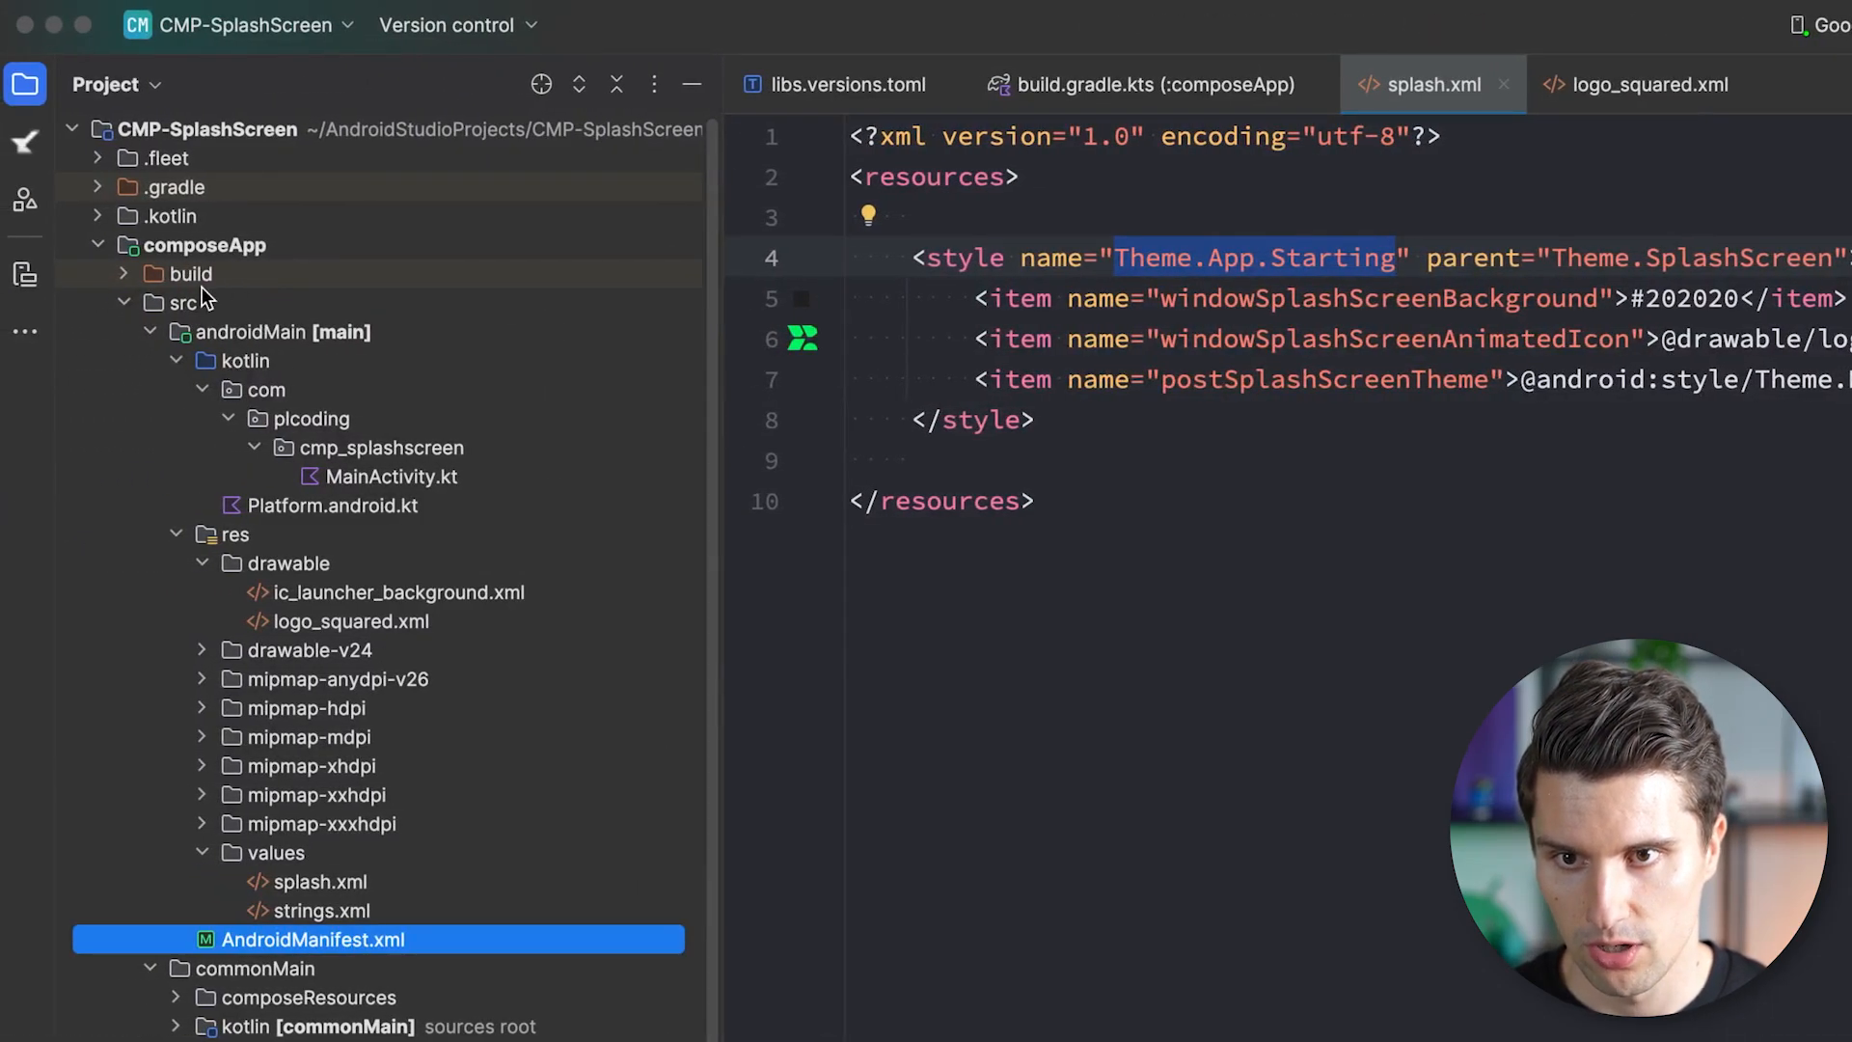
left_click(311, 938)
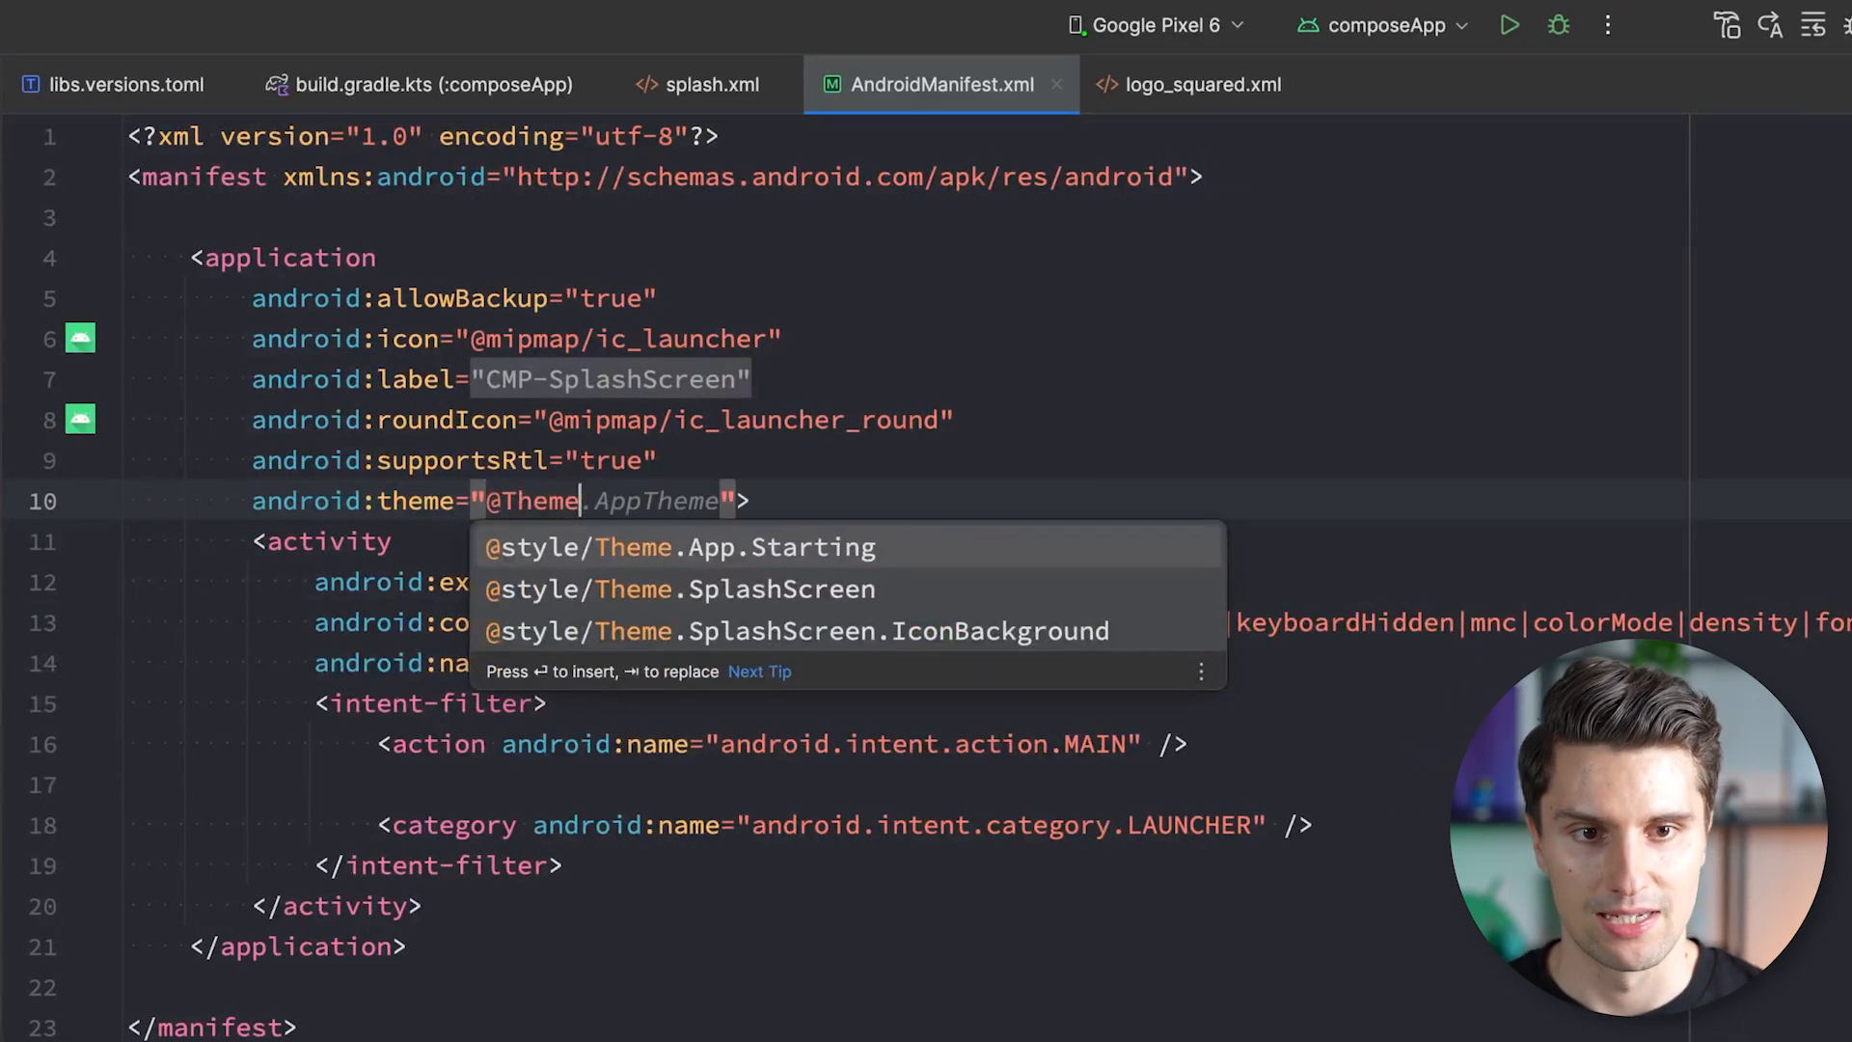
left_click(680, 547)
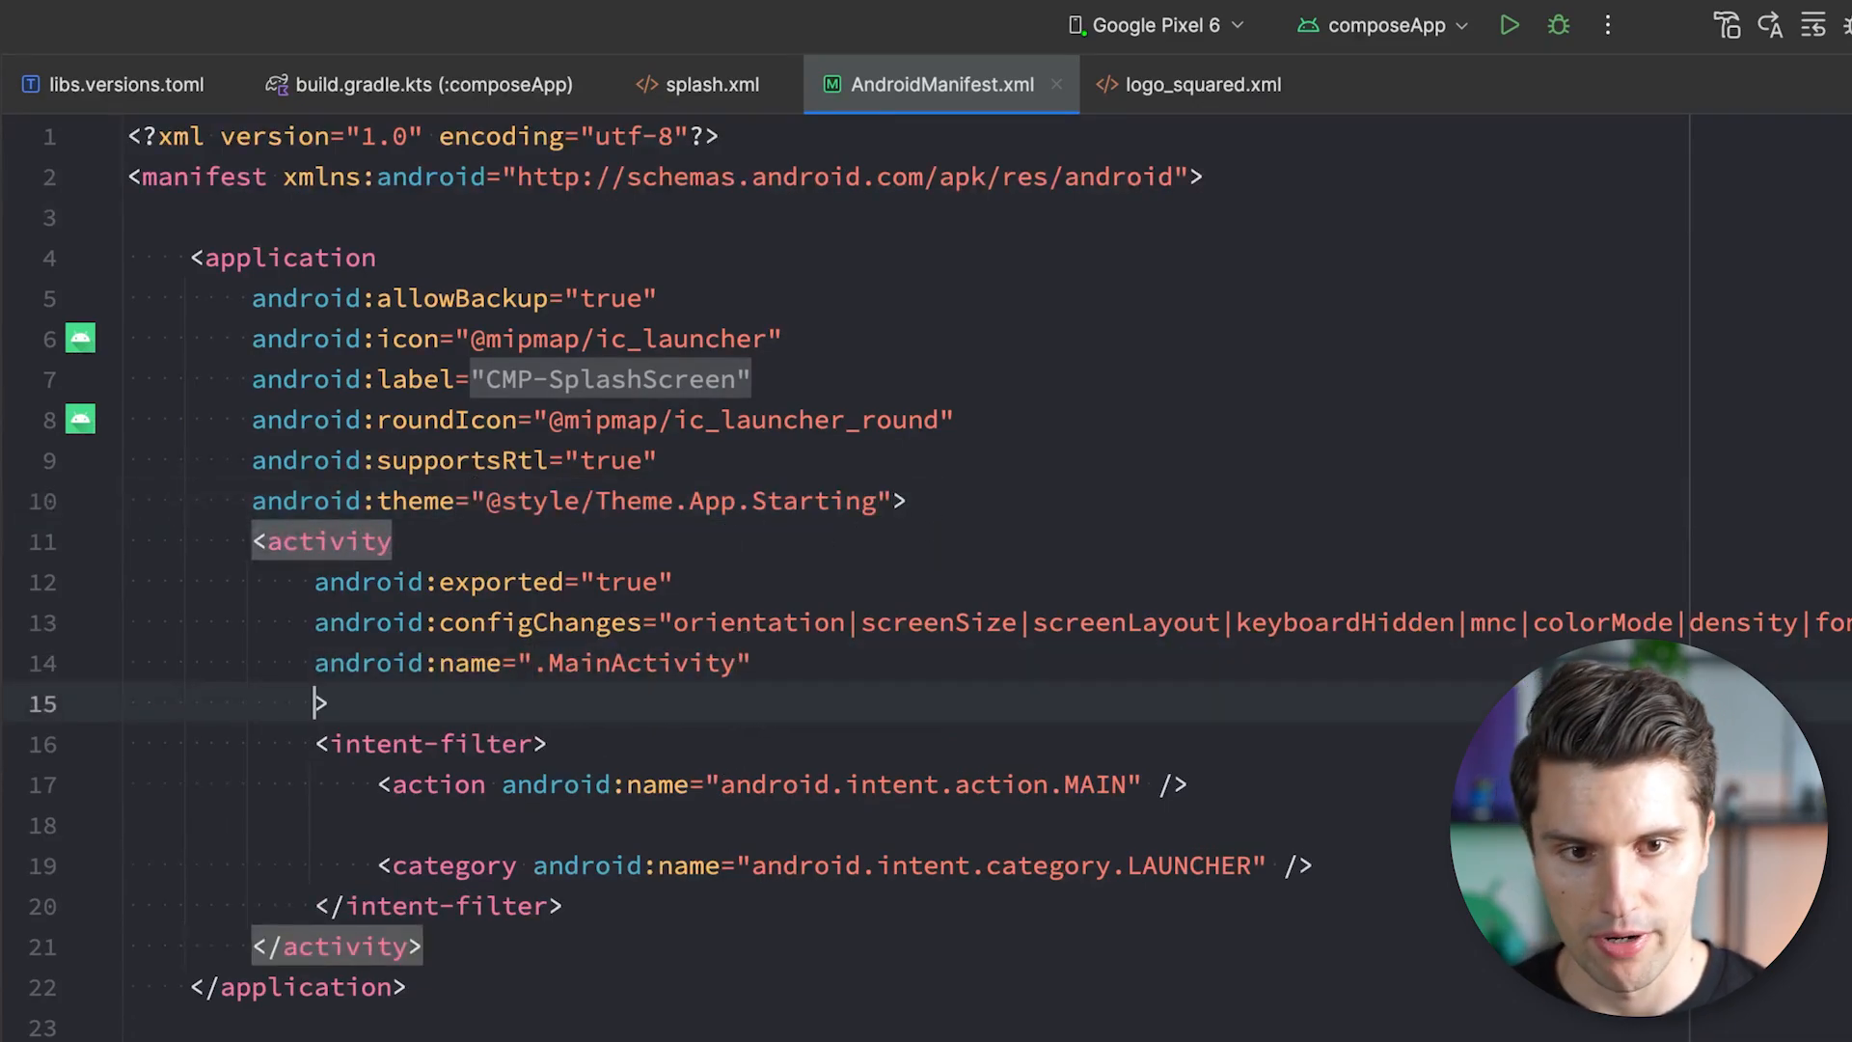
type("android:theme=\"")
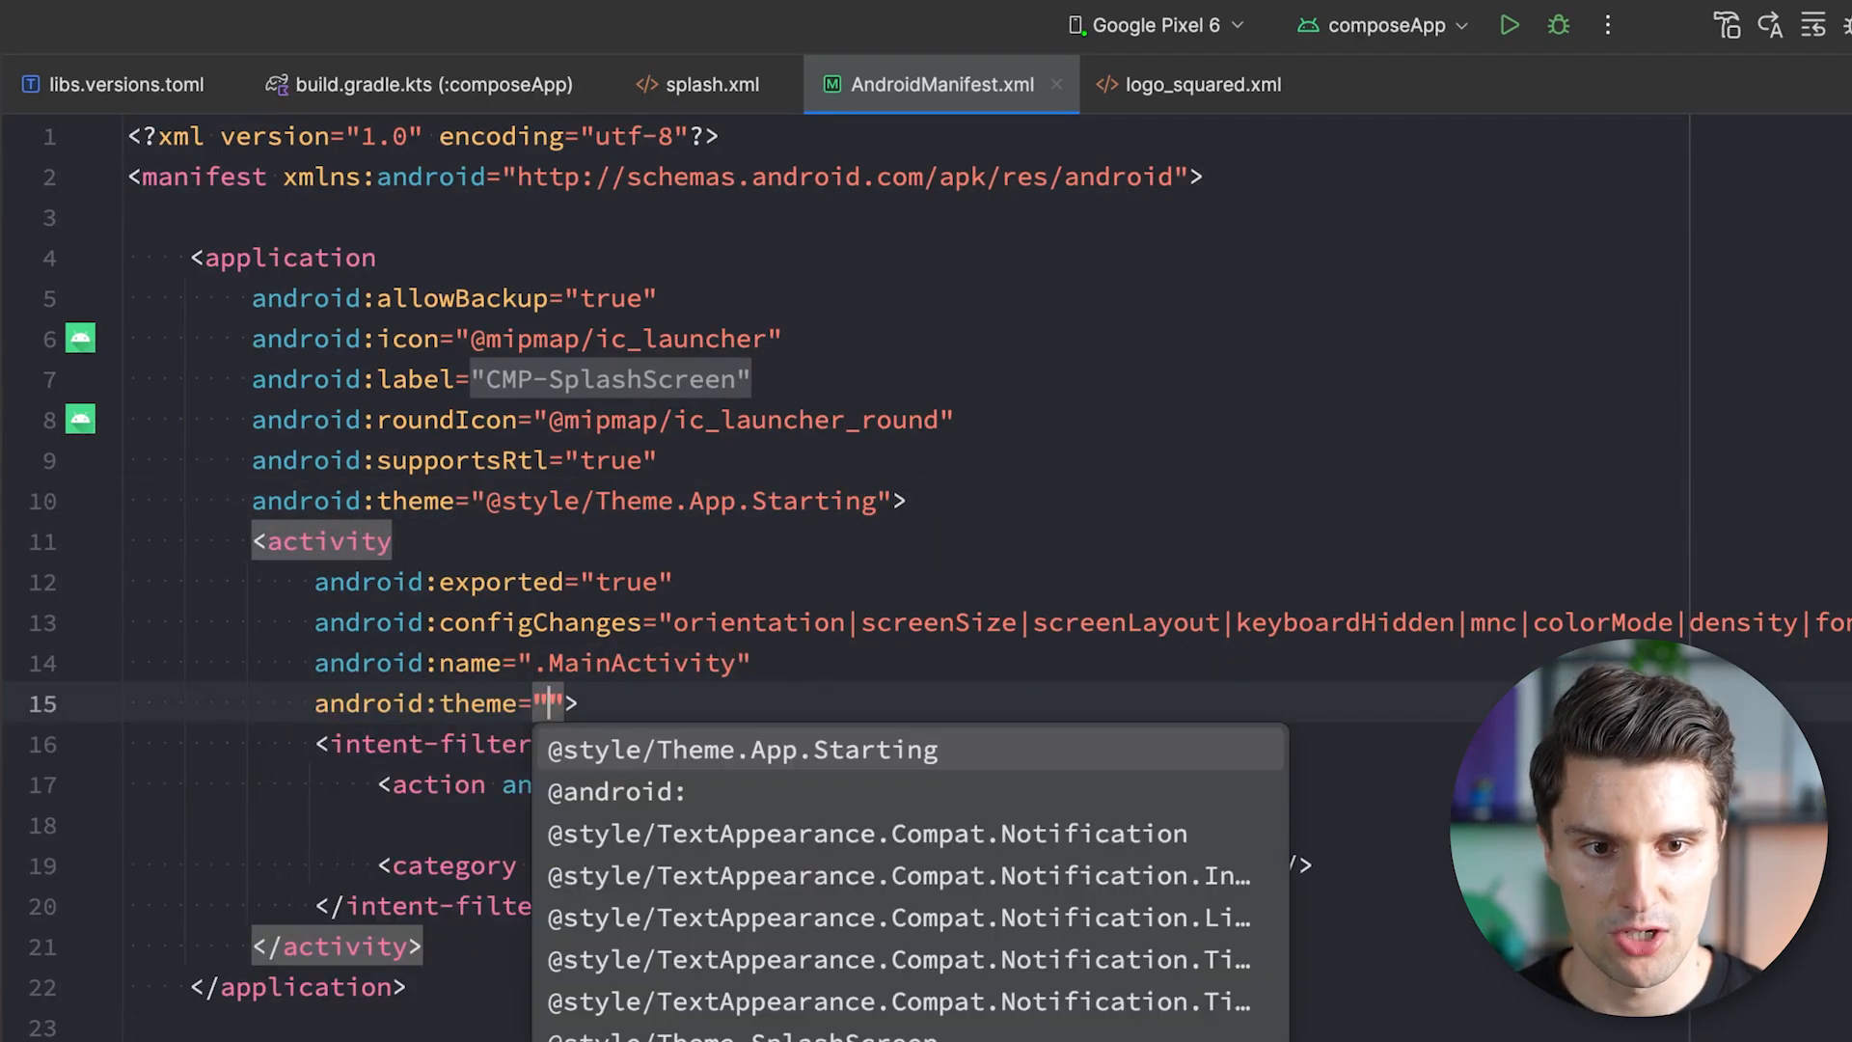
left_click(740, 748)
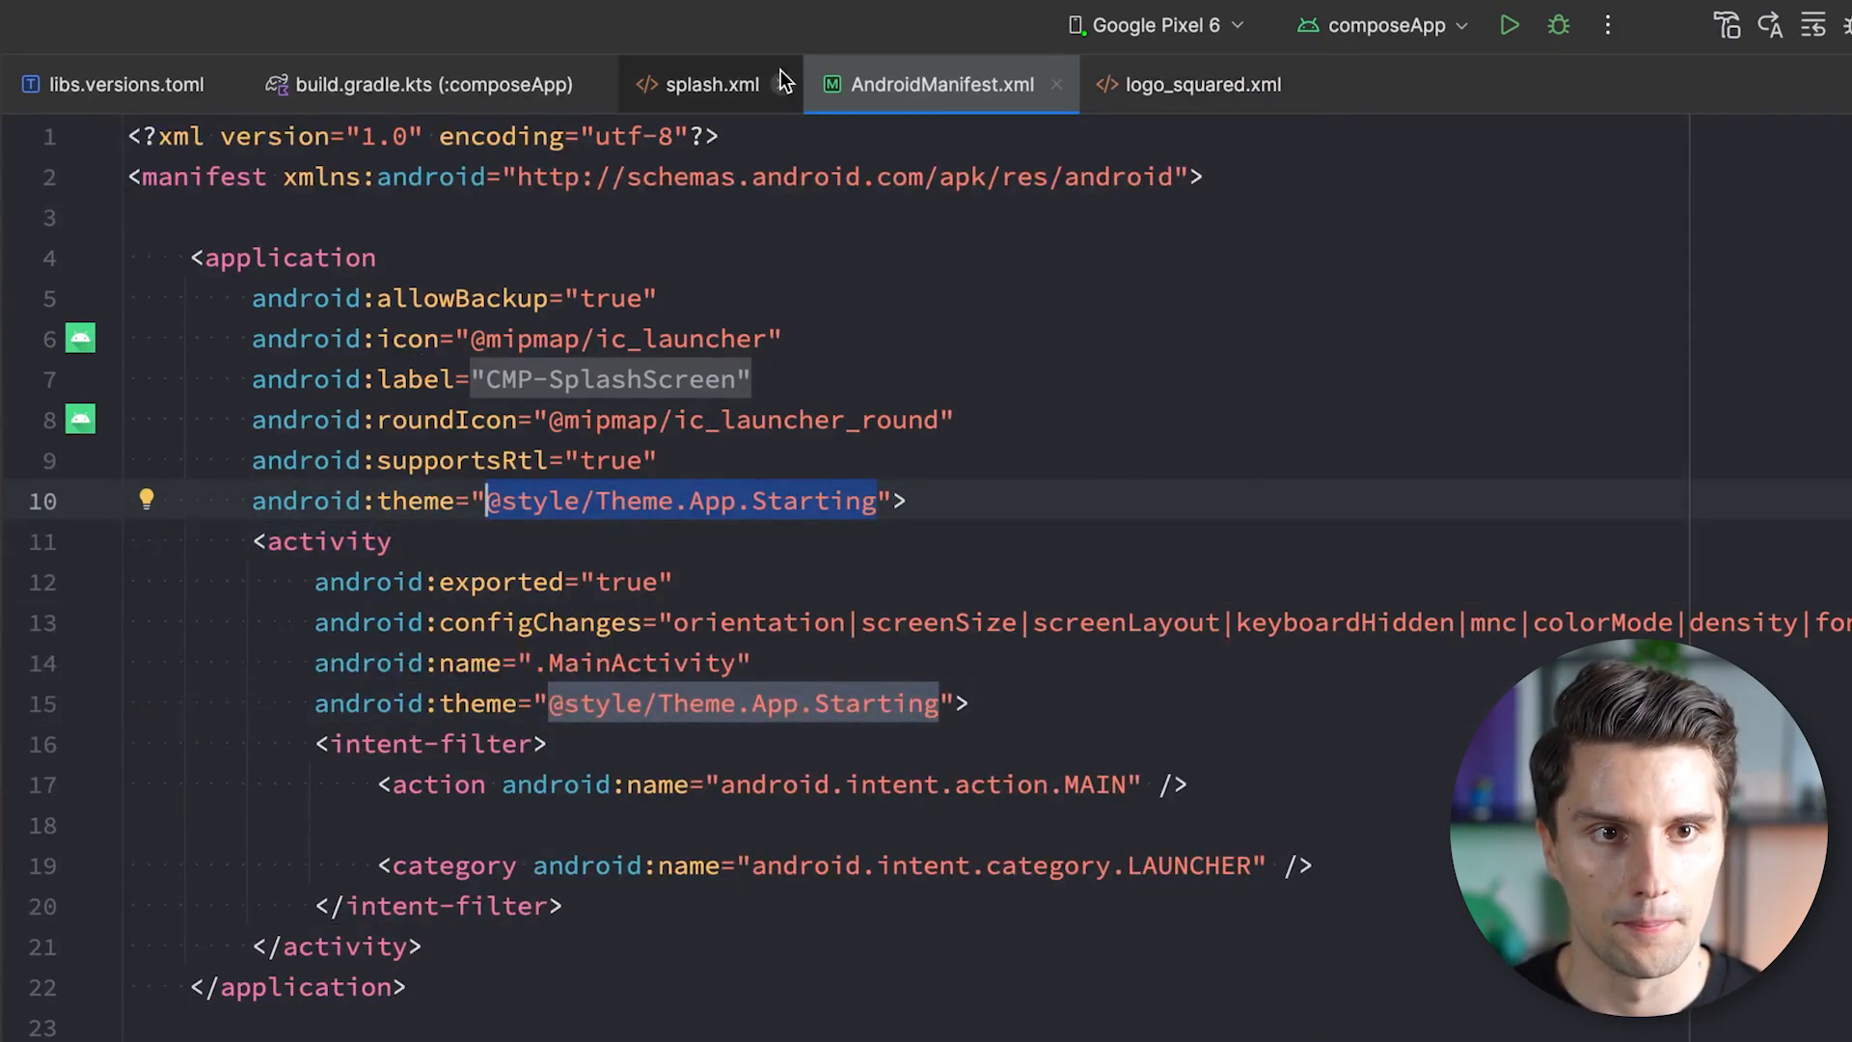
left_click(710, 84)
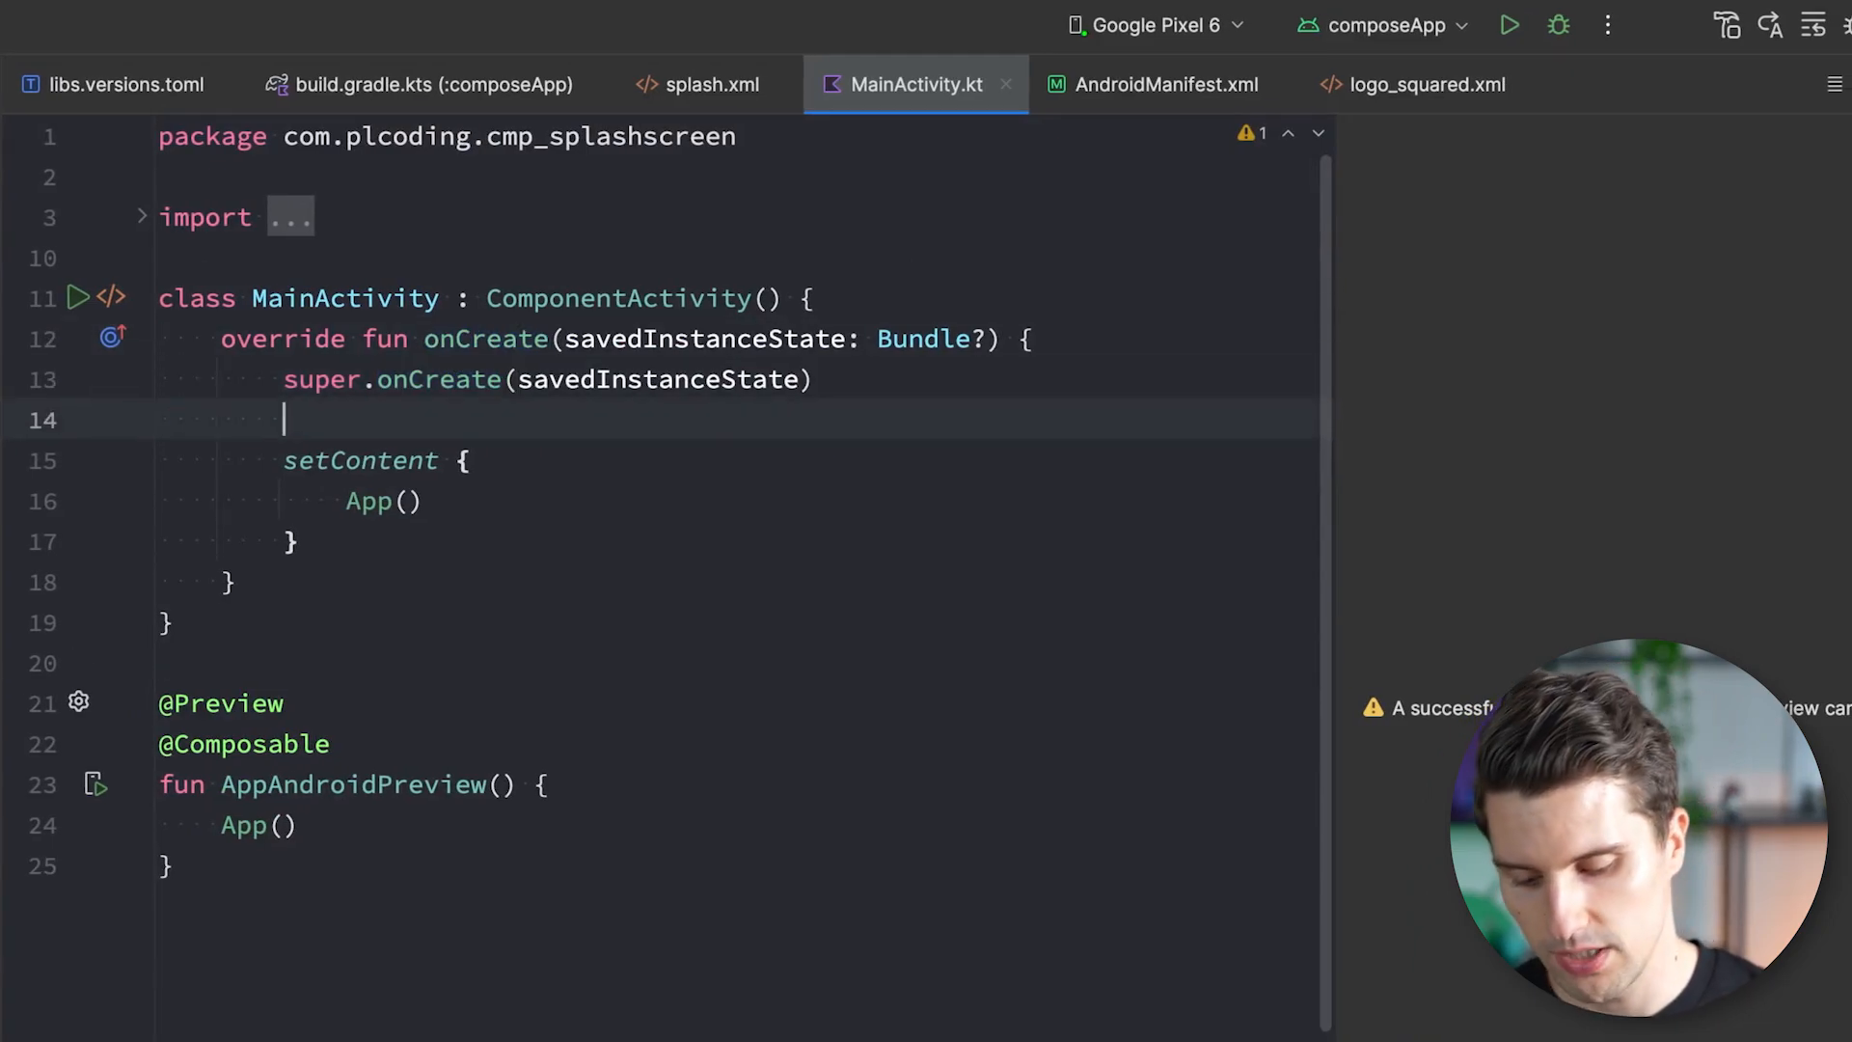
Call installSplashScreen() after super.onCreate in MainActivity and relaunch composeApp on the emulator.
type("installSplashScreen()")
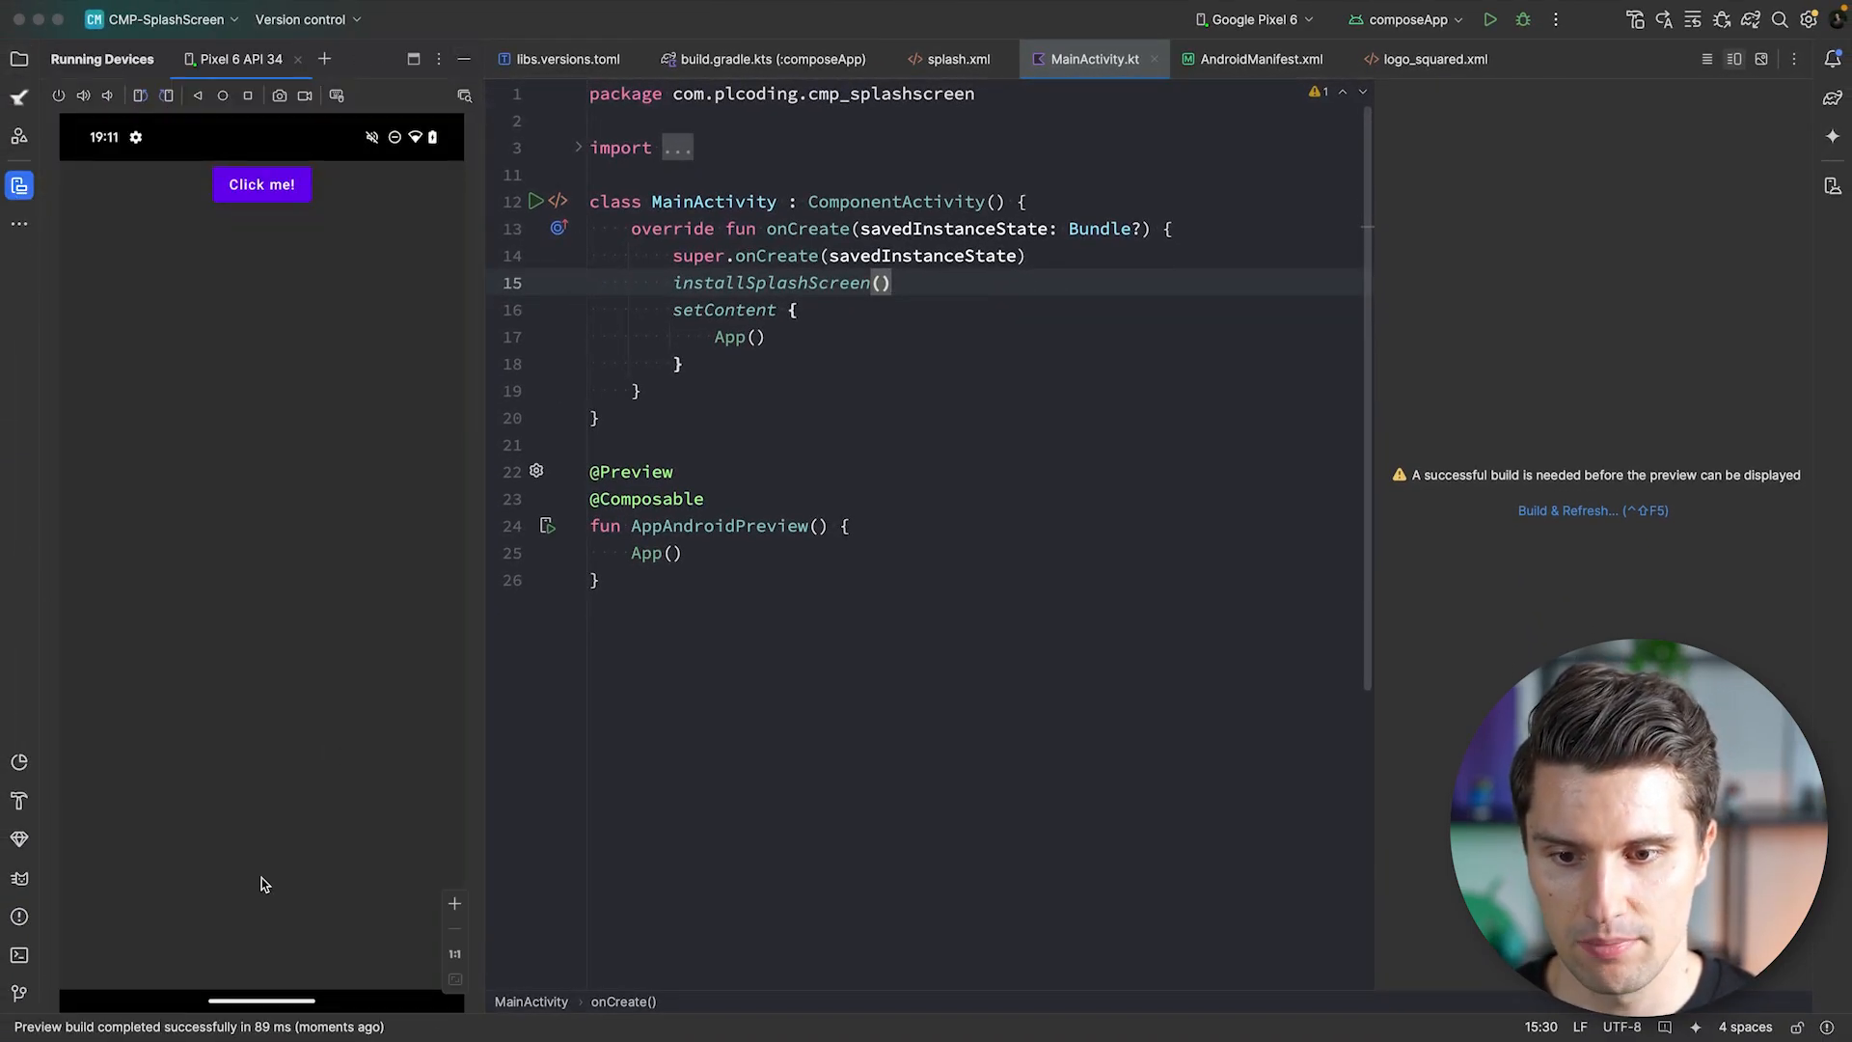
left_click(261, 184)
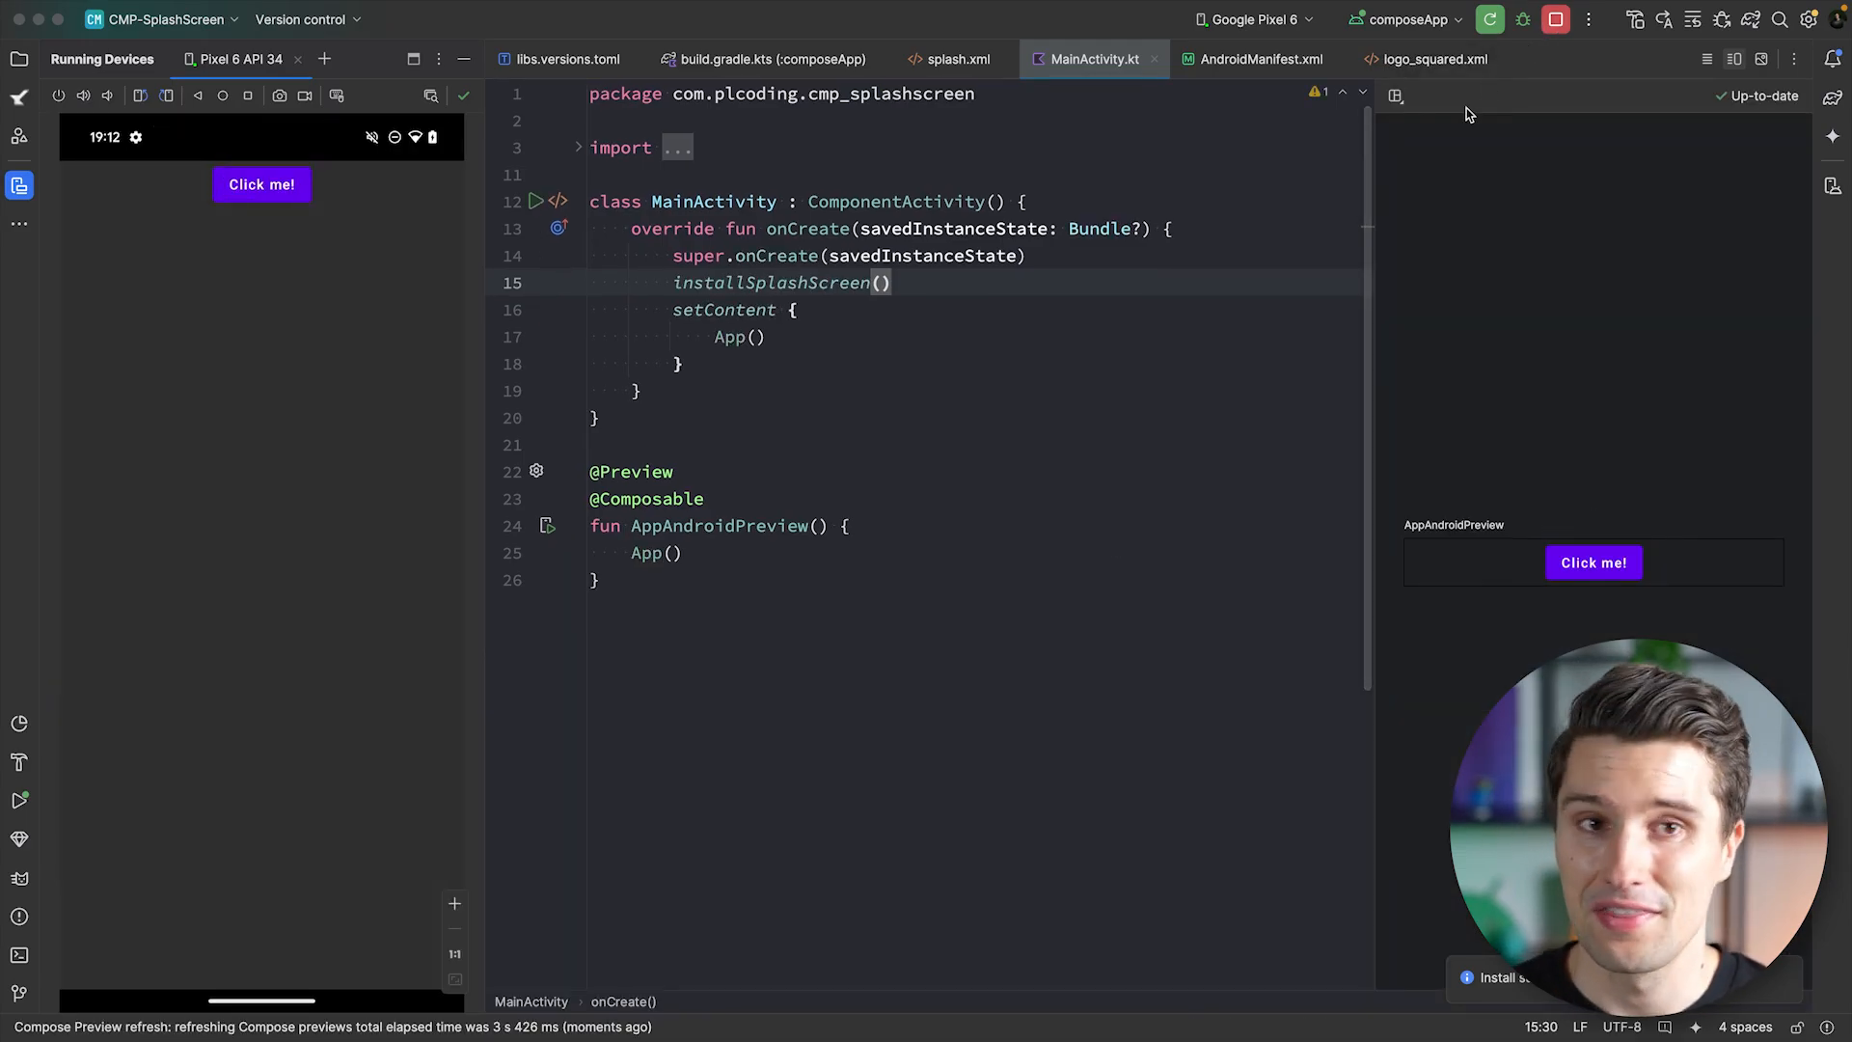
mouse_move(1489, 20)
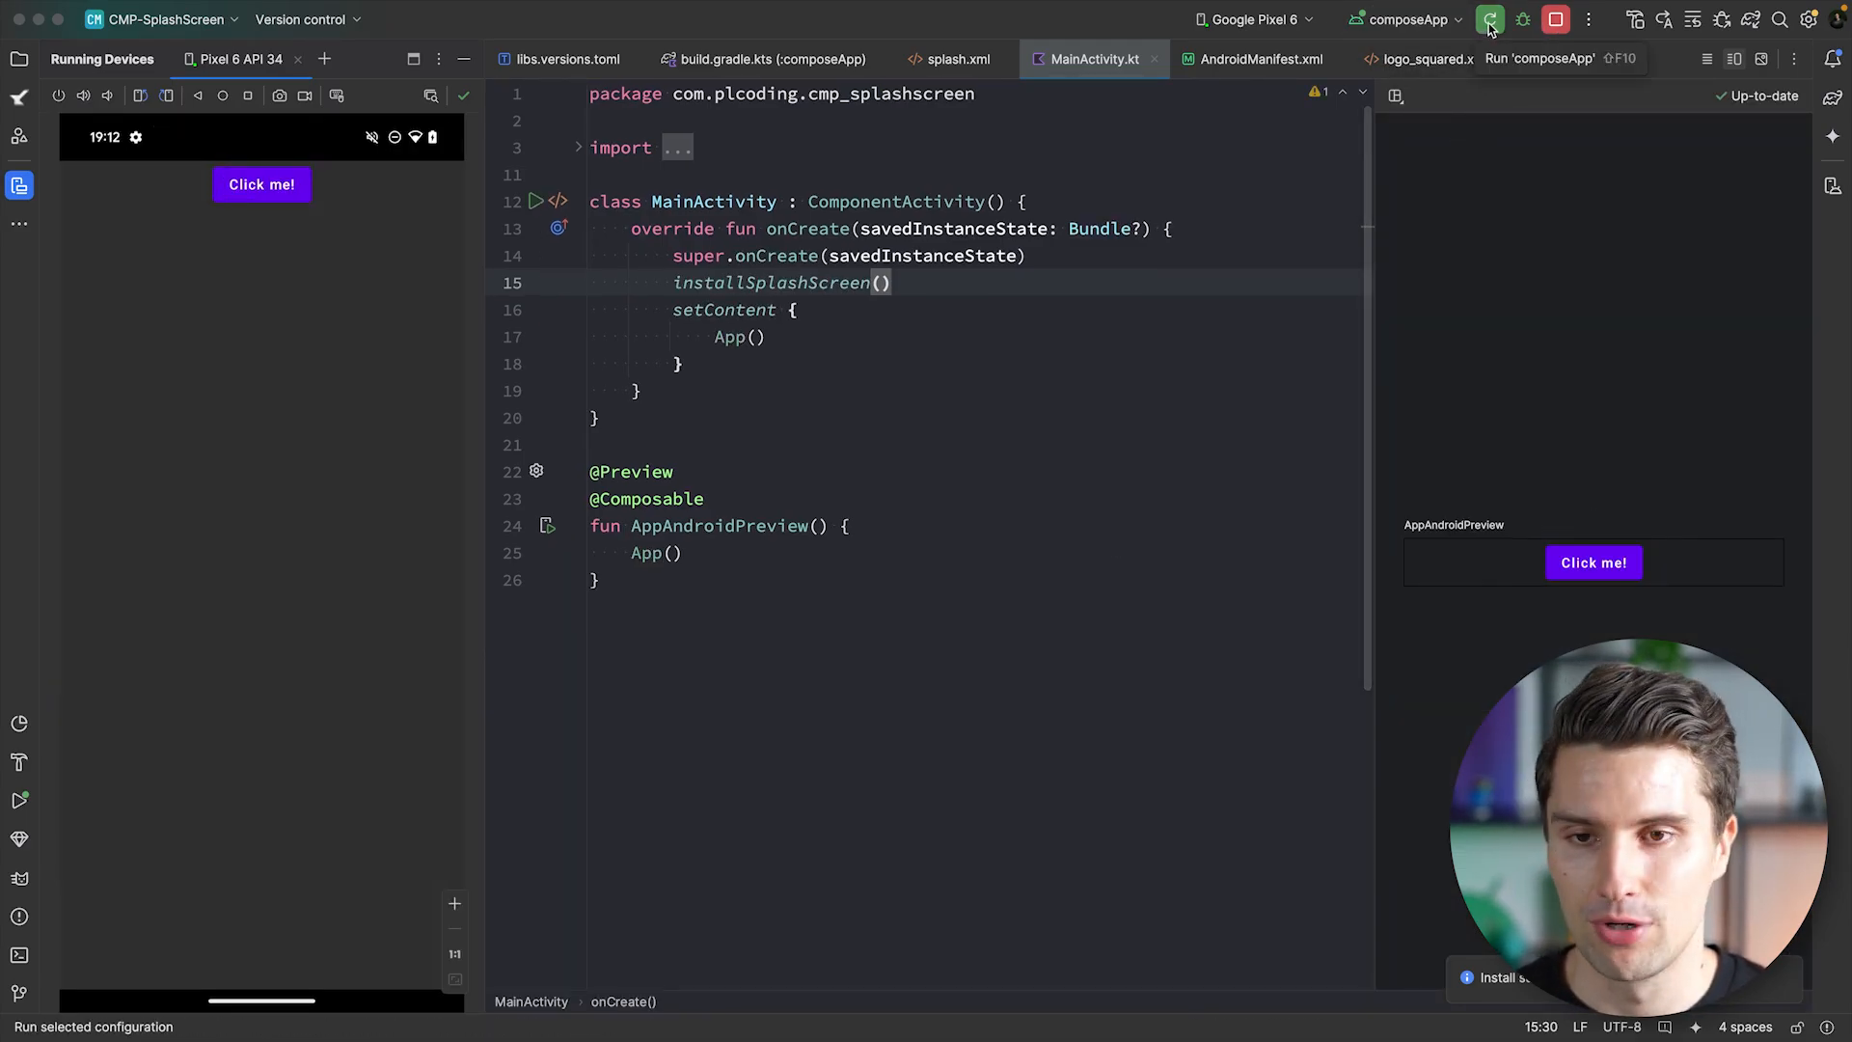
left_click(1490, 20)
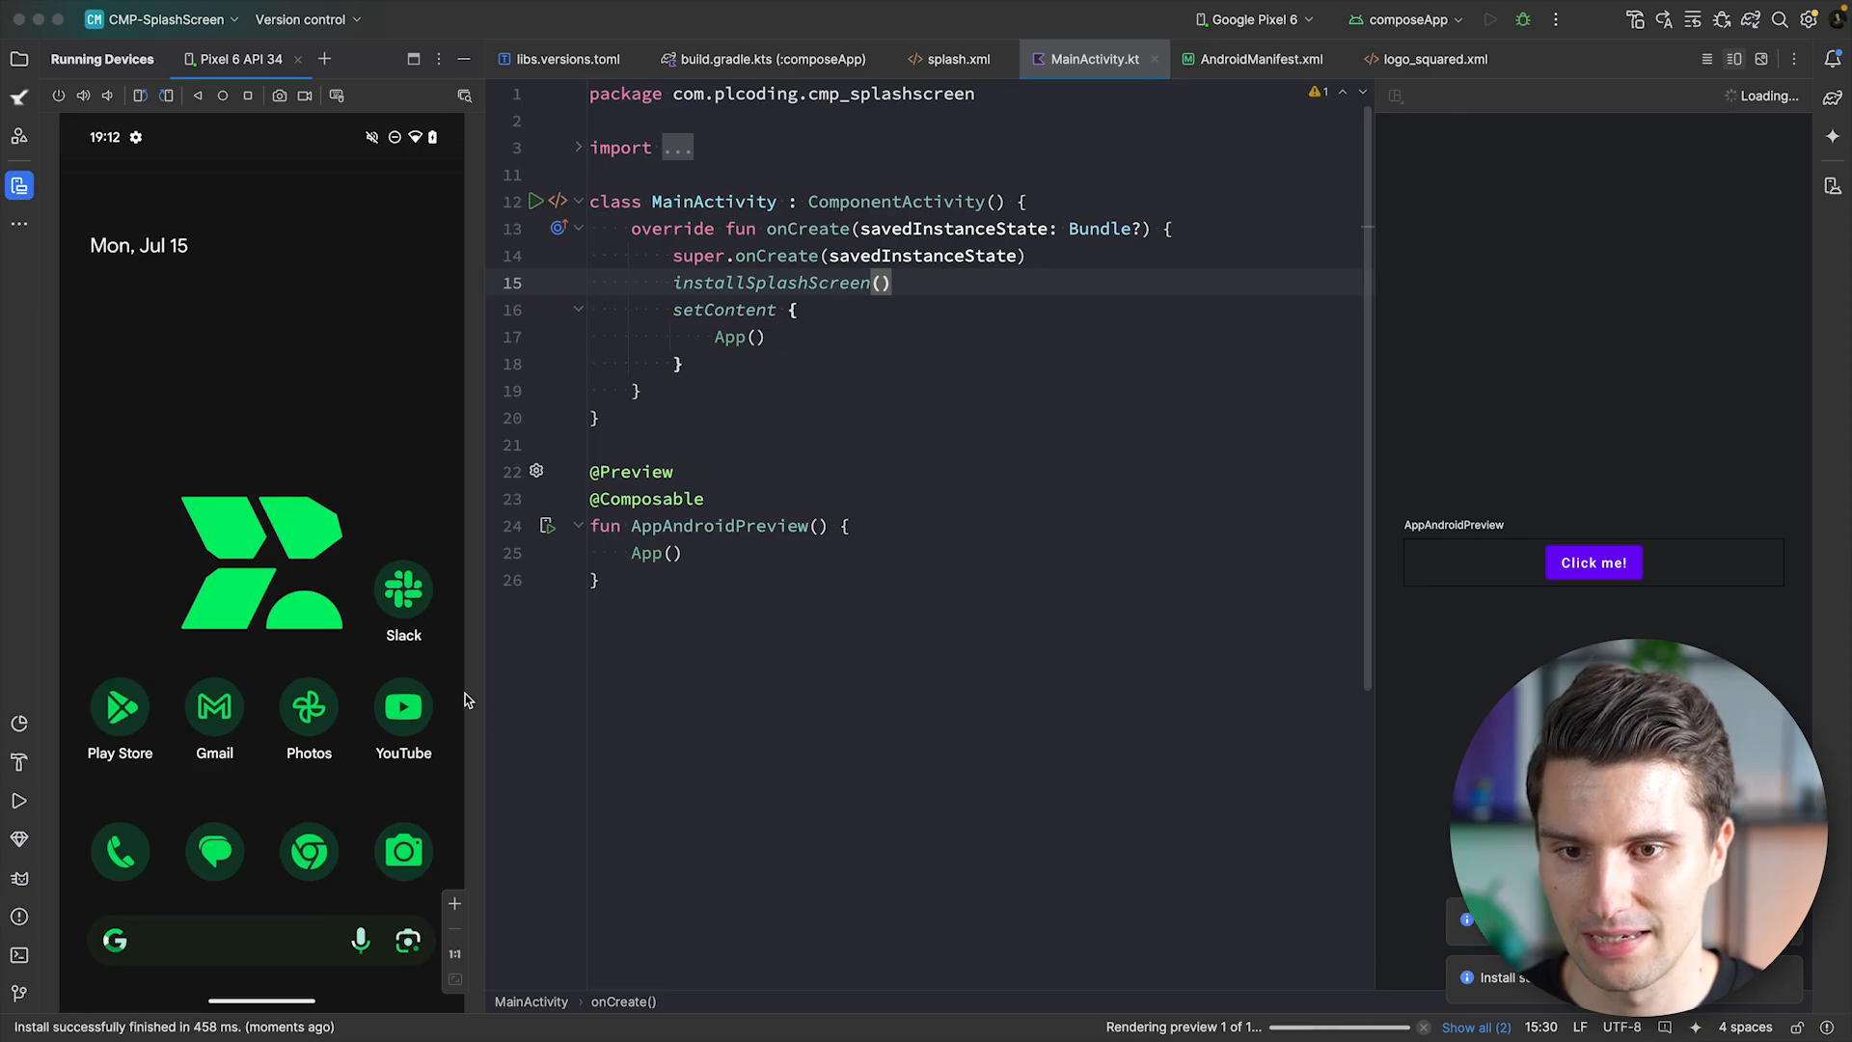
left_click(1491, 19)
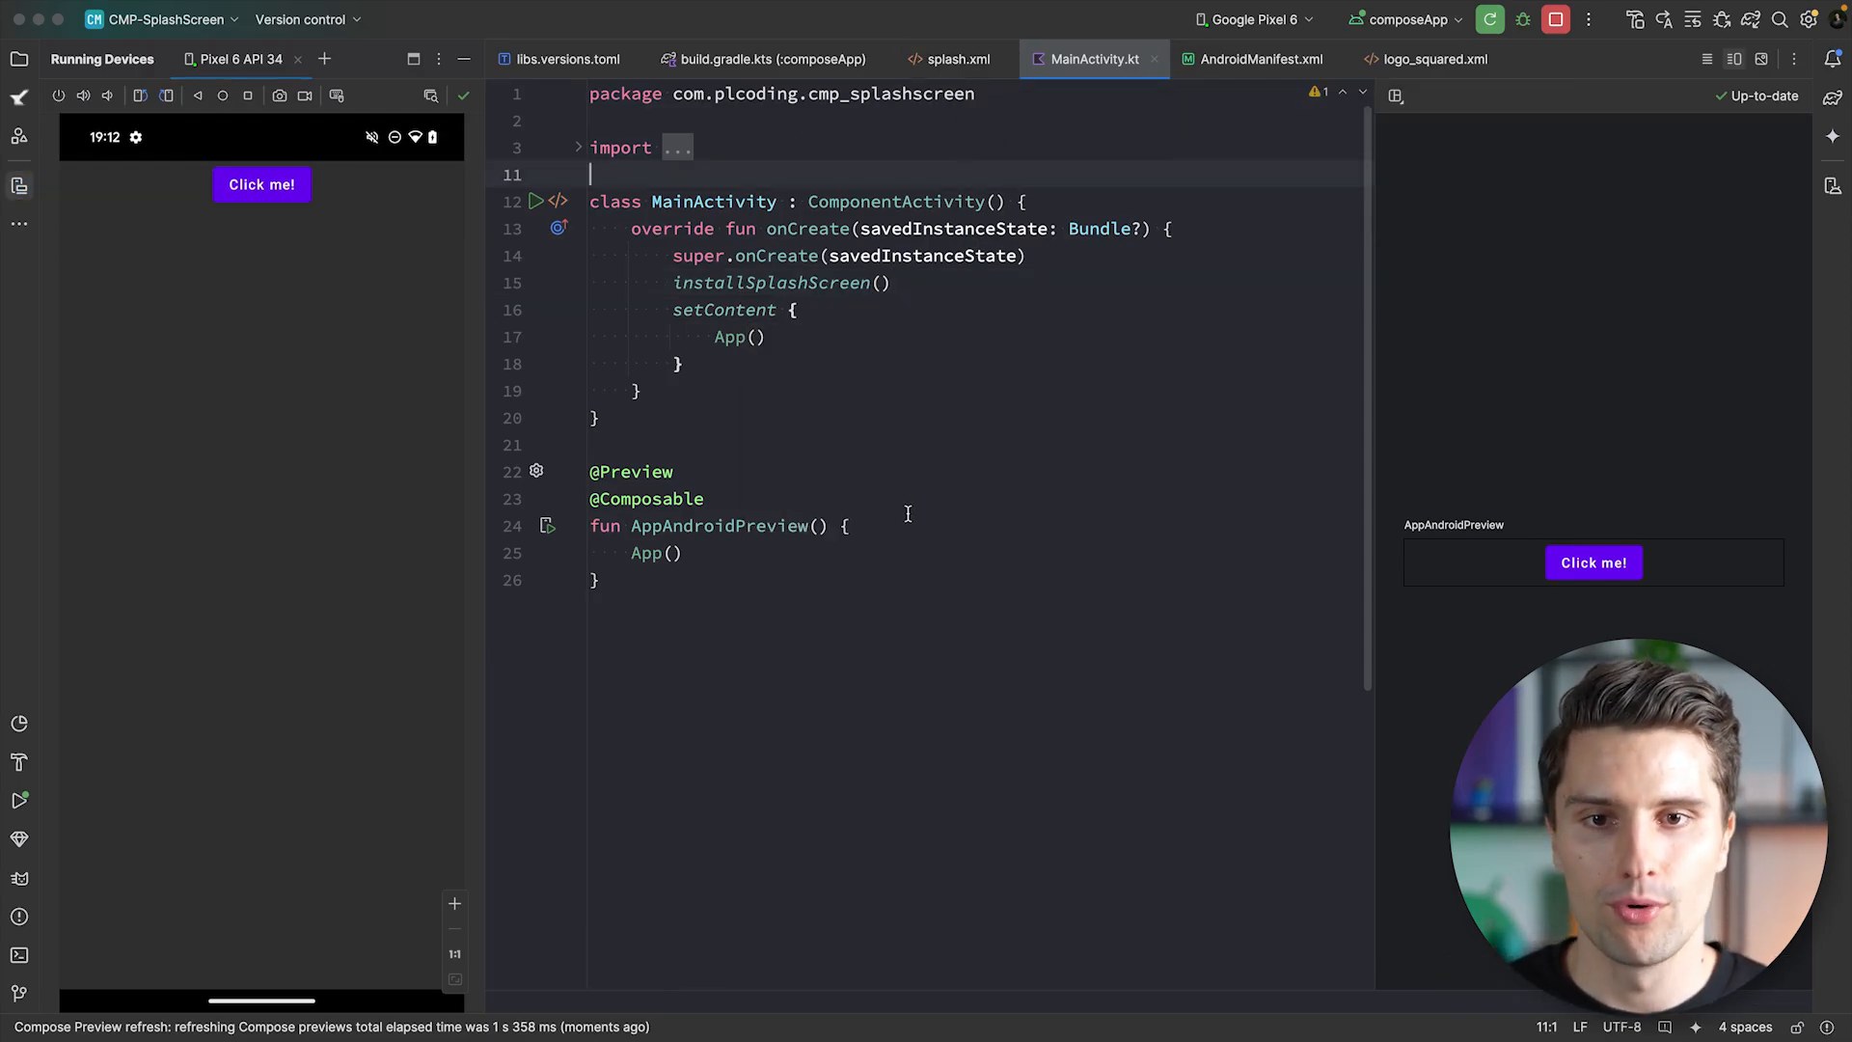
mouse_move(20, 59)
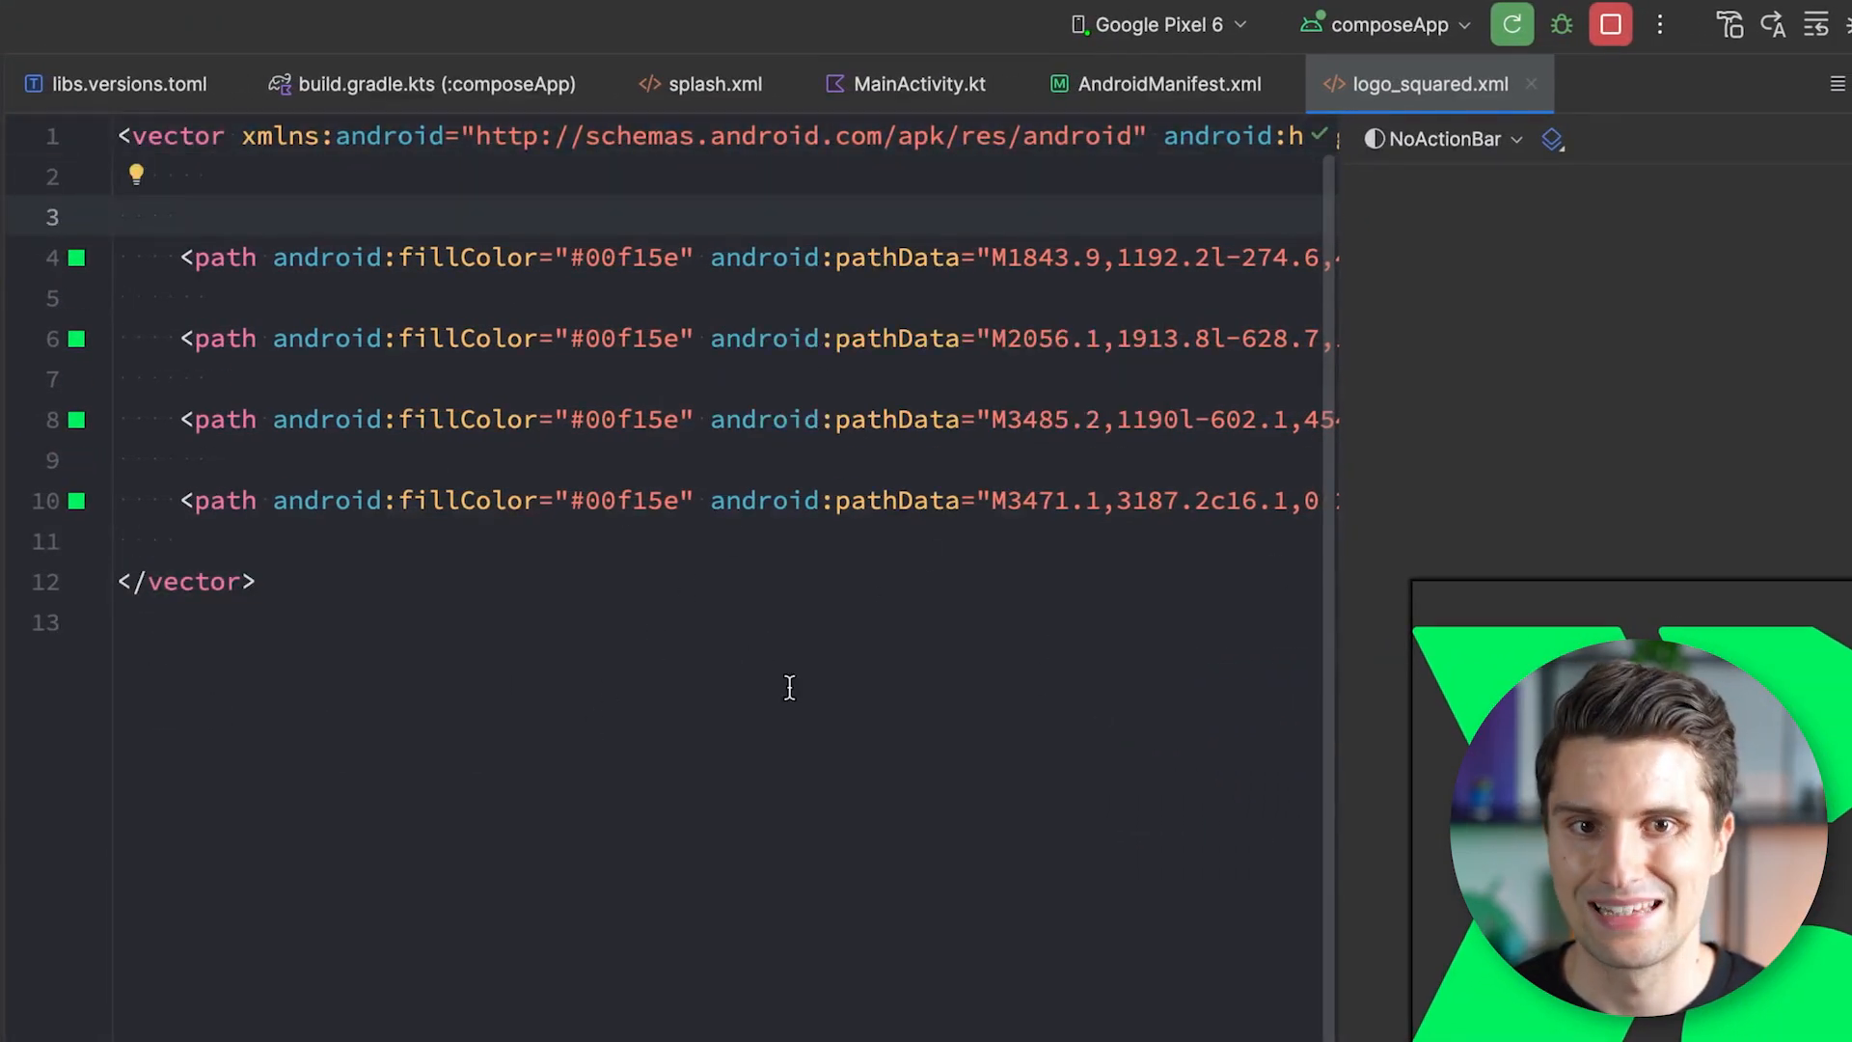
Wrap the logo paths in a group with pivotX/pivotY 0.5 and scaleX/scaleY 1750.
type("<grou")
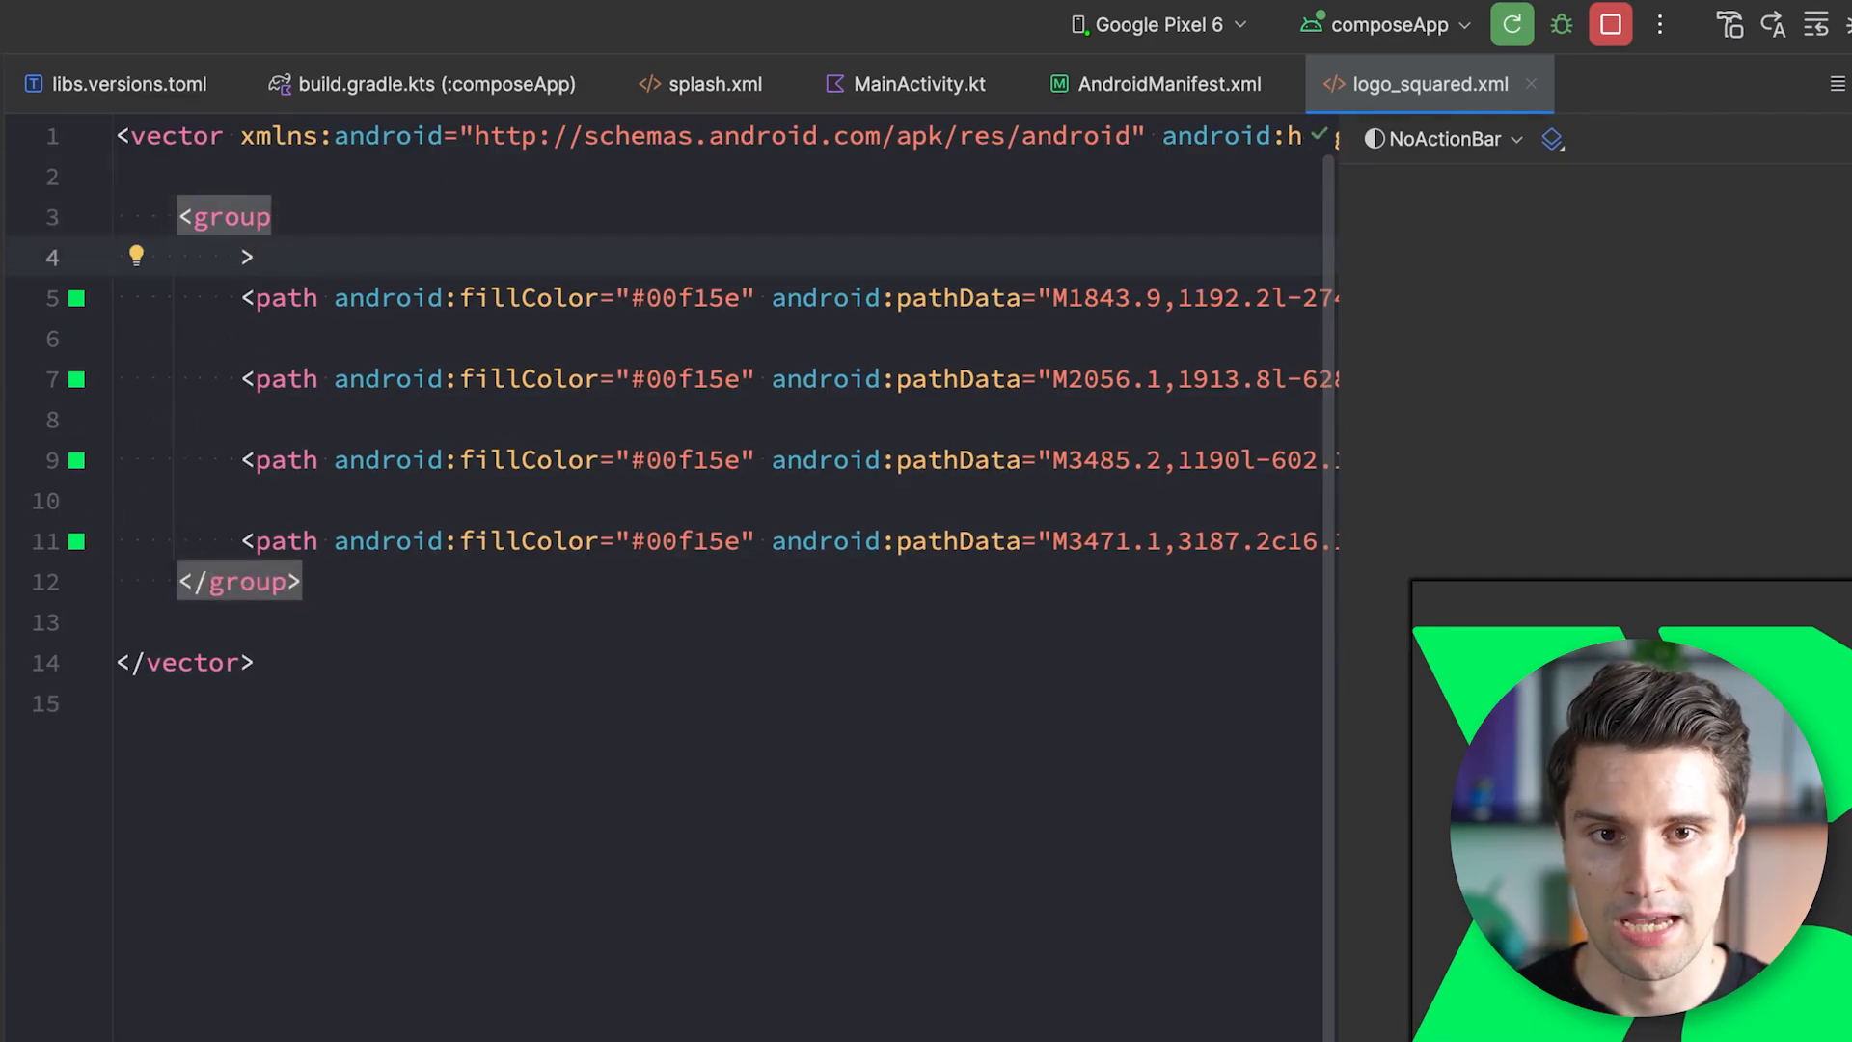
type("pivotX=\"0.5")
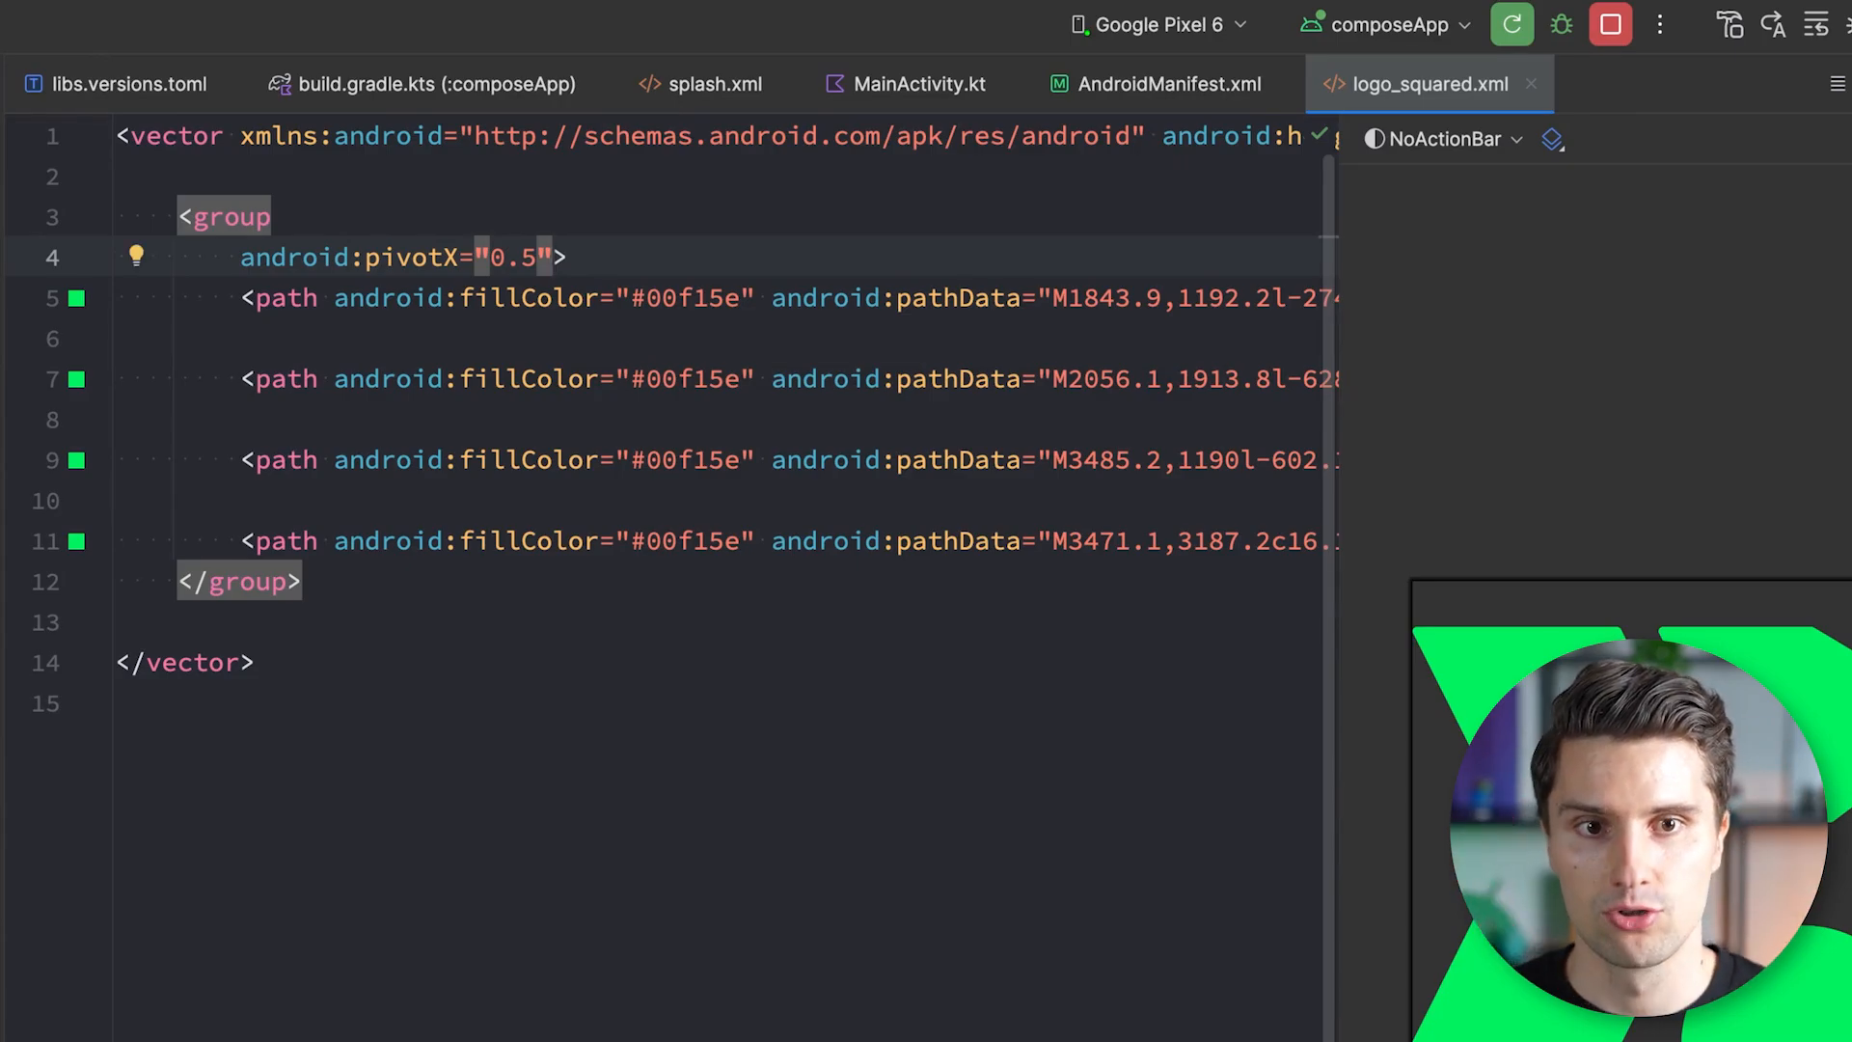
key("Enter")
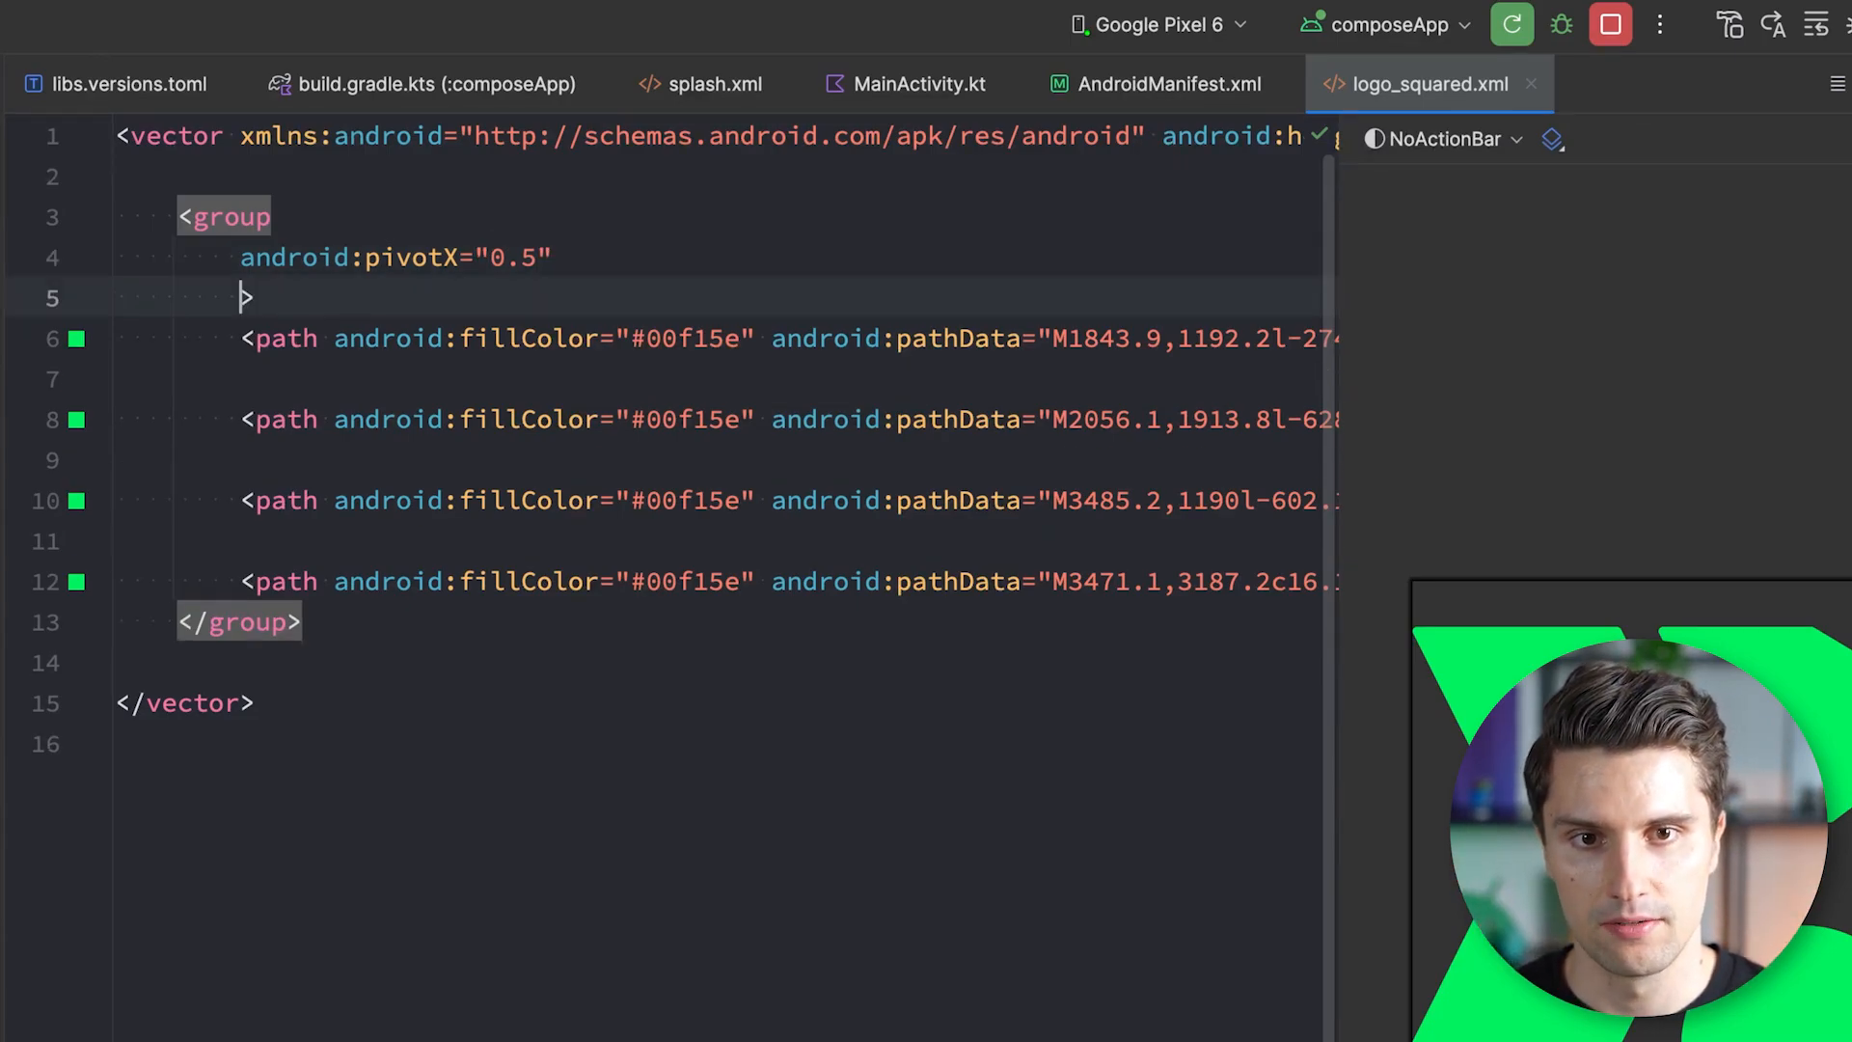
type("android:pivotY=\"0.5\">")
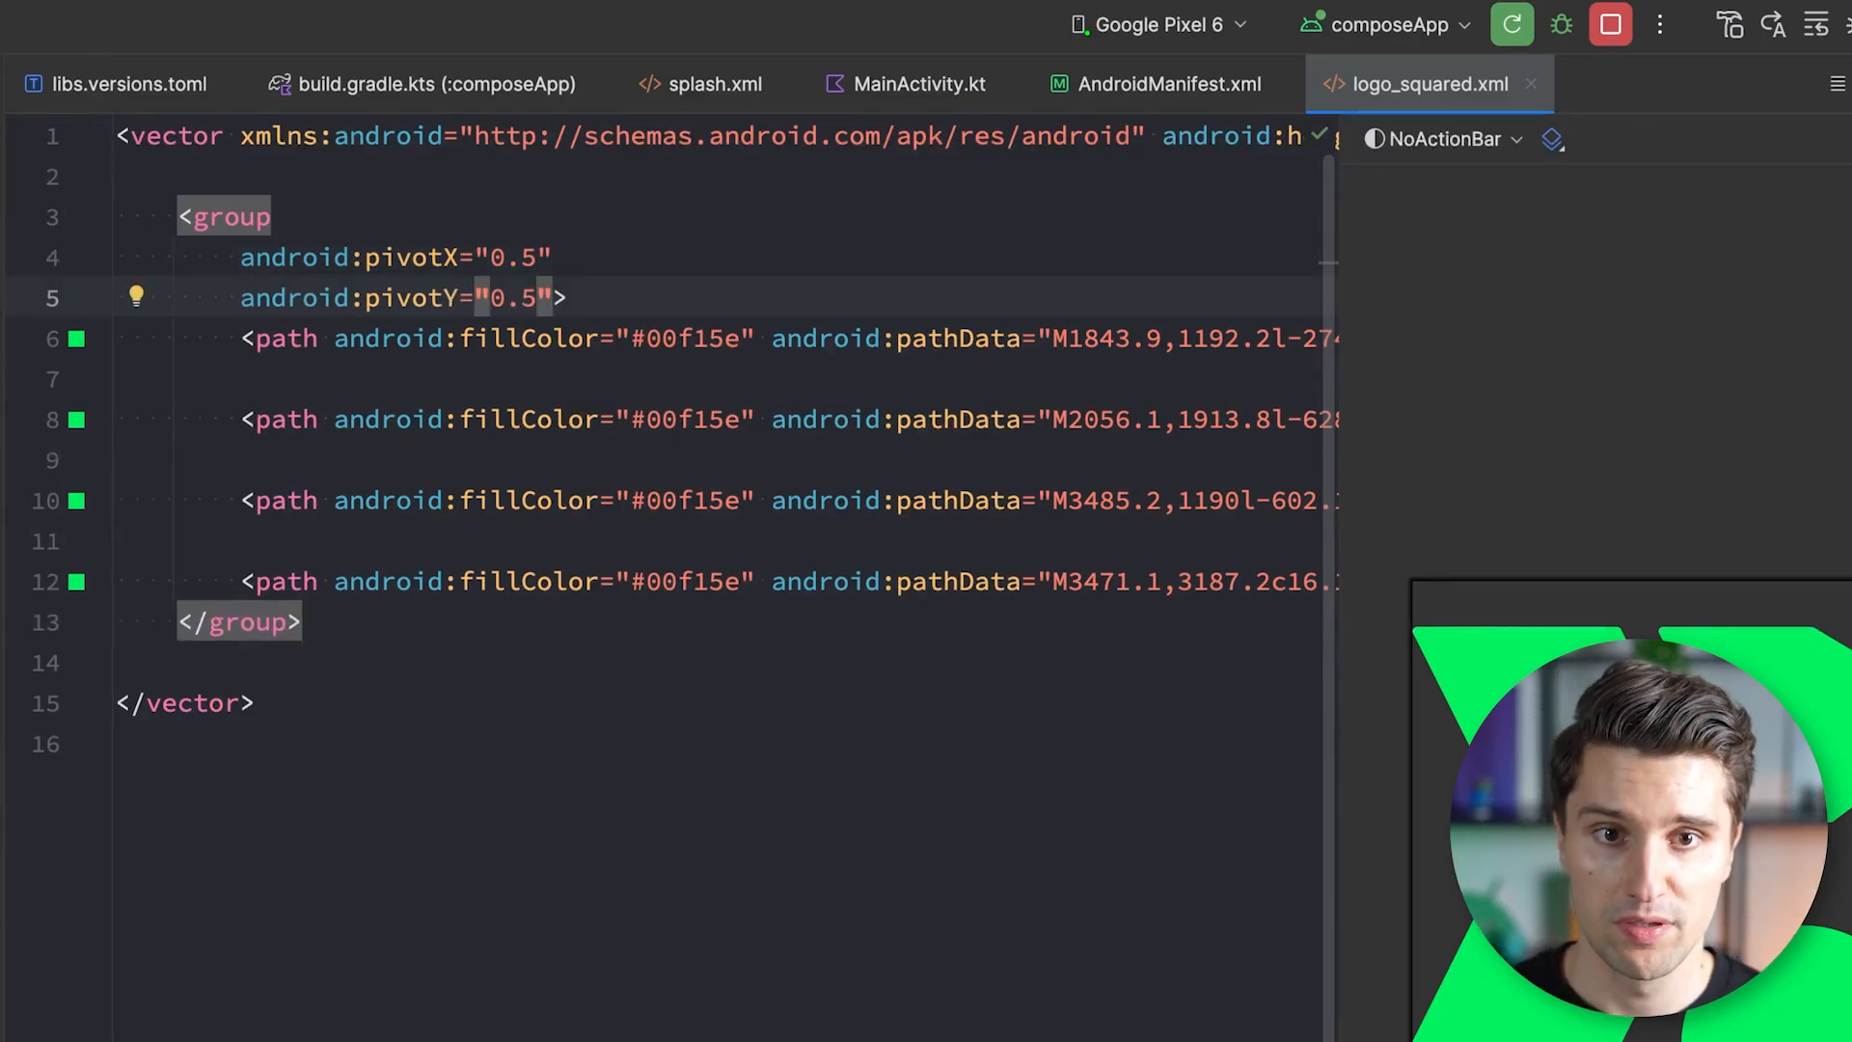
type("scaleX=\"\">")
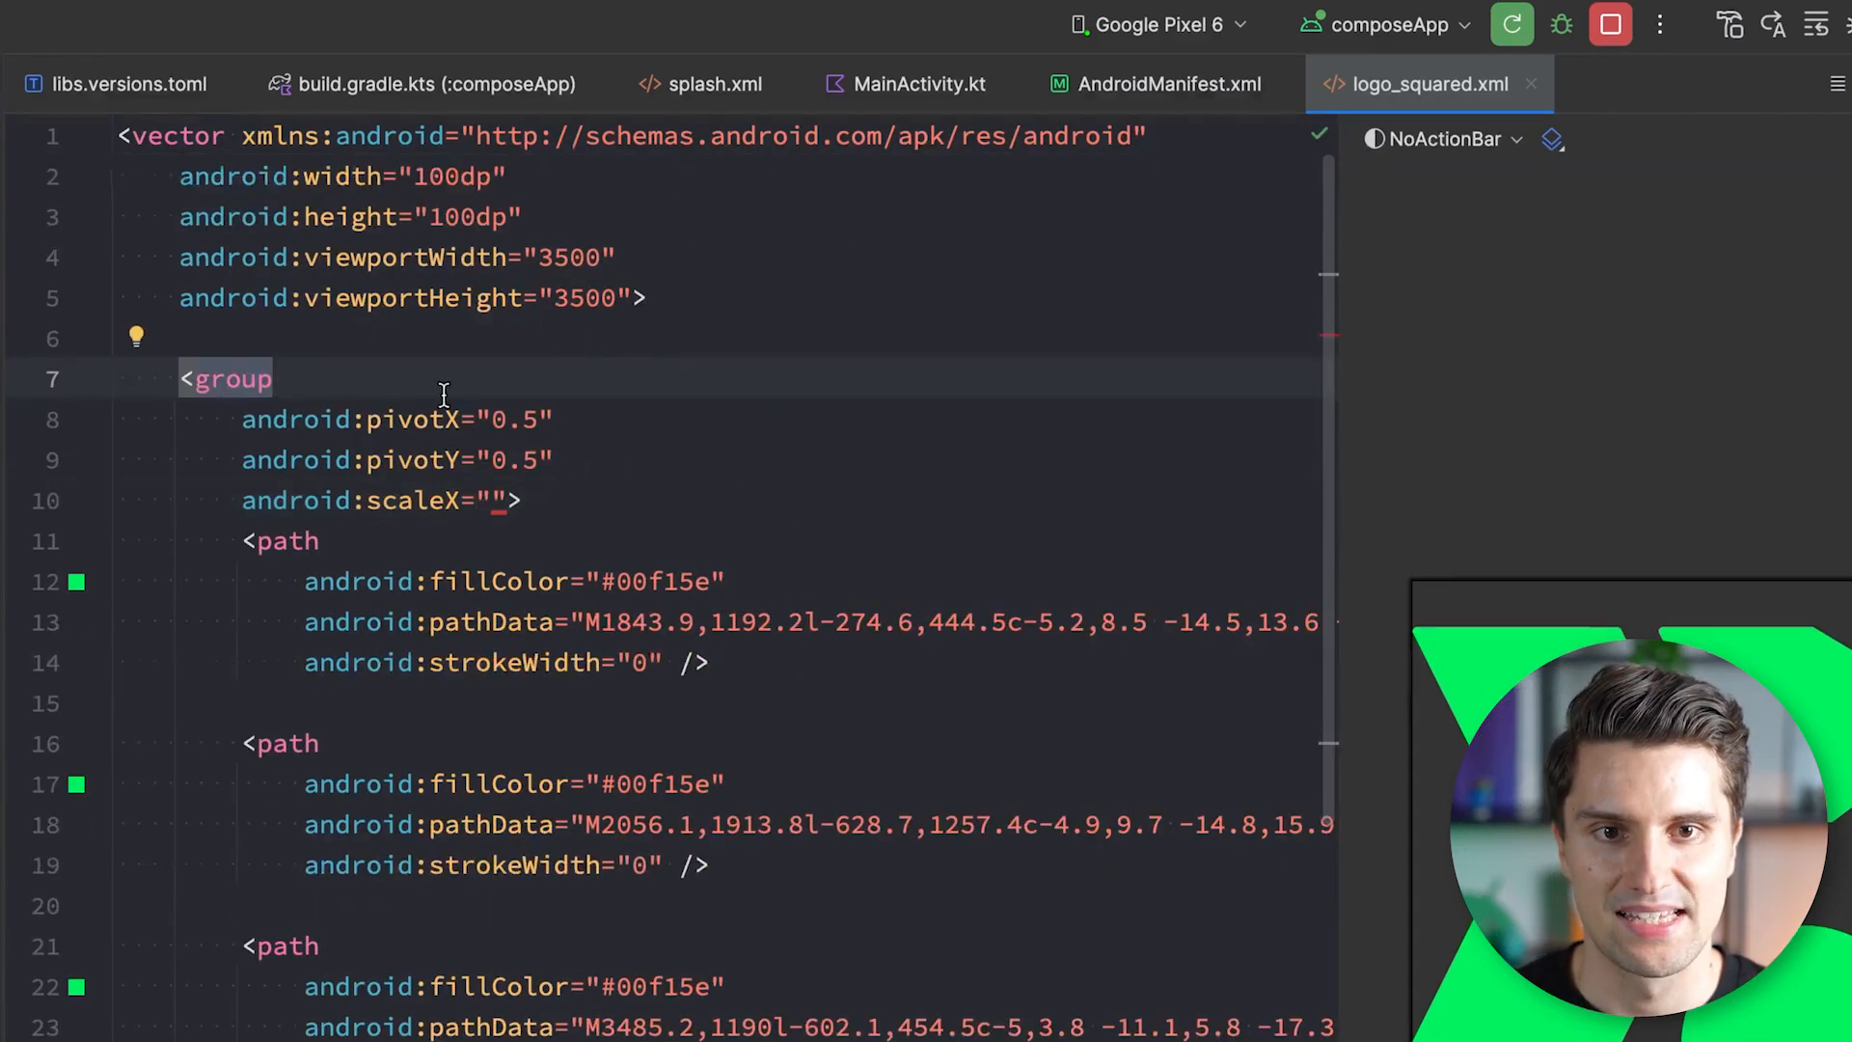
double_click(401, 256)
type("1")
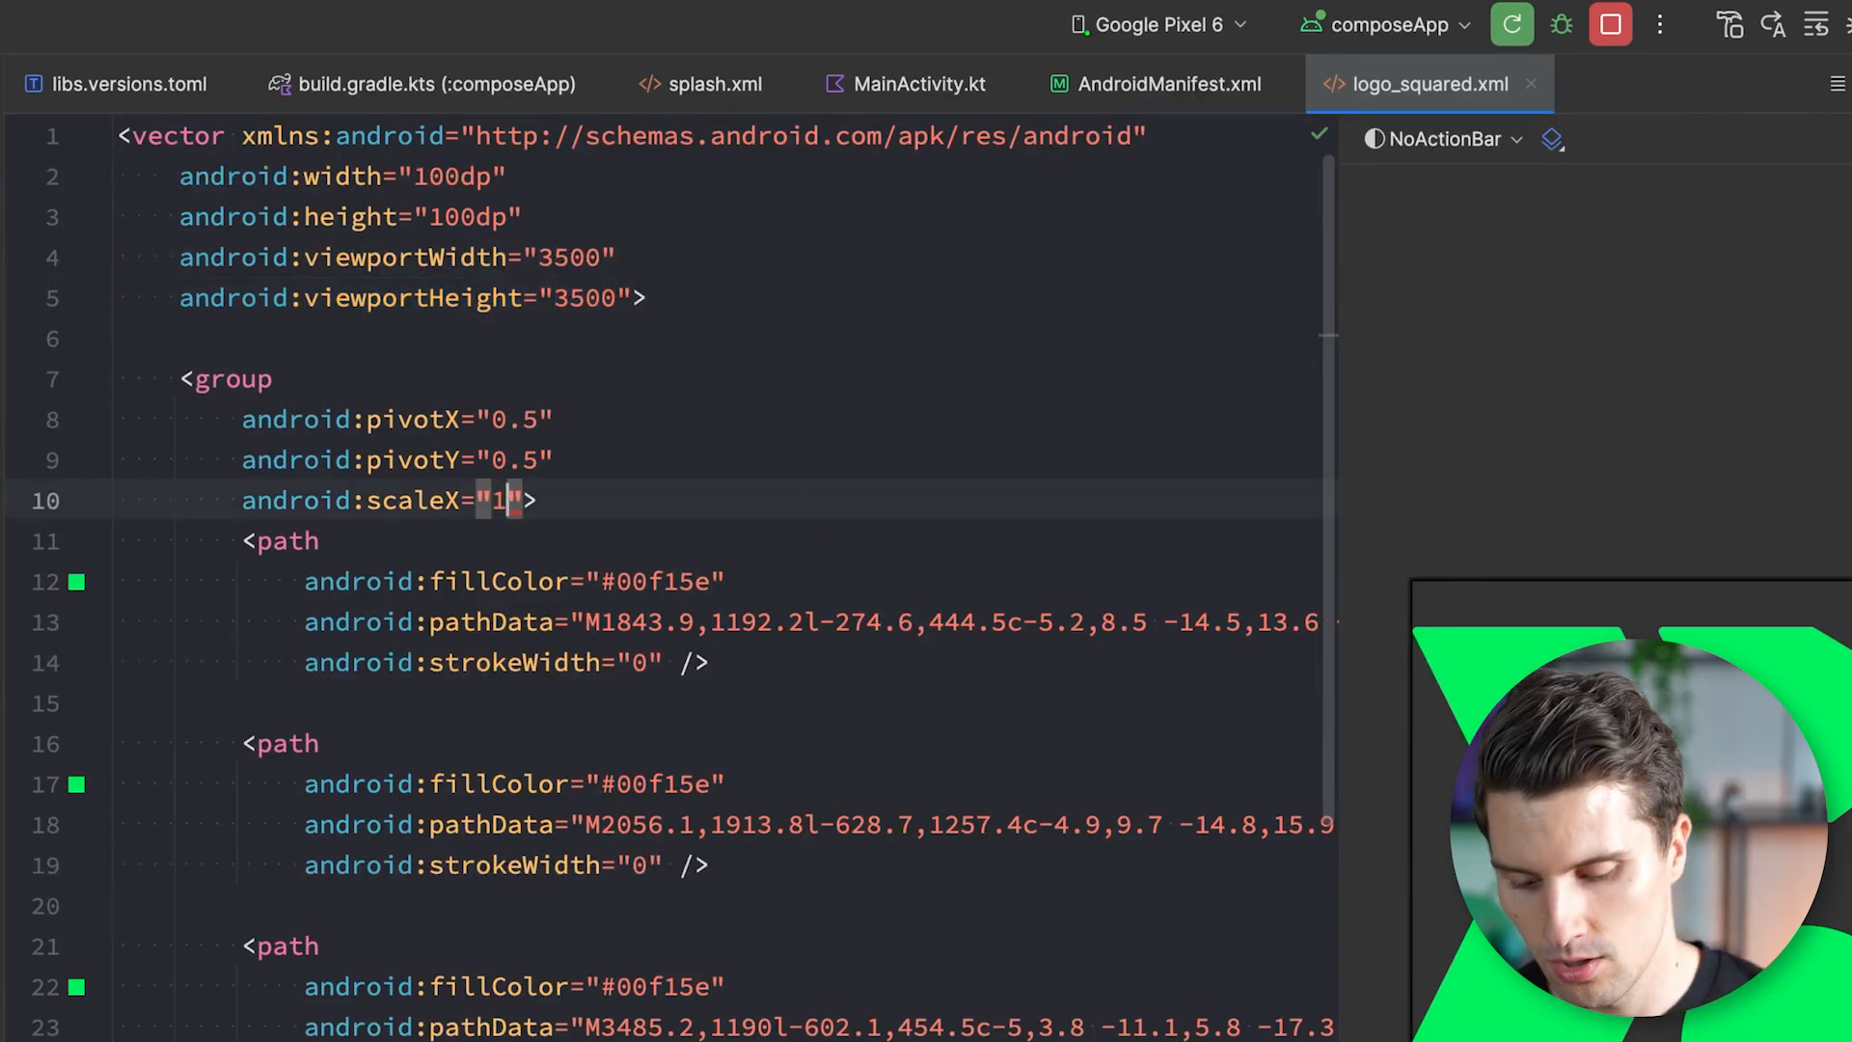
type("750")
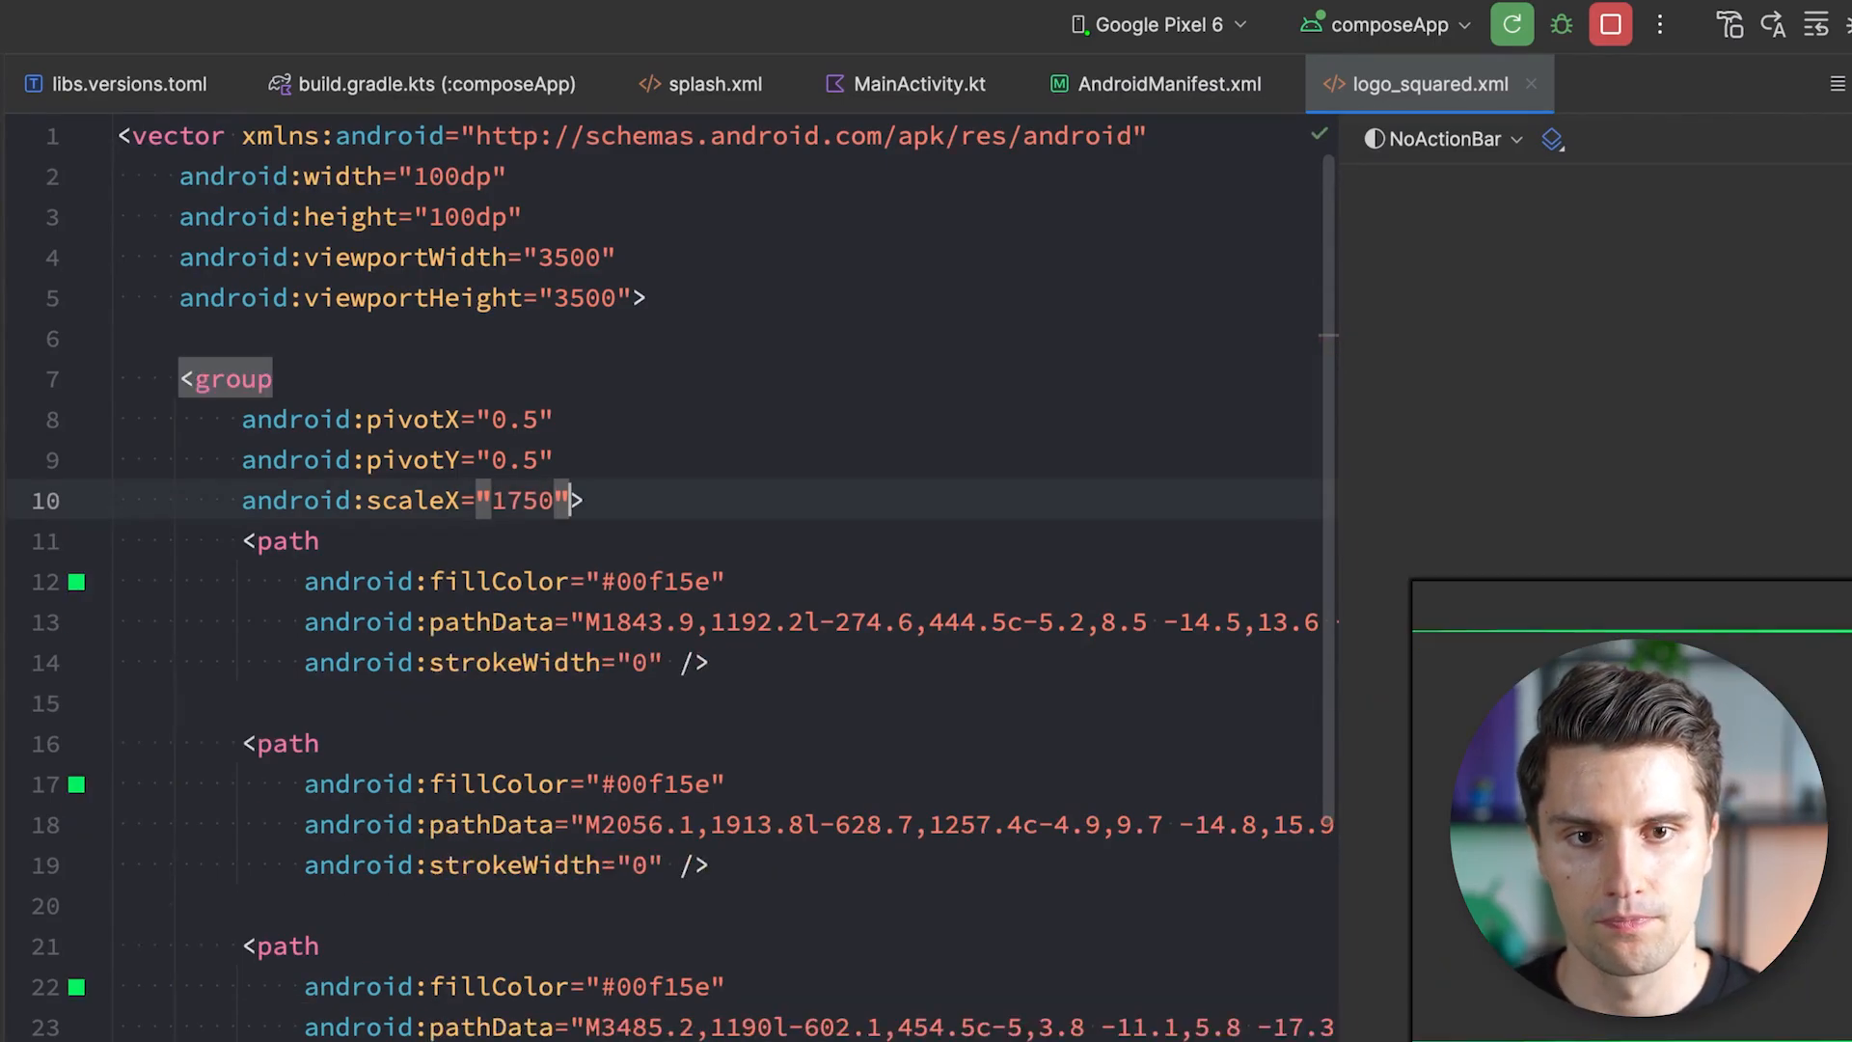
type("android:scaleY=\"1750\">")
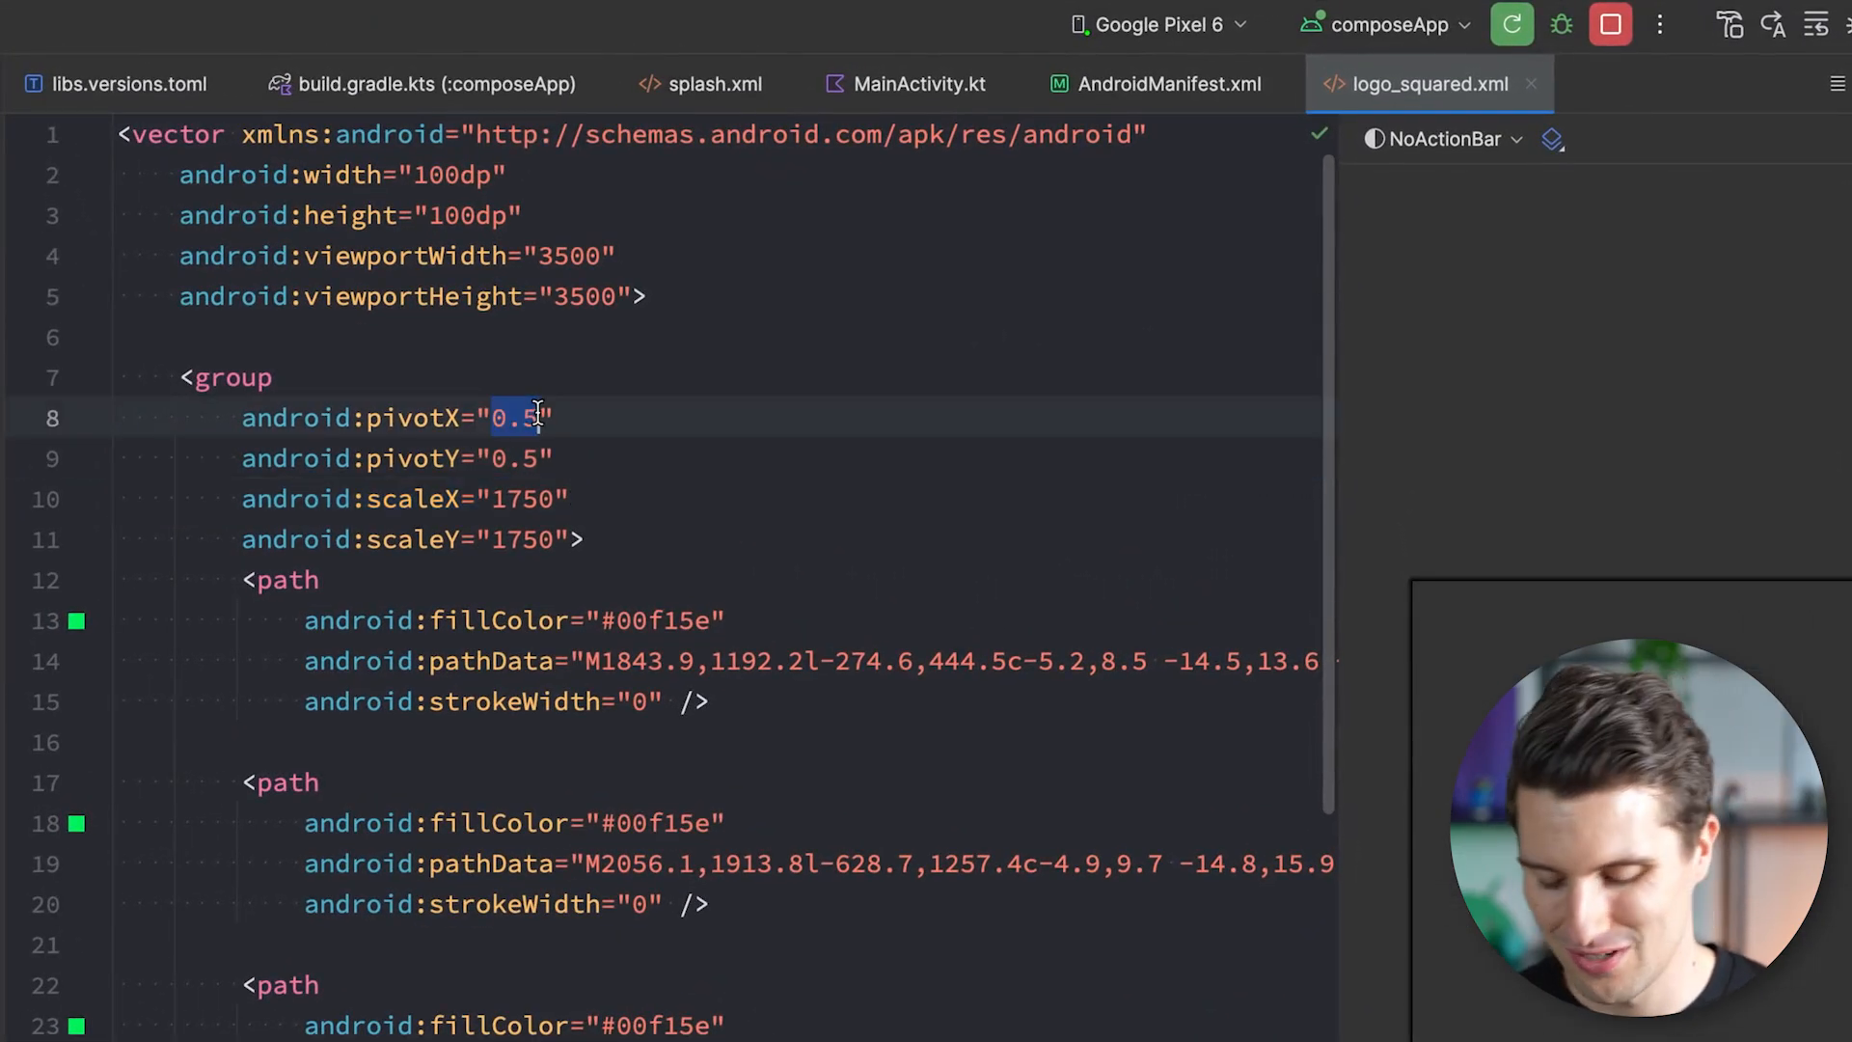
Change the group to pivotX/pivotY 1750 and scaleX/scaleY 0.5 so the logo is centred.
type("1750")
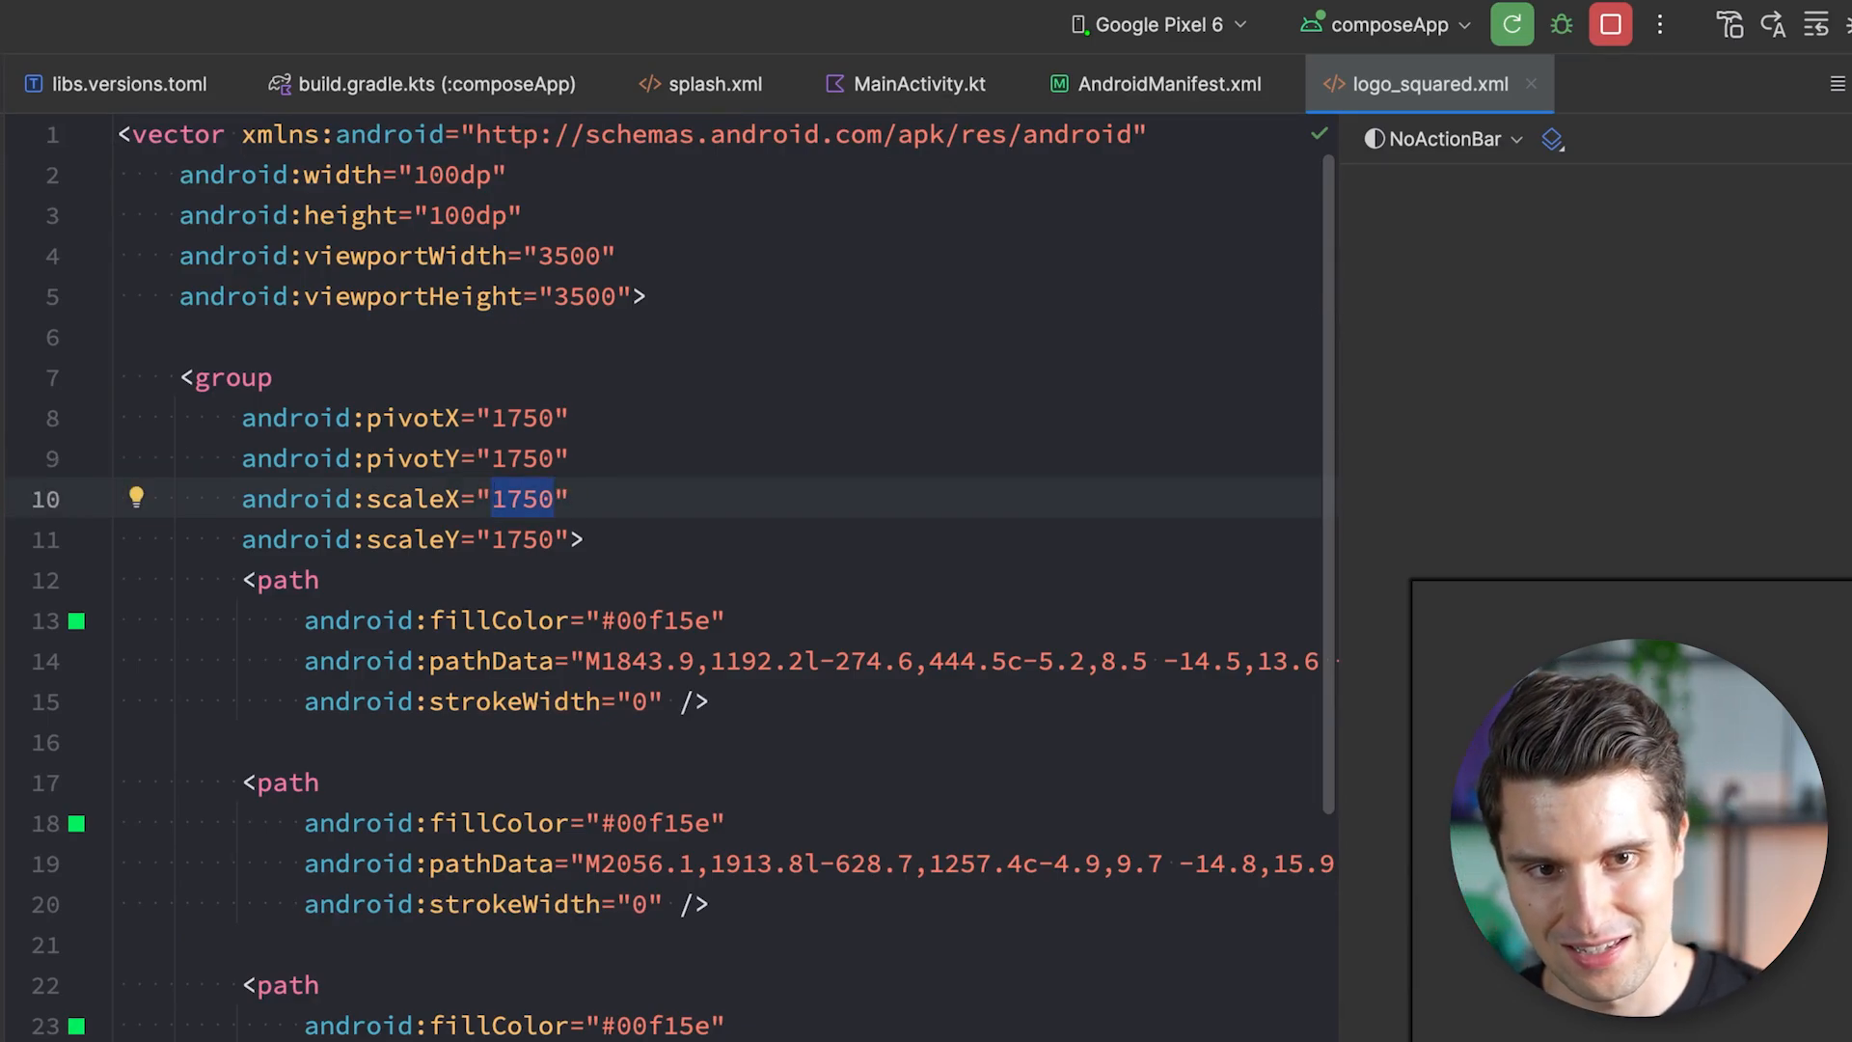
type("0.")
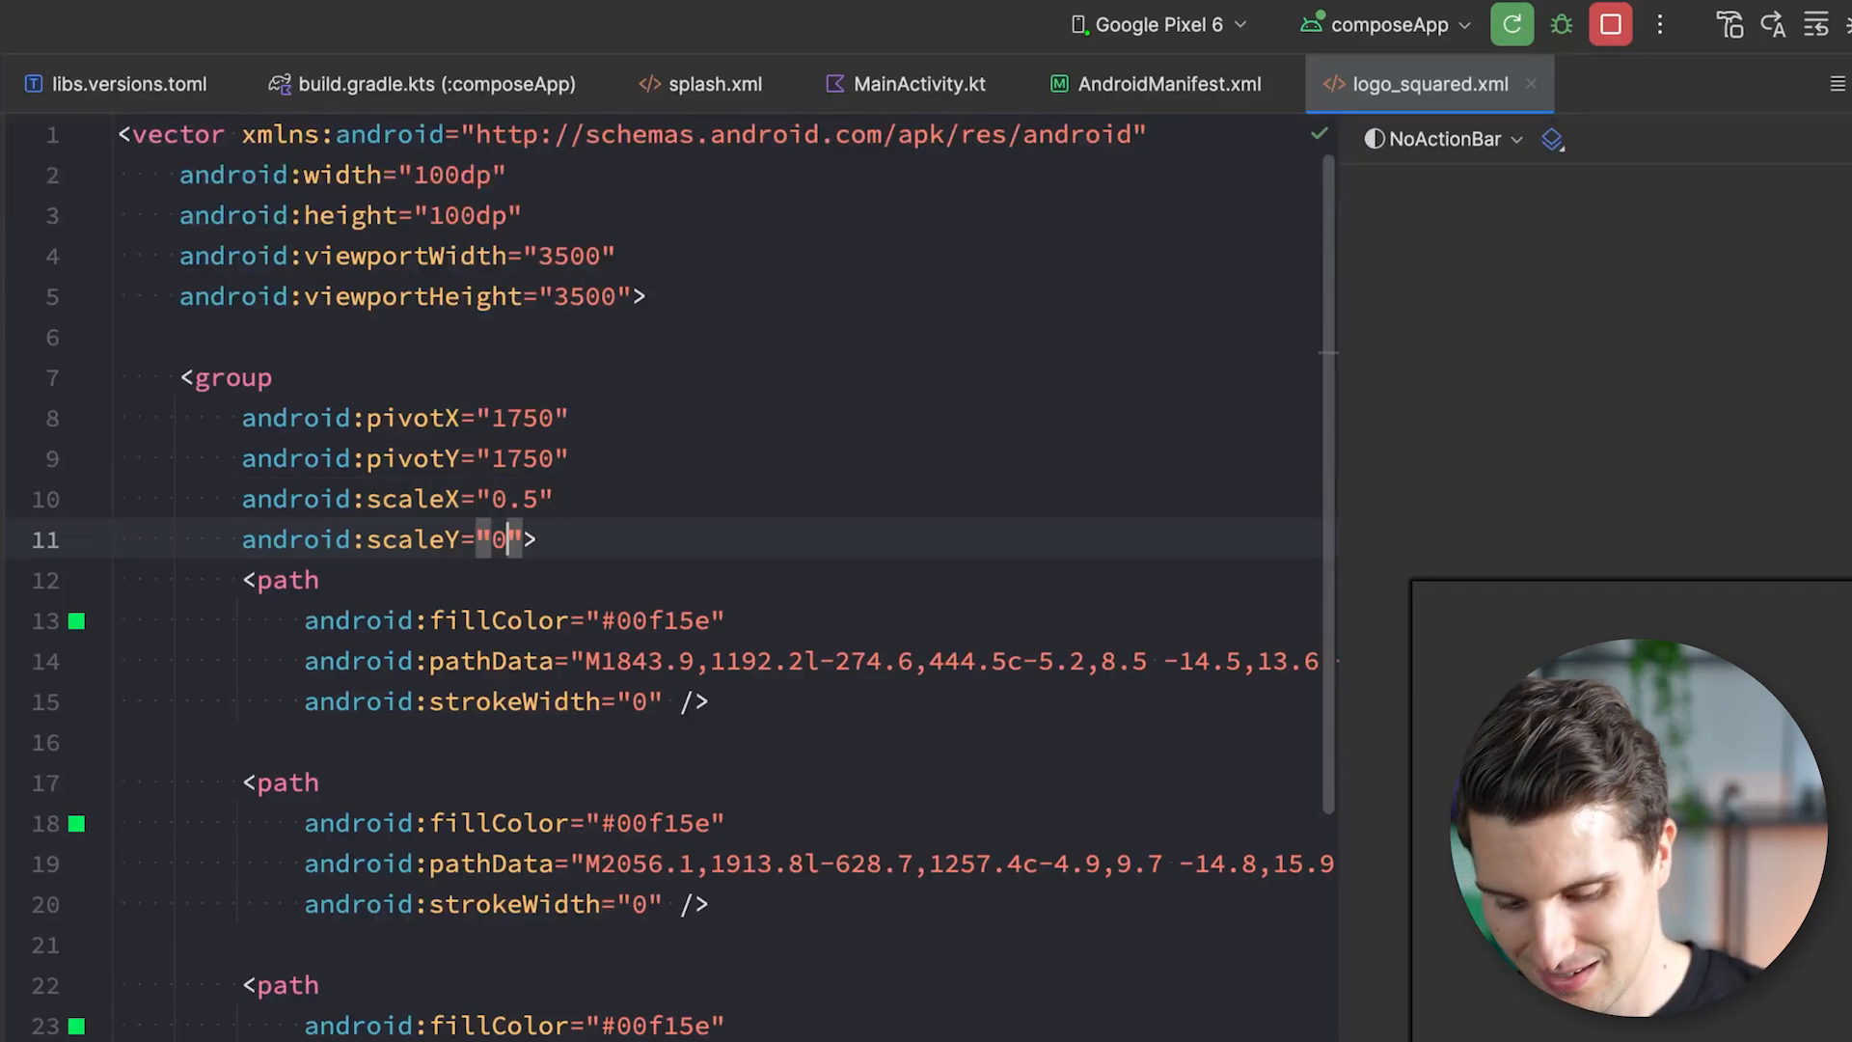
type(".5")
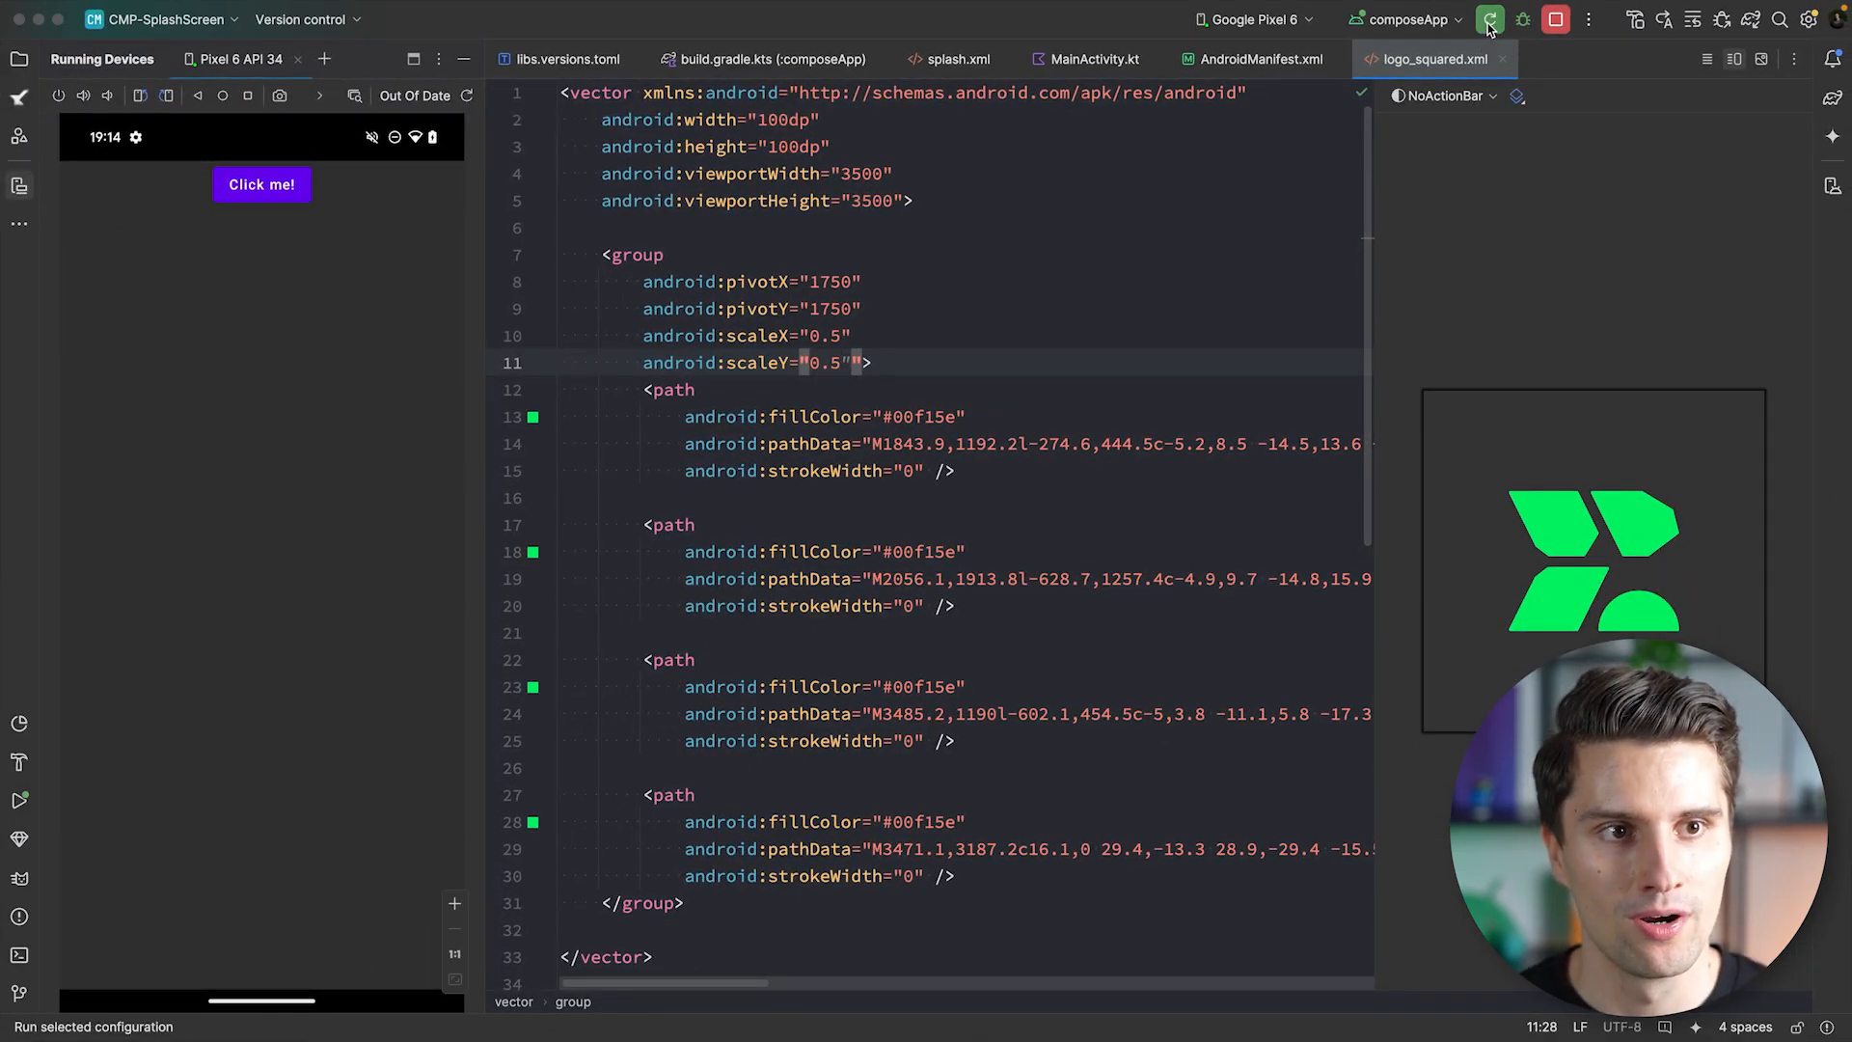
Relaunch composeApp on the emulator and begin an apply block on installSplashScreen().
left_click(1490, 19)
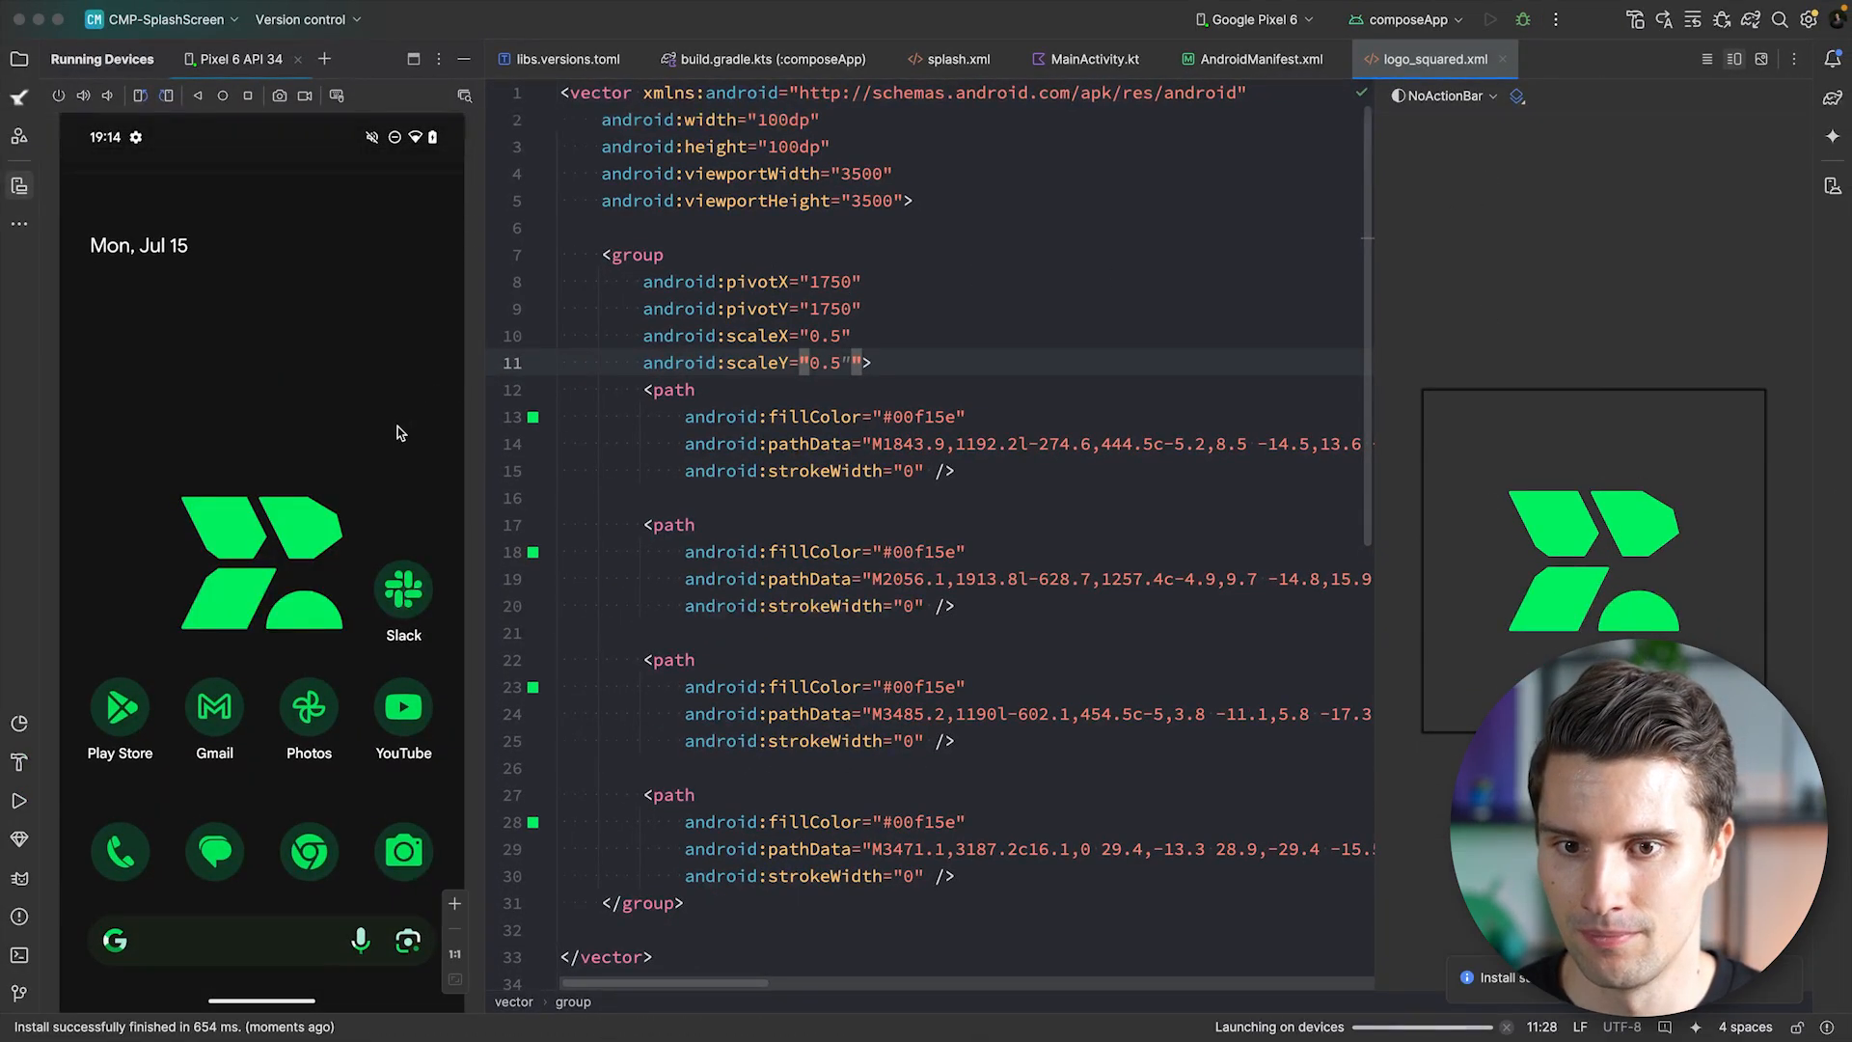
left_click(1489, 19)
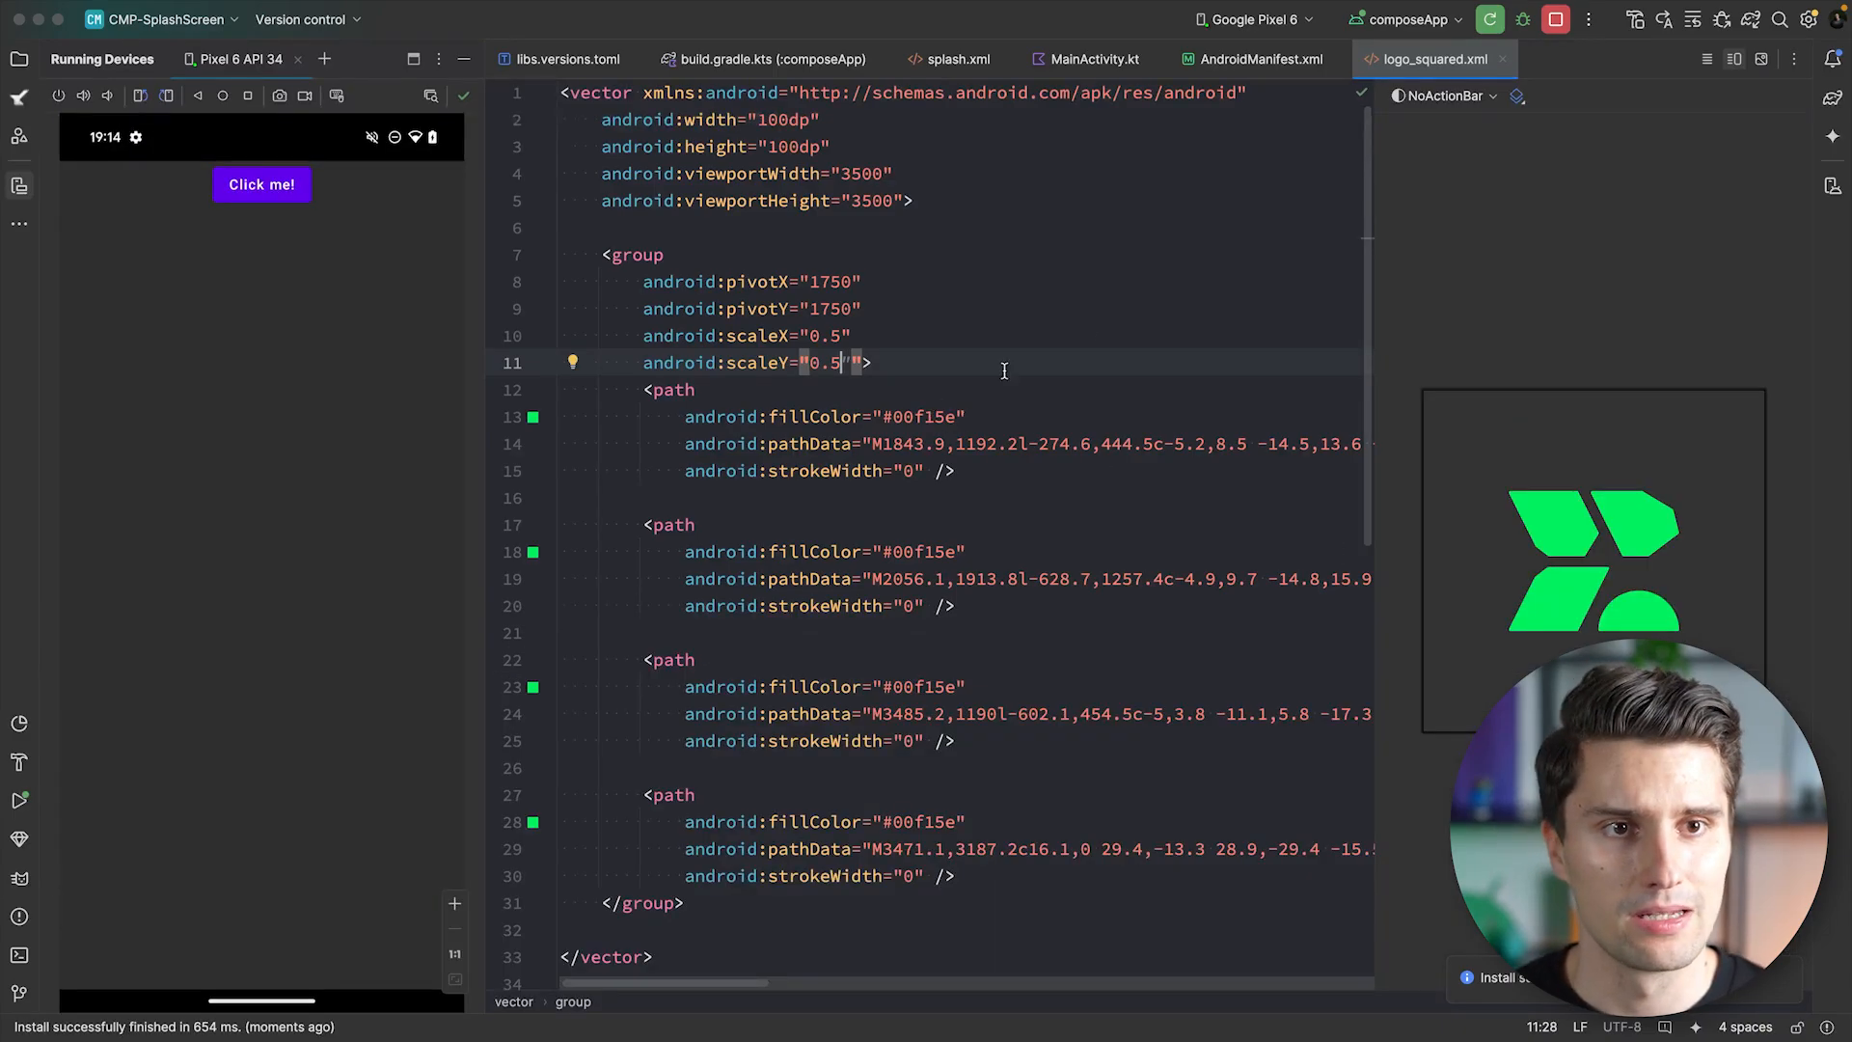
mouse_move(1088, 59)
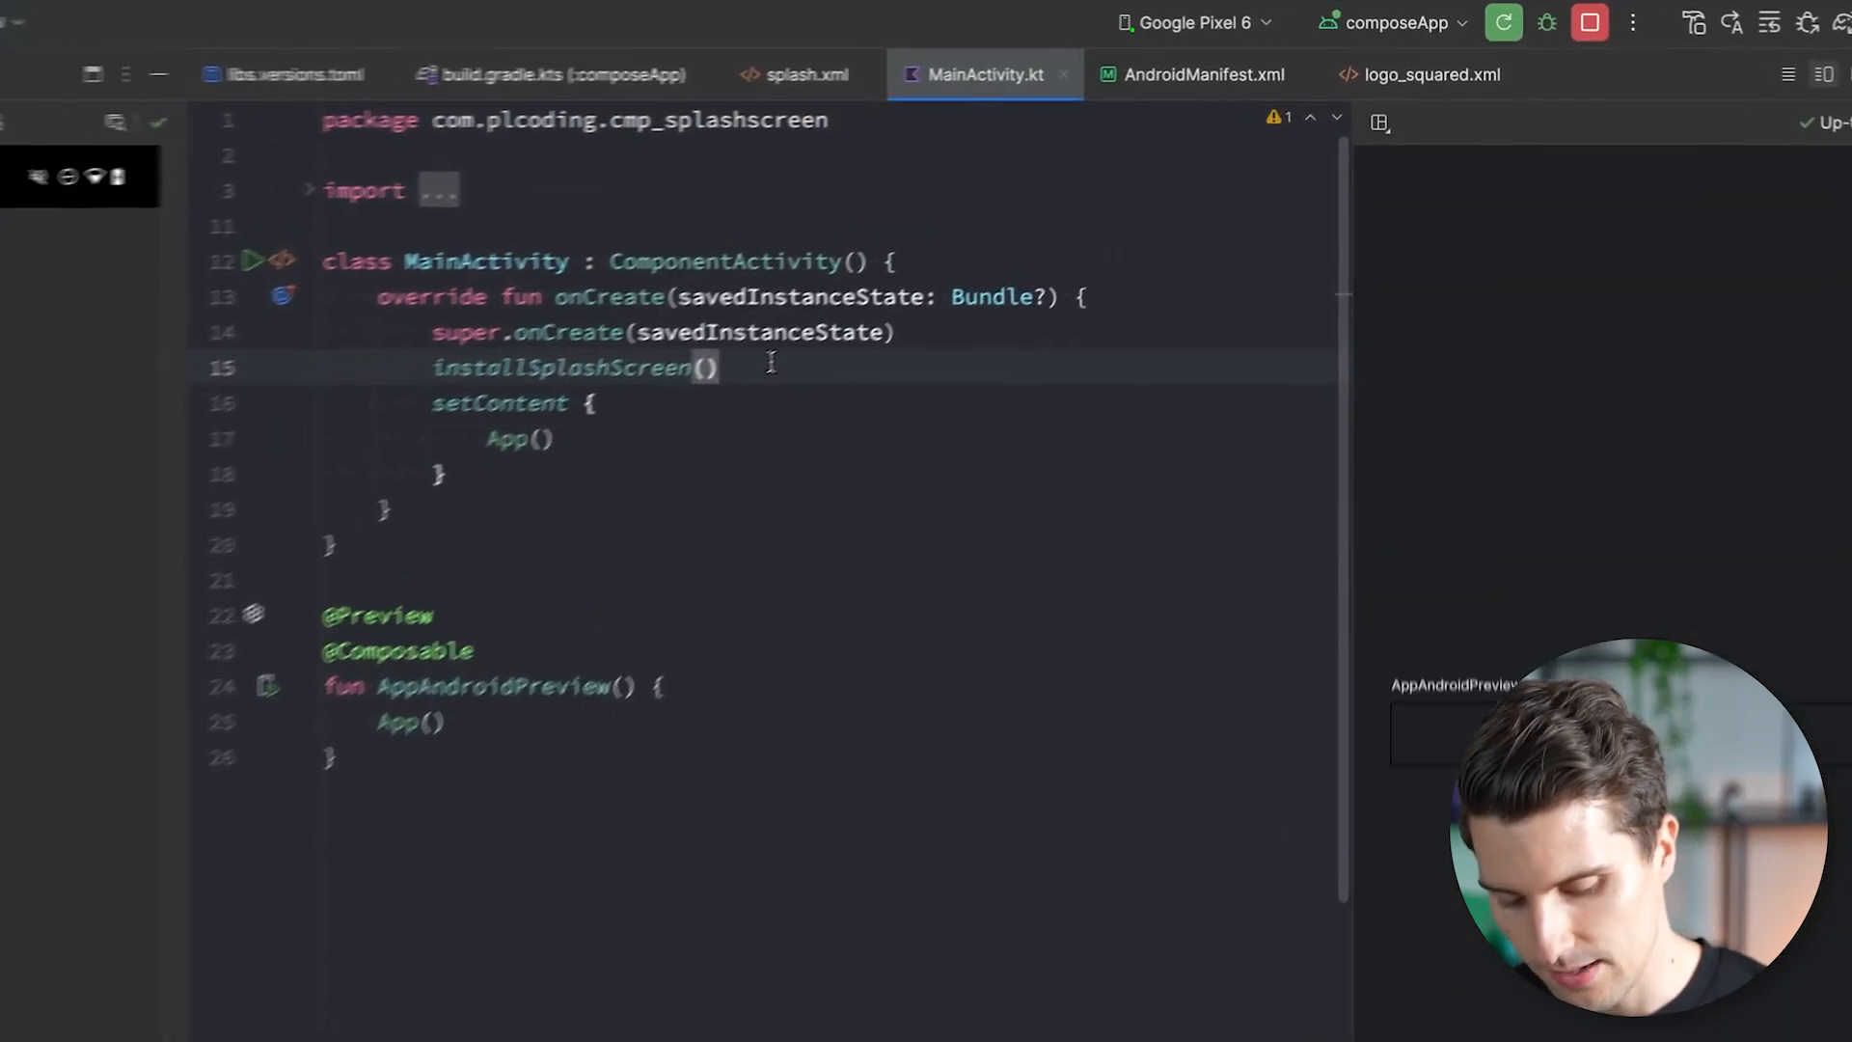
type(".apply {")
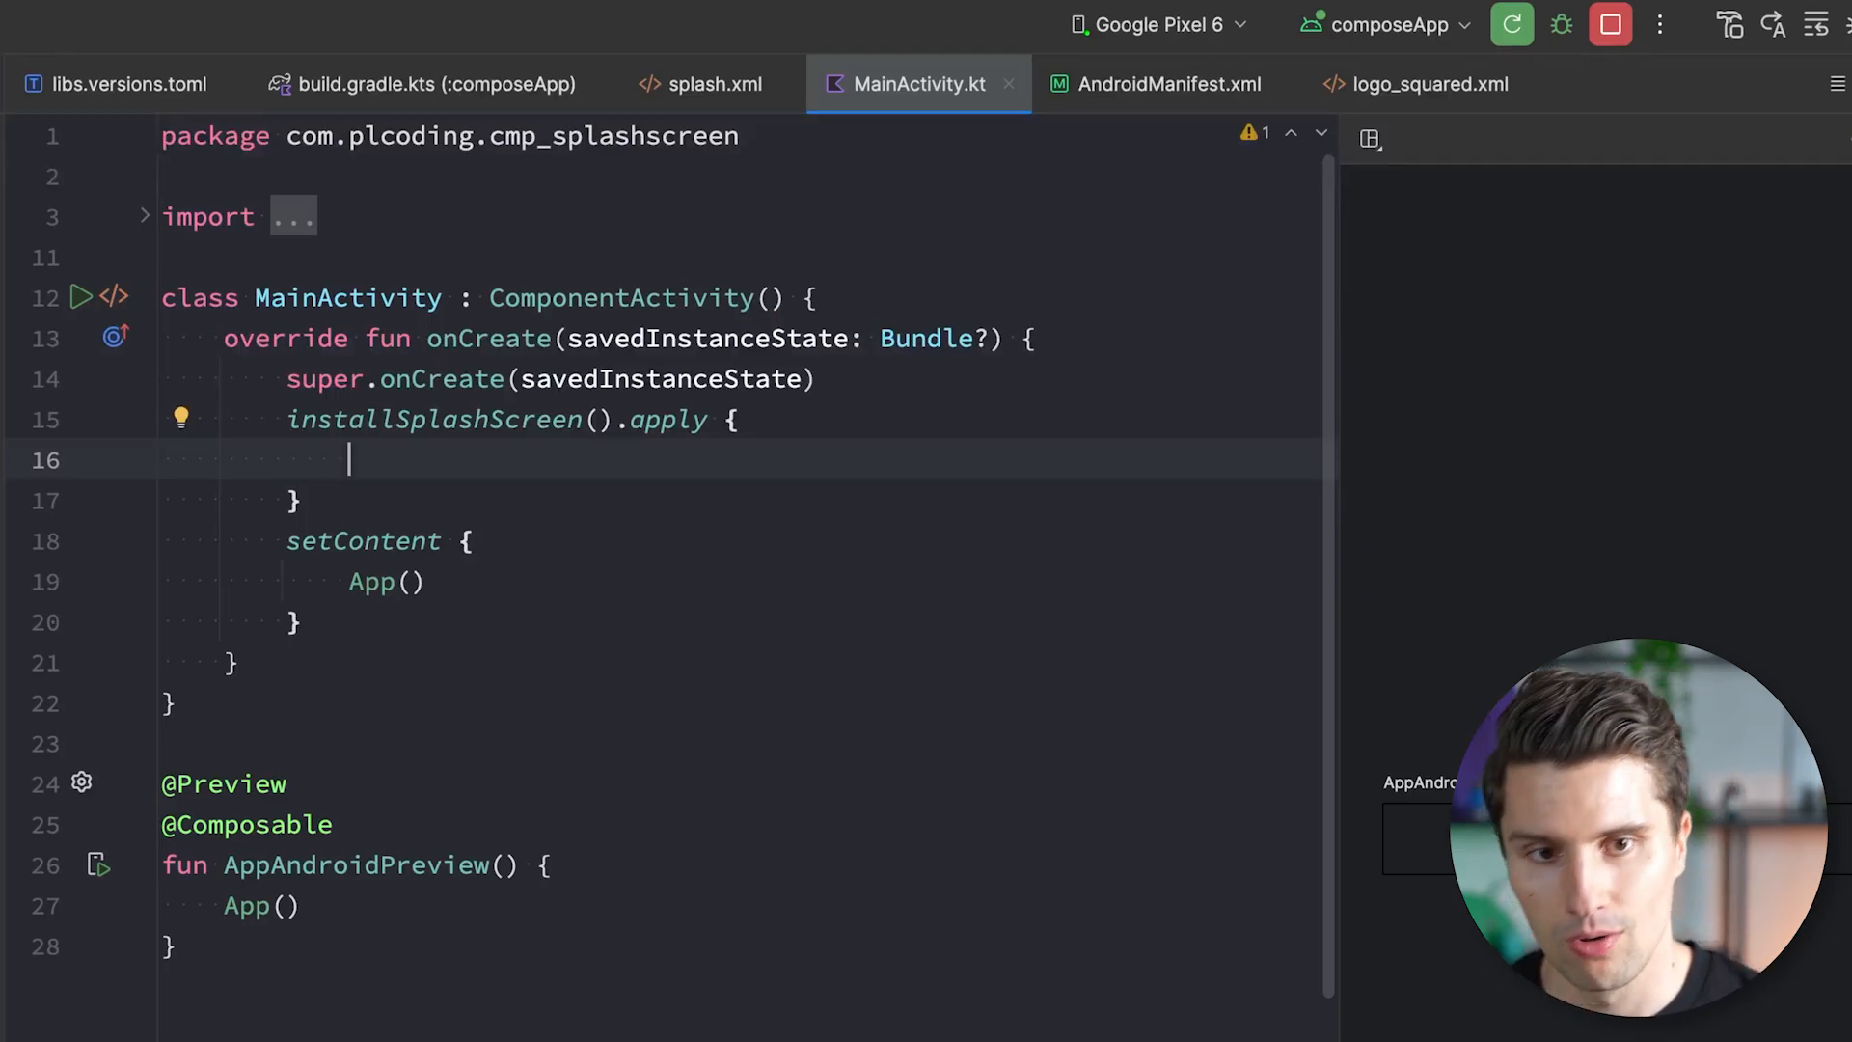
Add setKeepOnScreenCondition { true } to installSplashScreen().apply, then return viewModel.isCheckingSession instead.
type("setKeepOnScreenCondition {")
type("true")
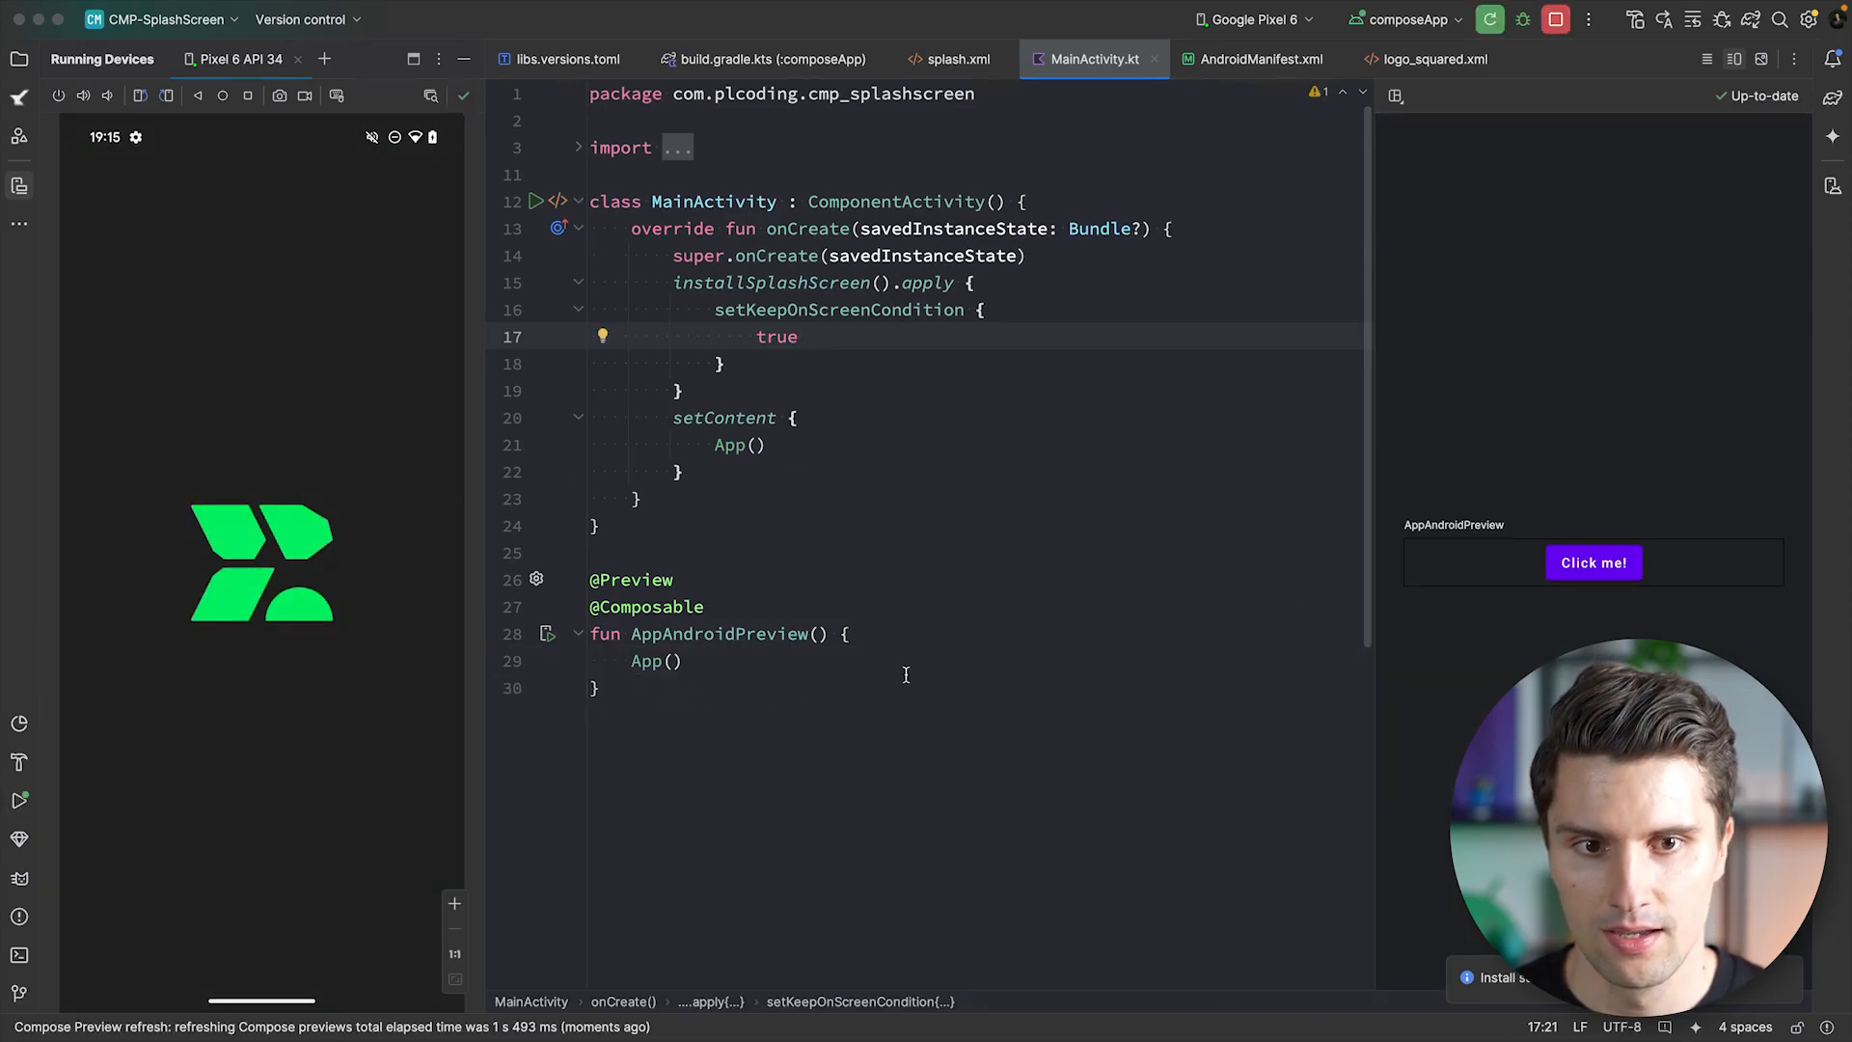
double_click(776, 337)
type("viewModel.isCheckingSe")
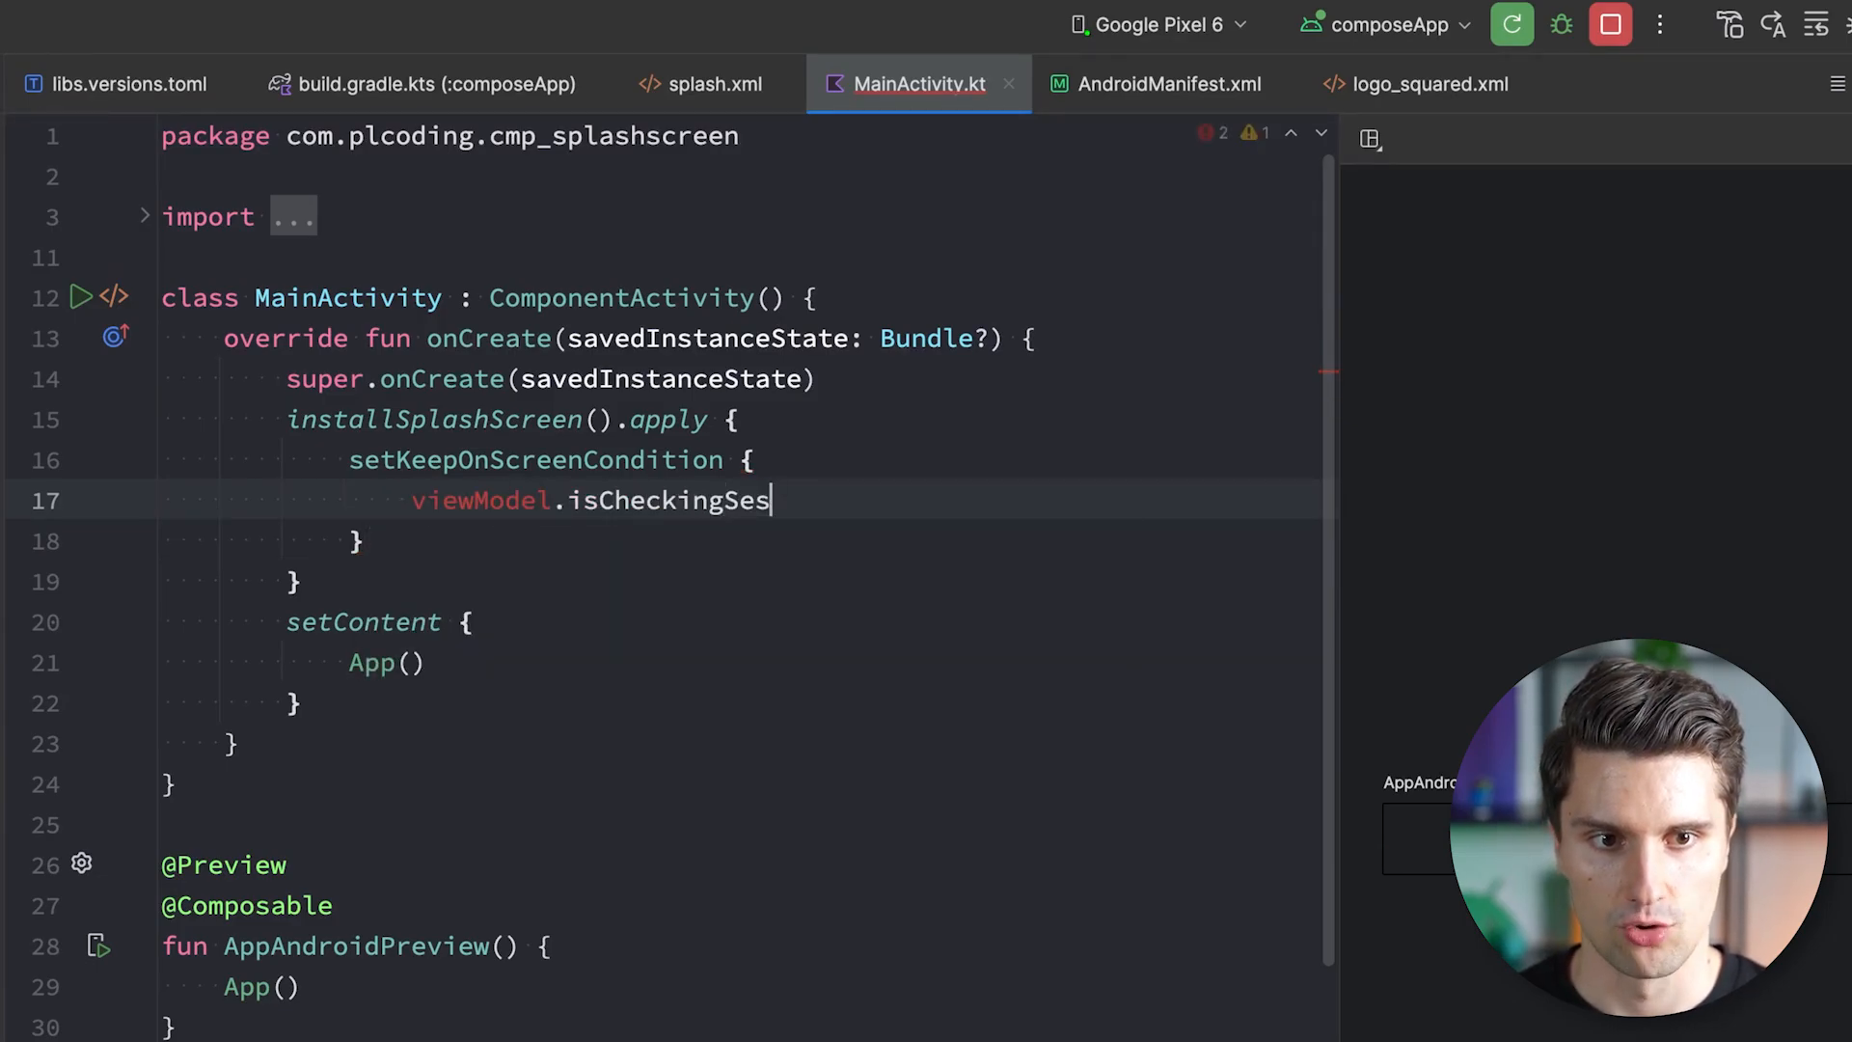
type("sion")
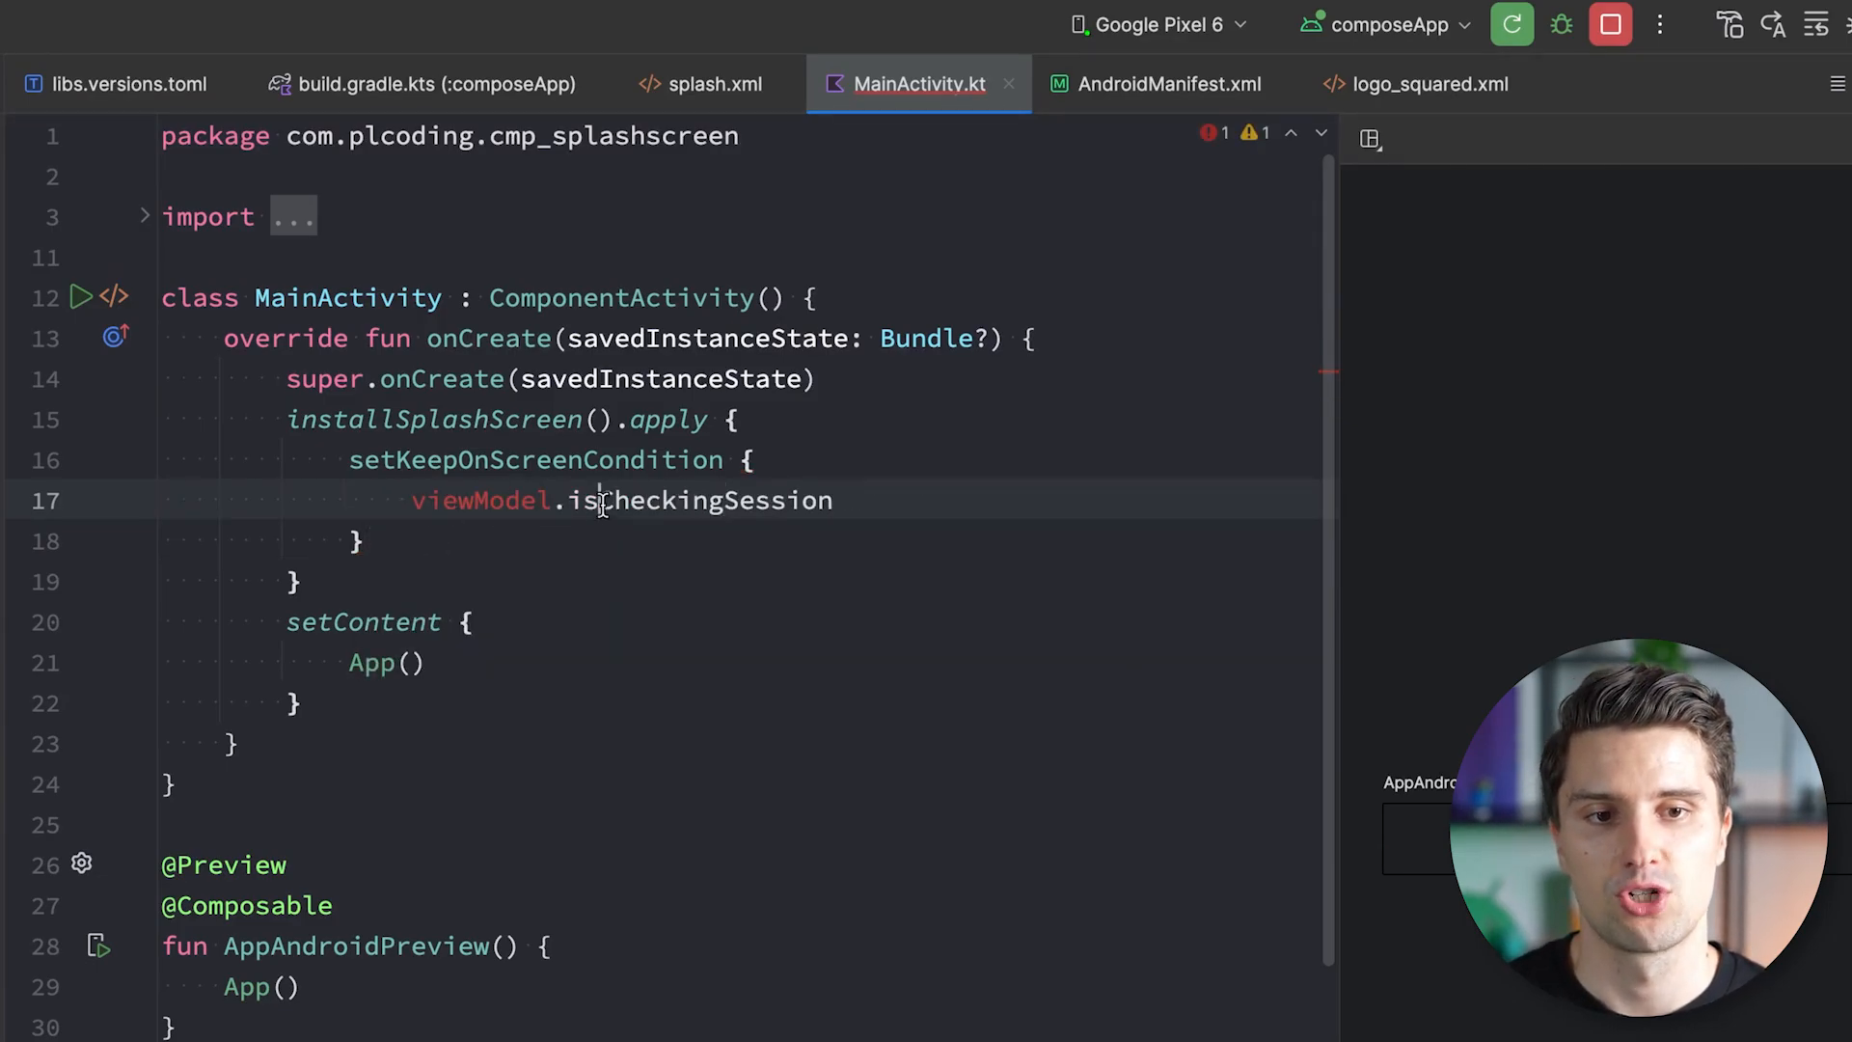
double_click(699, 501)
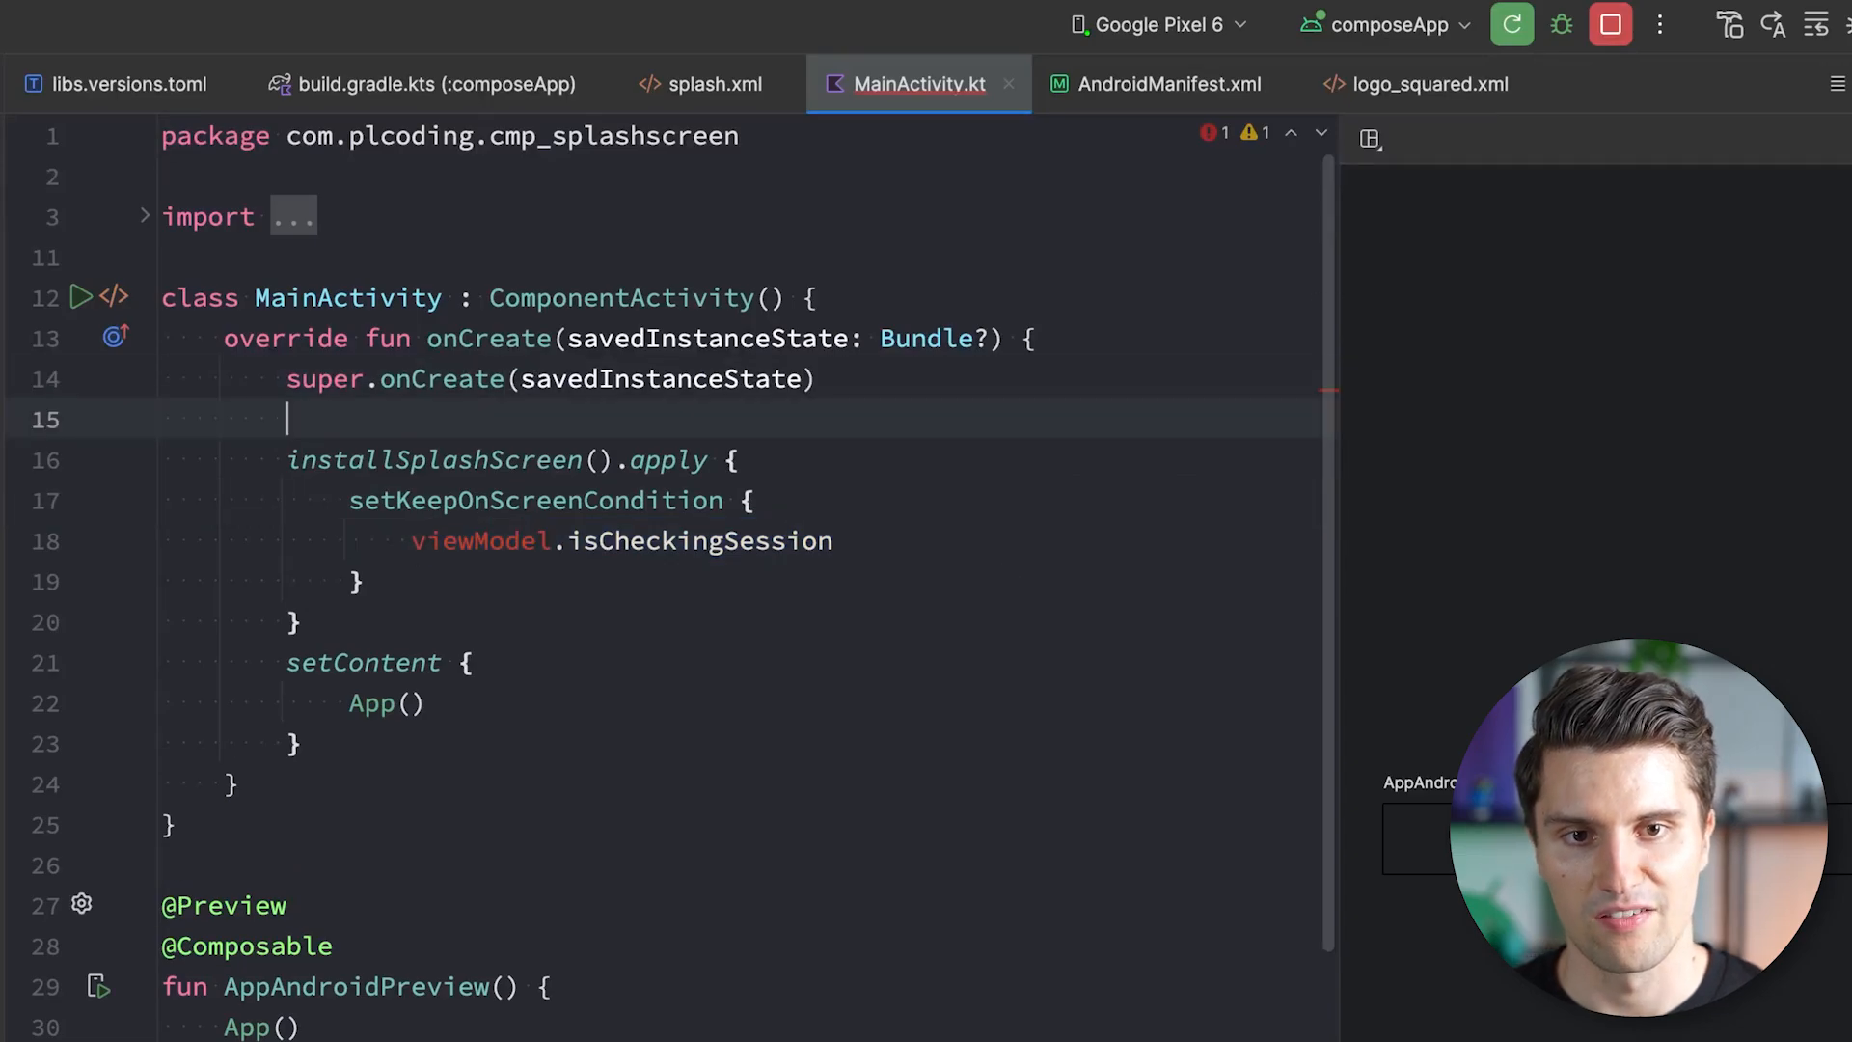
Declare var viewModel = MainViewModel() and var isChecking = true, used as the keep-on-screen condition.
type("var viewModel = MainViewModel()")
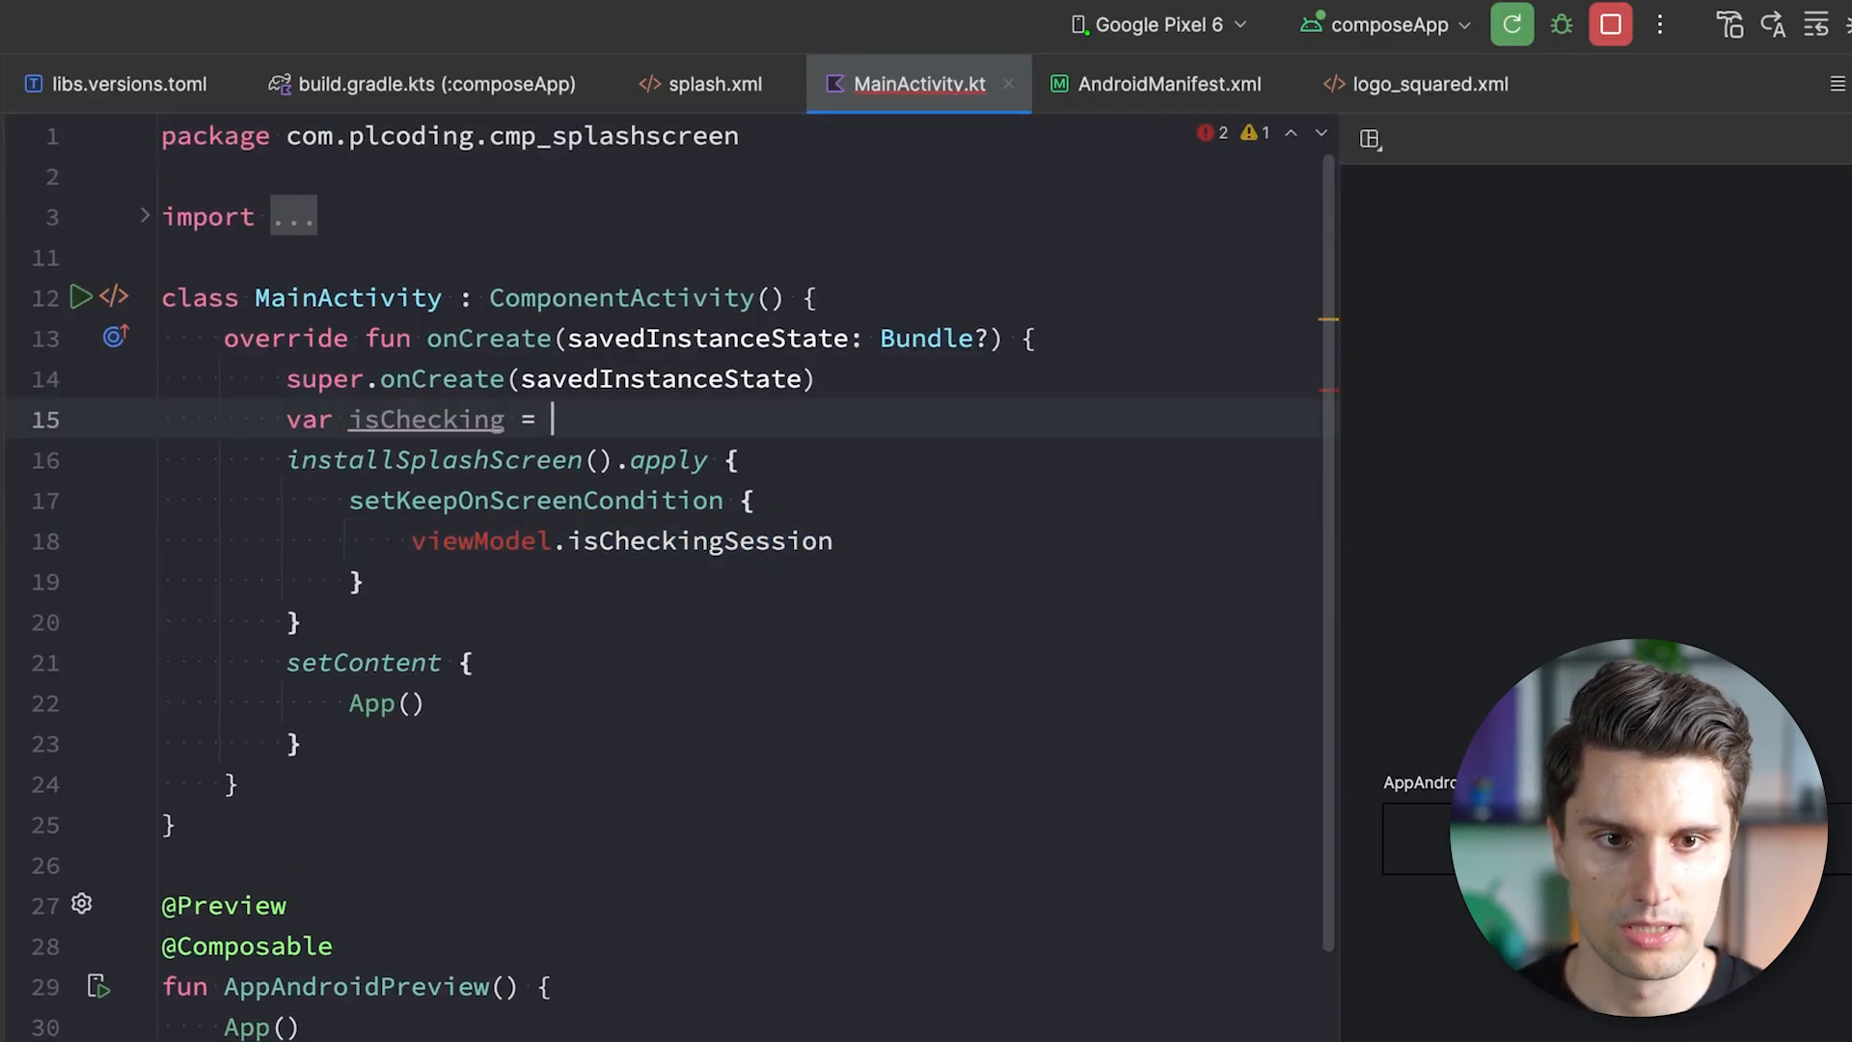
type("true")
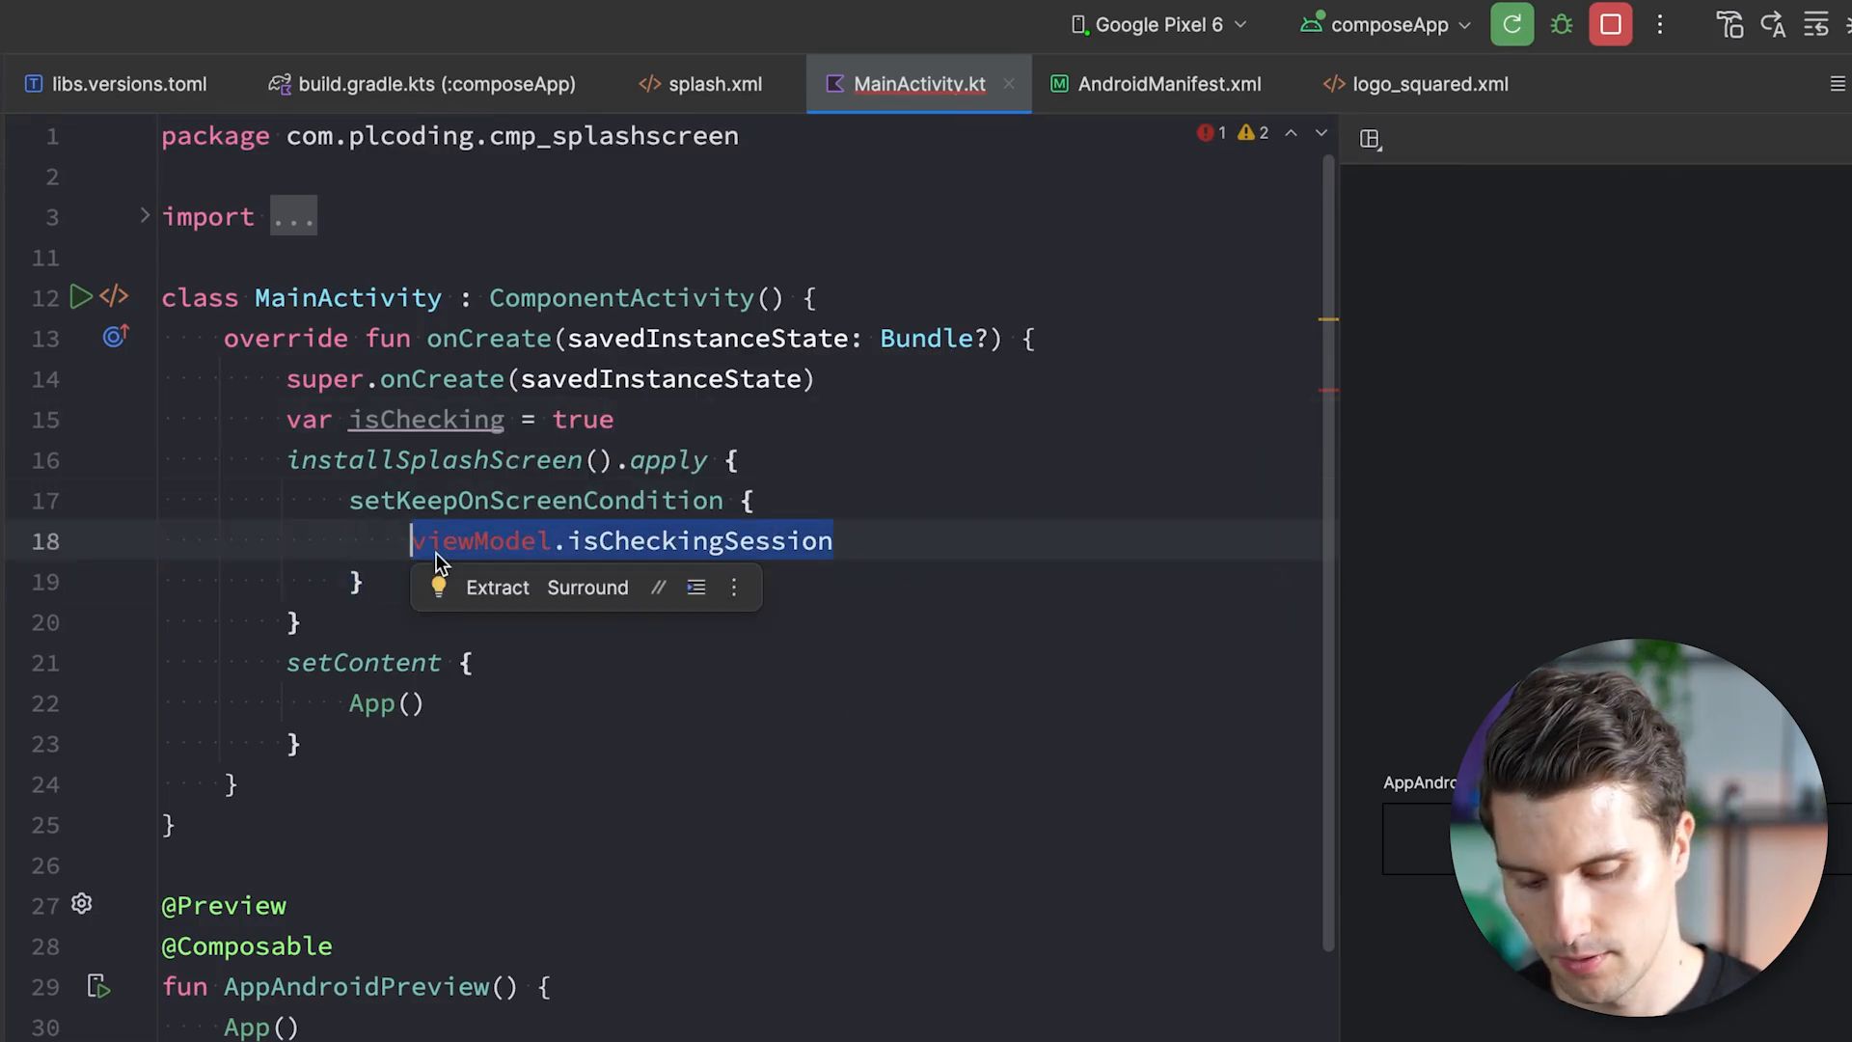
type("isChecking")
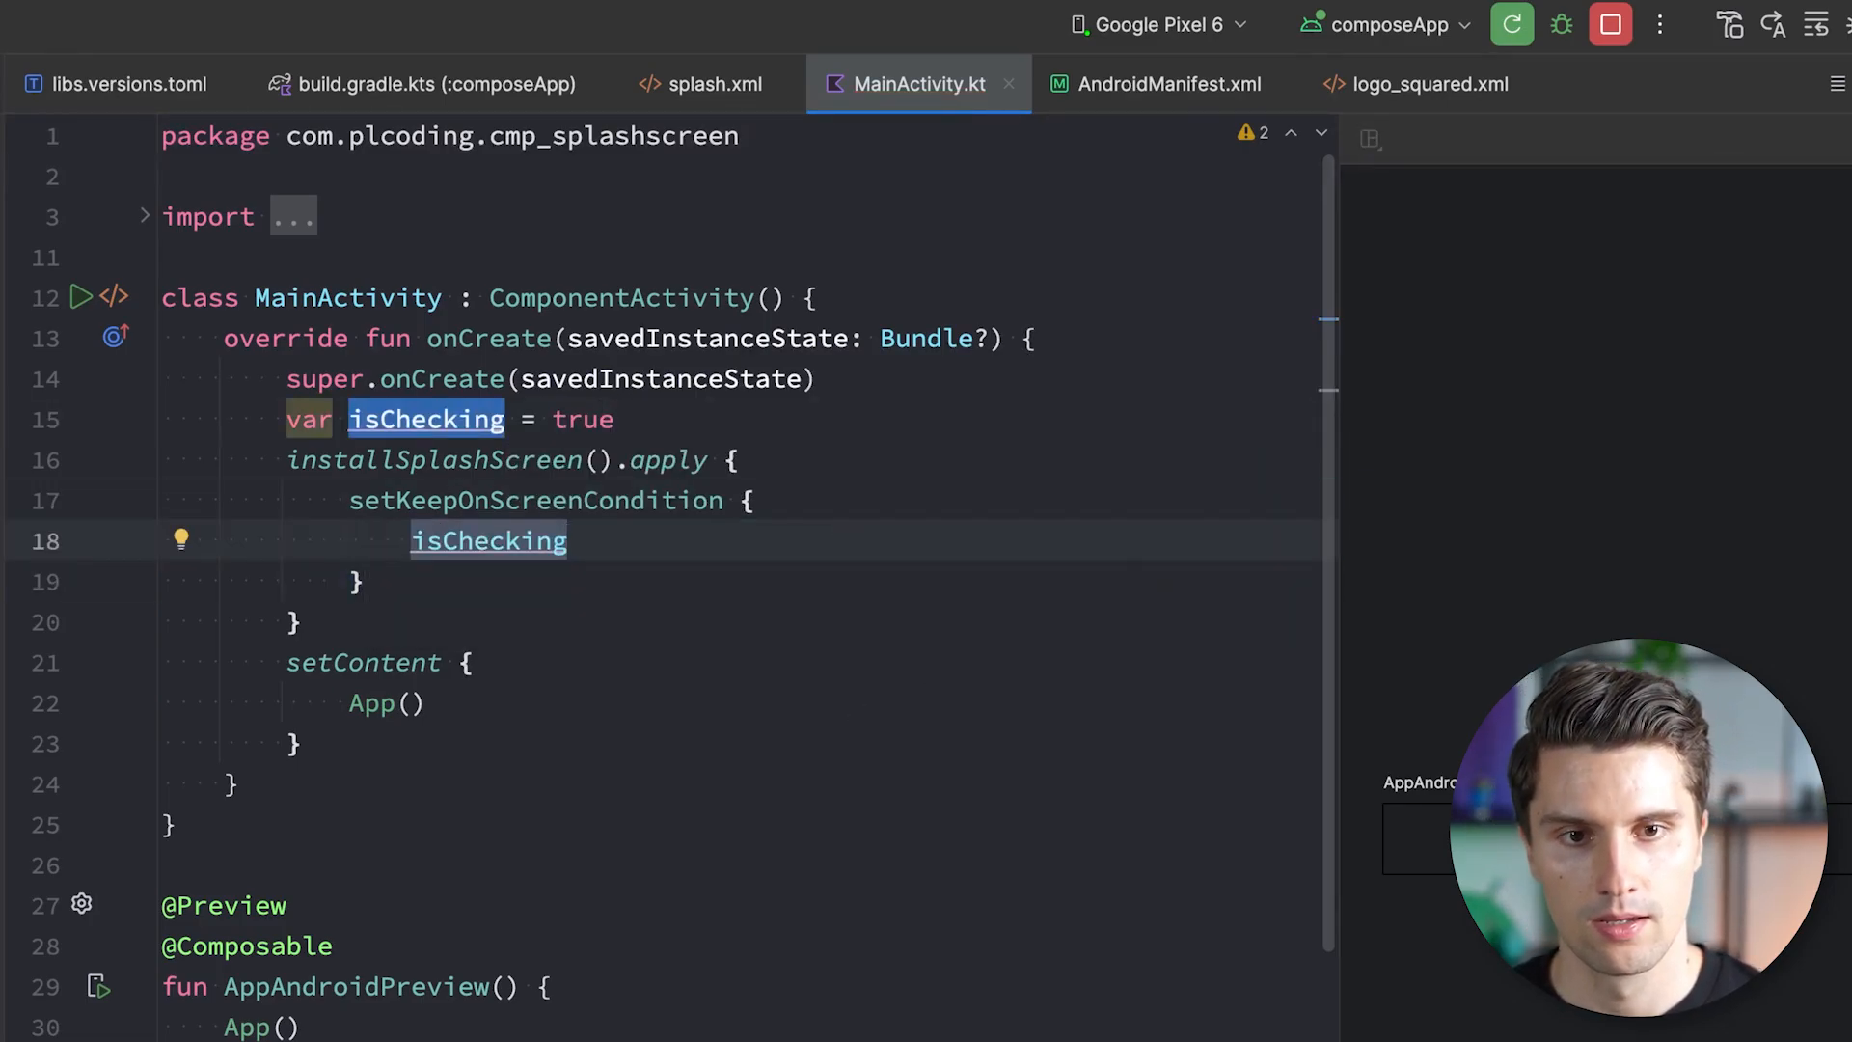
Add a lifecycleScope.launch delay setting isChecking = false, try it on the emulator, then remove it.
type("lifecycleScope.launch {")
type("delay(3000L")
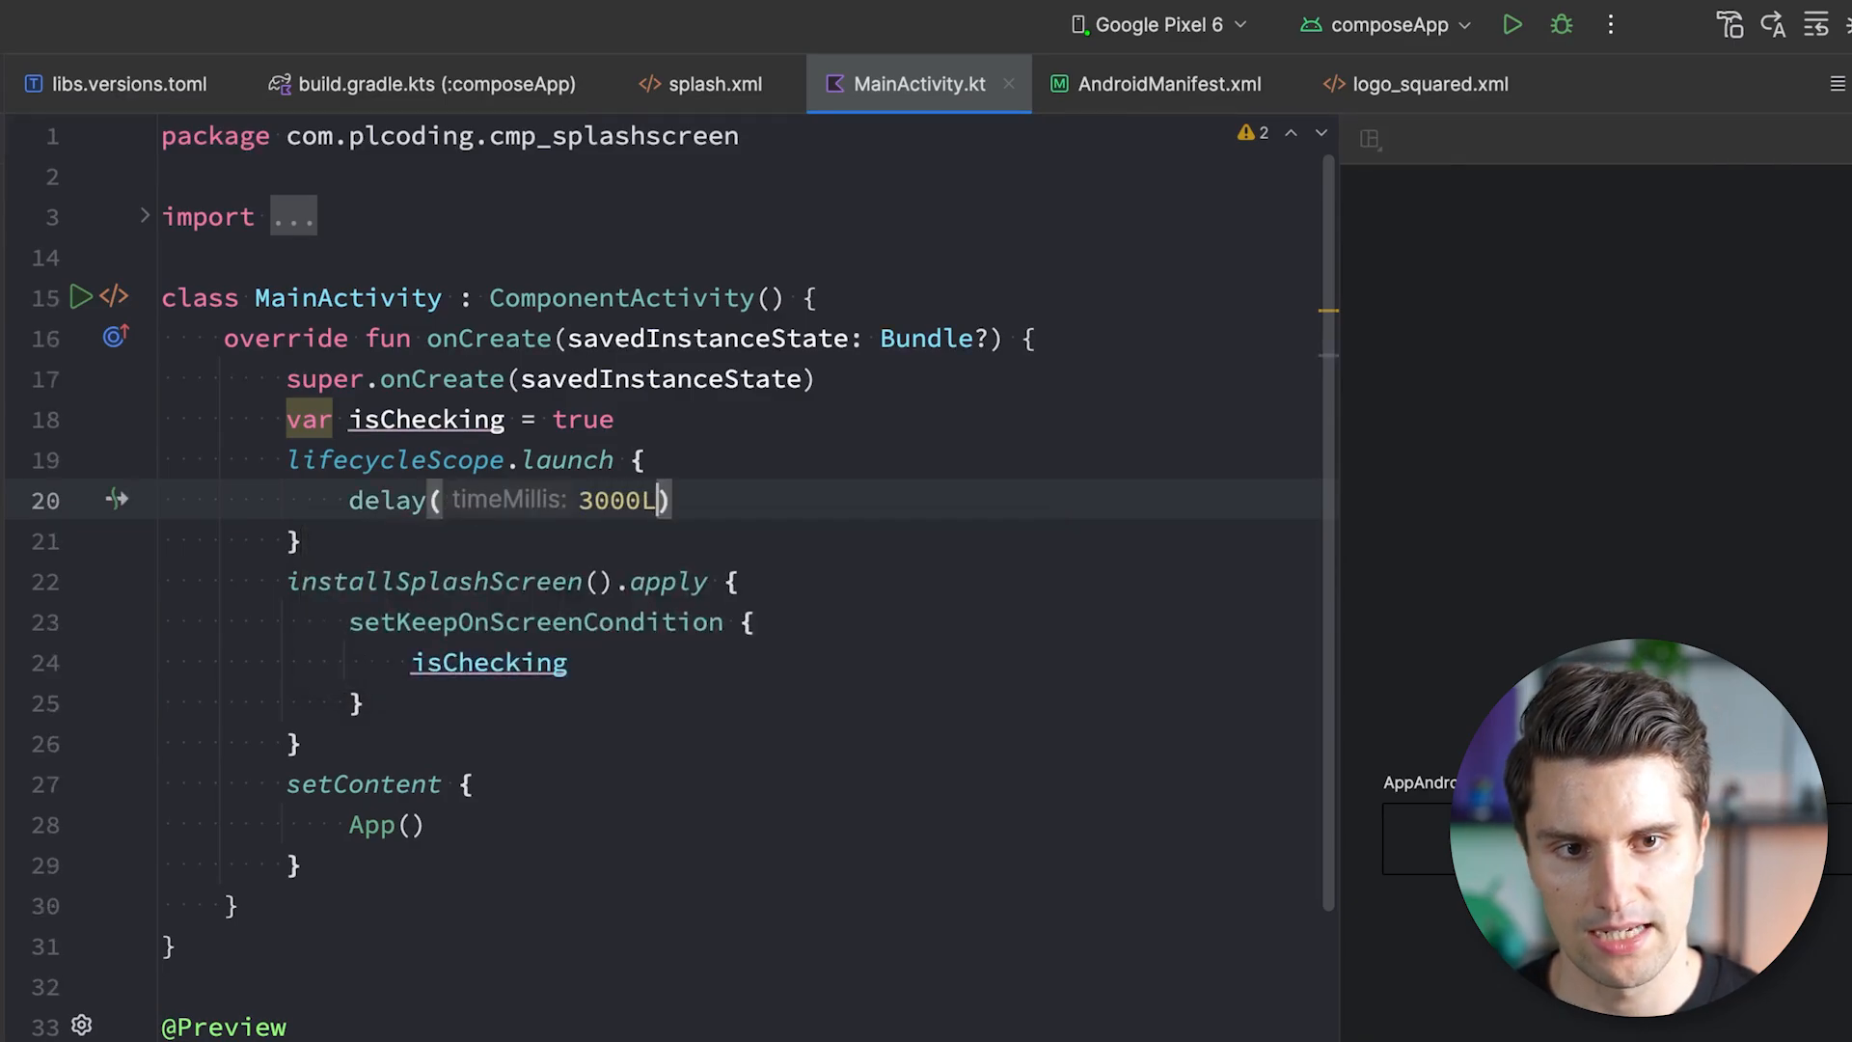
type("isChecking = false")
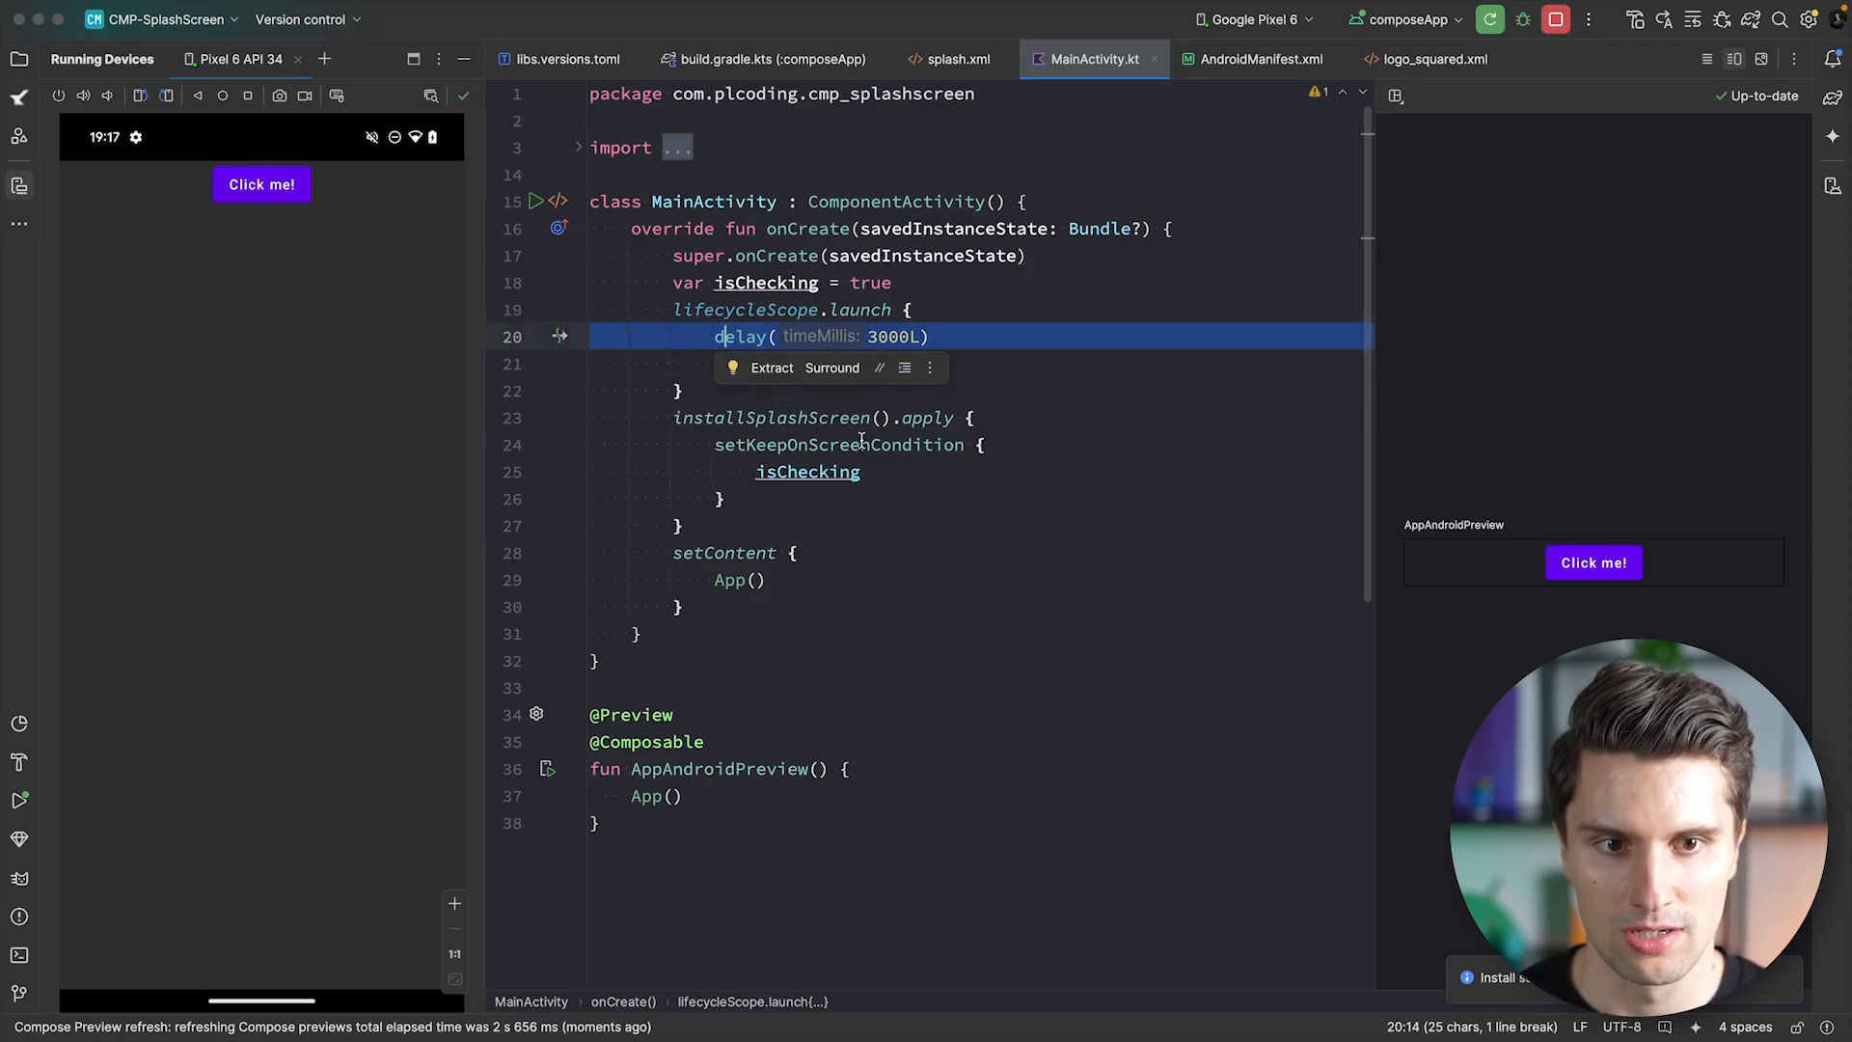
type("isChecking = false")
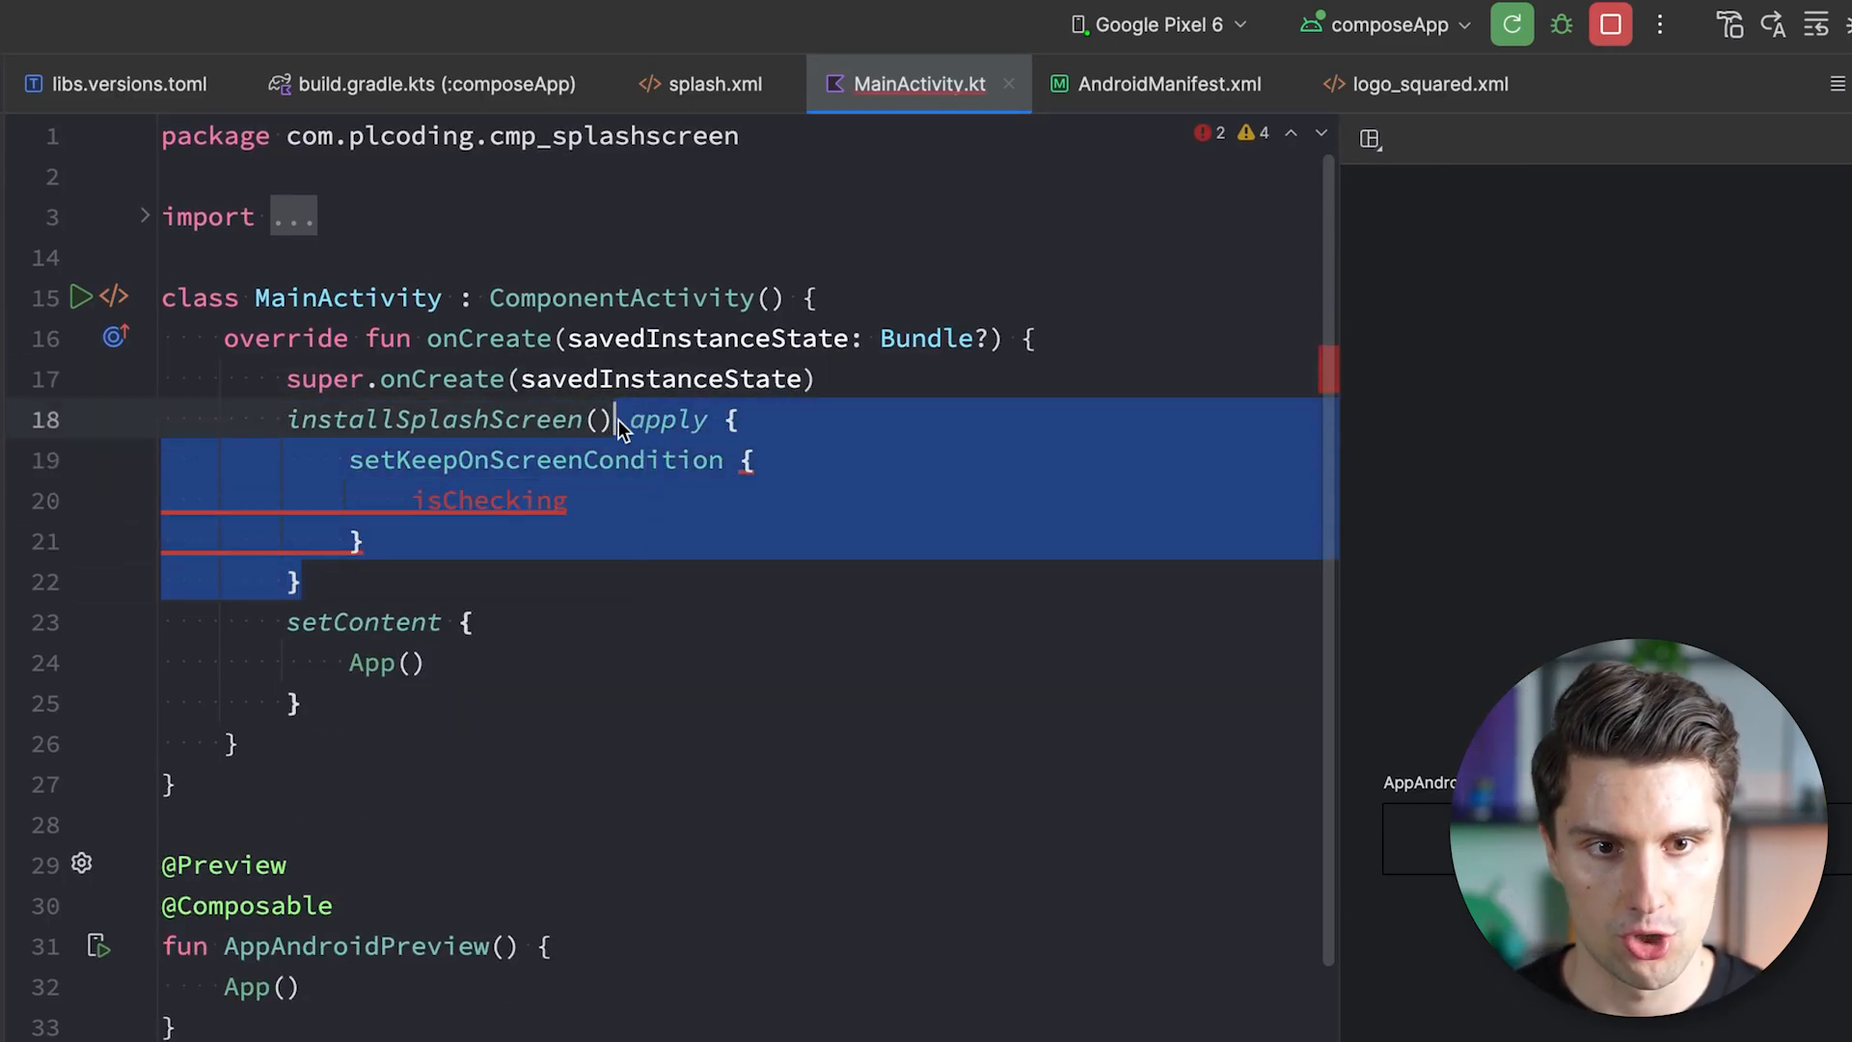
Delete the installSplashScreen().apply block from MainActivity.
key("Delete")
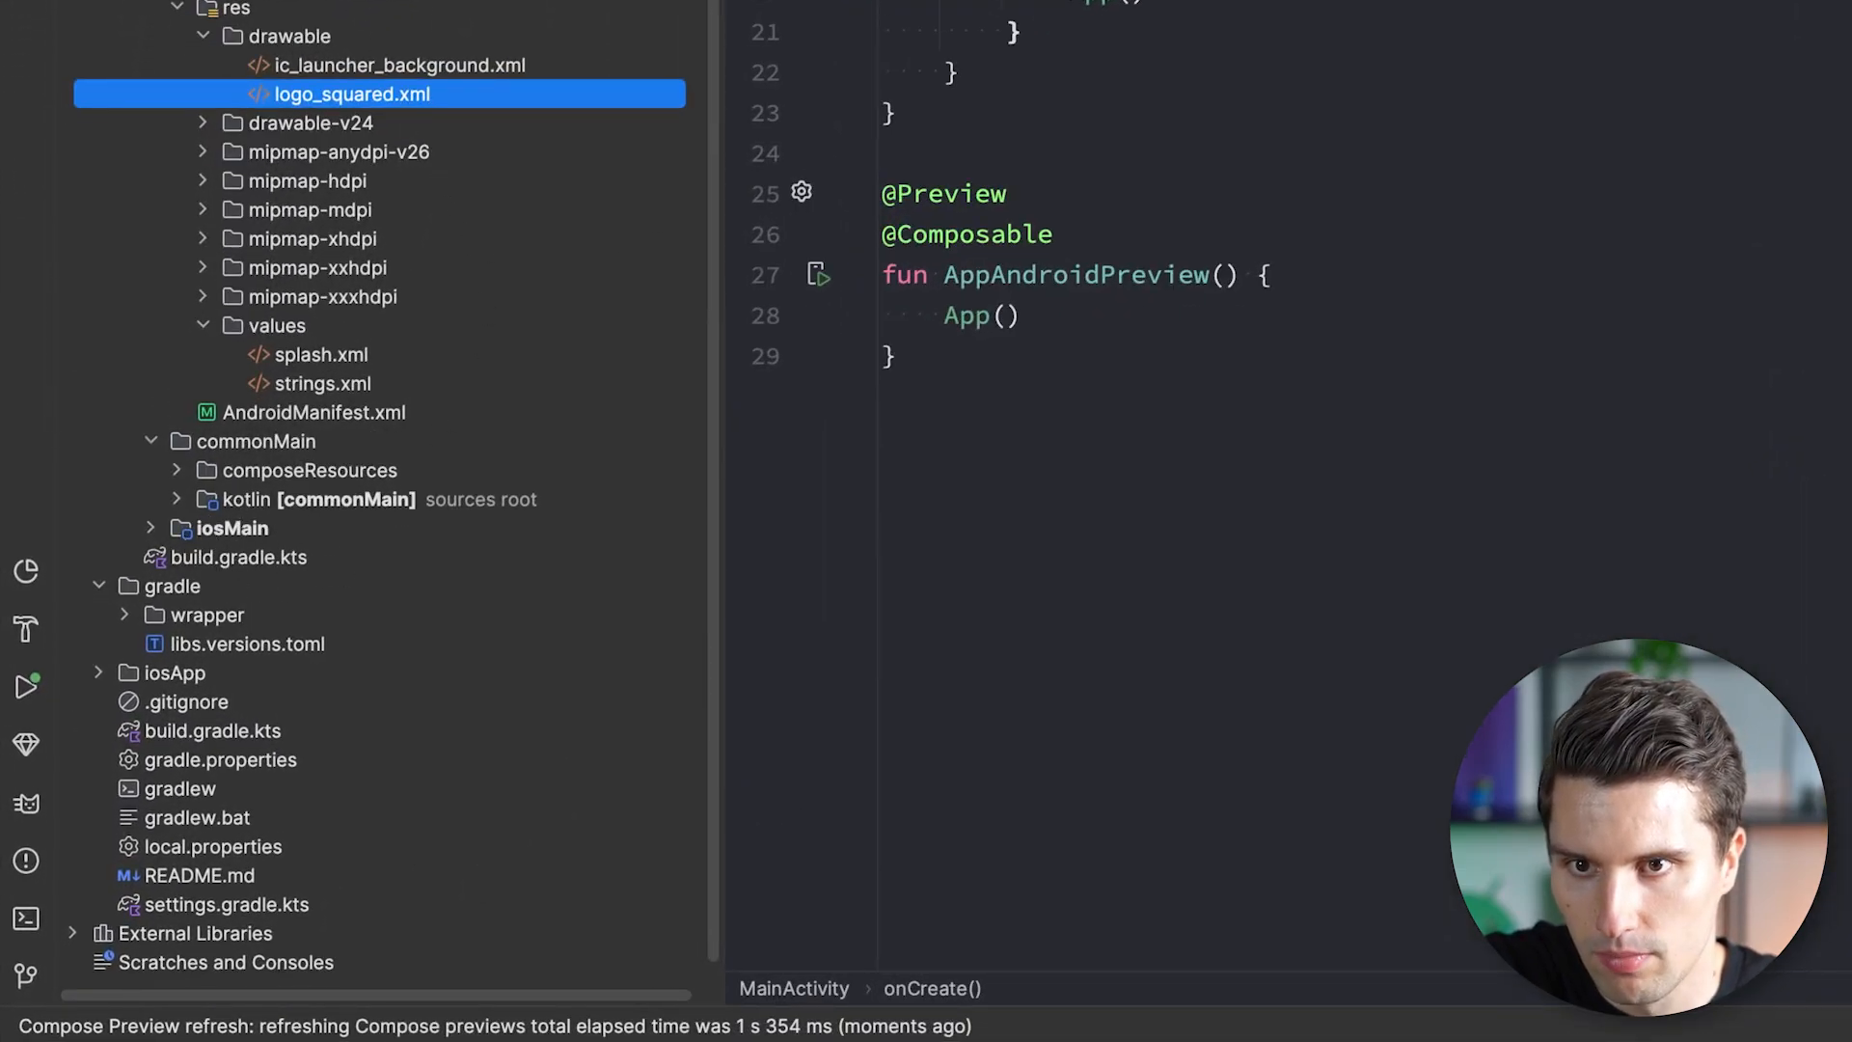
Open project.xcworkspace from iosApp in Xcode and add the logo-1024px image to Assets.
left_click(173, 672)
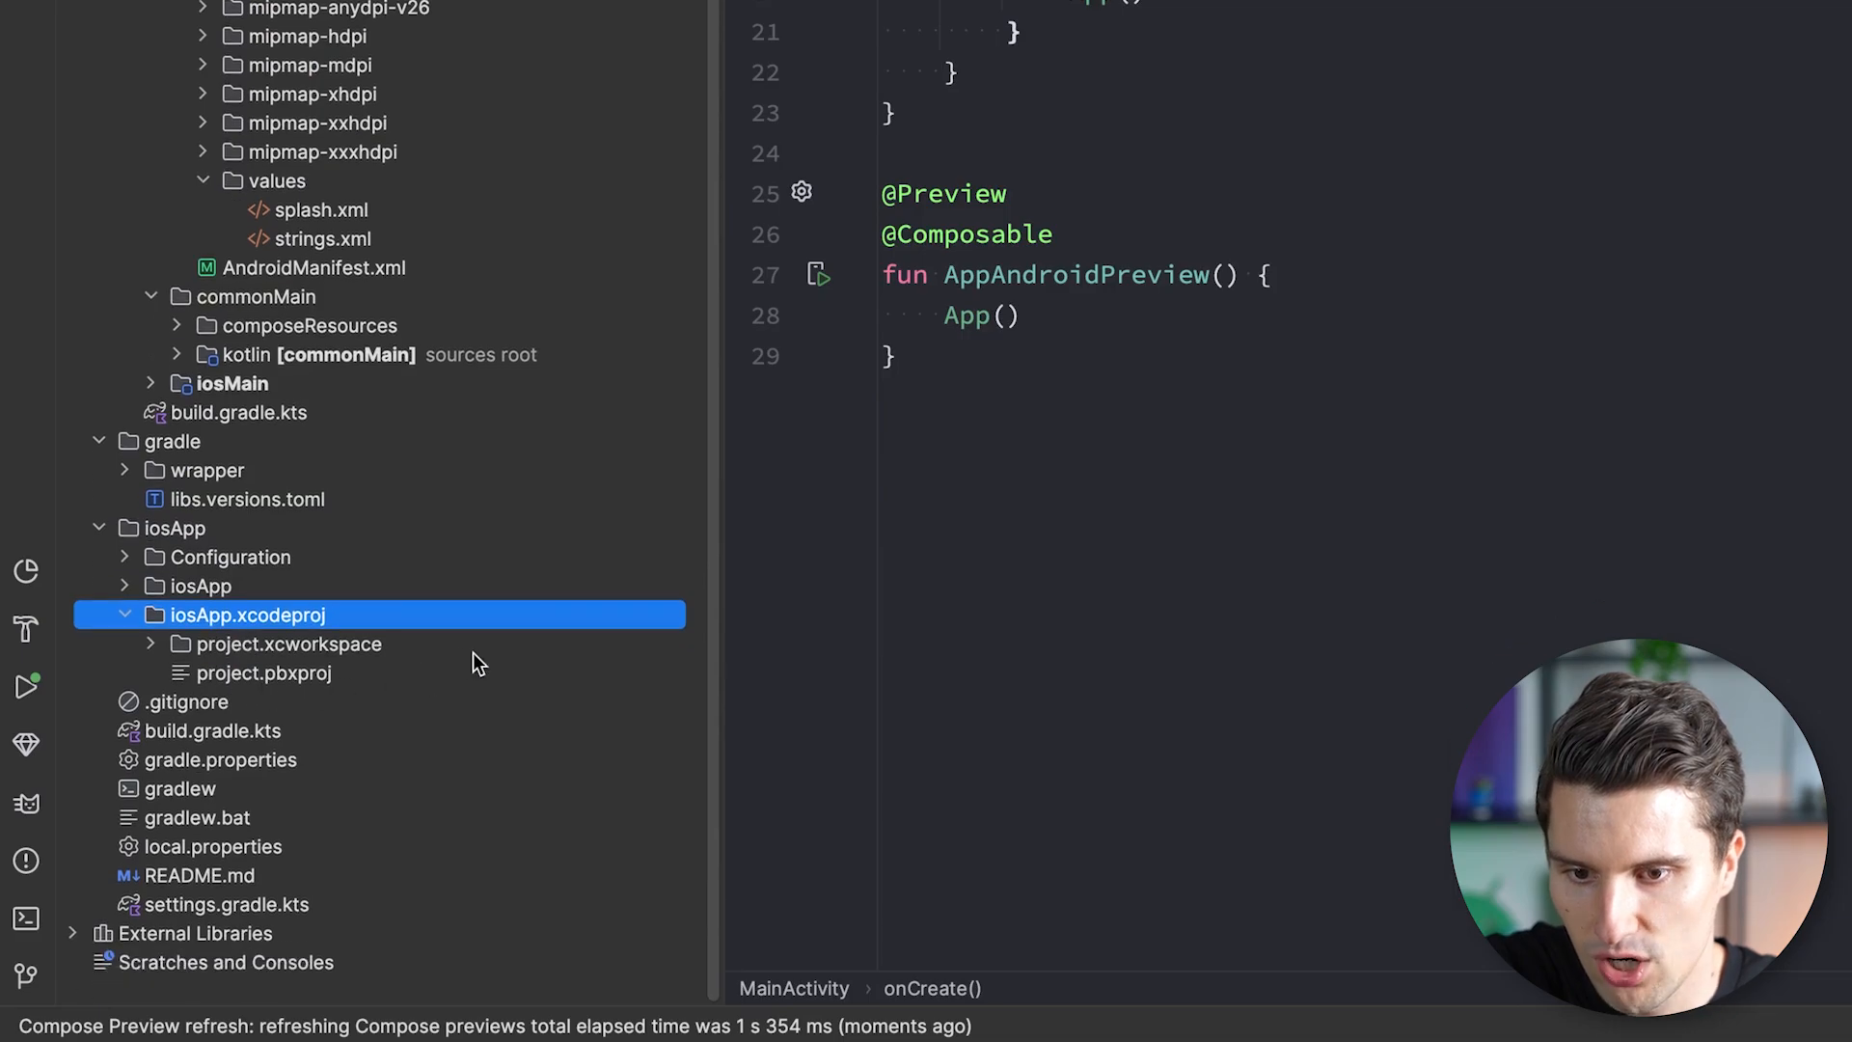
right_click(248, 615)
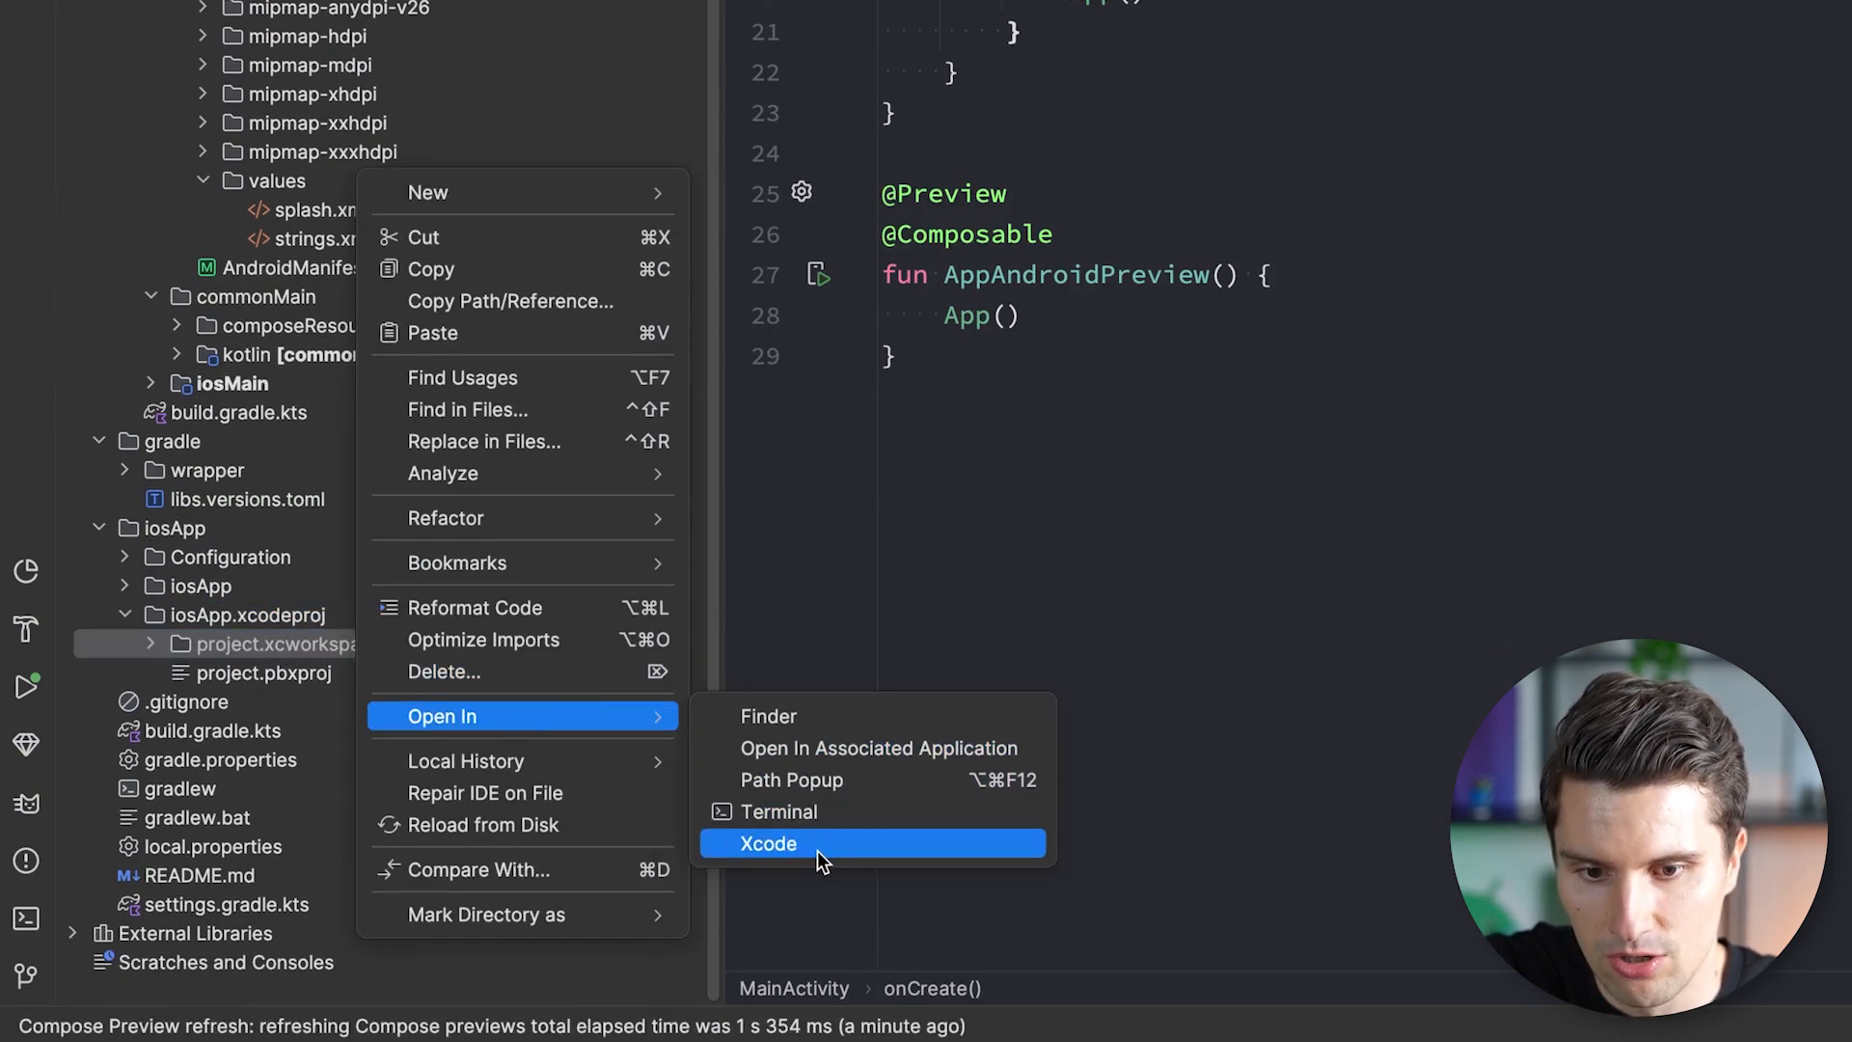
left_click(768, 843)
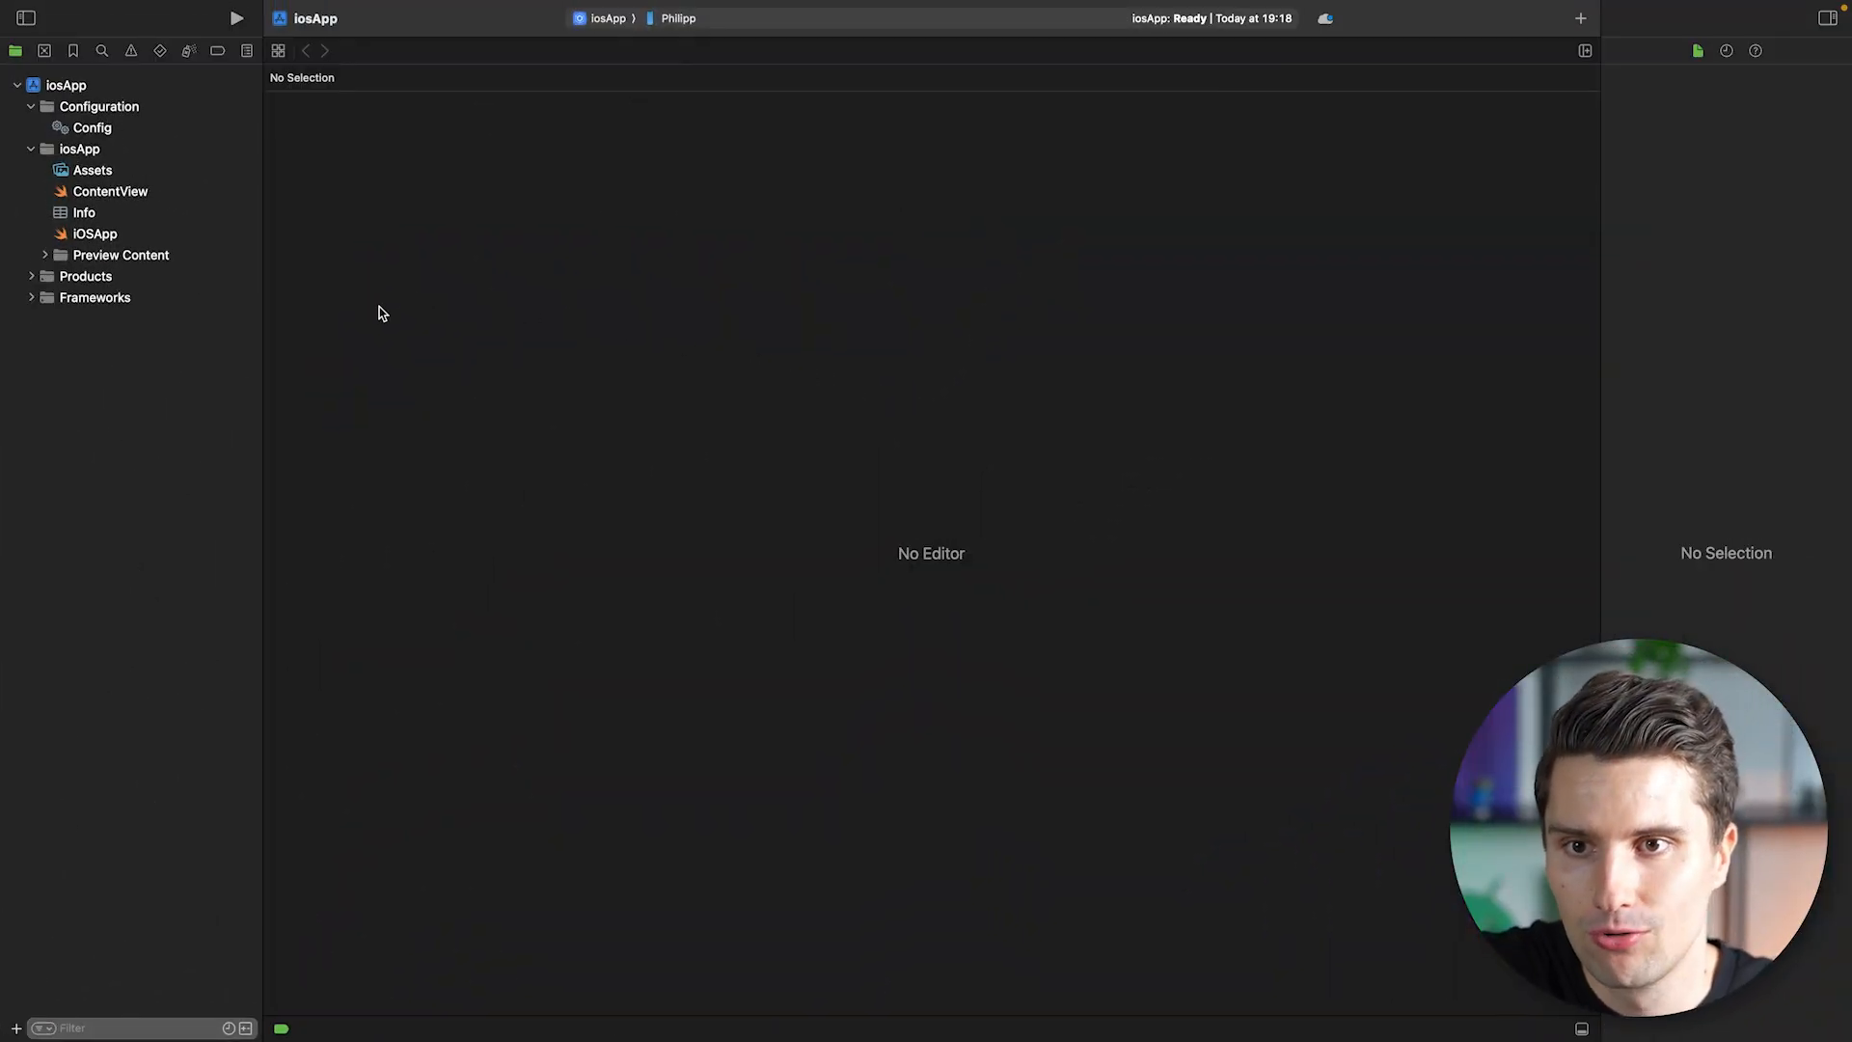
mouse_move(400, 320)
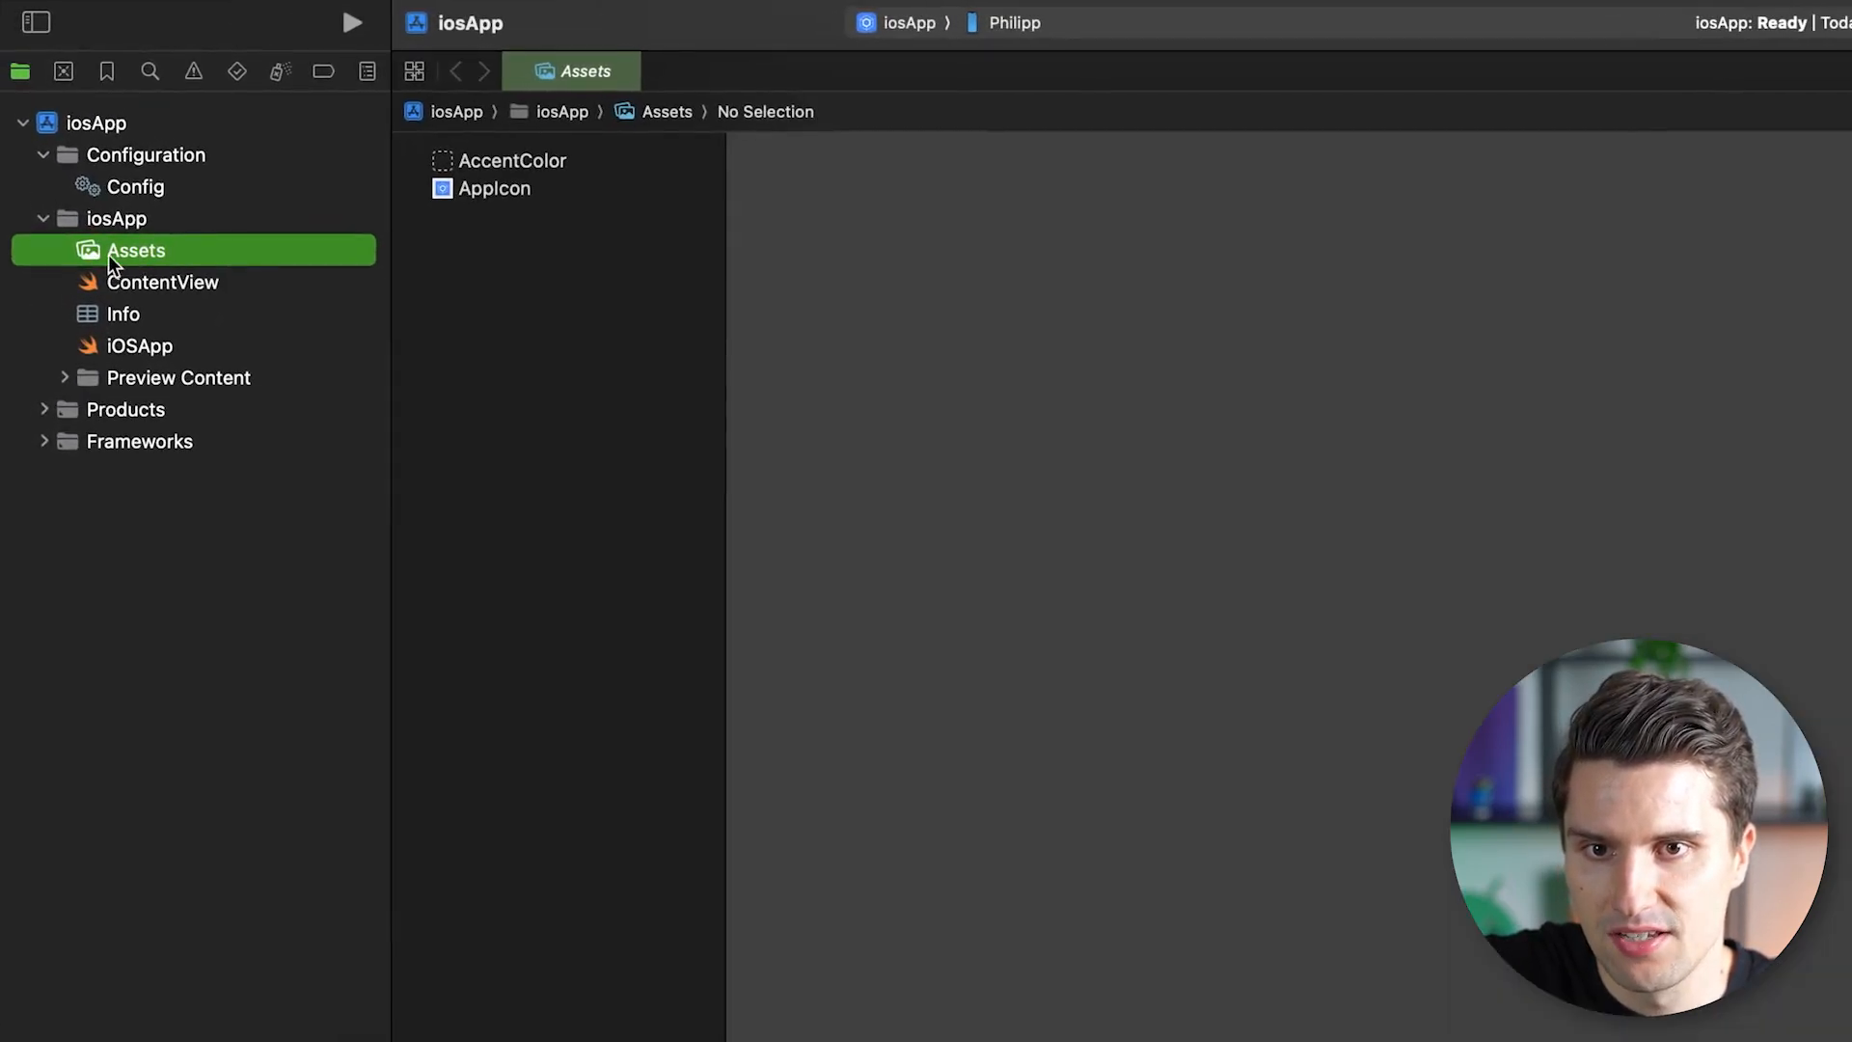
left_click(495, 188)
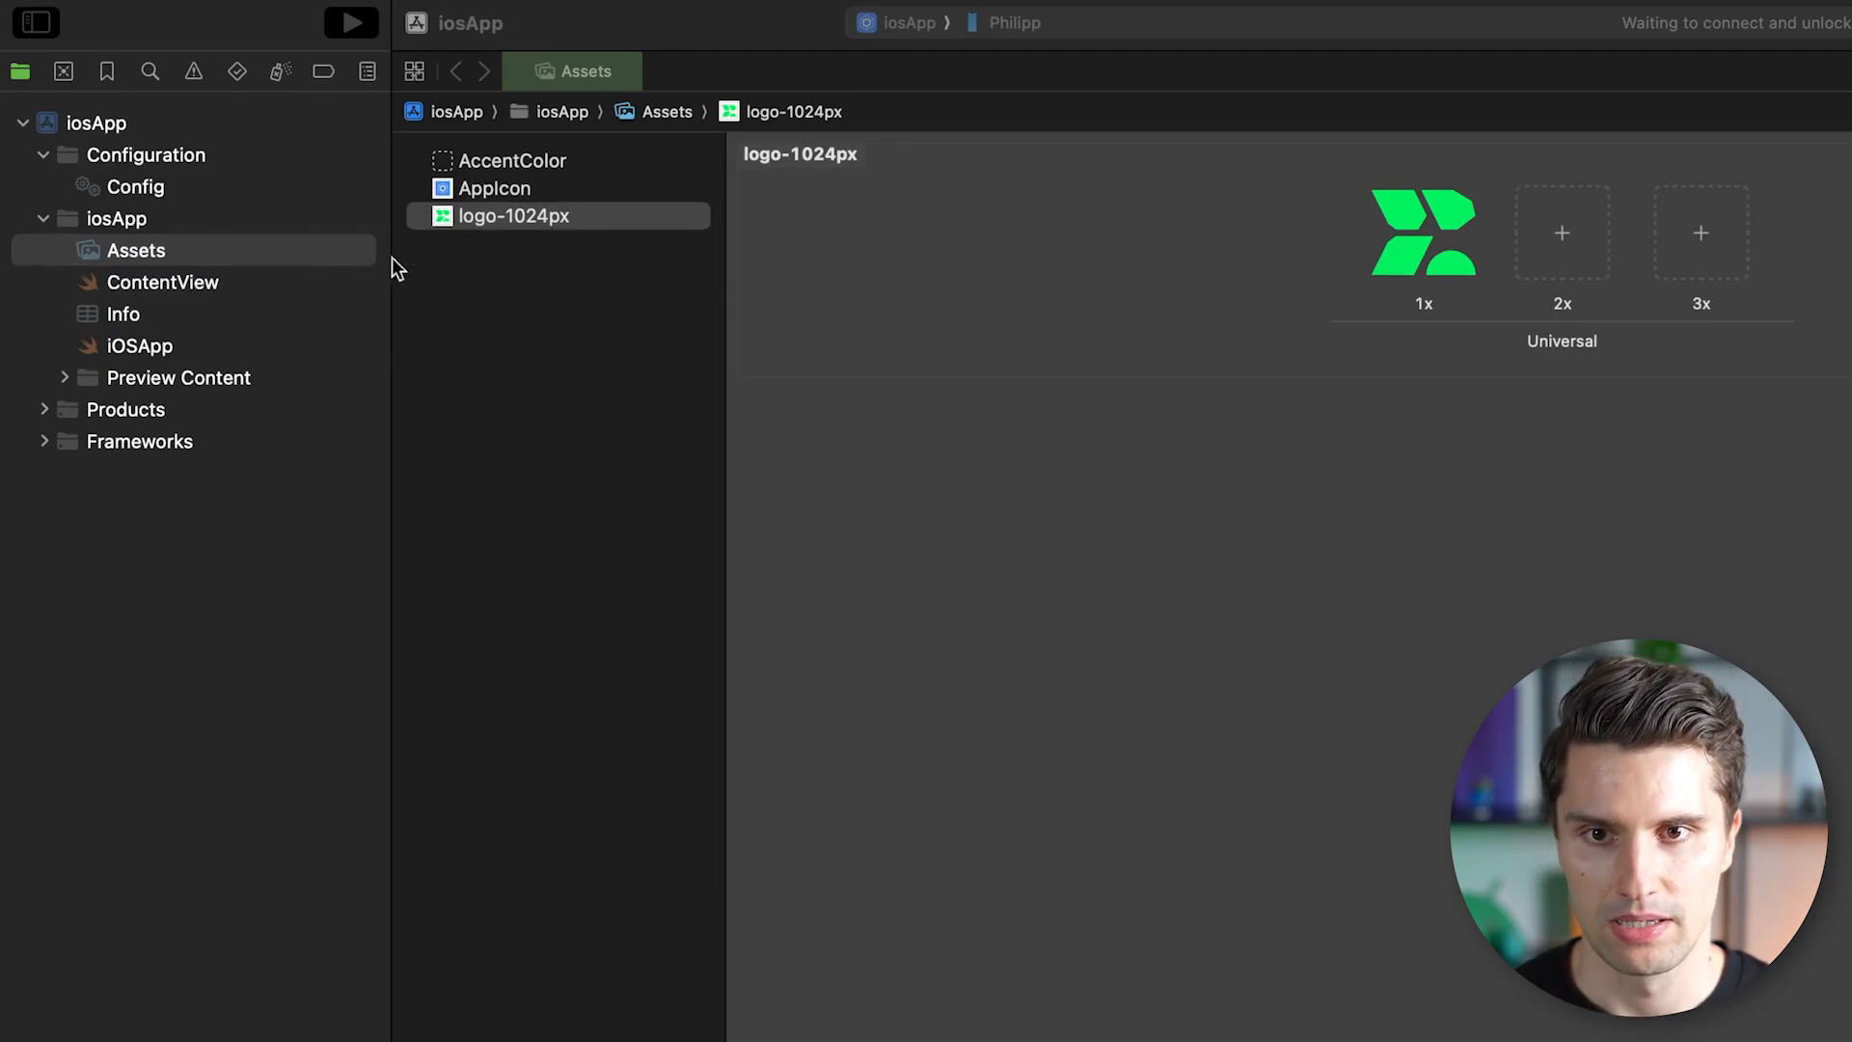
mouse_move(1010, 283)
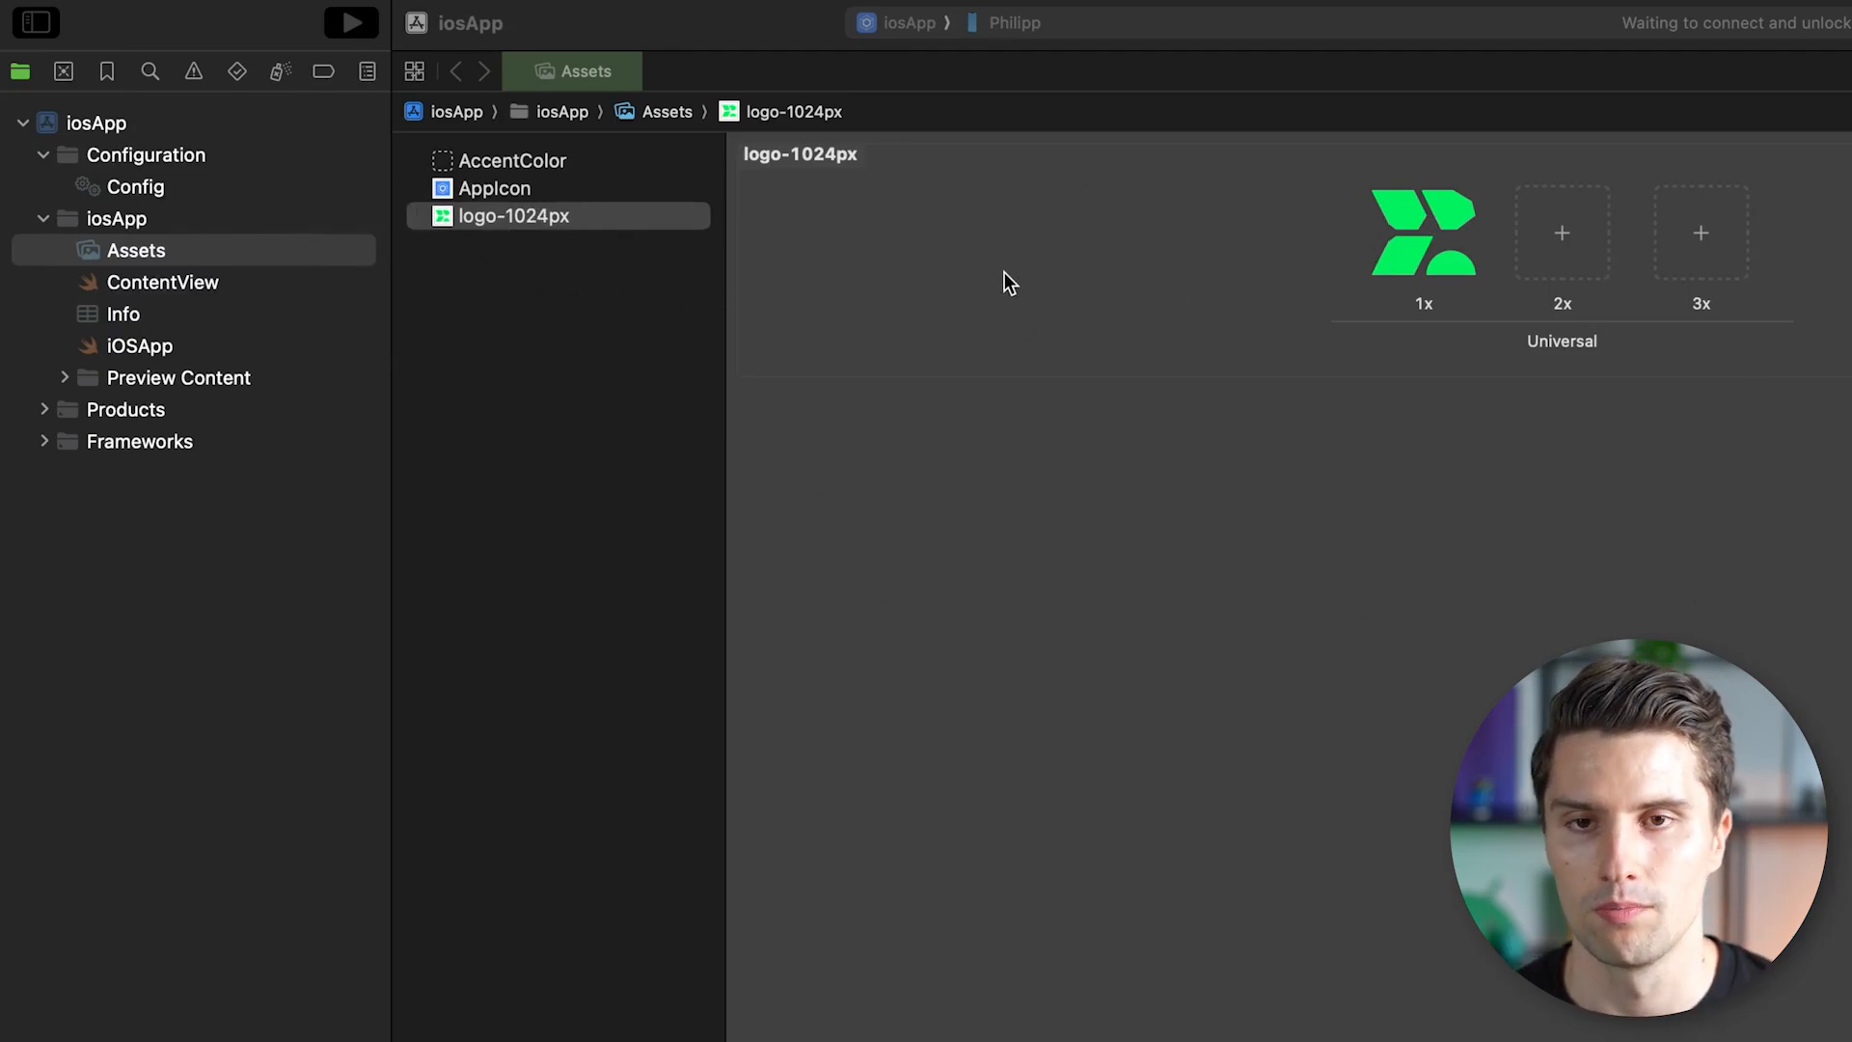
mouse_move(853, 335)
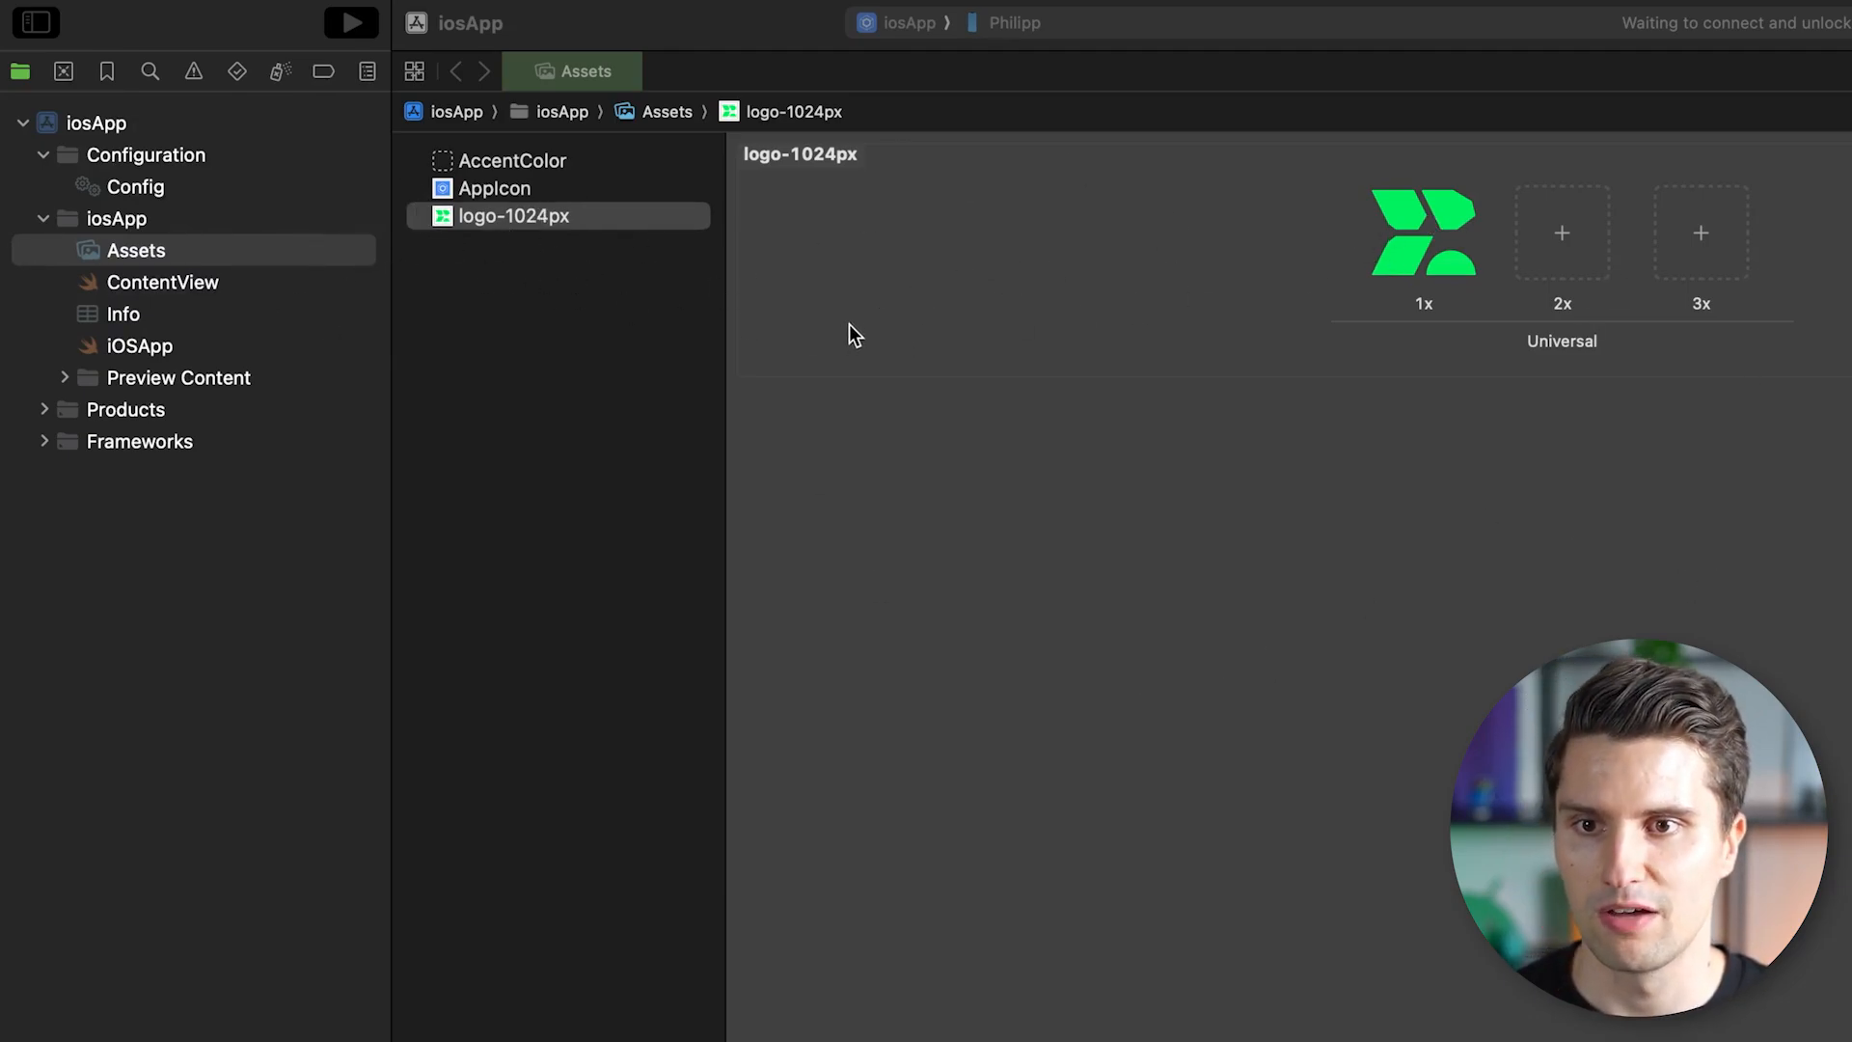
mouse_move(628, 375)
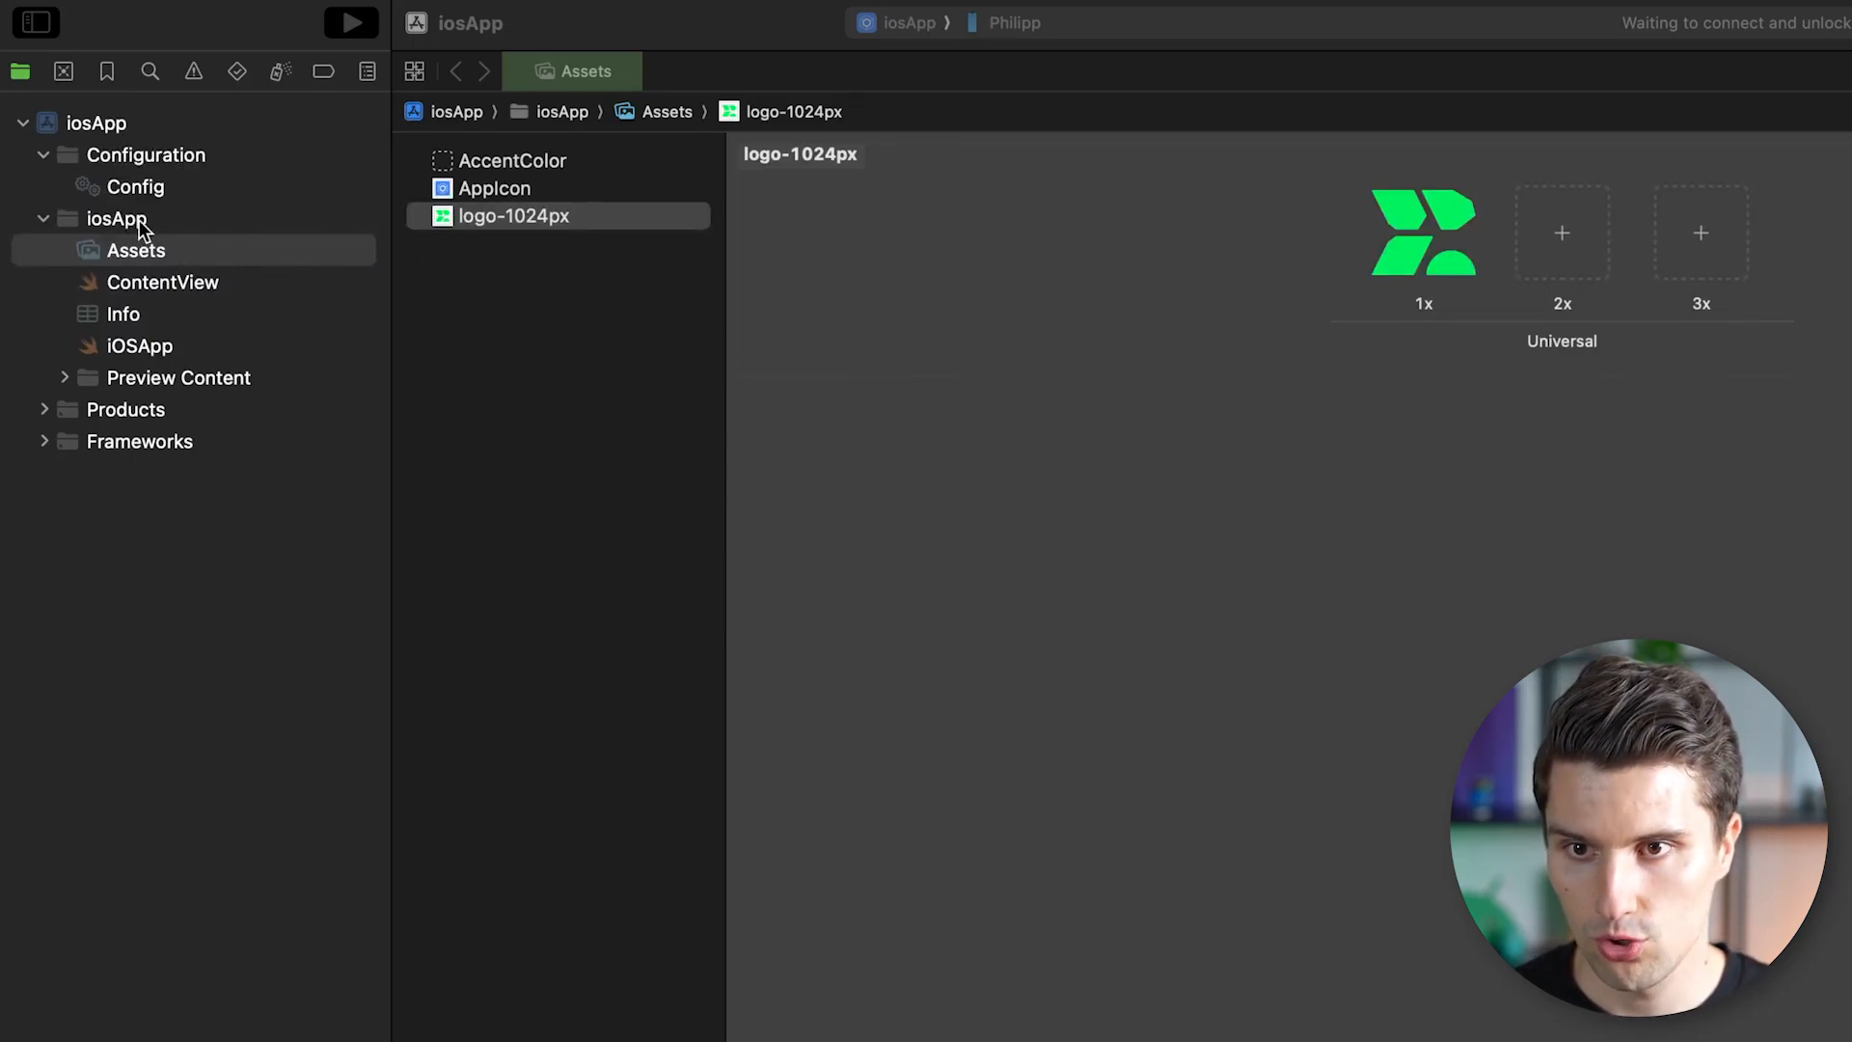
Create a new Launch Screen file named SplashScreen in the iosApp group.
left_click(116, 219)
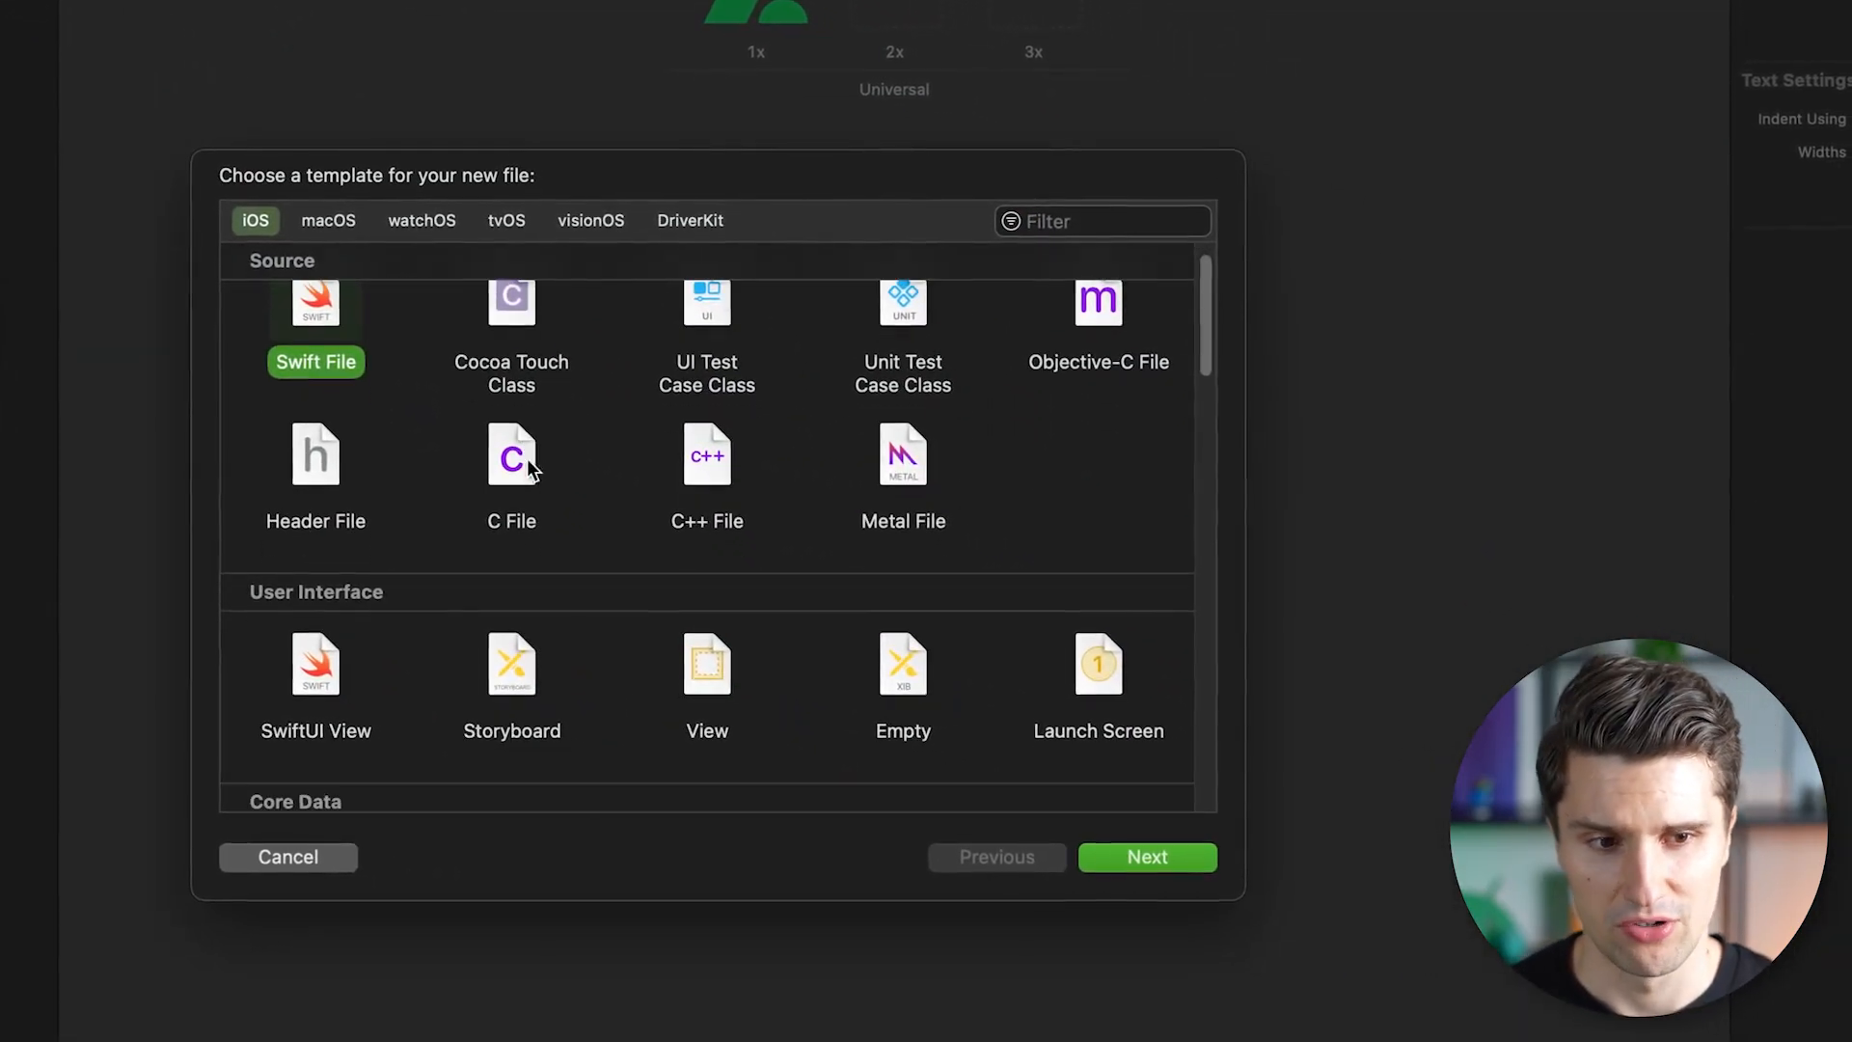
left_click(1097, 573)
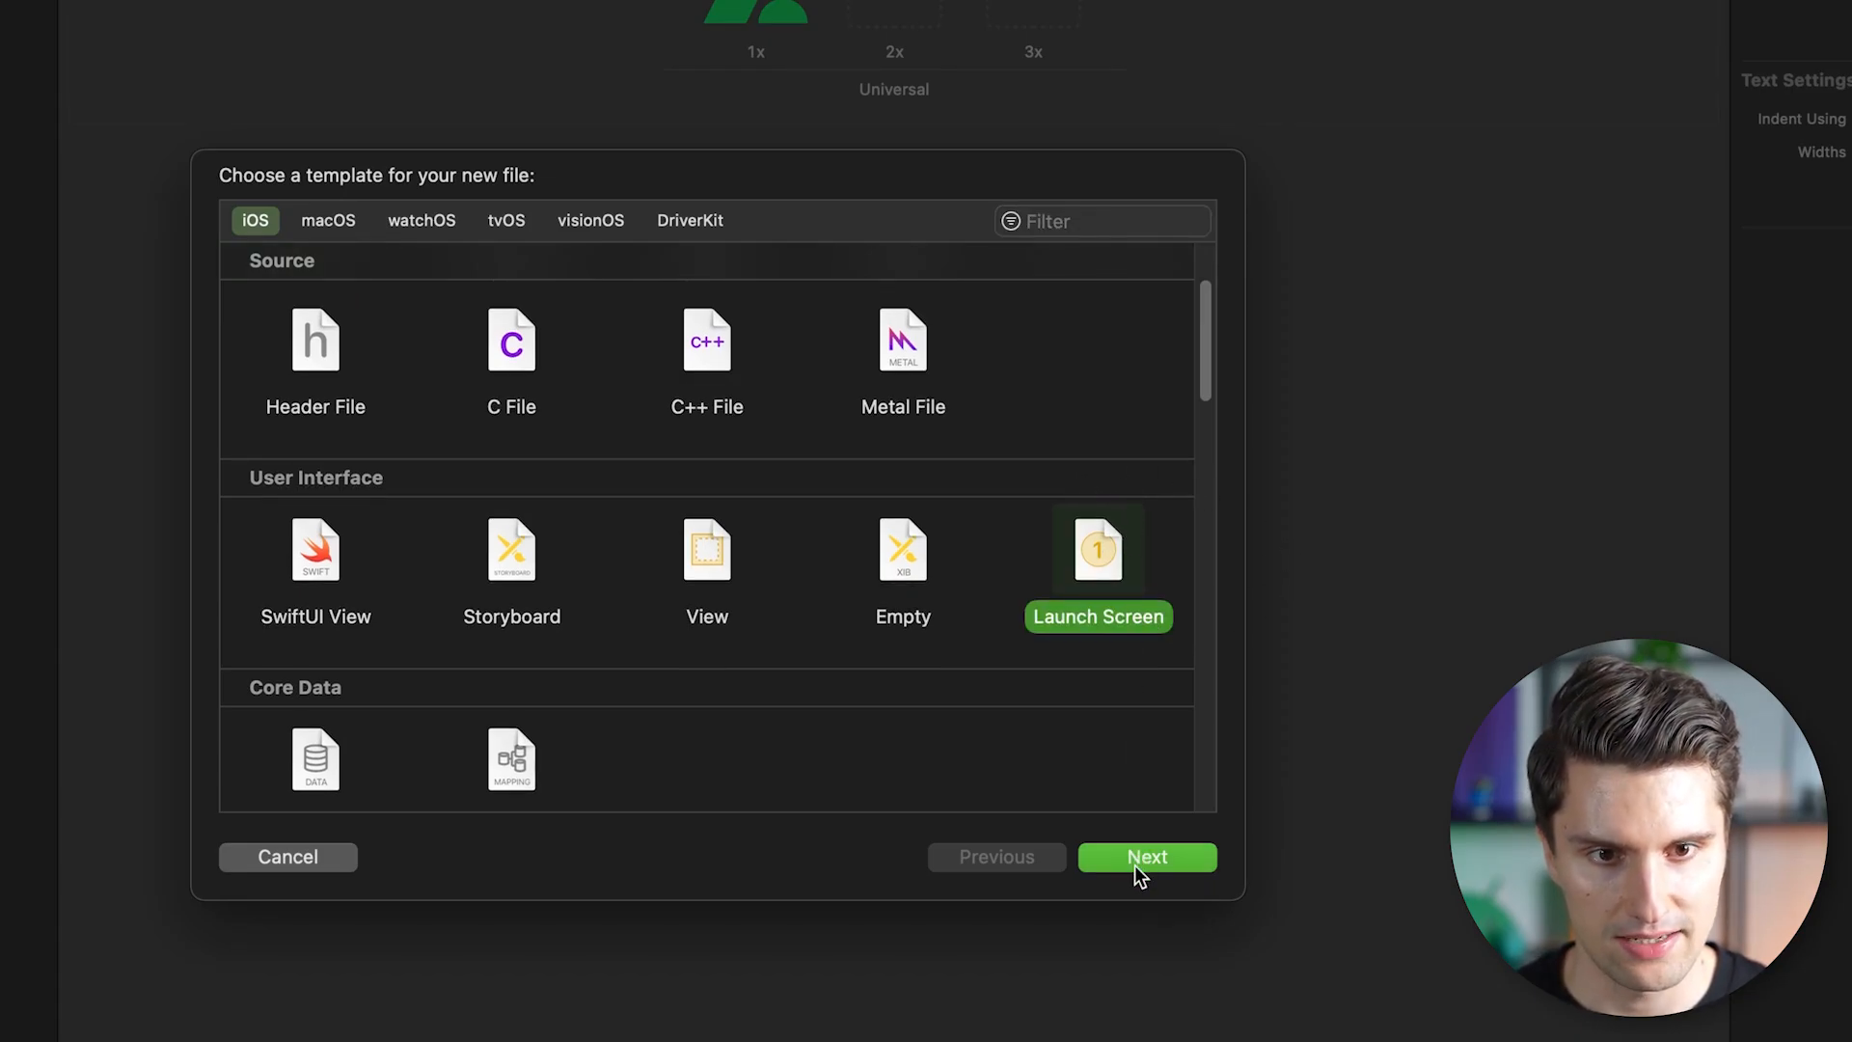
left_click(1145, 856)
type("SplashScreen")
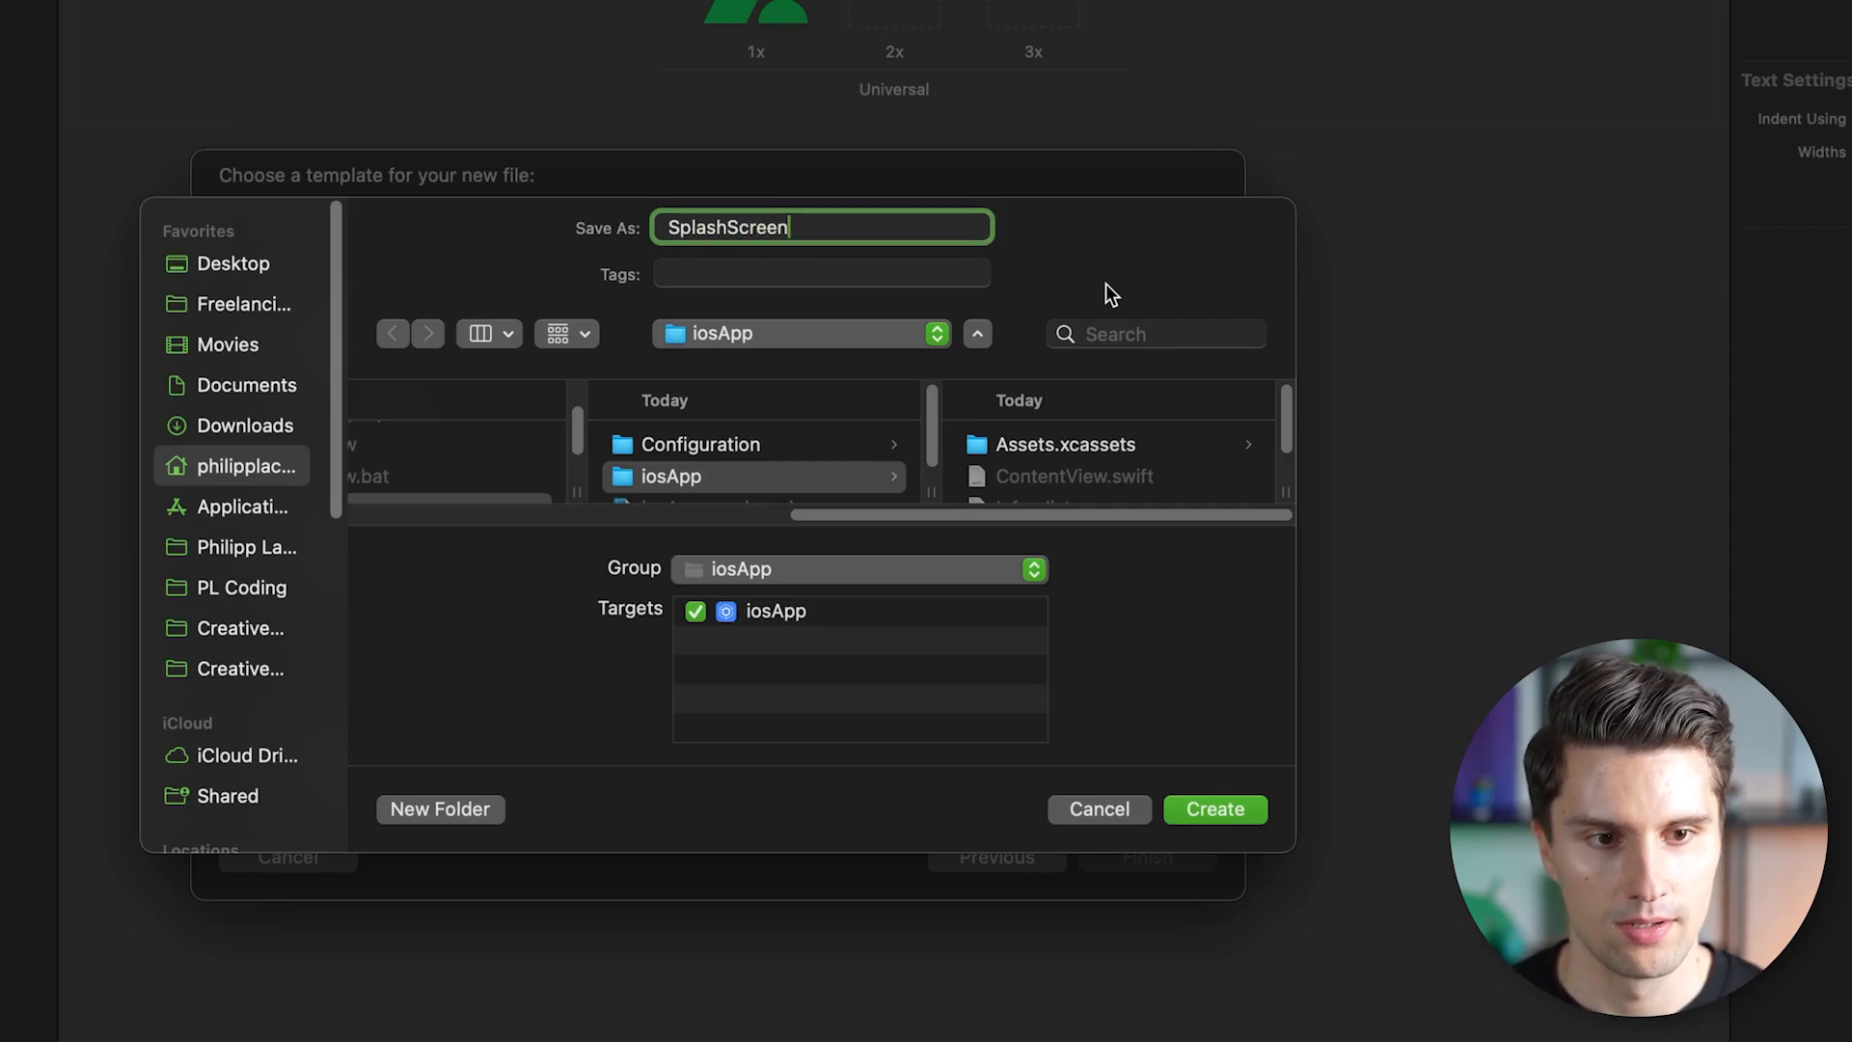
left_click(1214, 809)
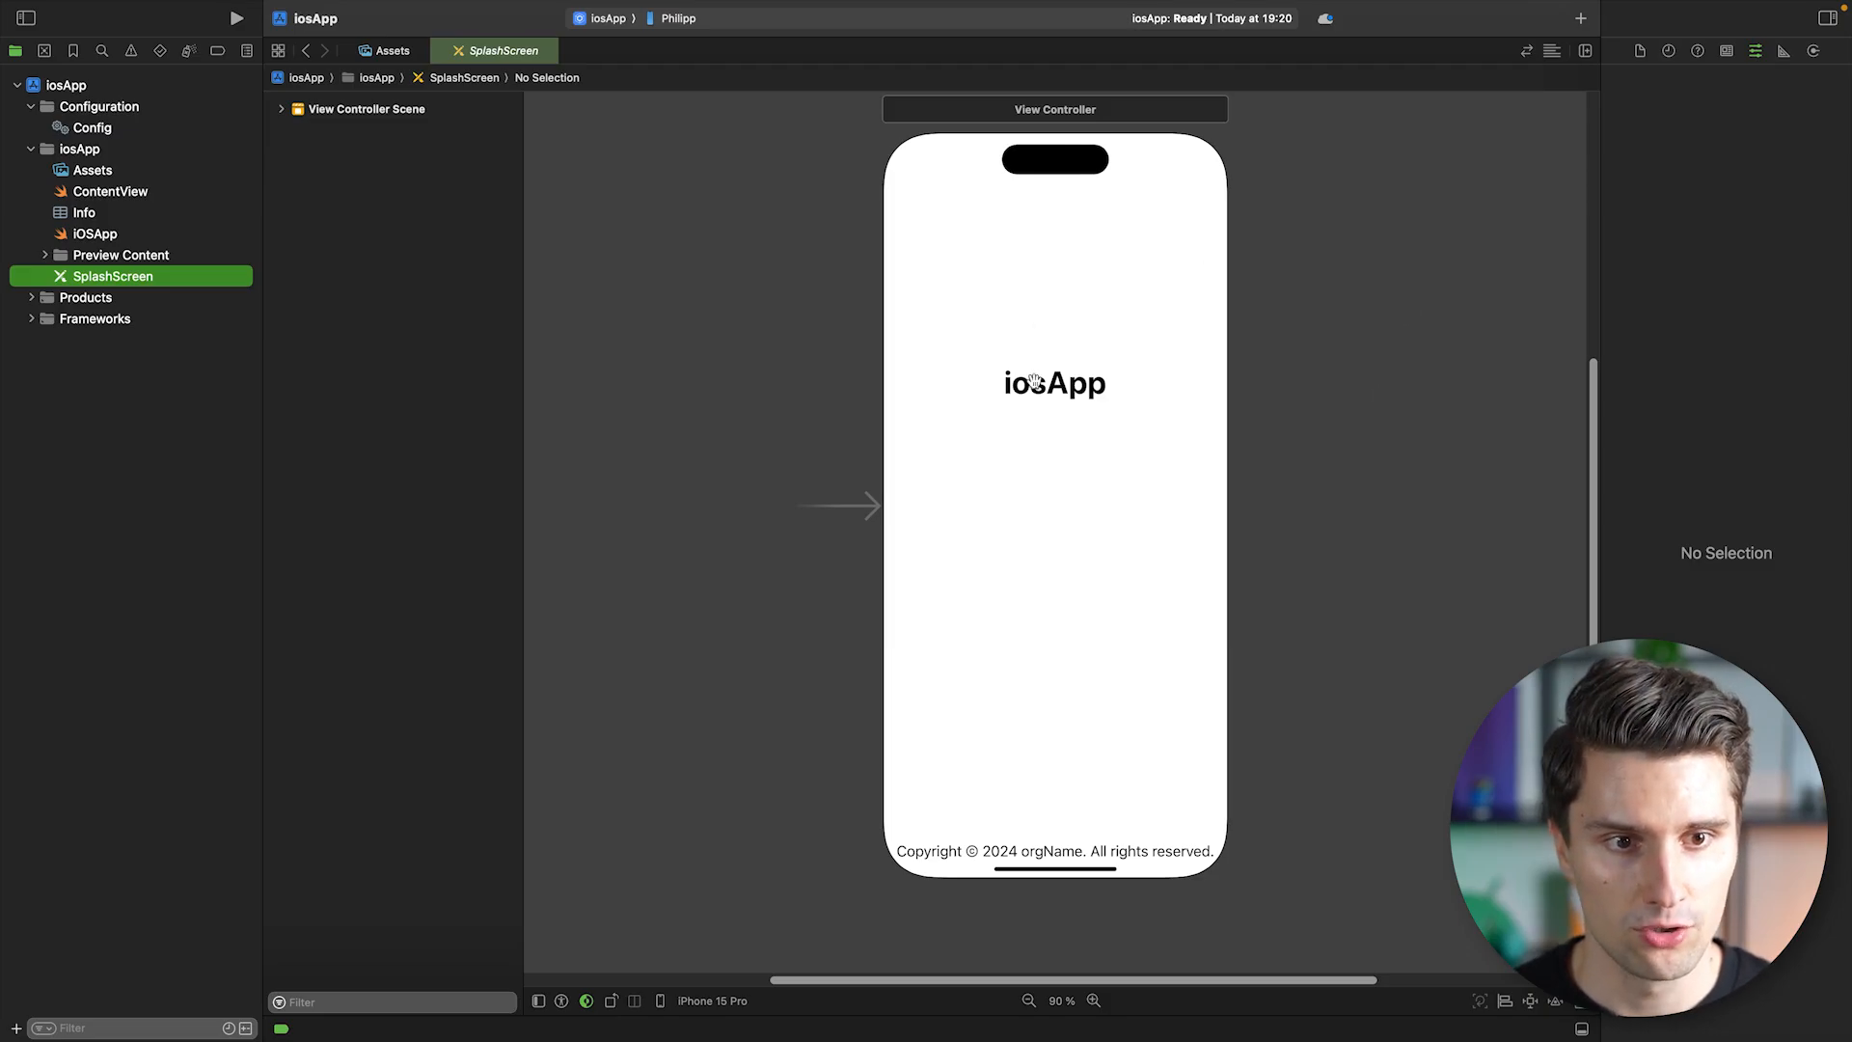
Remove the default iosApp title and copyright labels and select the launch screen's main view.
left_click(1053, 383)
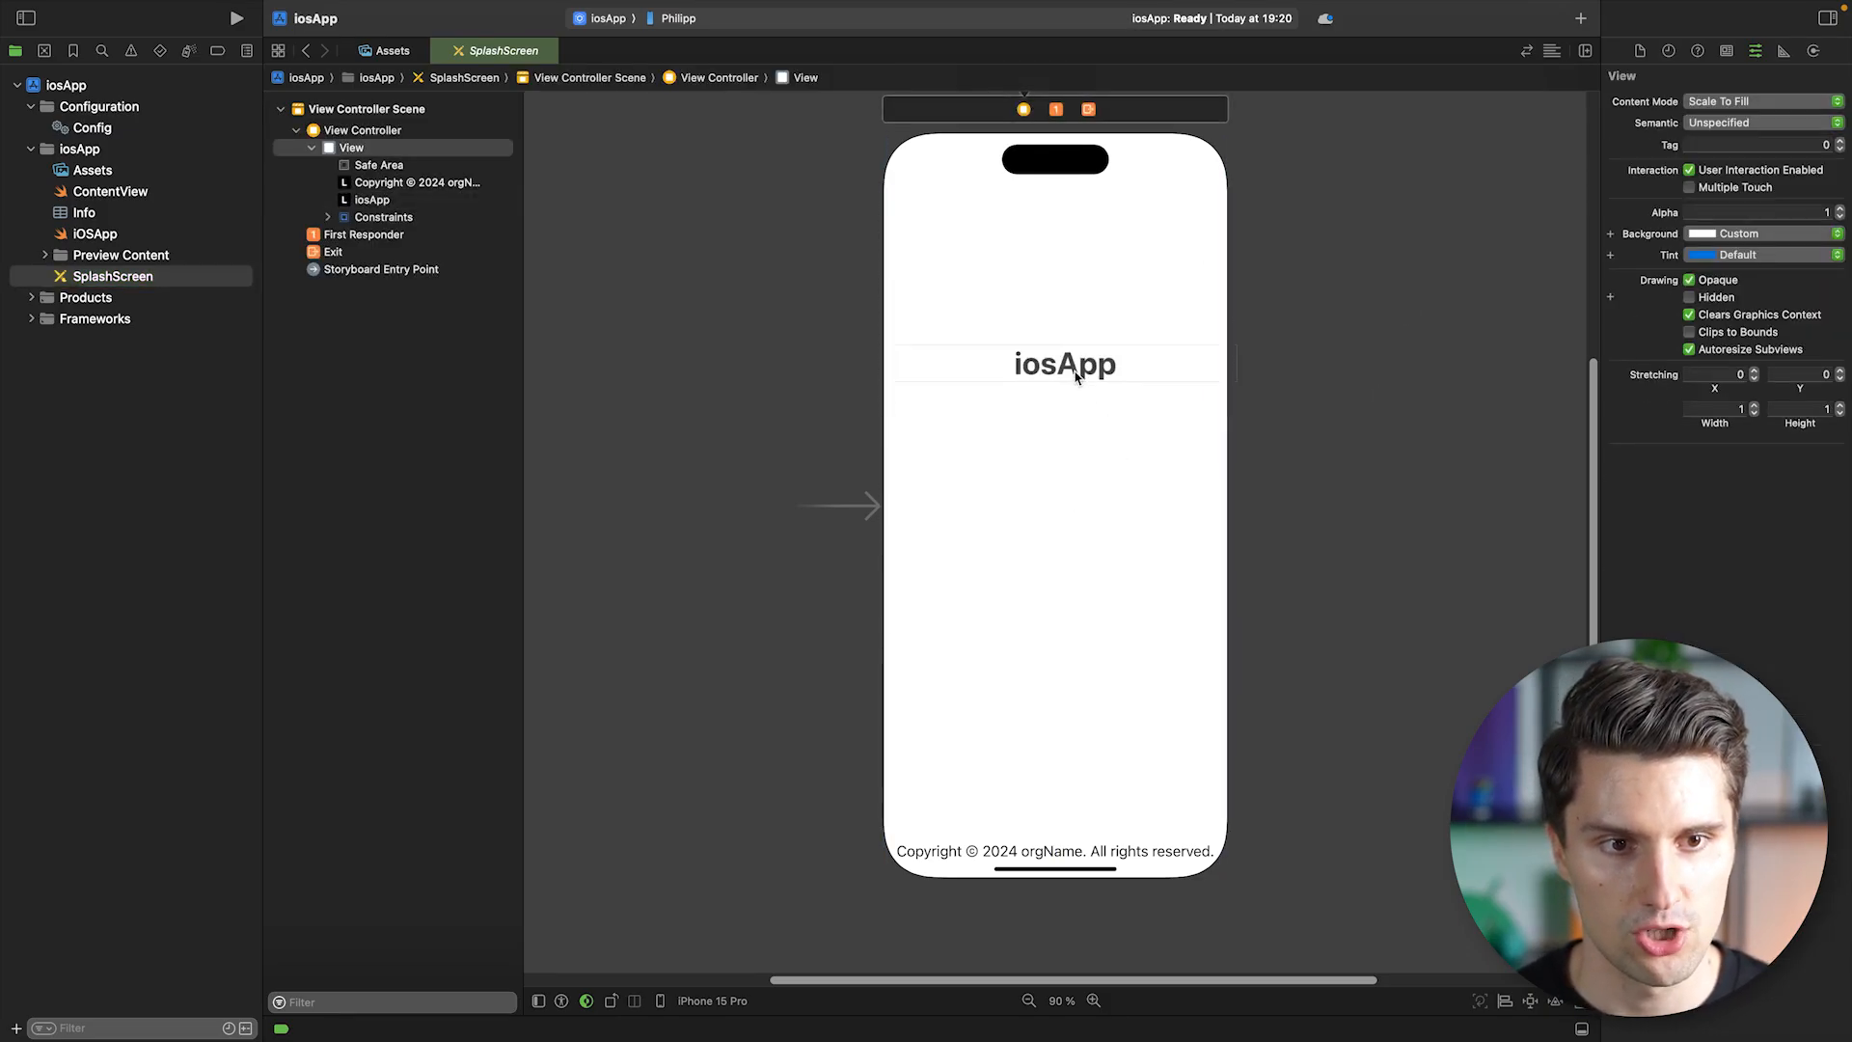
left_click_drag(1063, 363, 1054, 510)
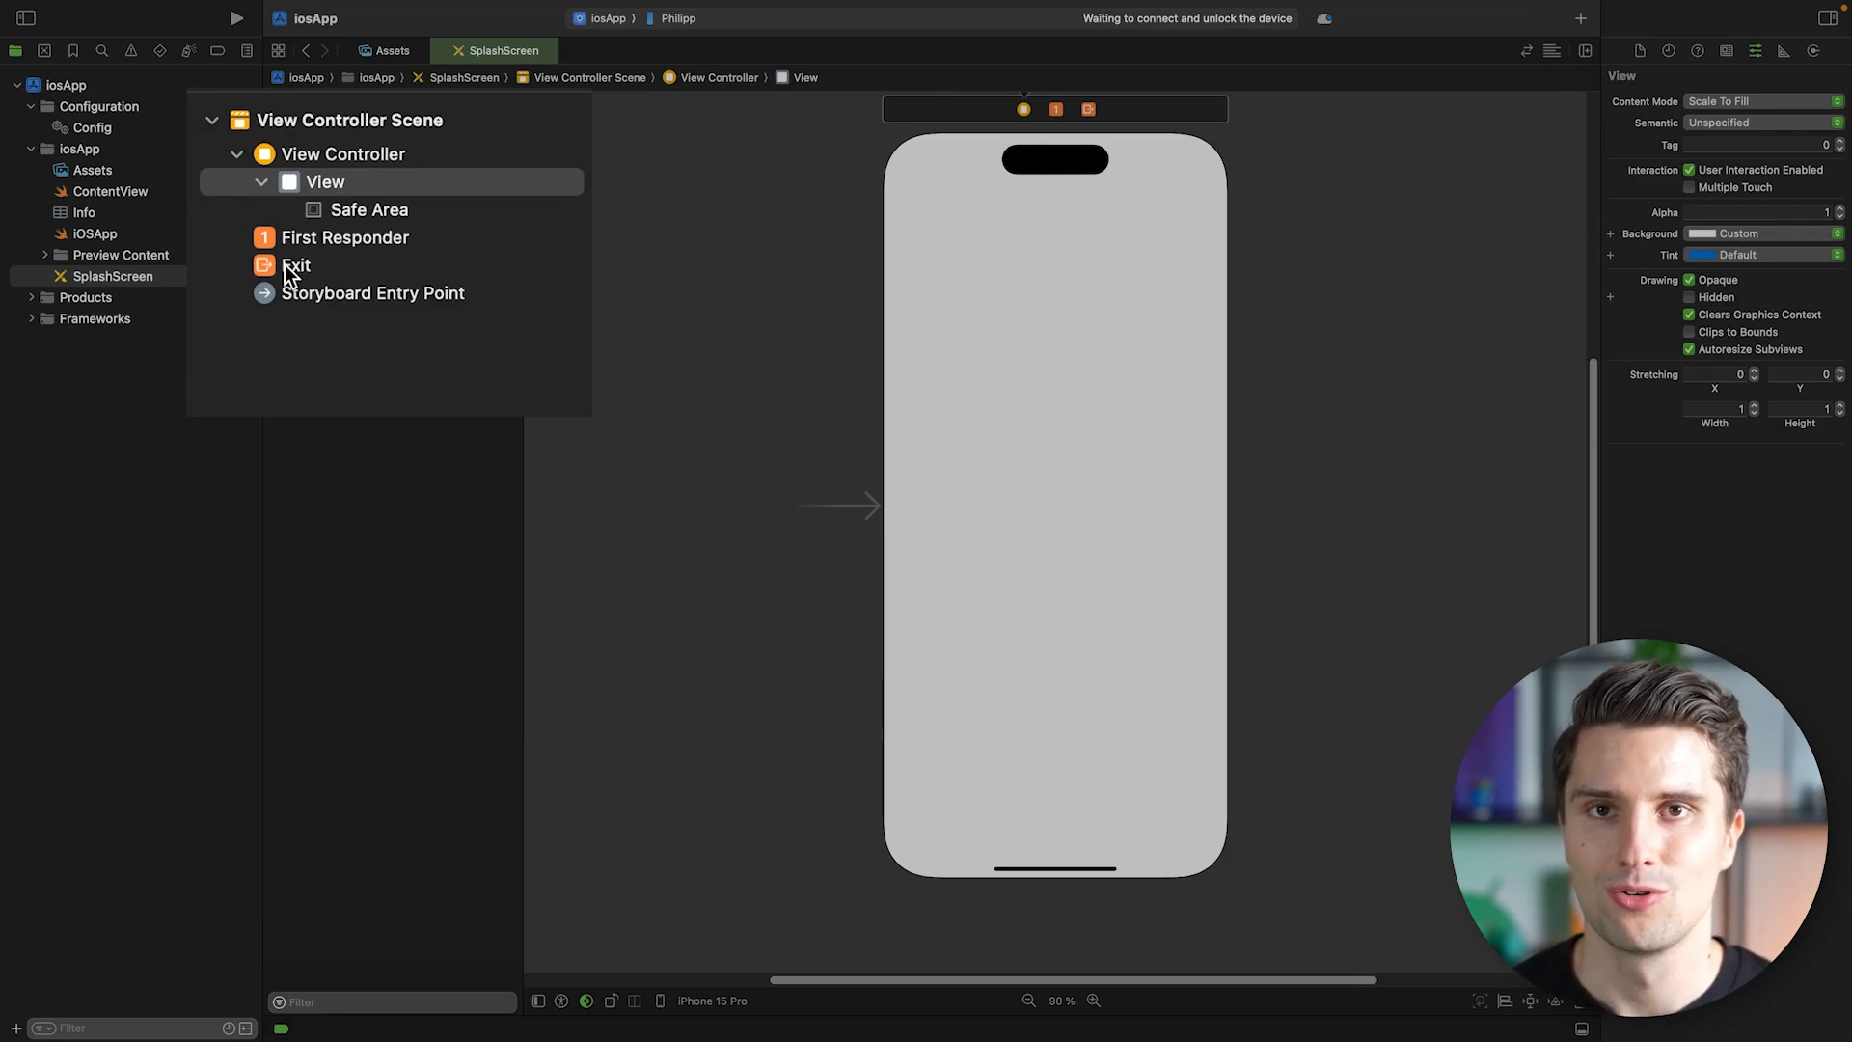
mouse_move(526, 345)
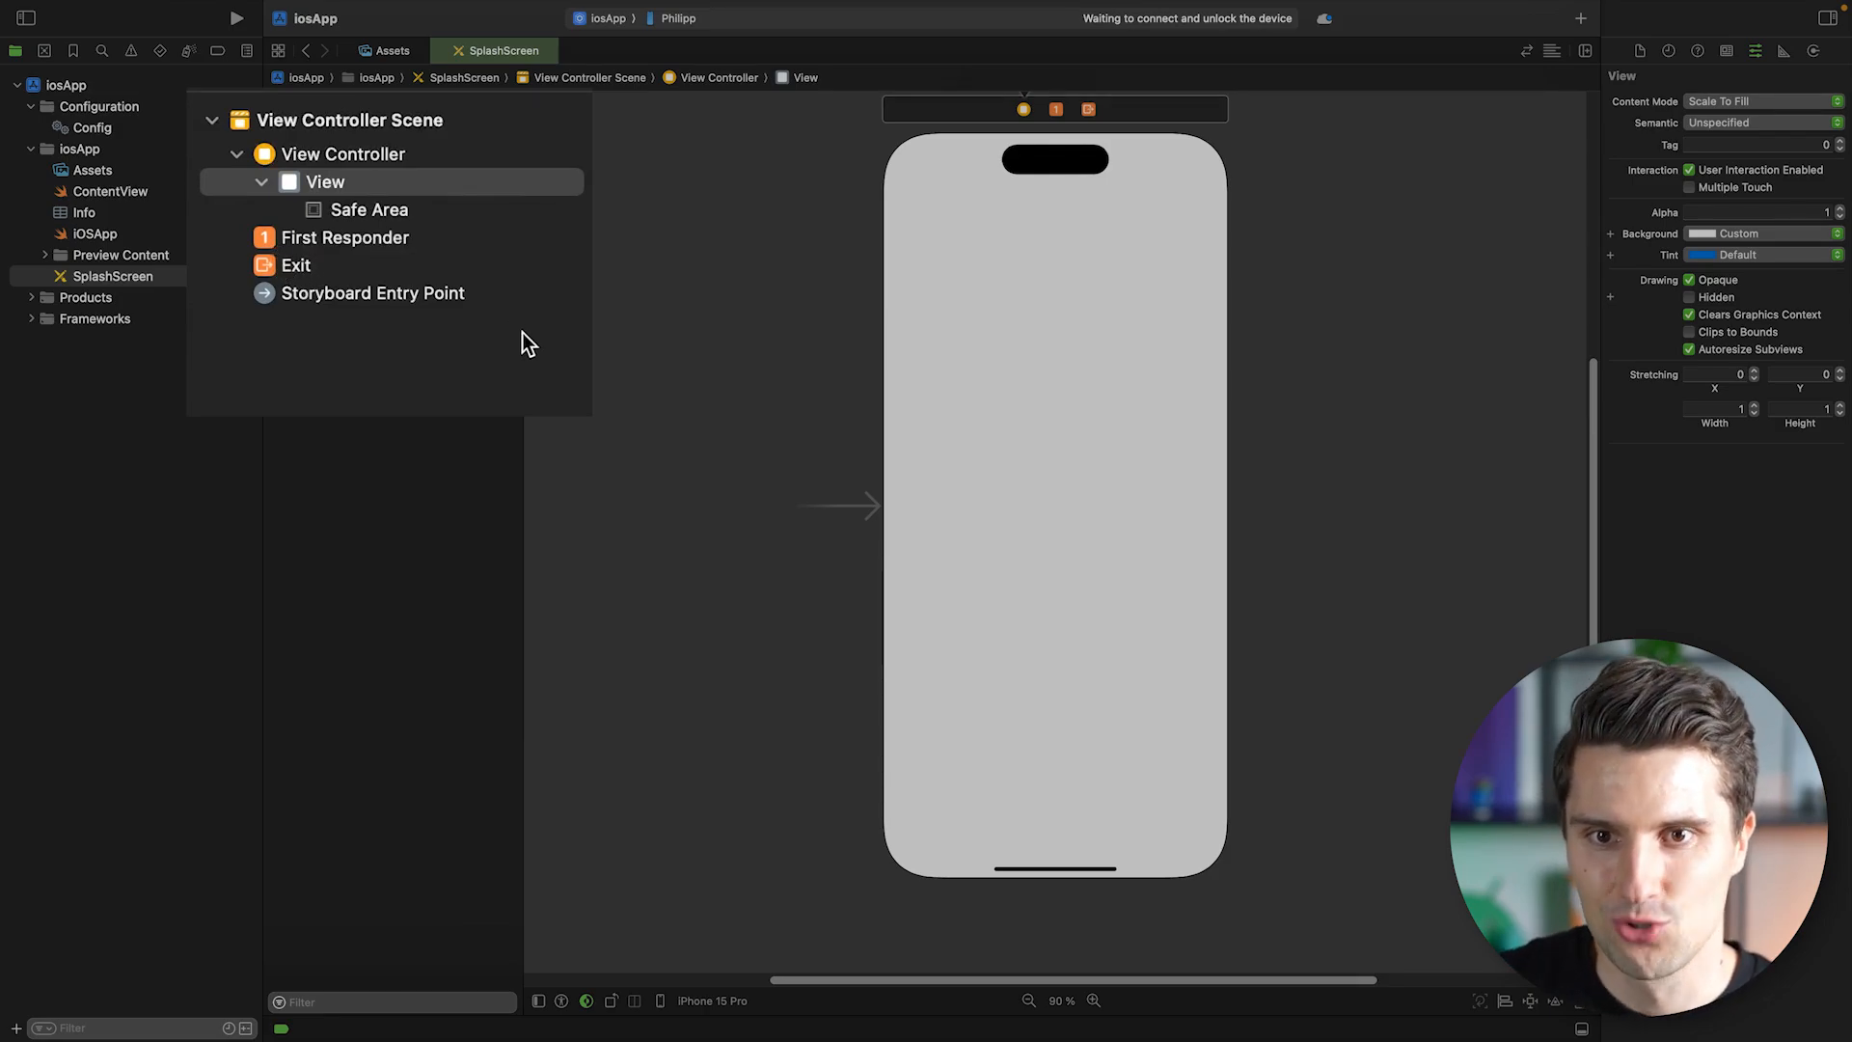
left_click(325, 181)
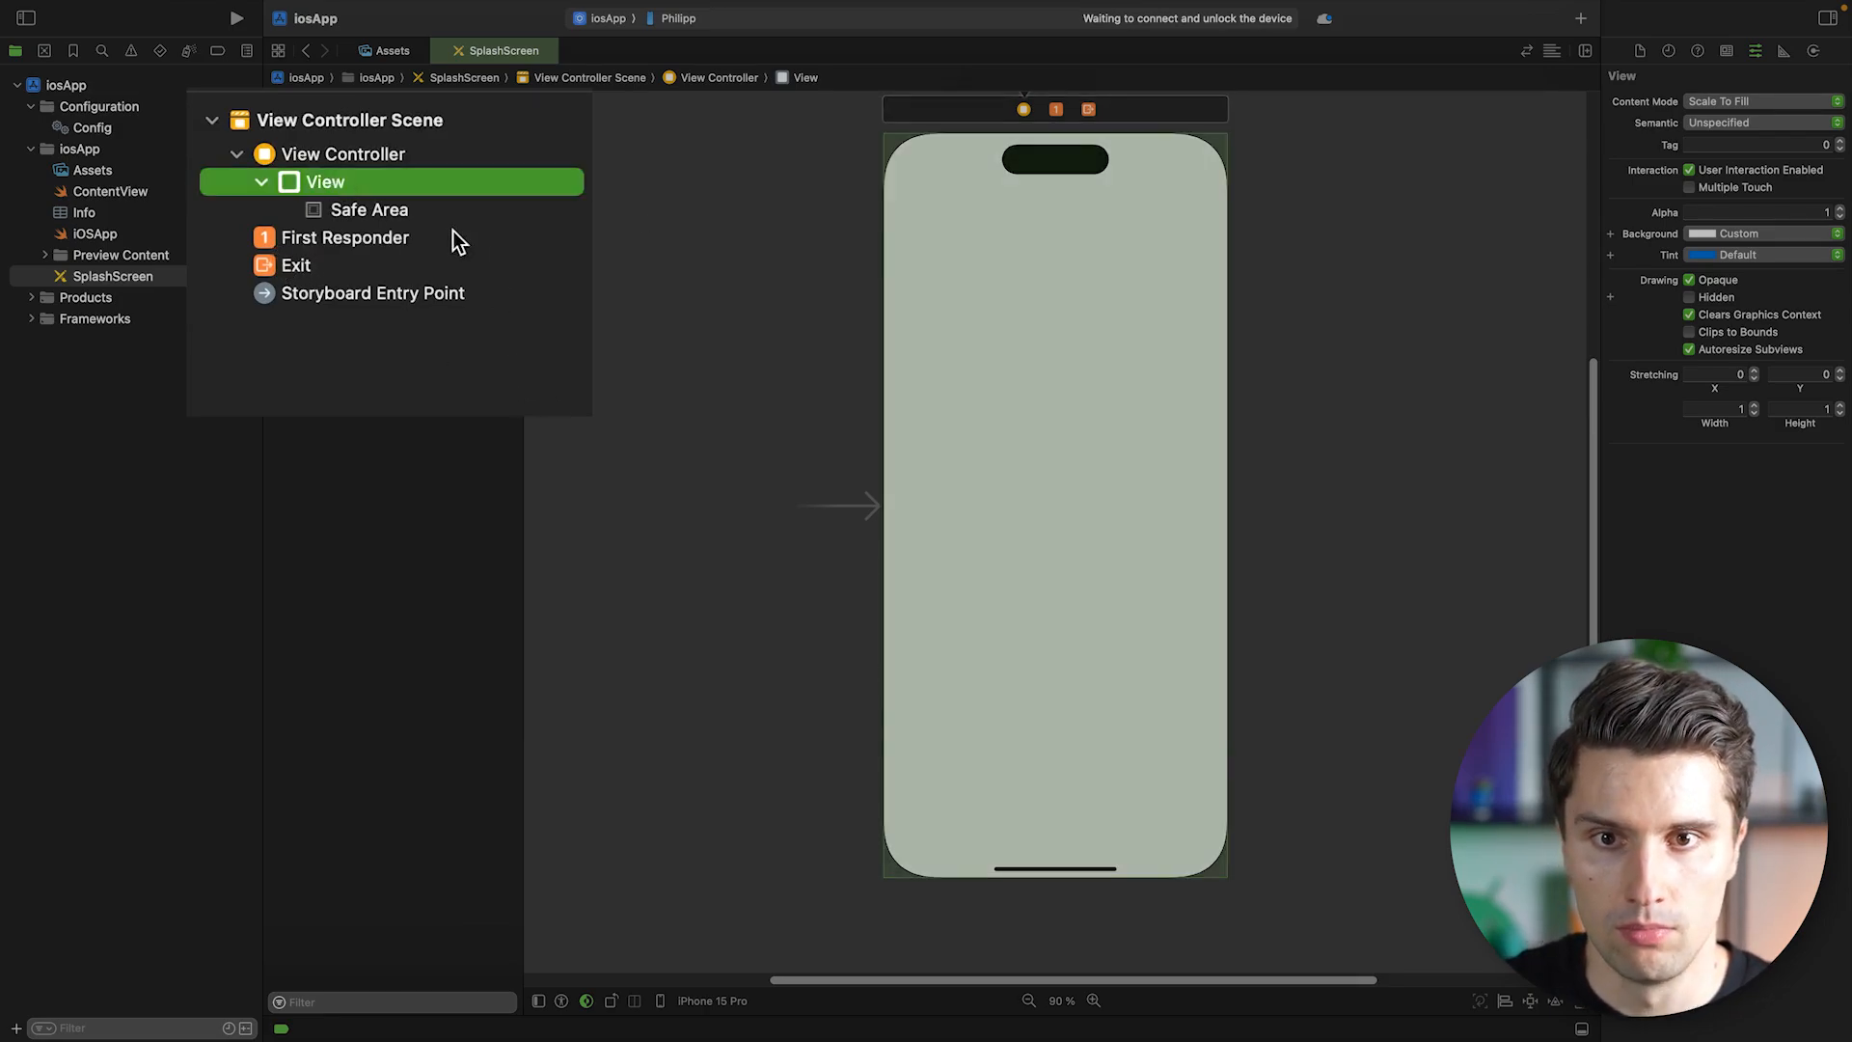
mouse_move(797, 342)
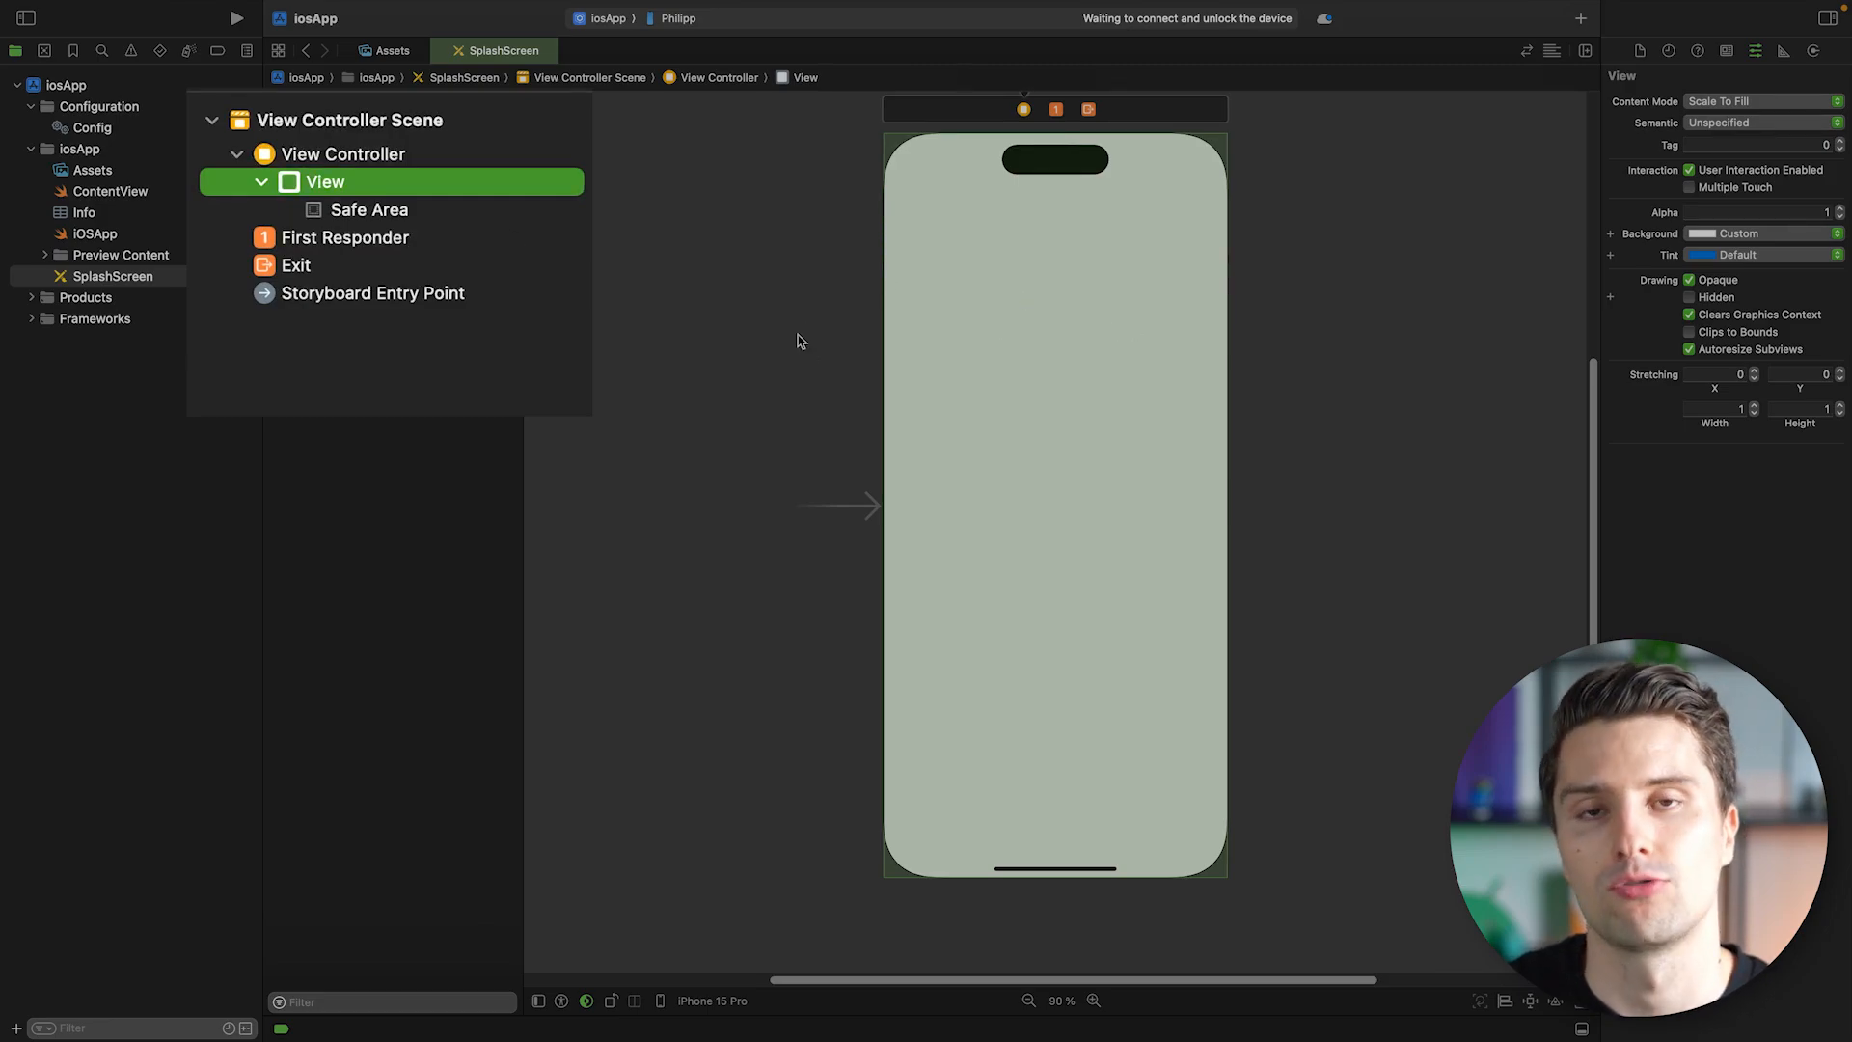
mouse_move(874, 302)
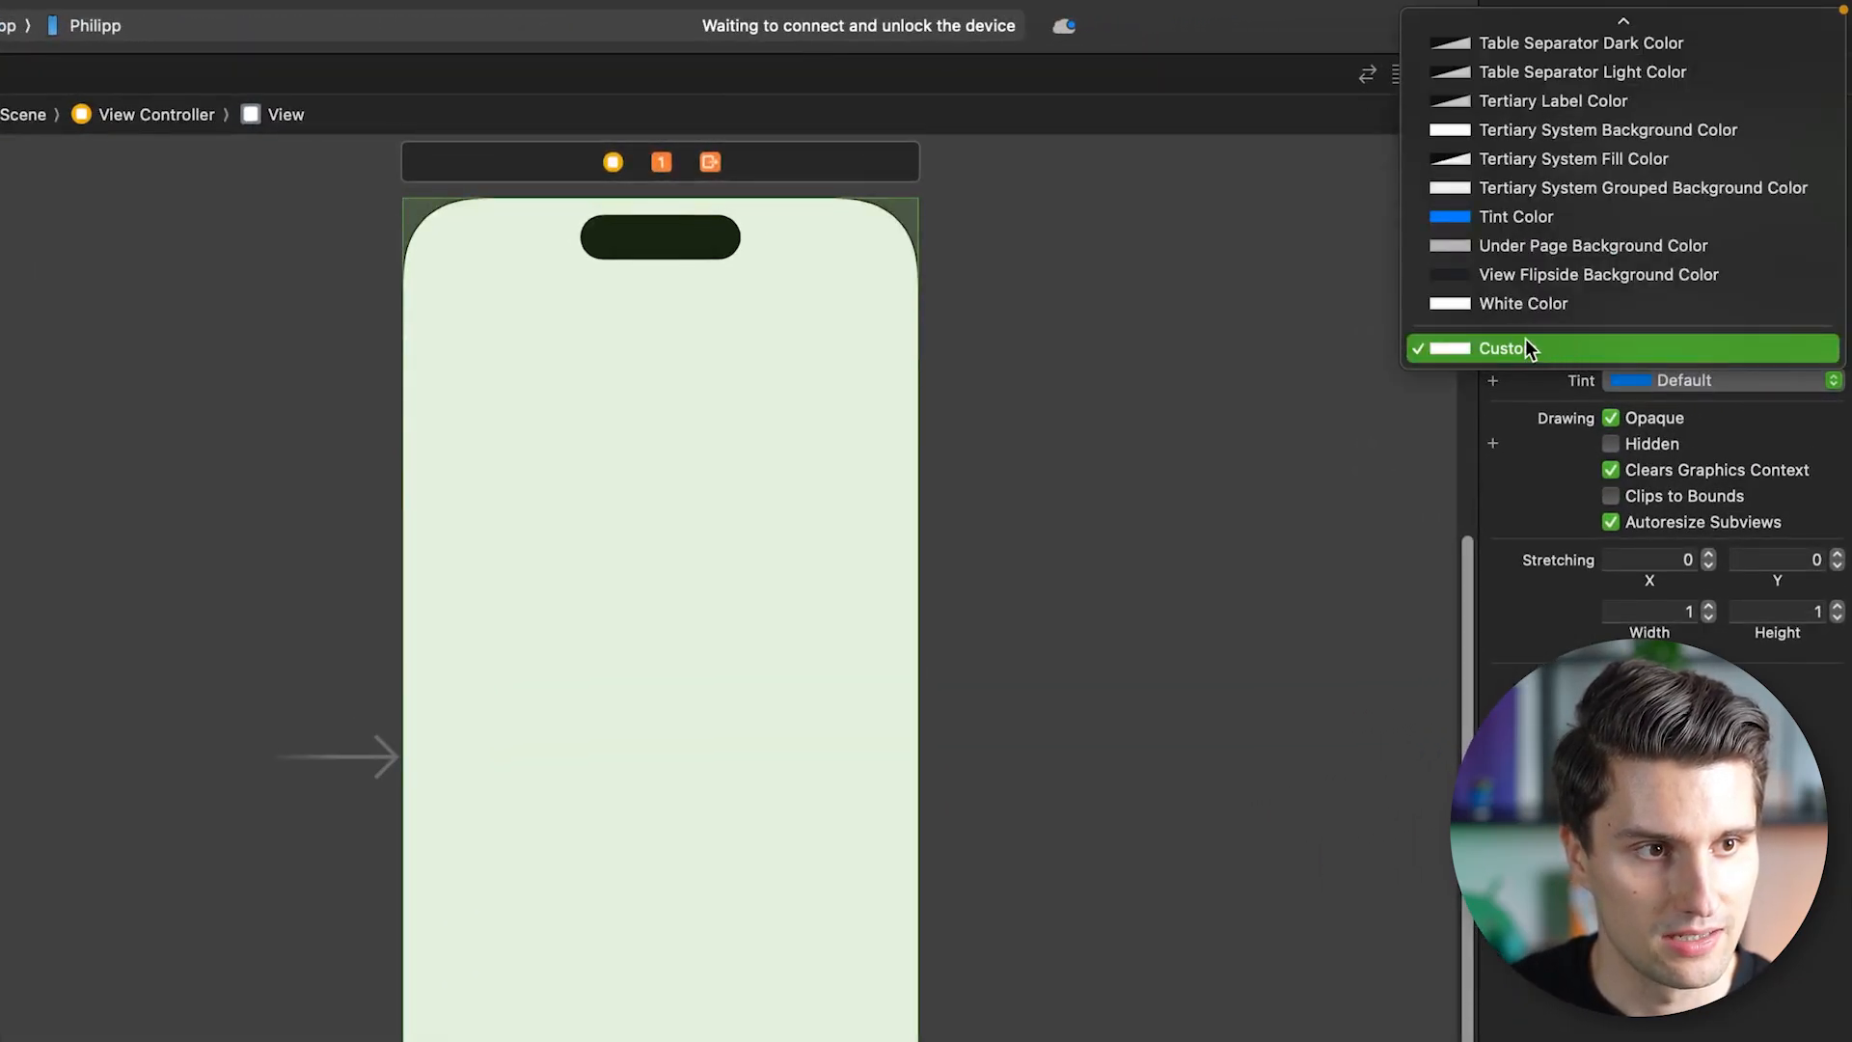
Set the view's custom background colour to hex 202020 via RGB Sliders.
left_click(1502, 348)
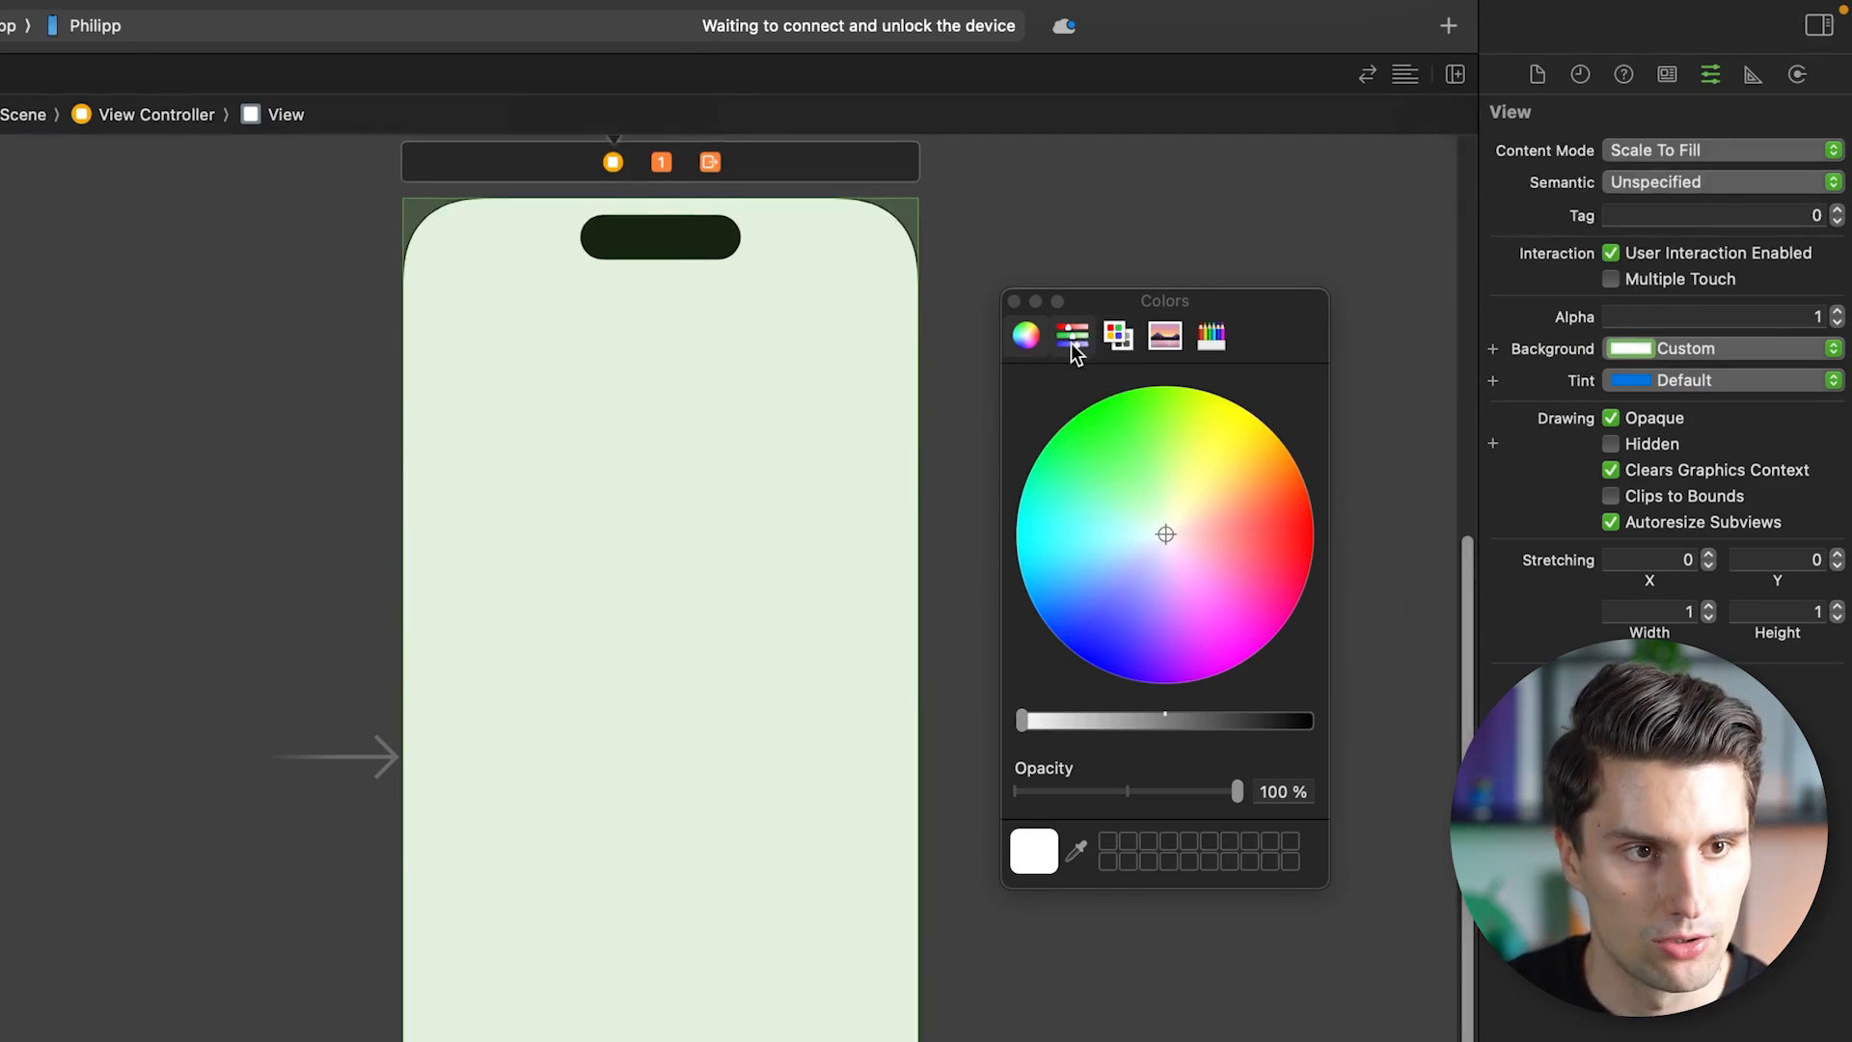
left_click(1072, 336)
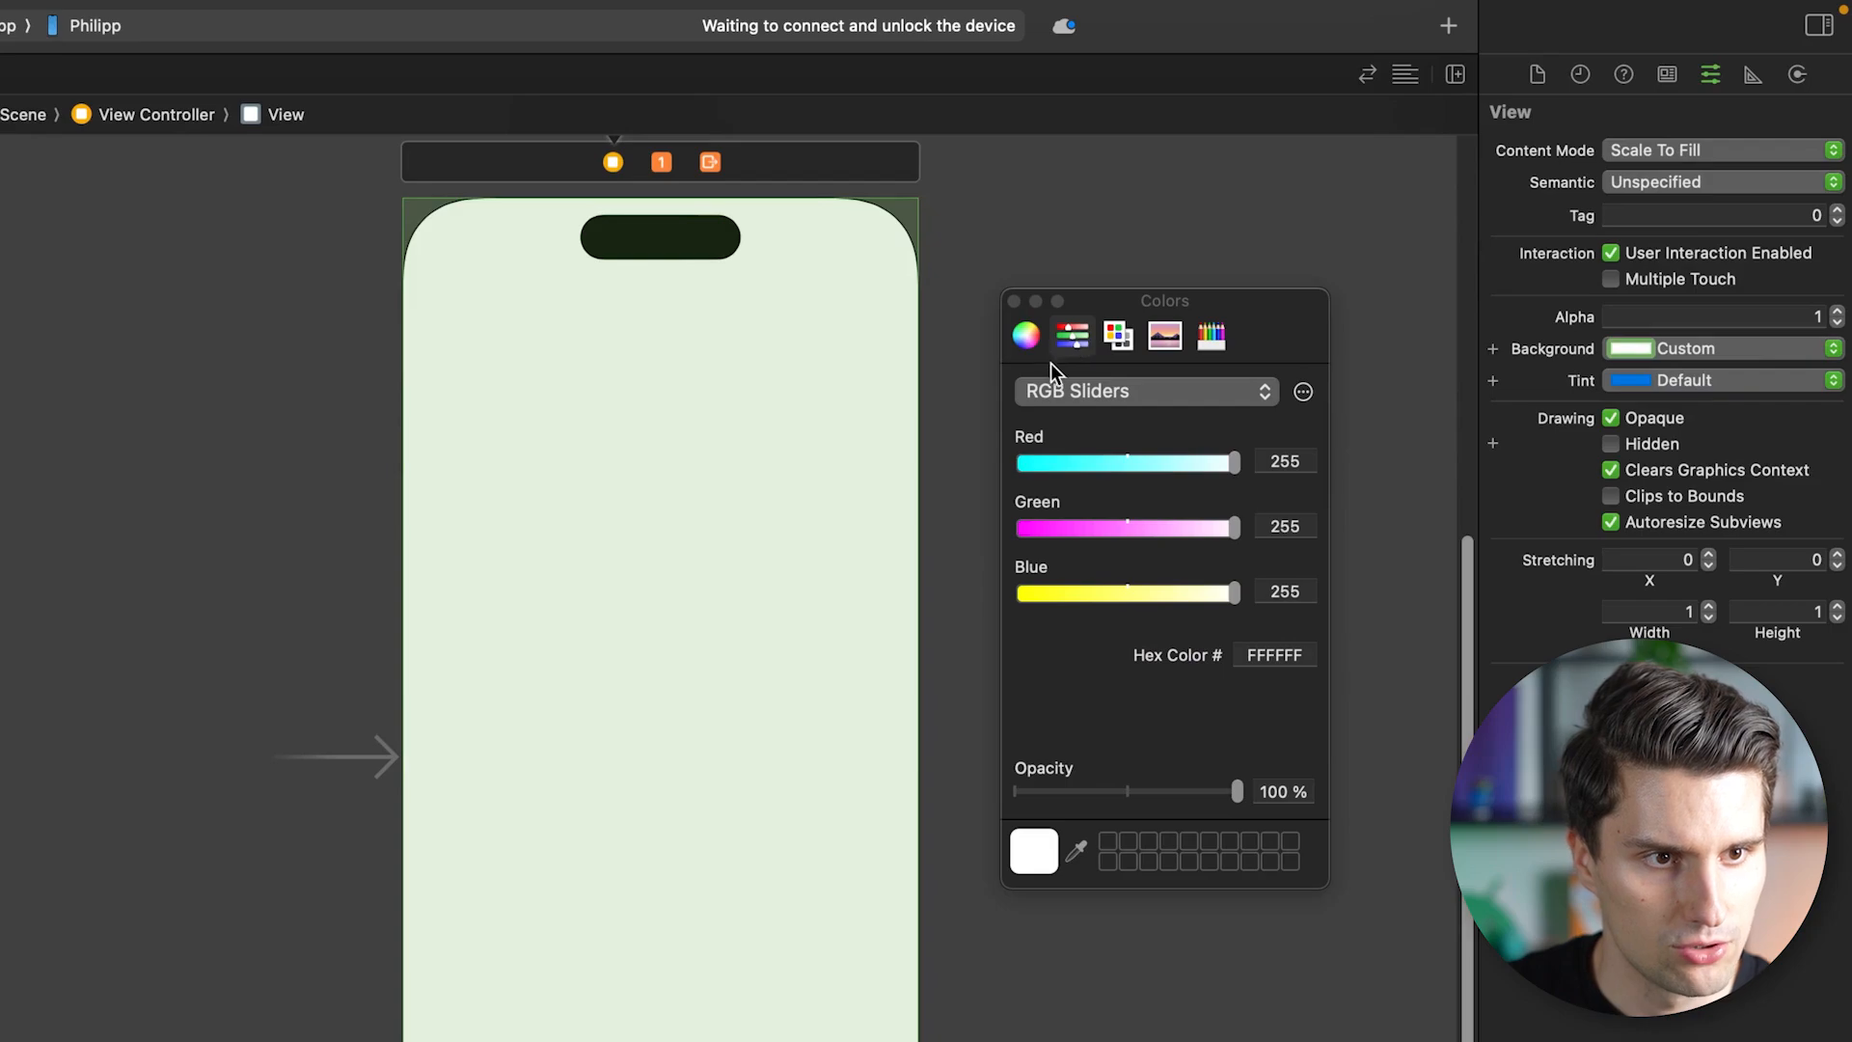
left_click(1140, 390)
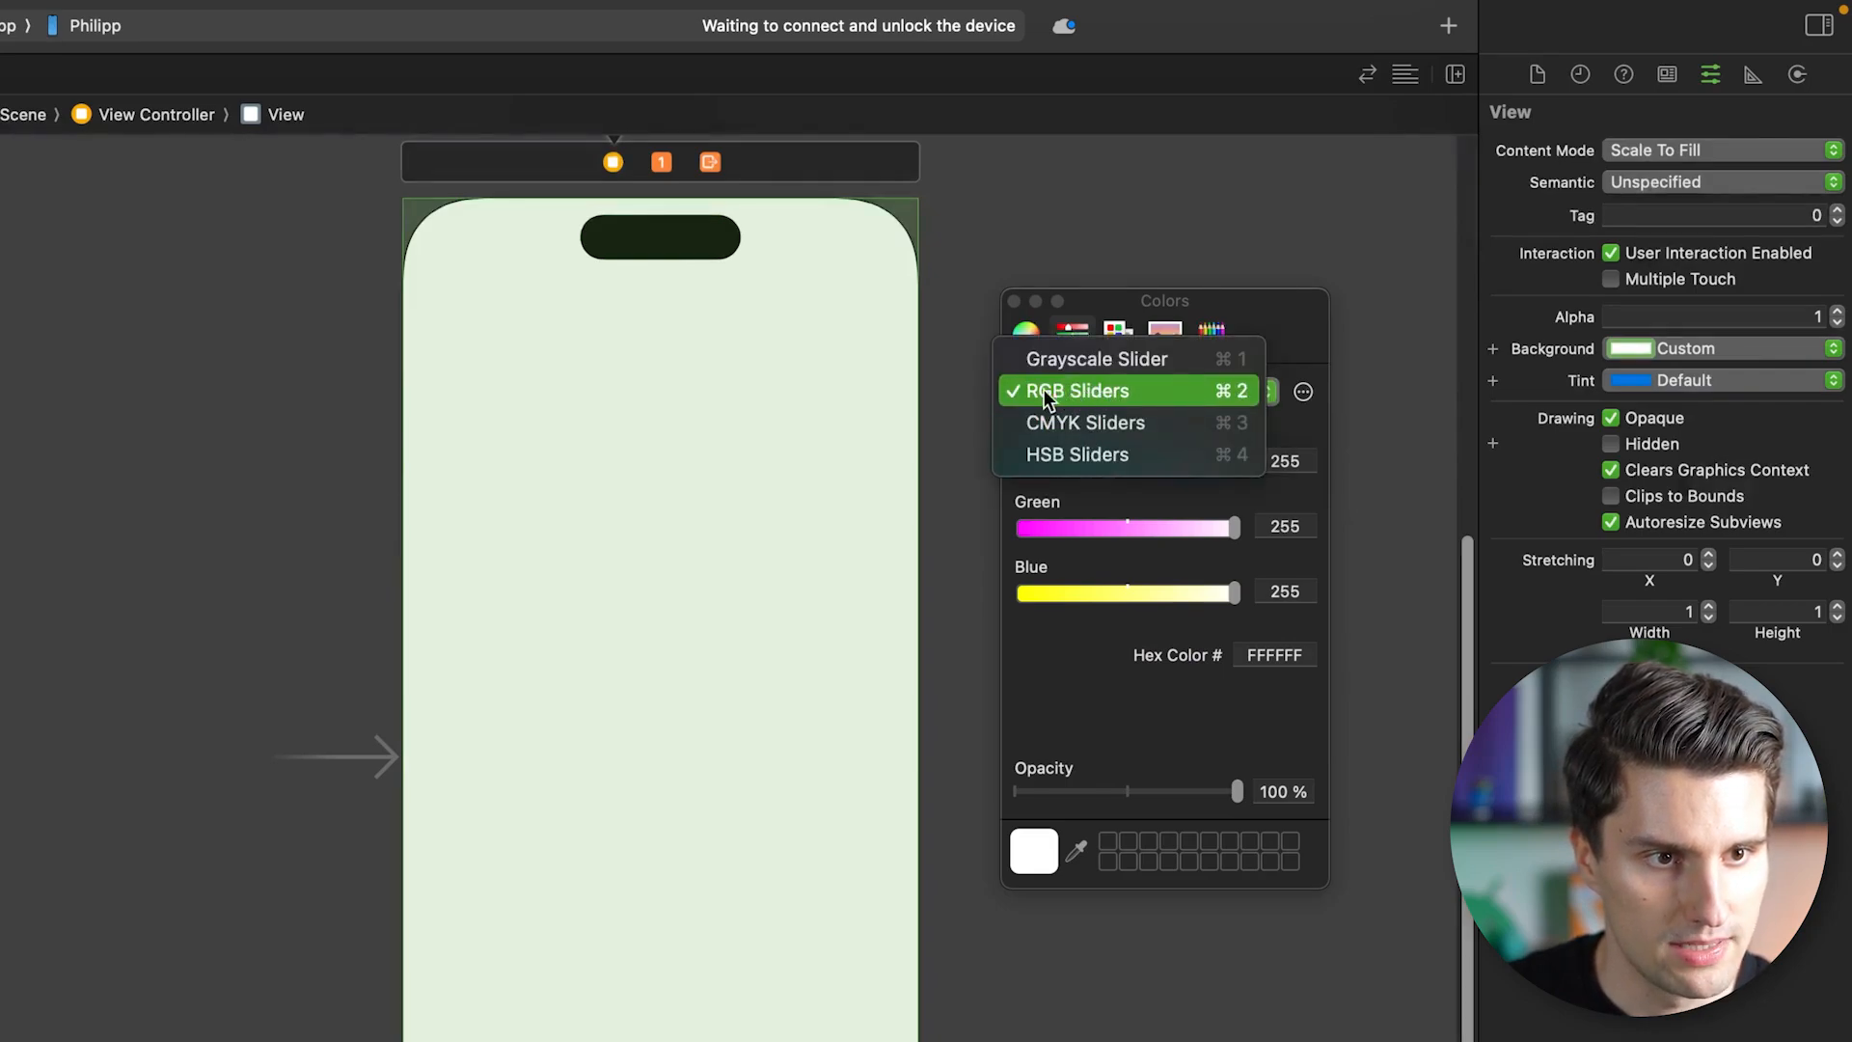
left_click(1074, 390)
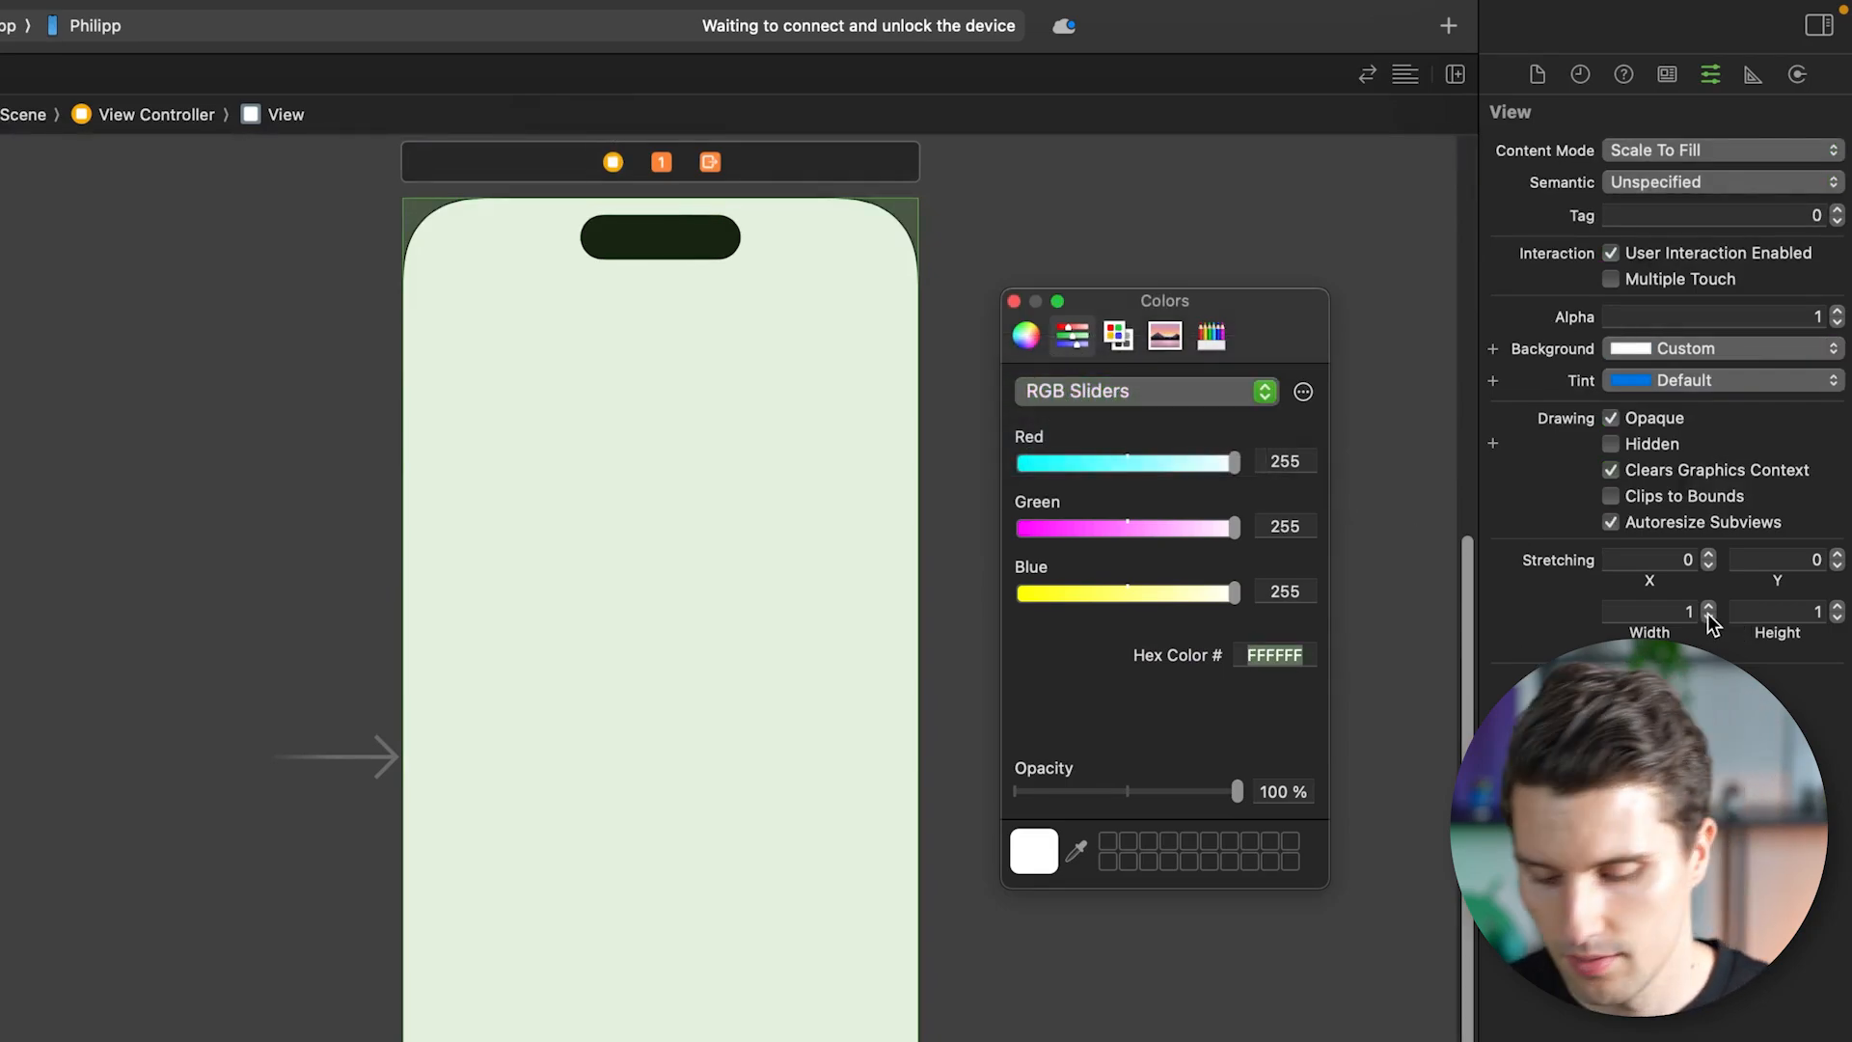
type("202020")
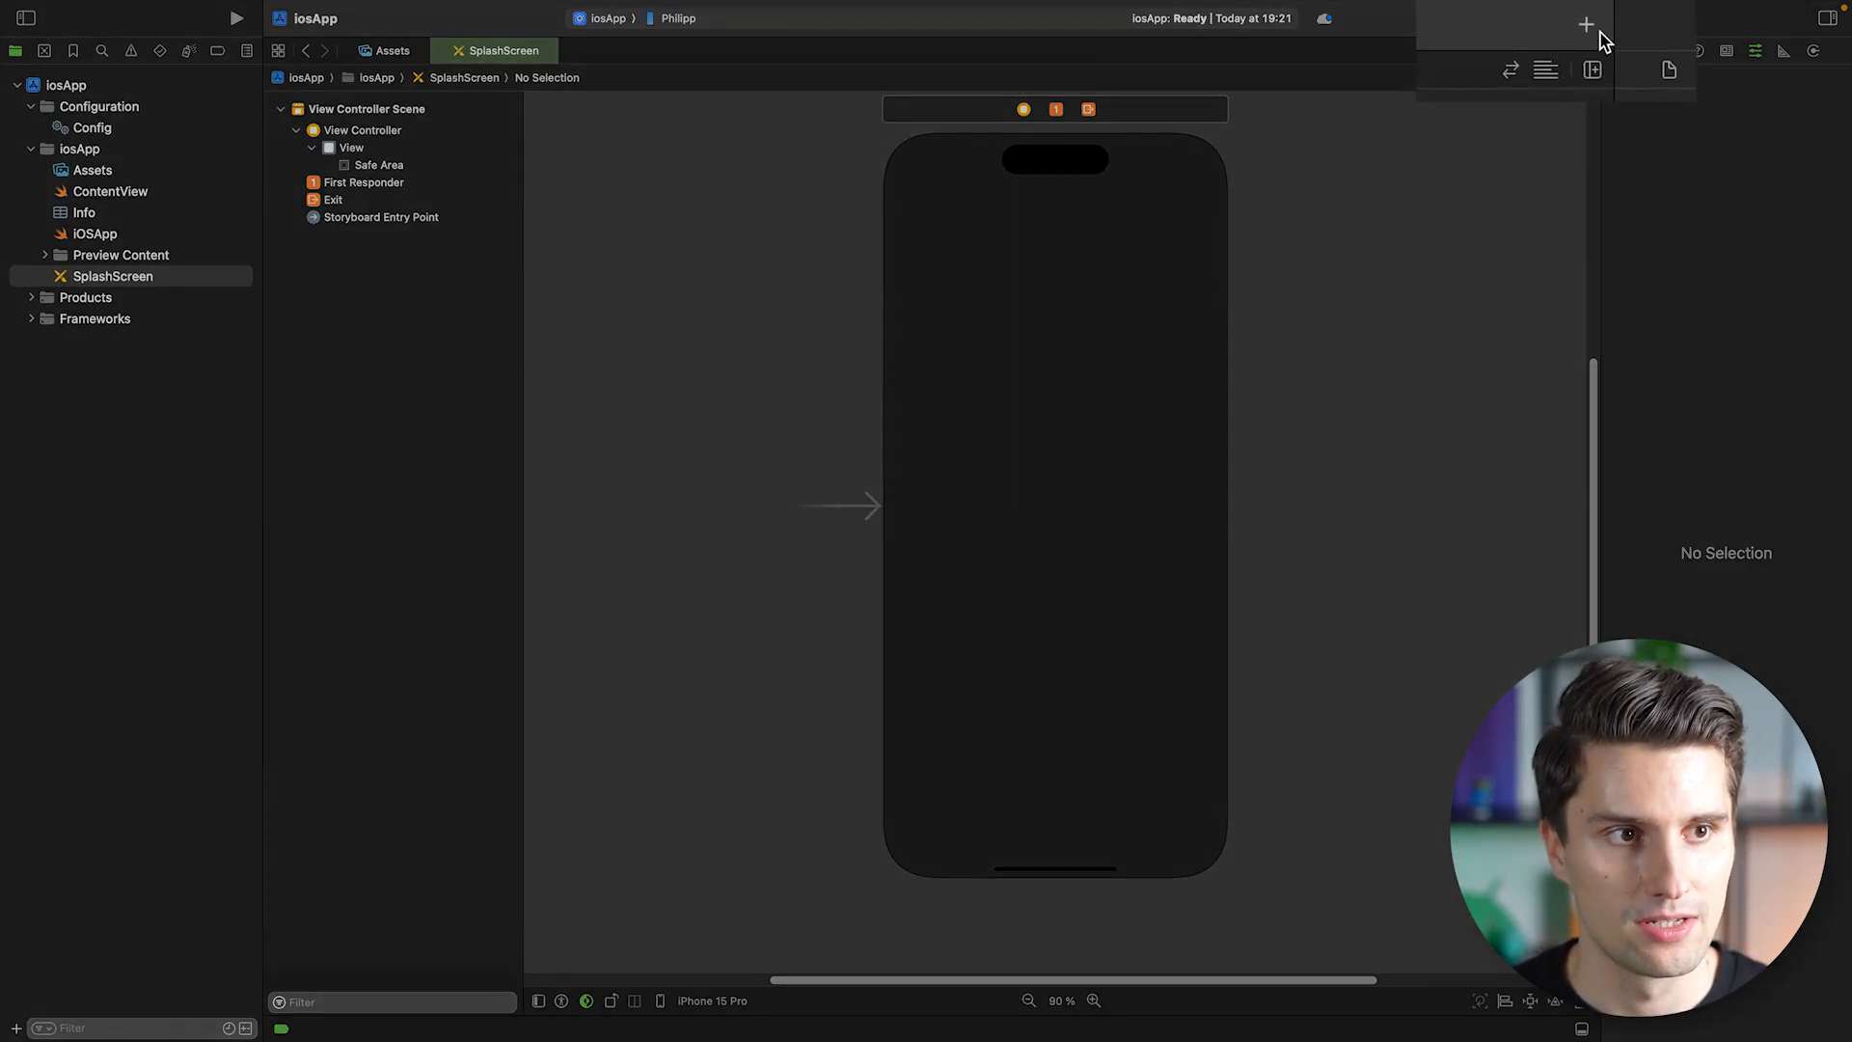
Place an Image View from the Library at the centre of the splash screen.
left_click(1584, 23)
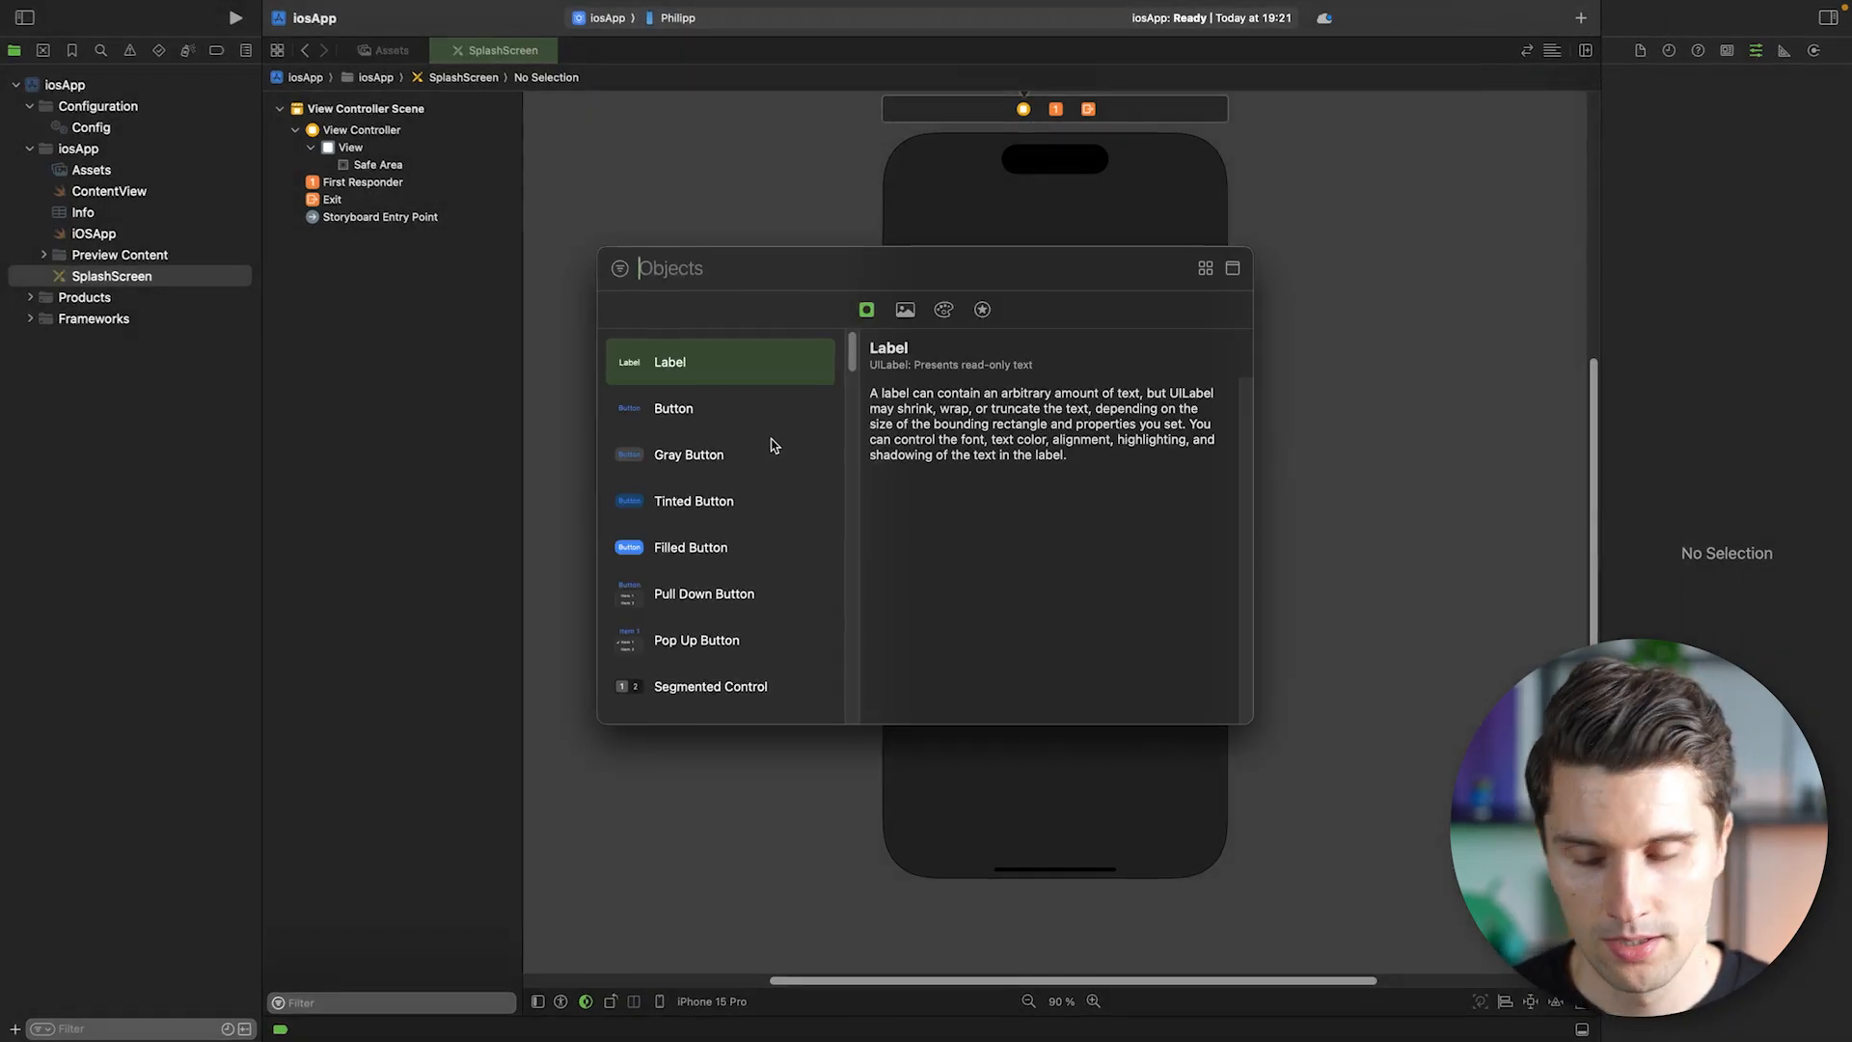
type("imag")
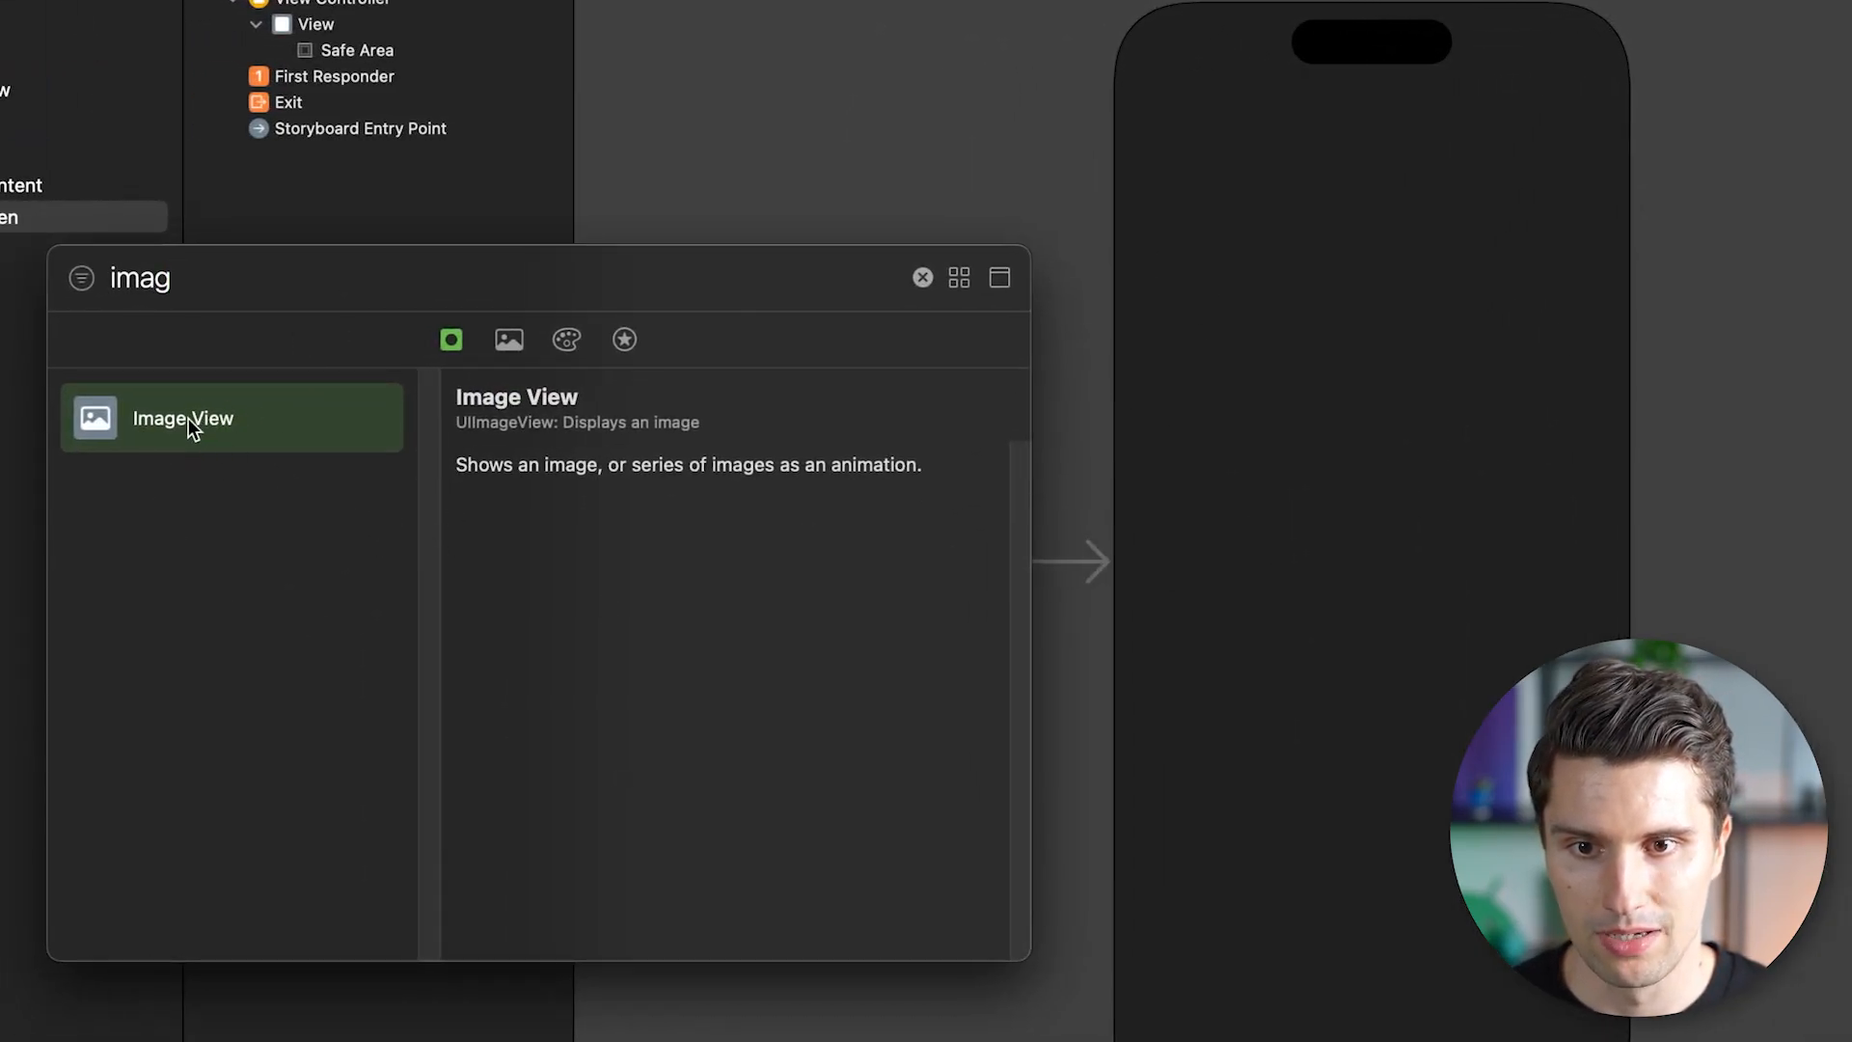
left_click_drag(183, 417, 1382, 526)
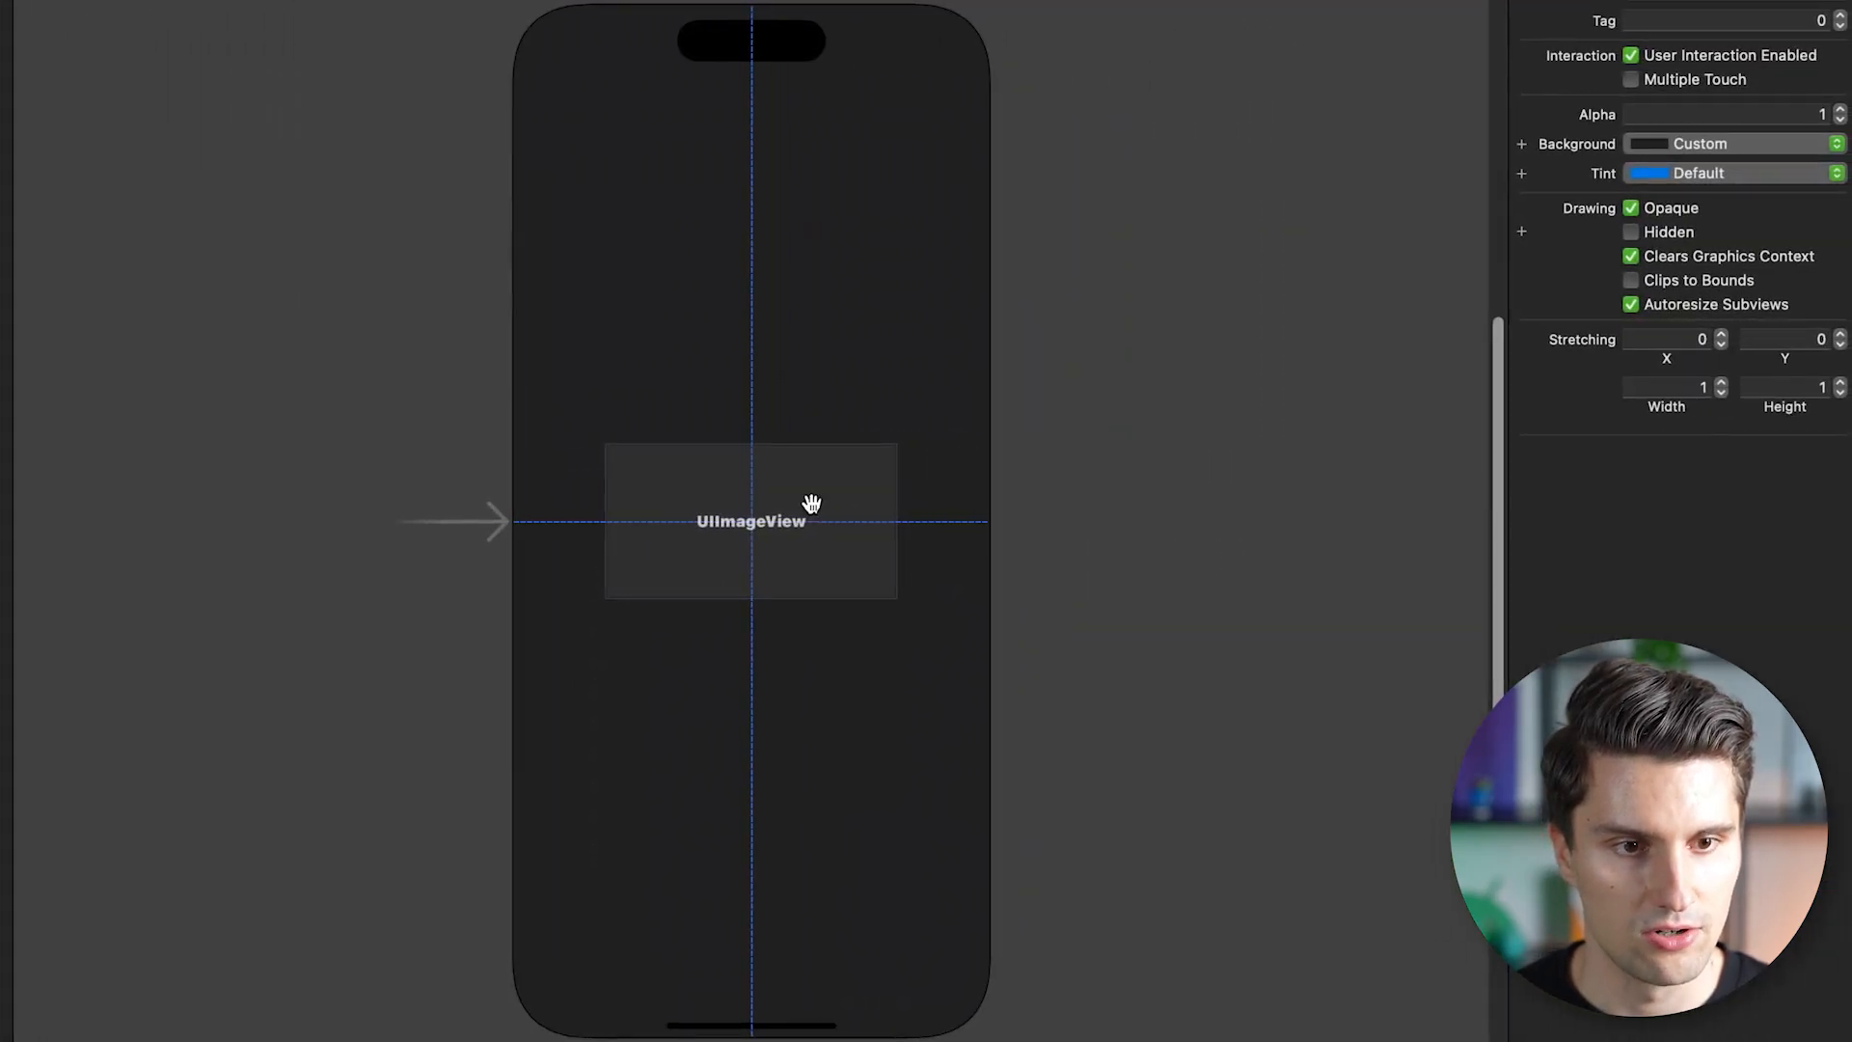
left_click(748, 521)
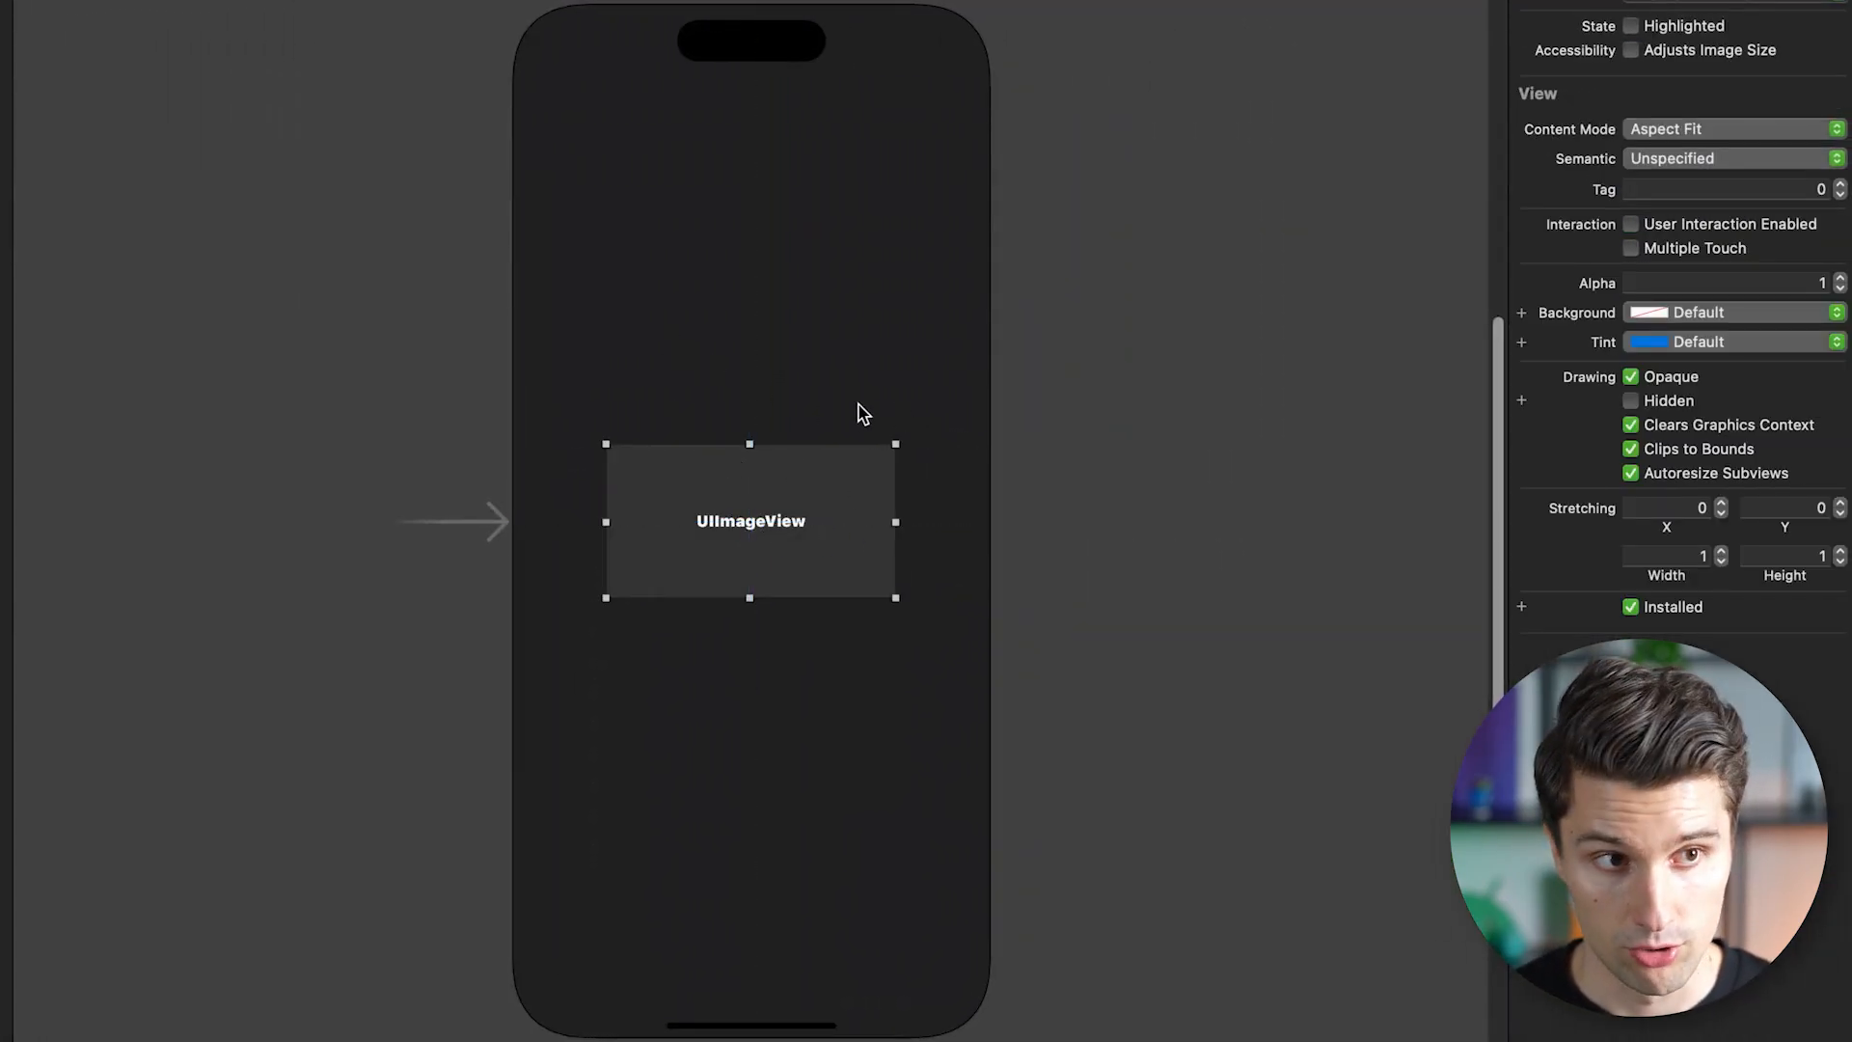
mouse_move(1084, 346)
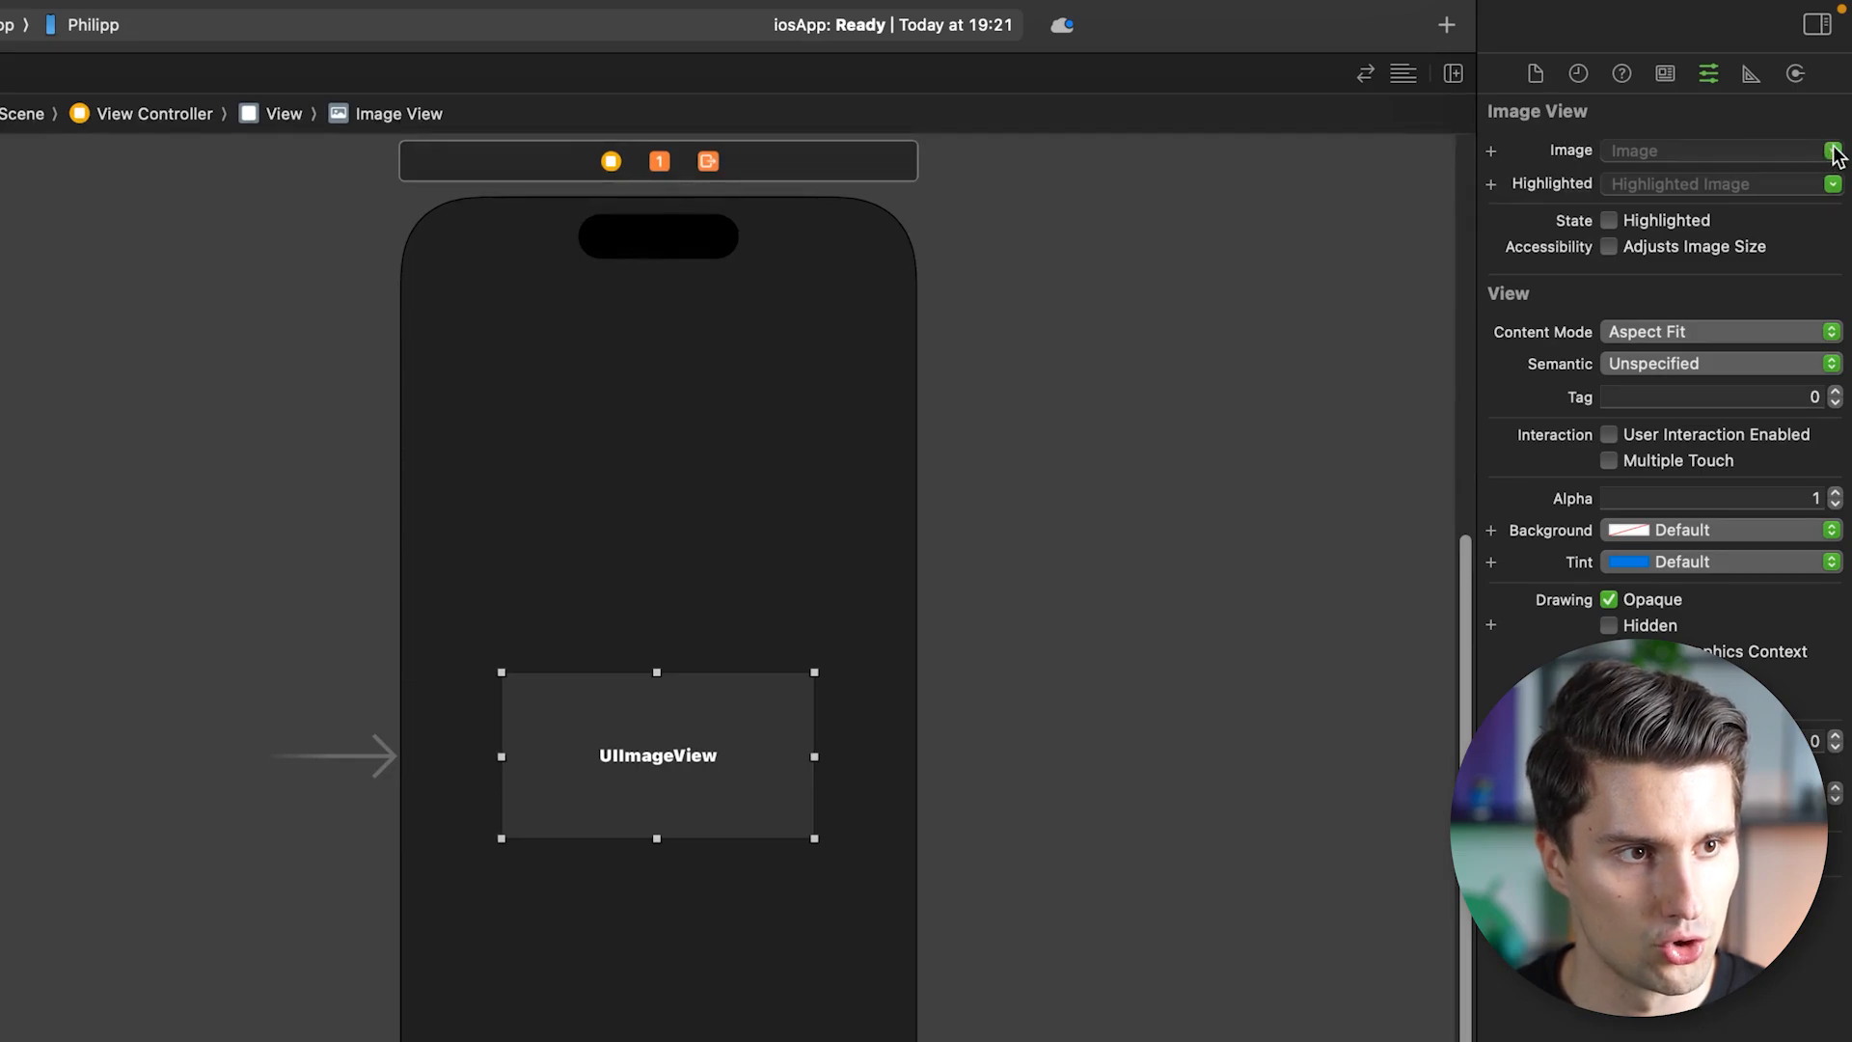
Set the image view's Image to logo-1024px and review its size settings.
left_click(1835, 150)
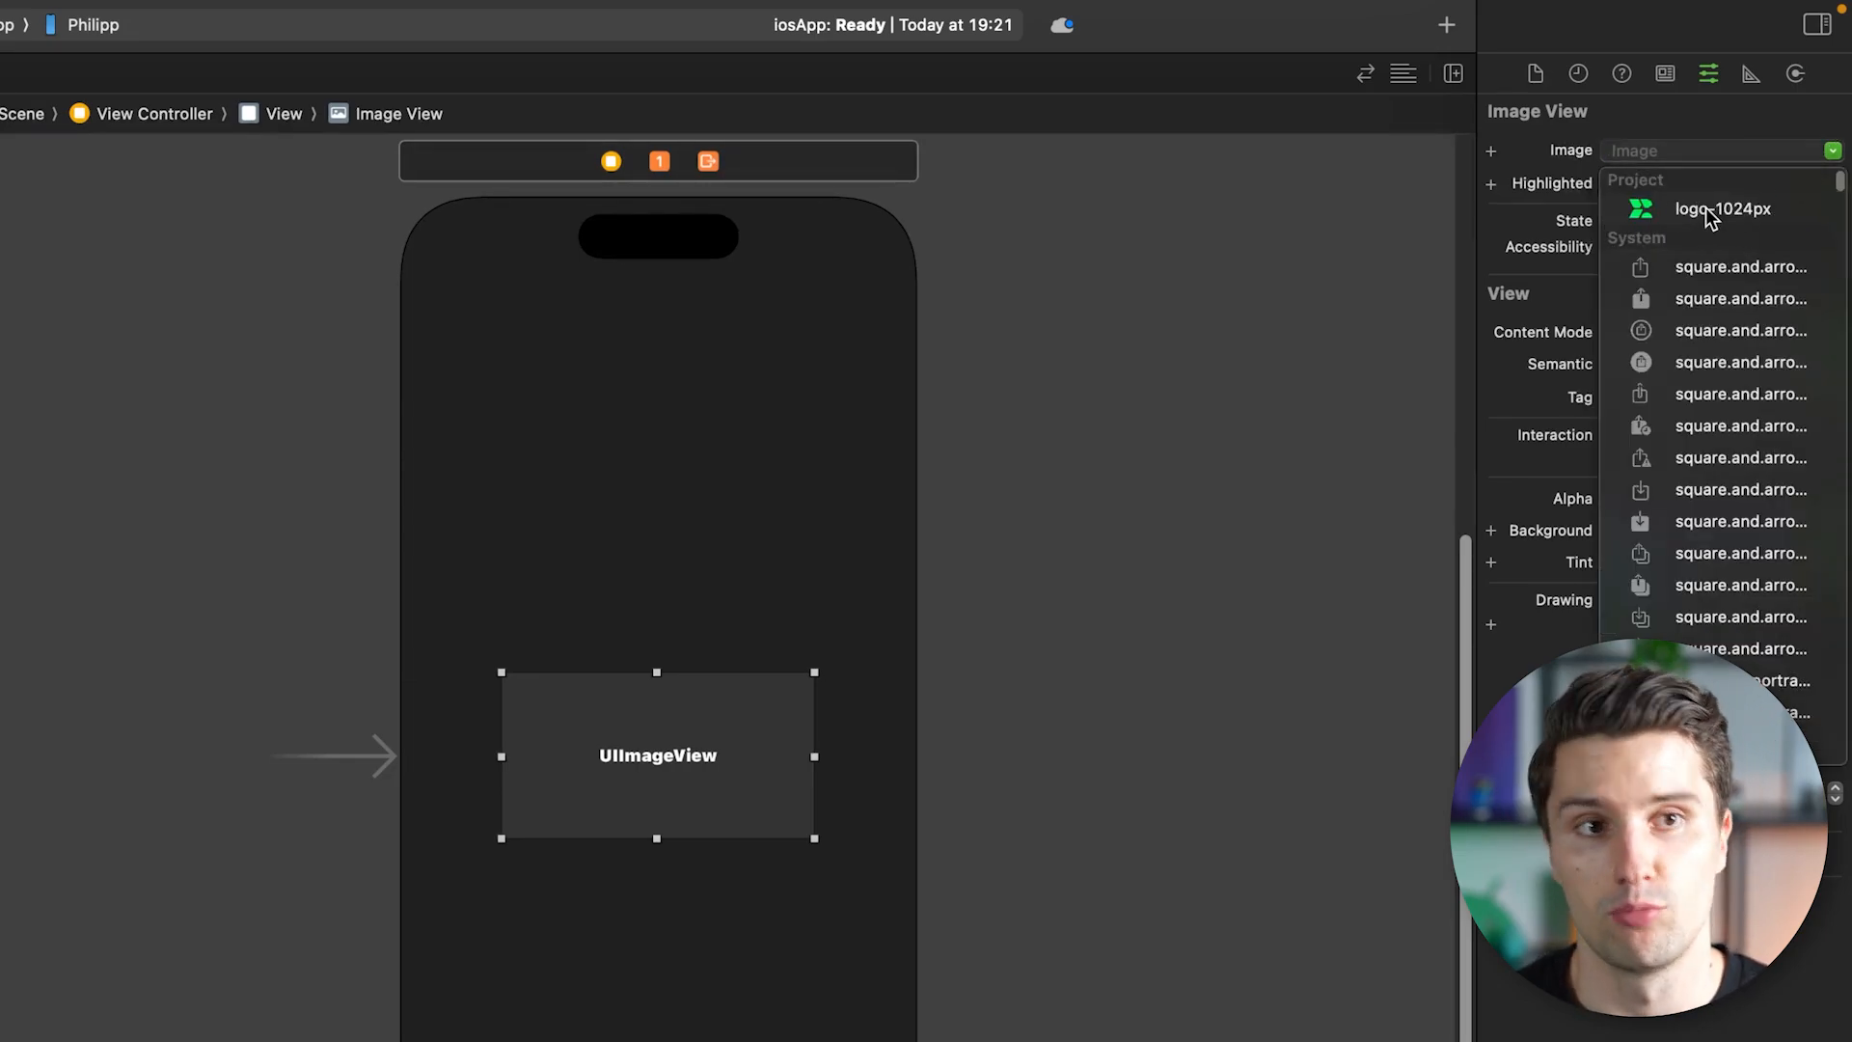
left_click(1723, 210)
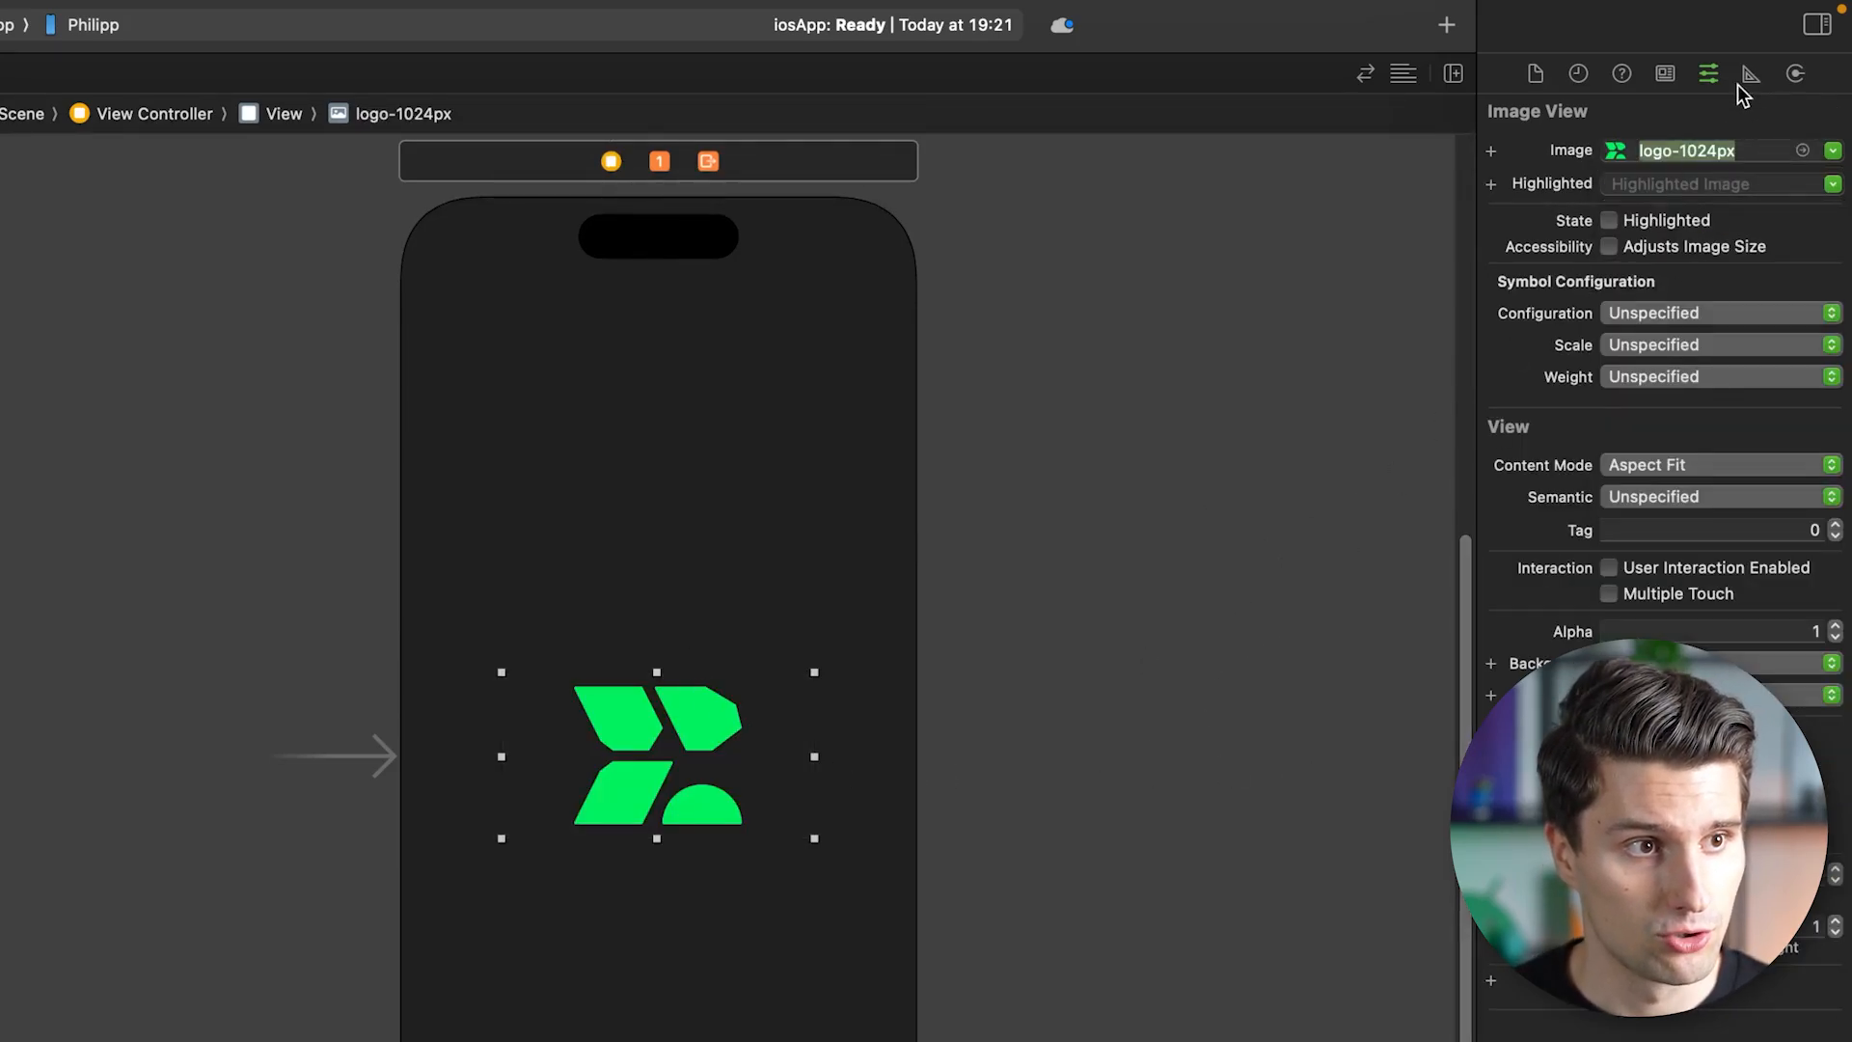
left_click(1752, 74)
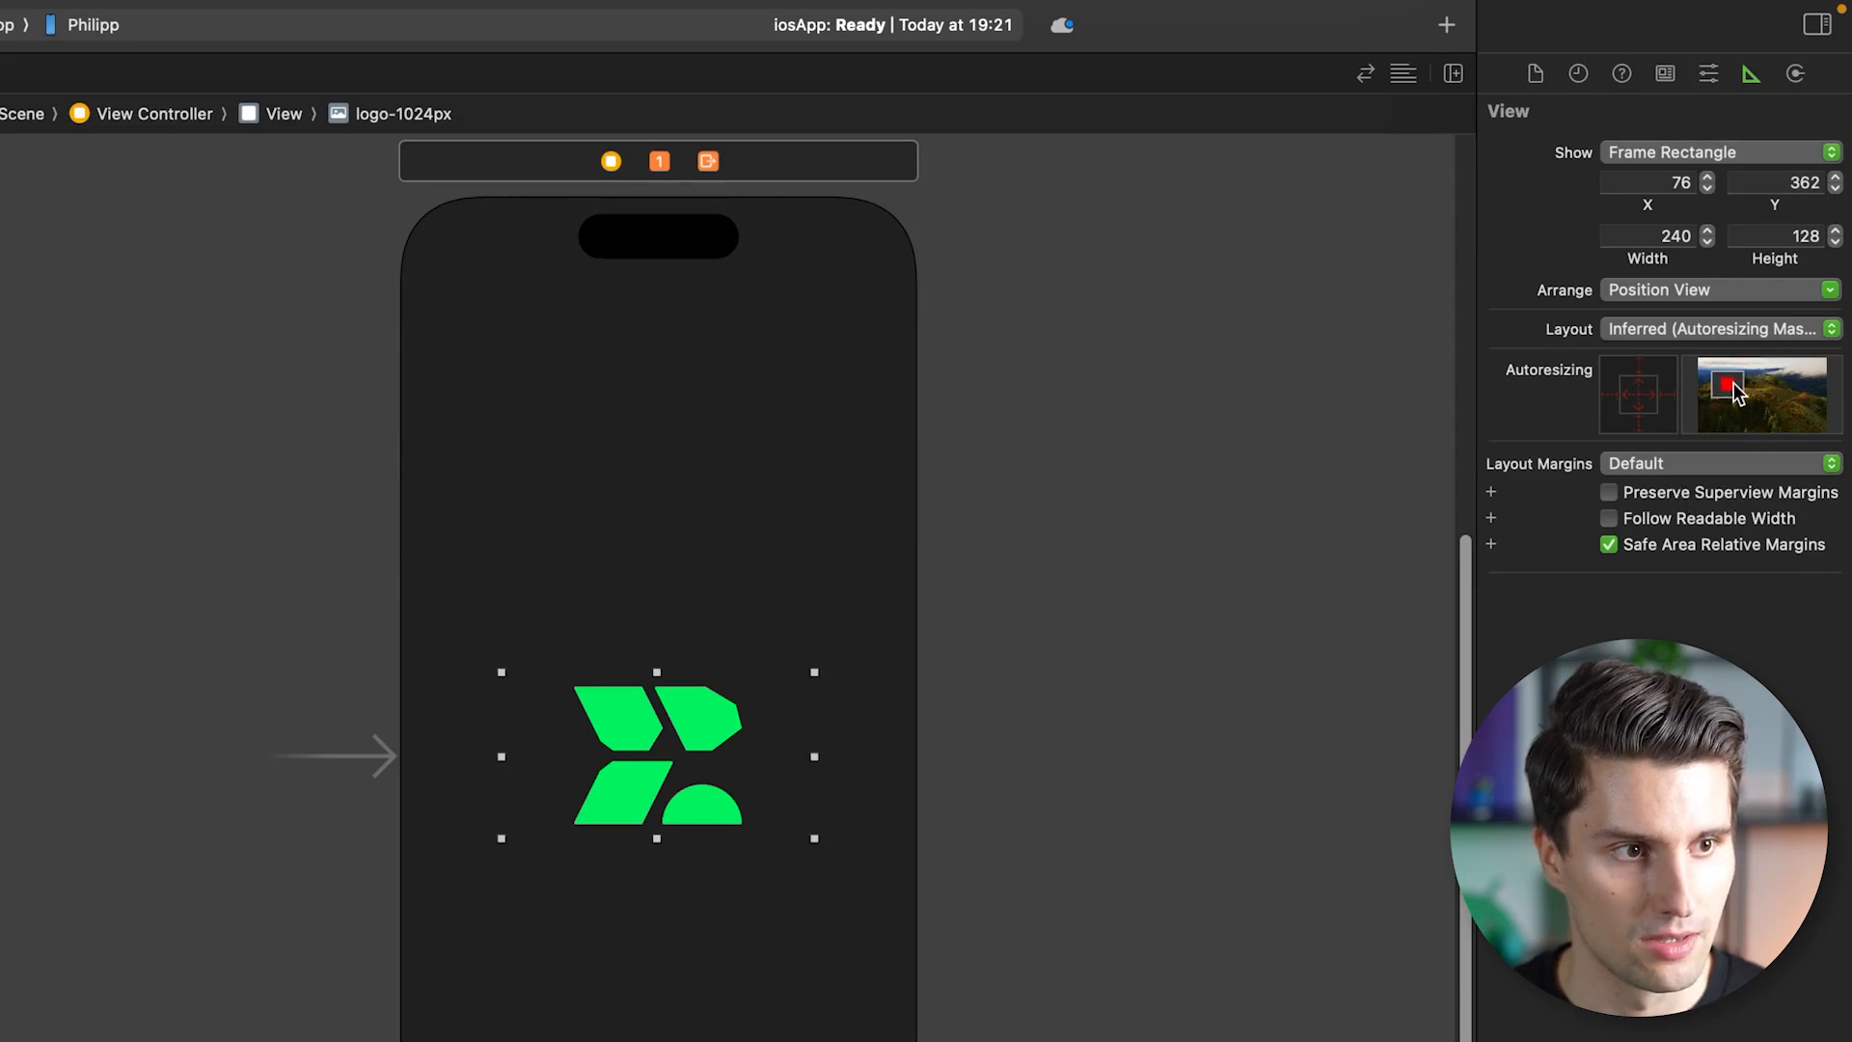
mouse_move(1726, 407)
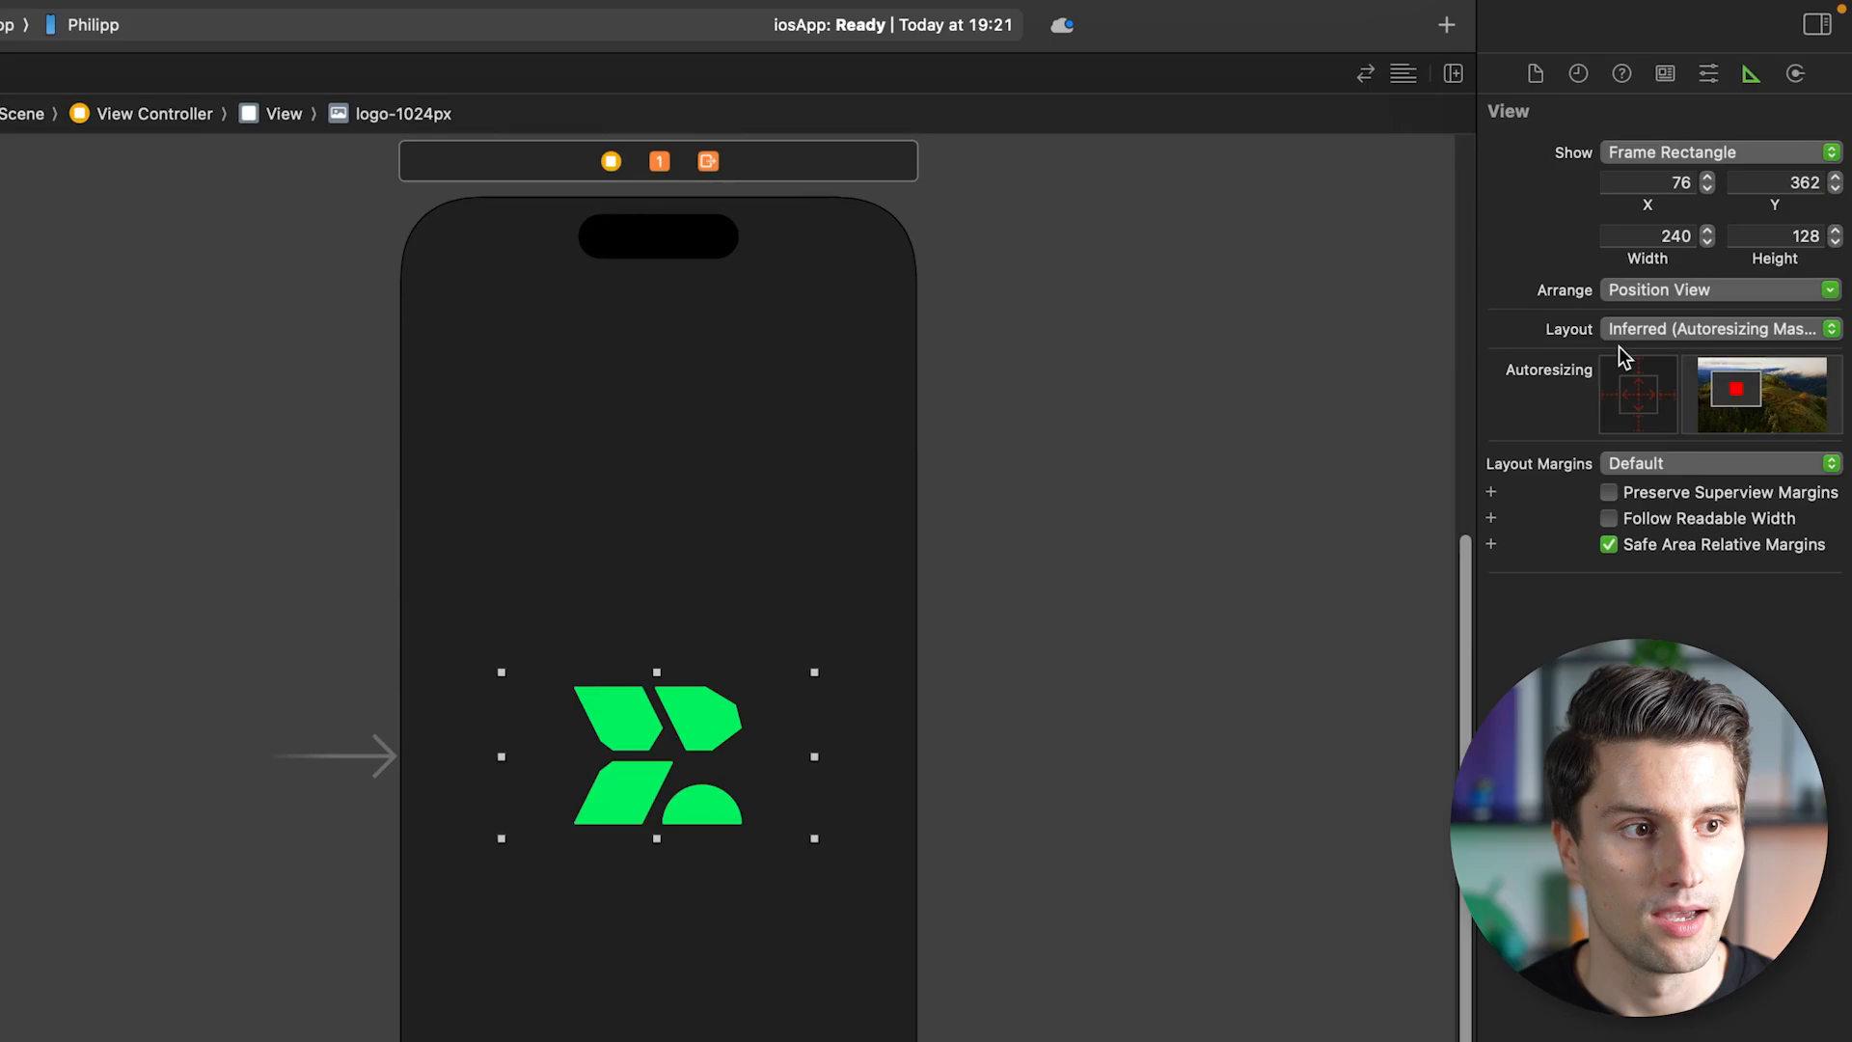
mouse_move(1005, 538)
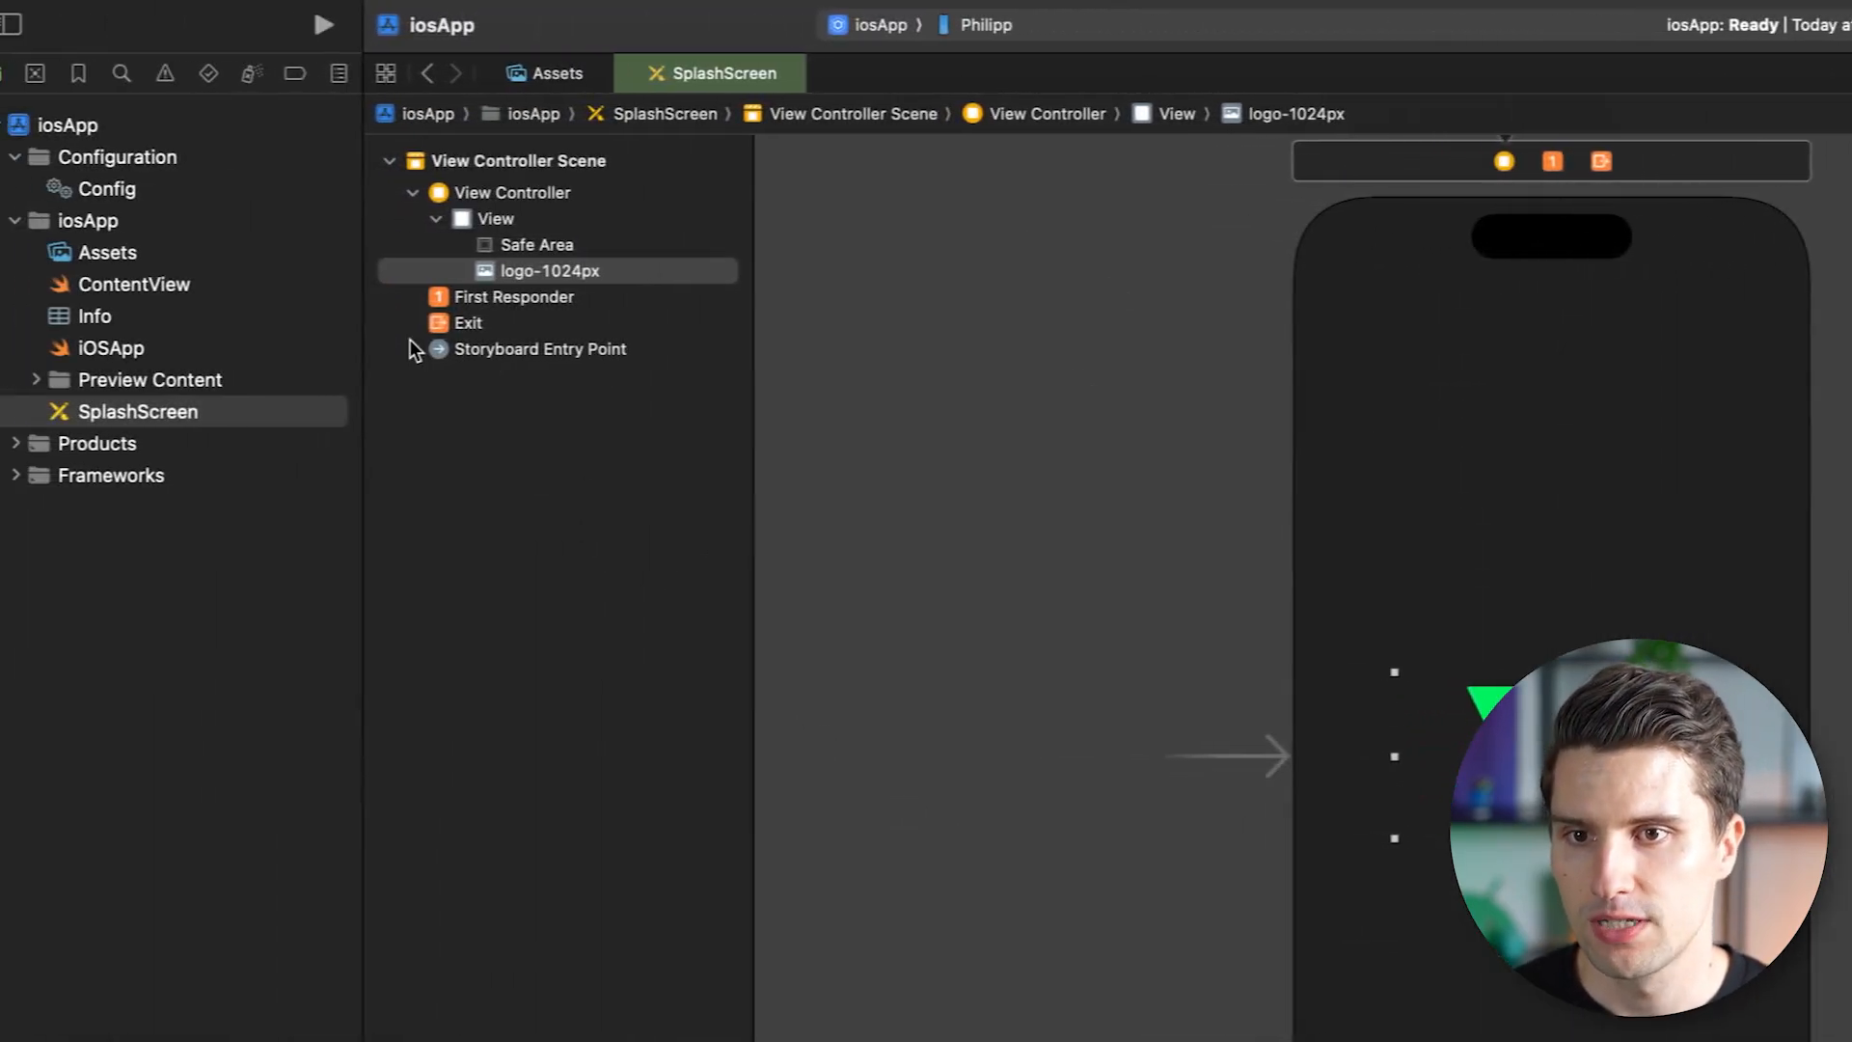
Set the iosApp target's Launch Screen File to SplashScreen.storyboard in General settings.
left_click(95, 316)
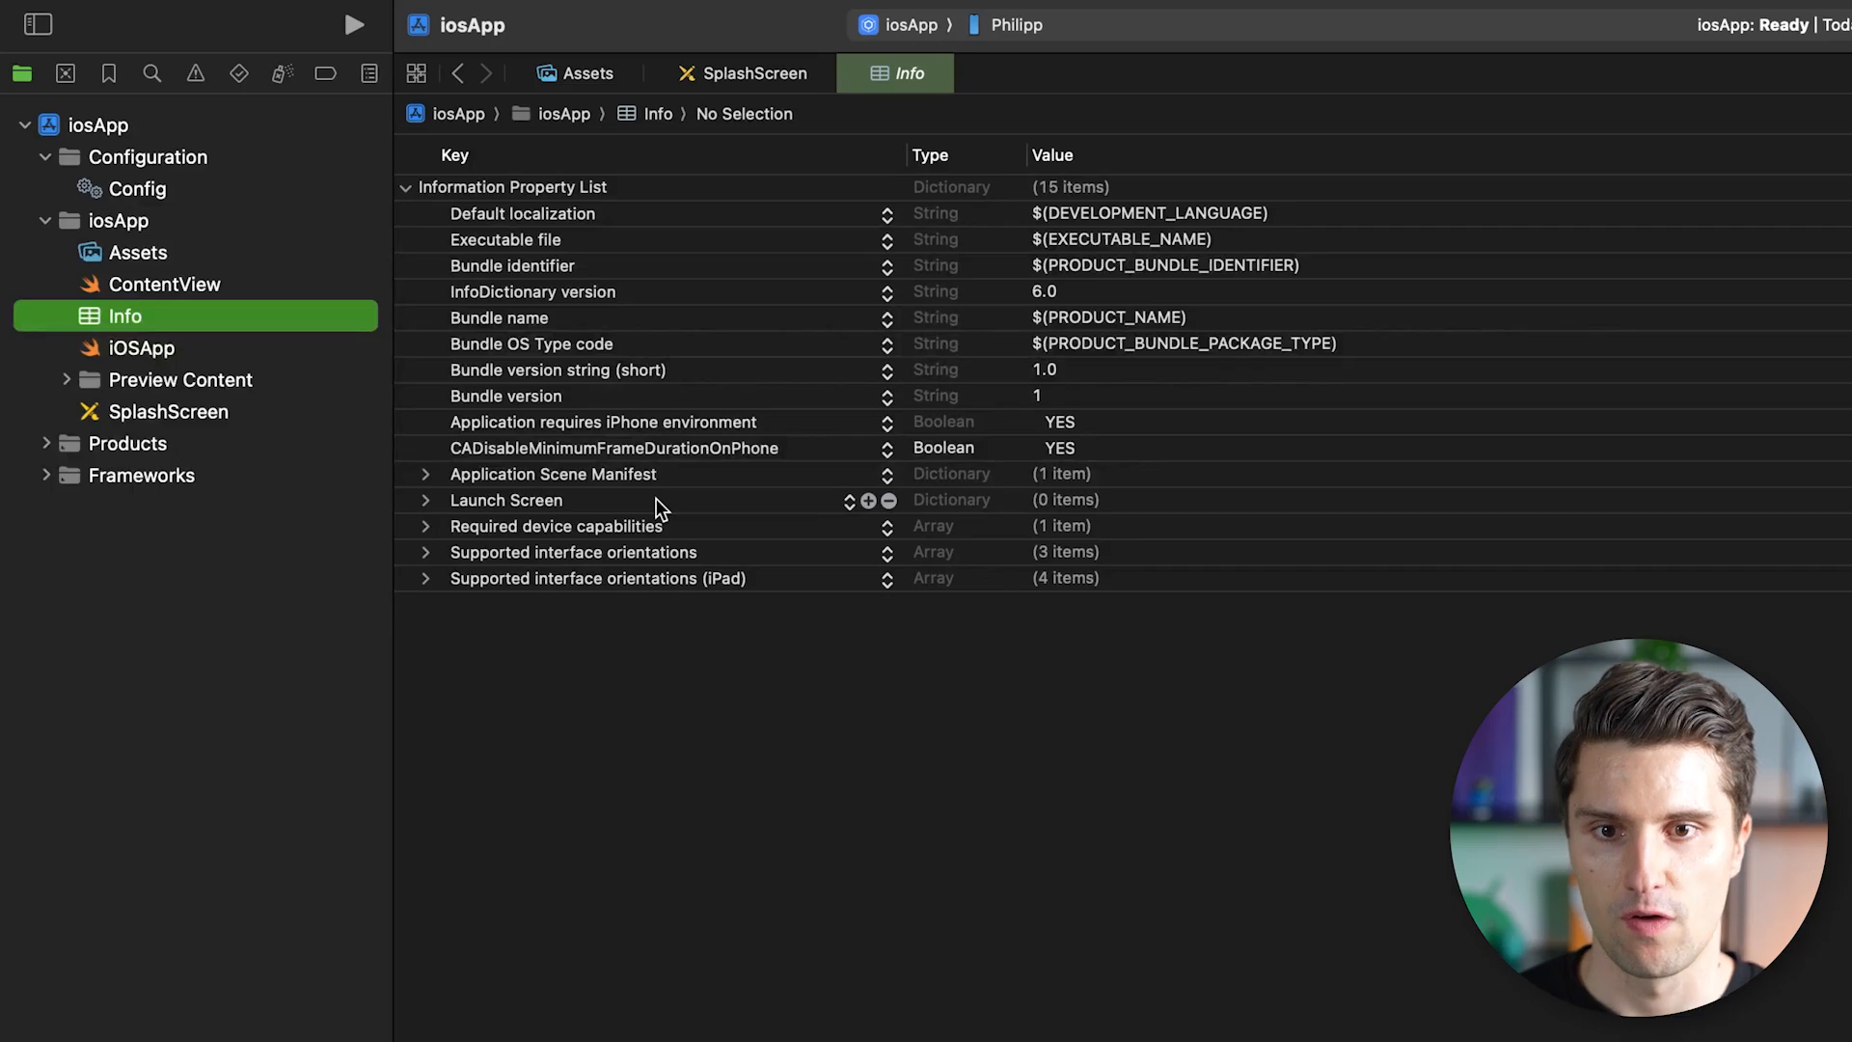
mouse_move(1235, 714)
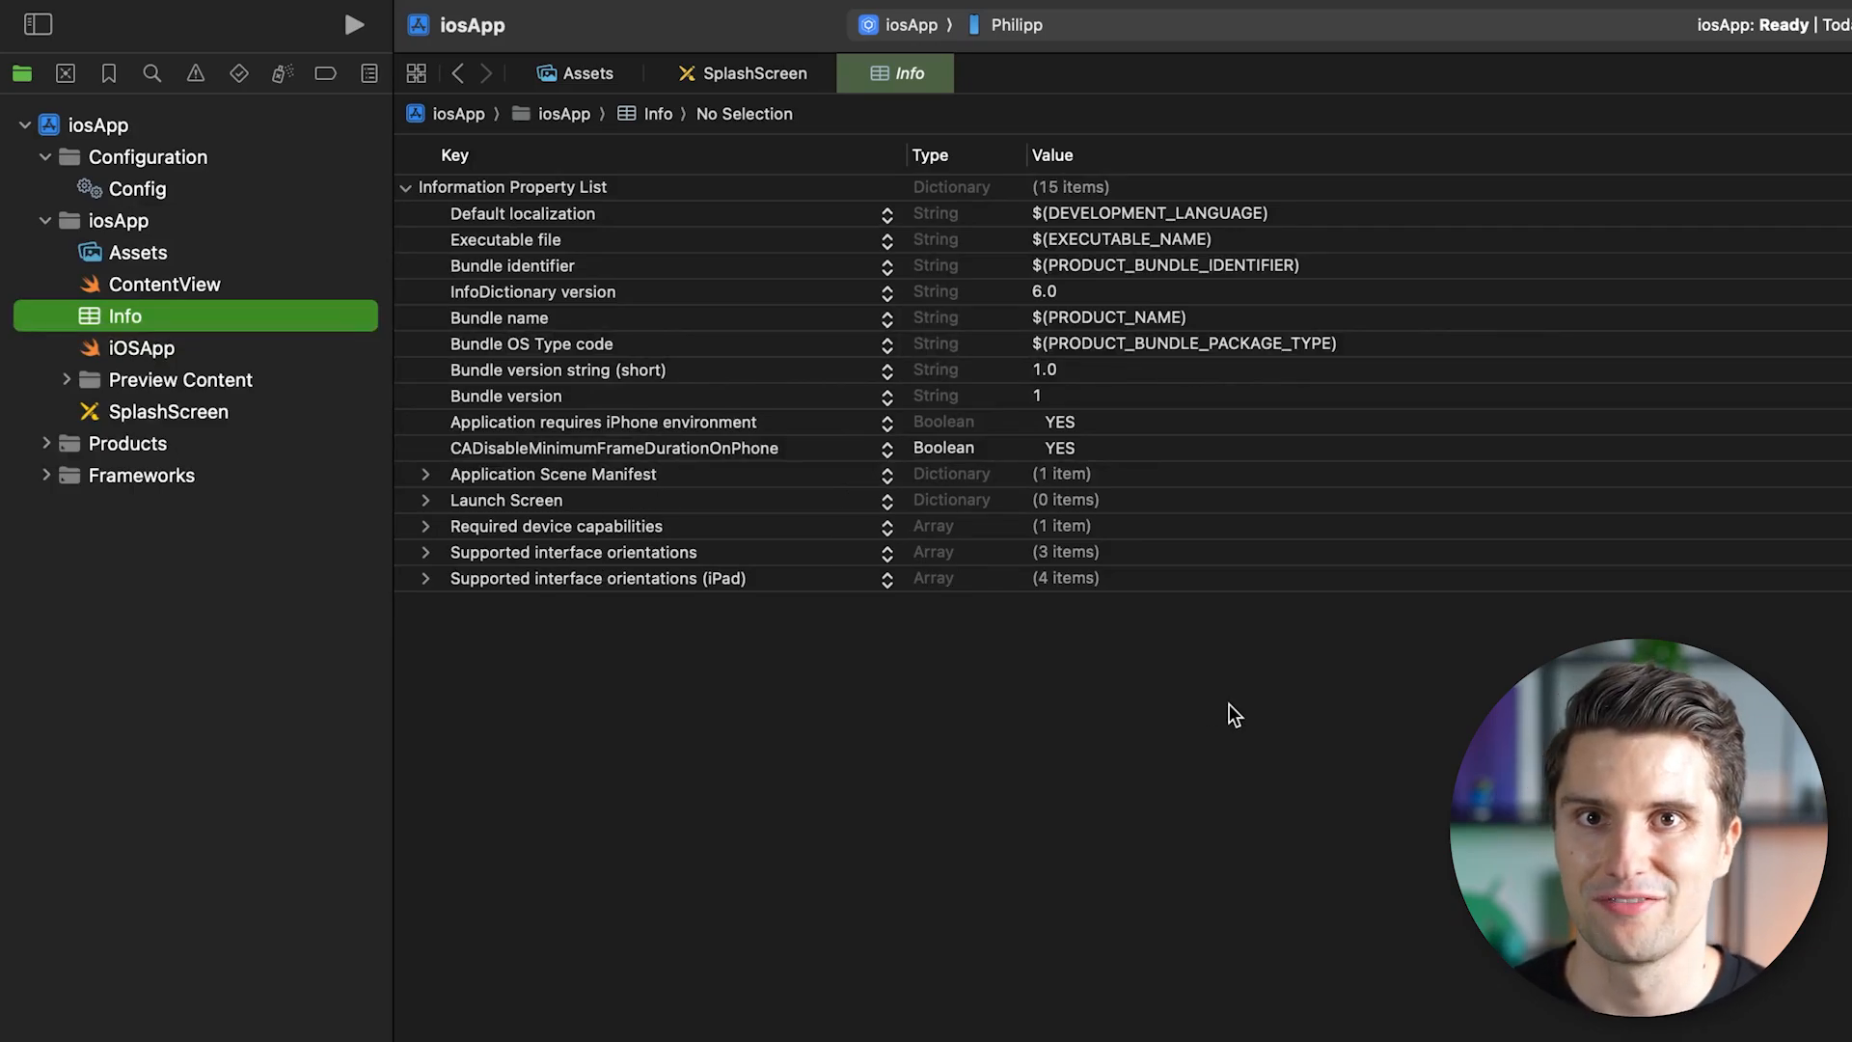
mouse_move(879, 779)
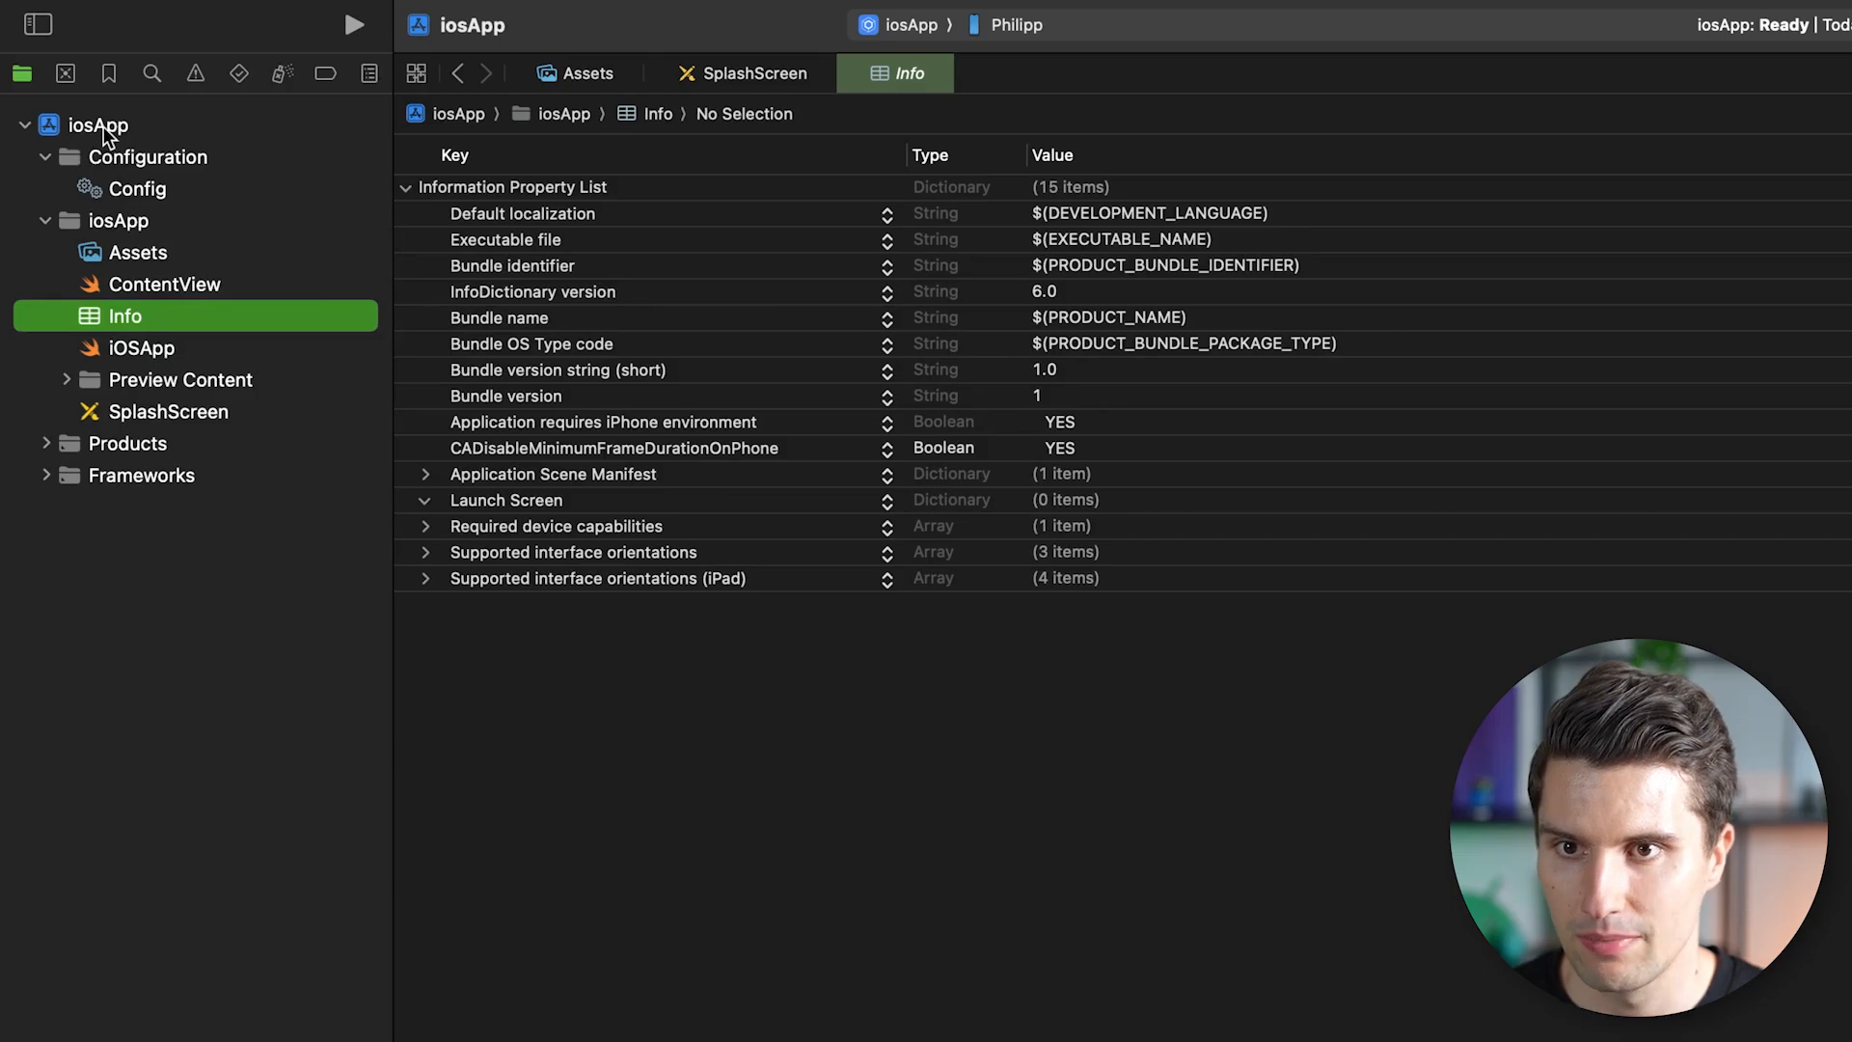
left_click(98, 125)
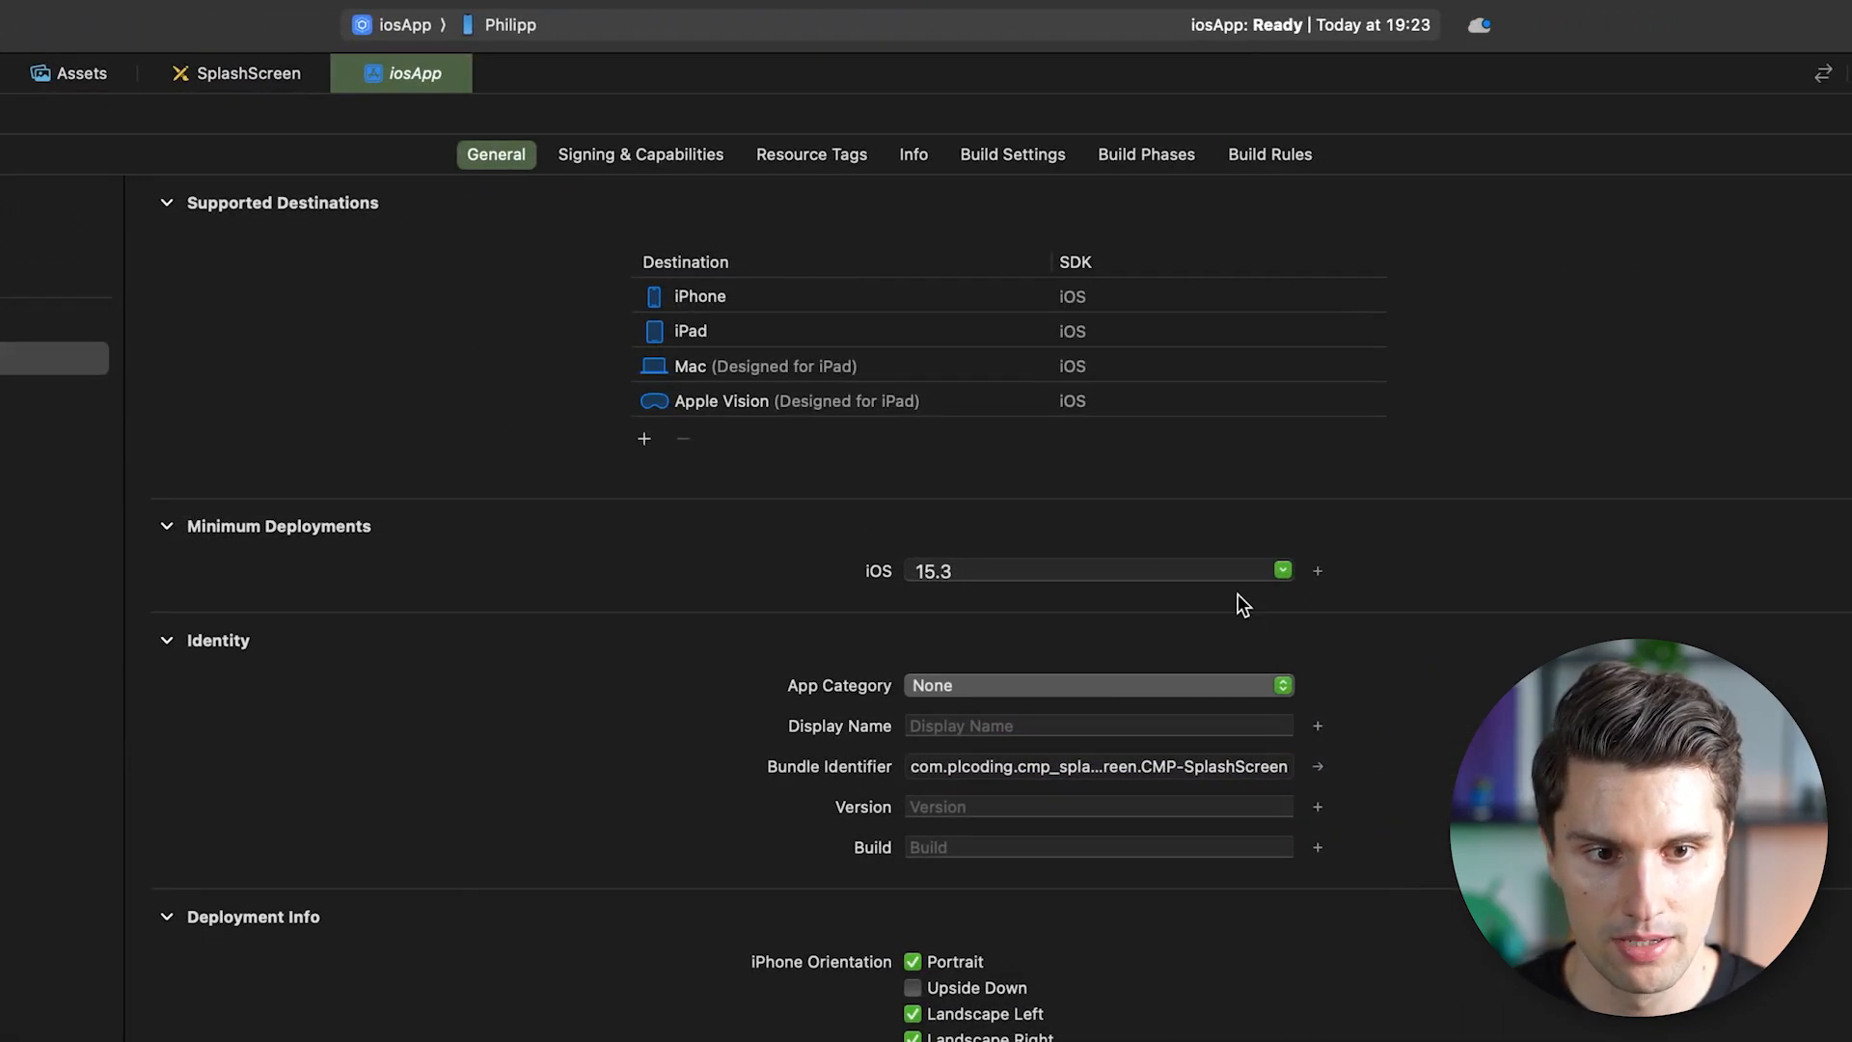
scroll("down", 3)
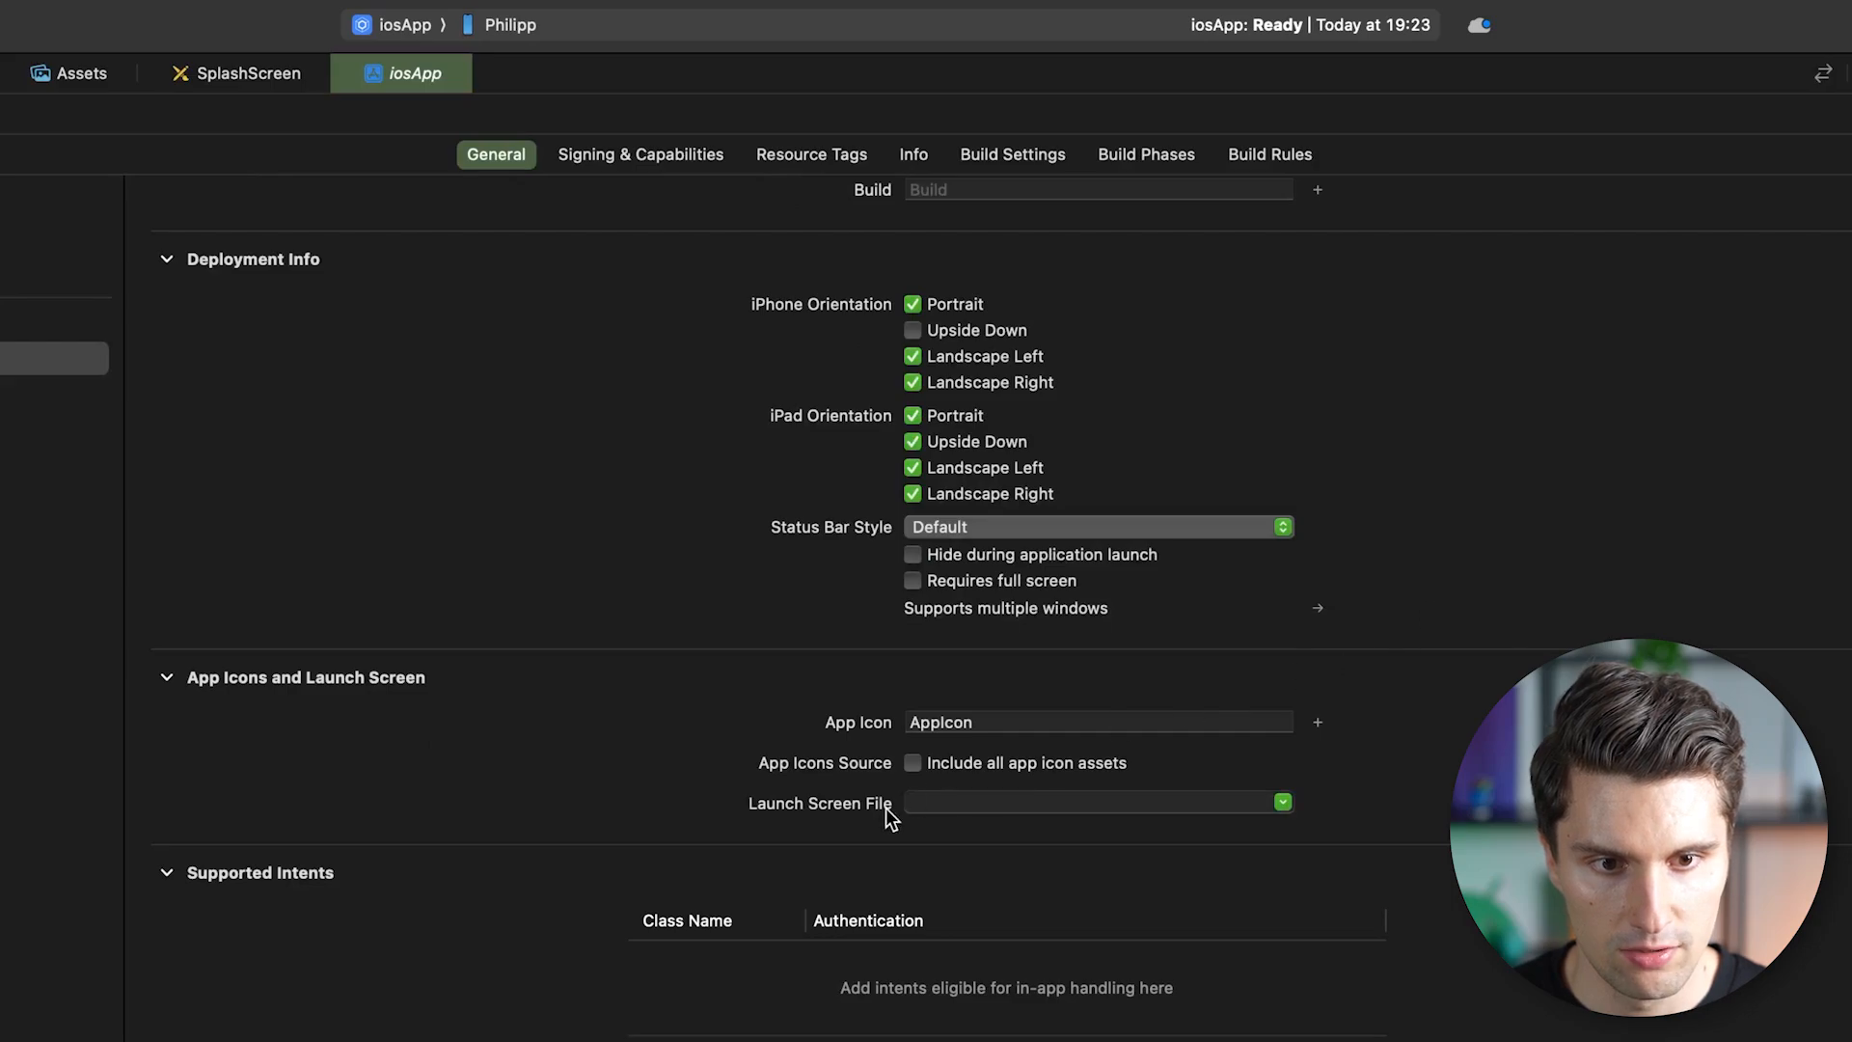
left_click(1093, 802)
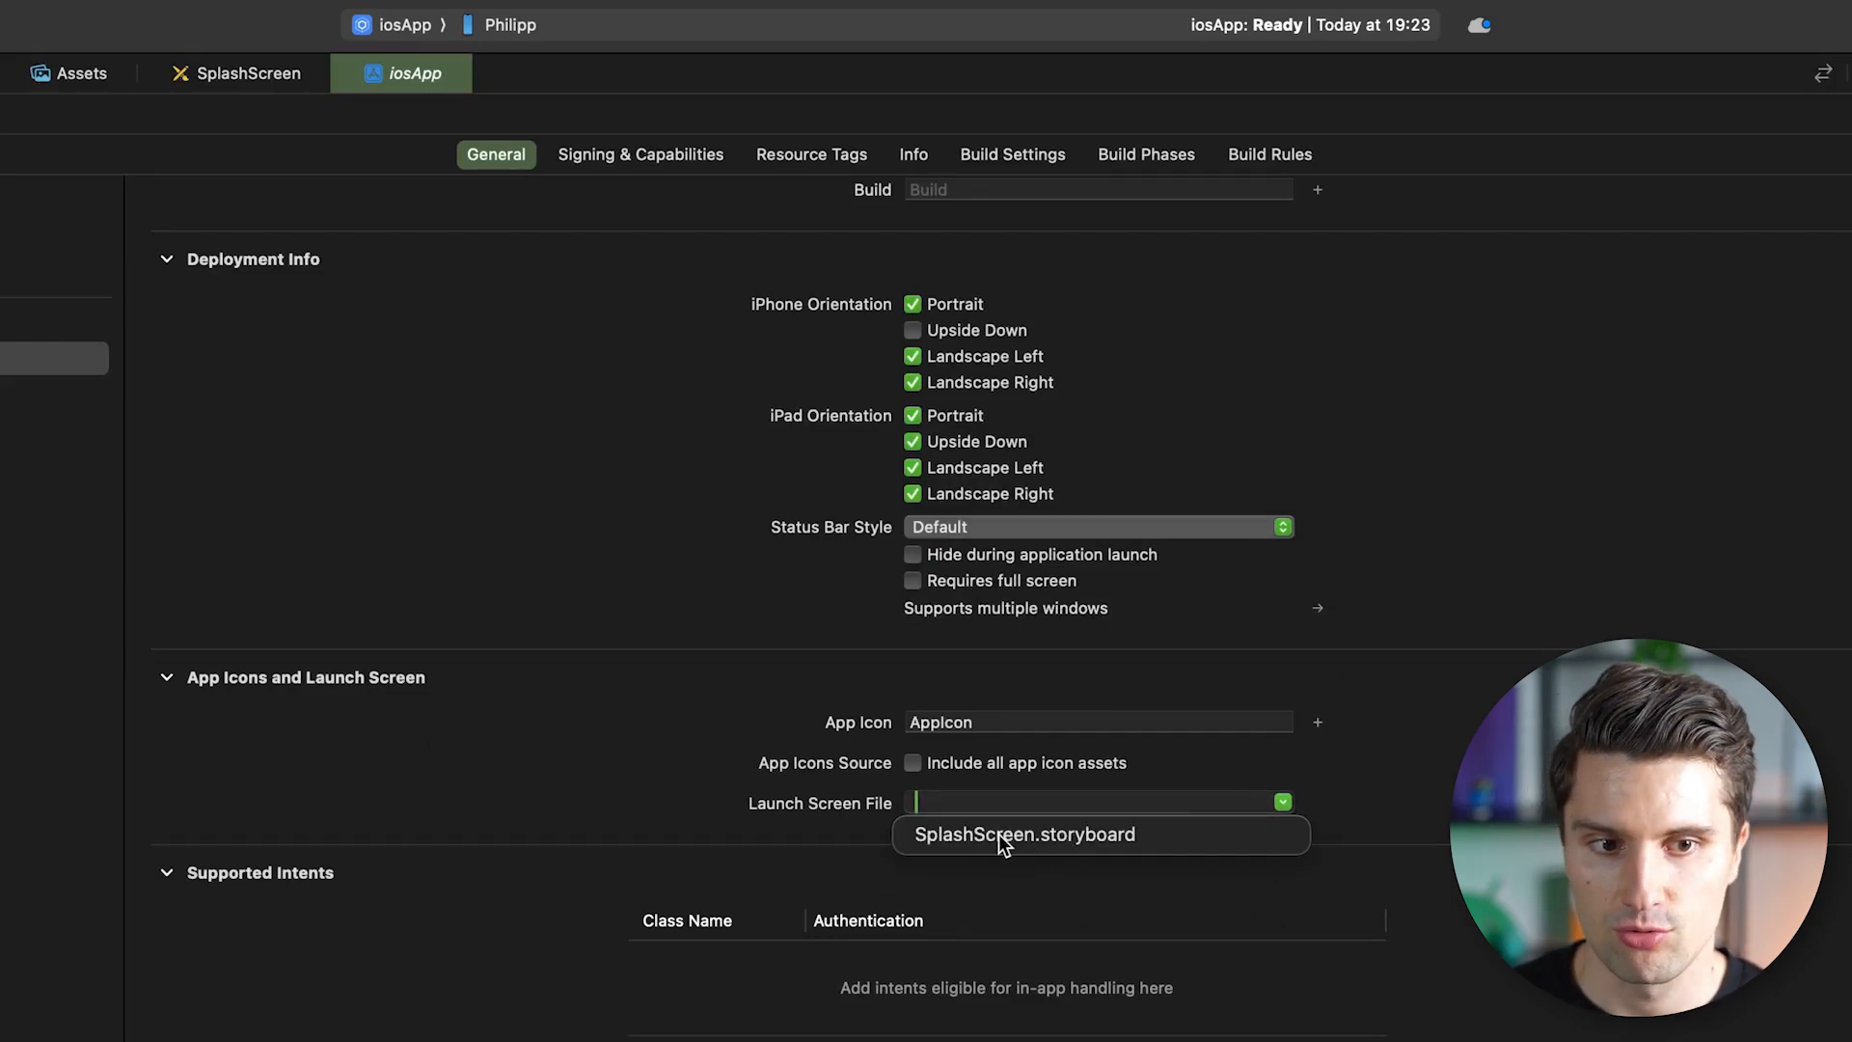
left_click(1024, 833)
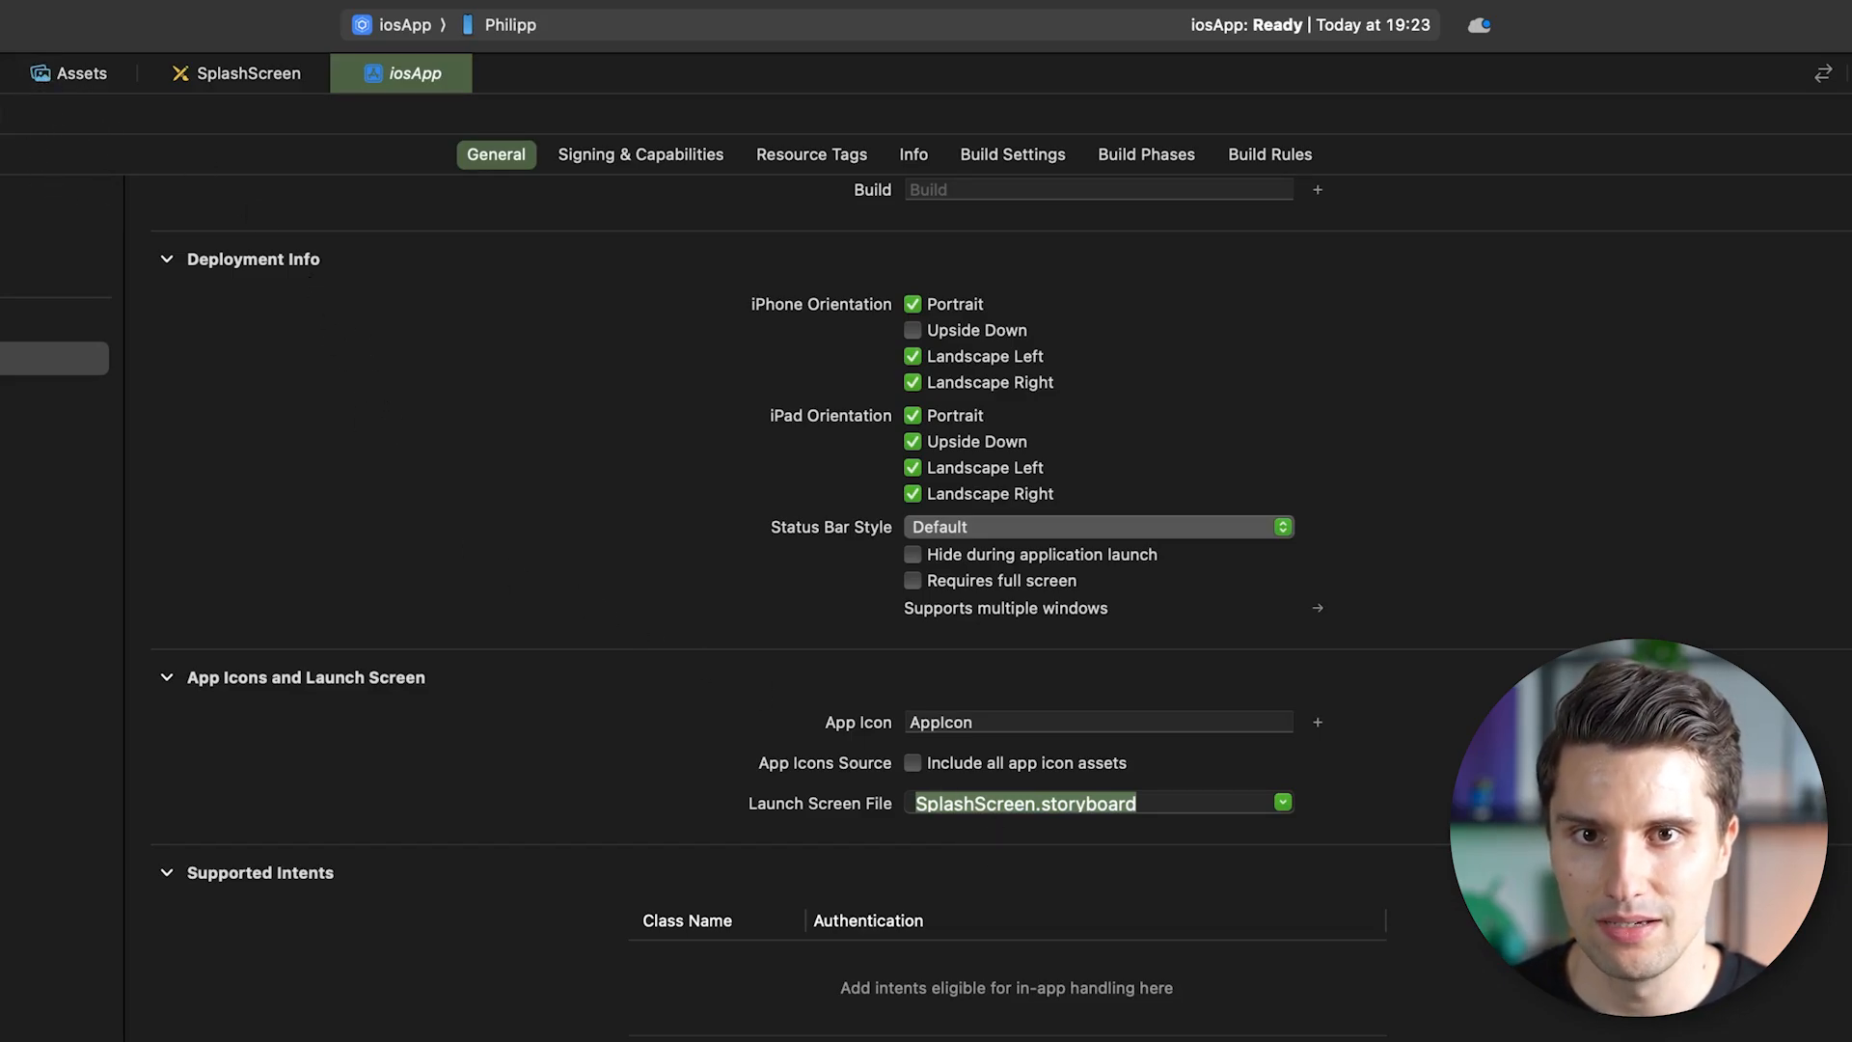
left_click(508, 25)
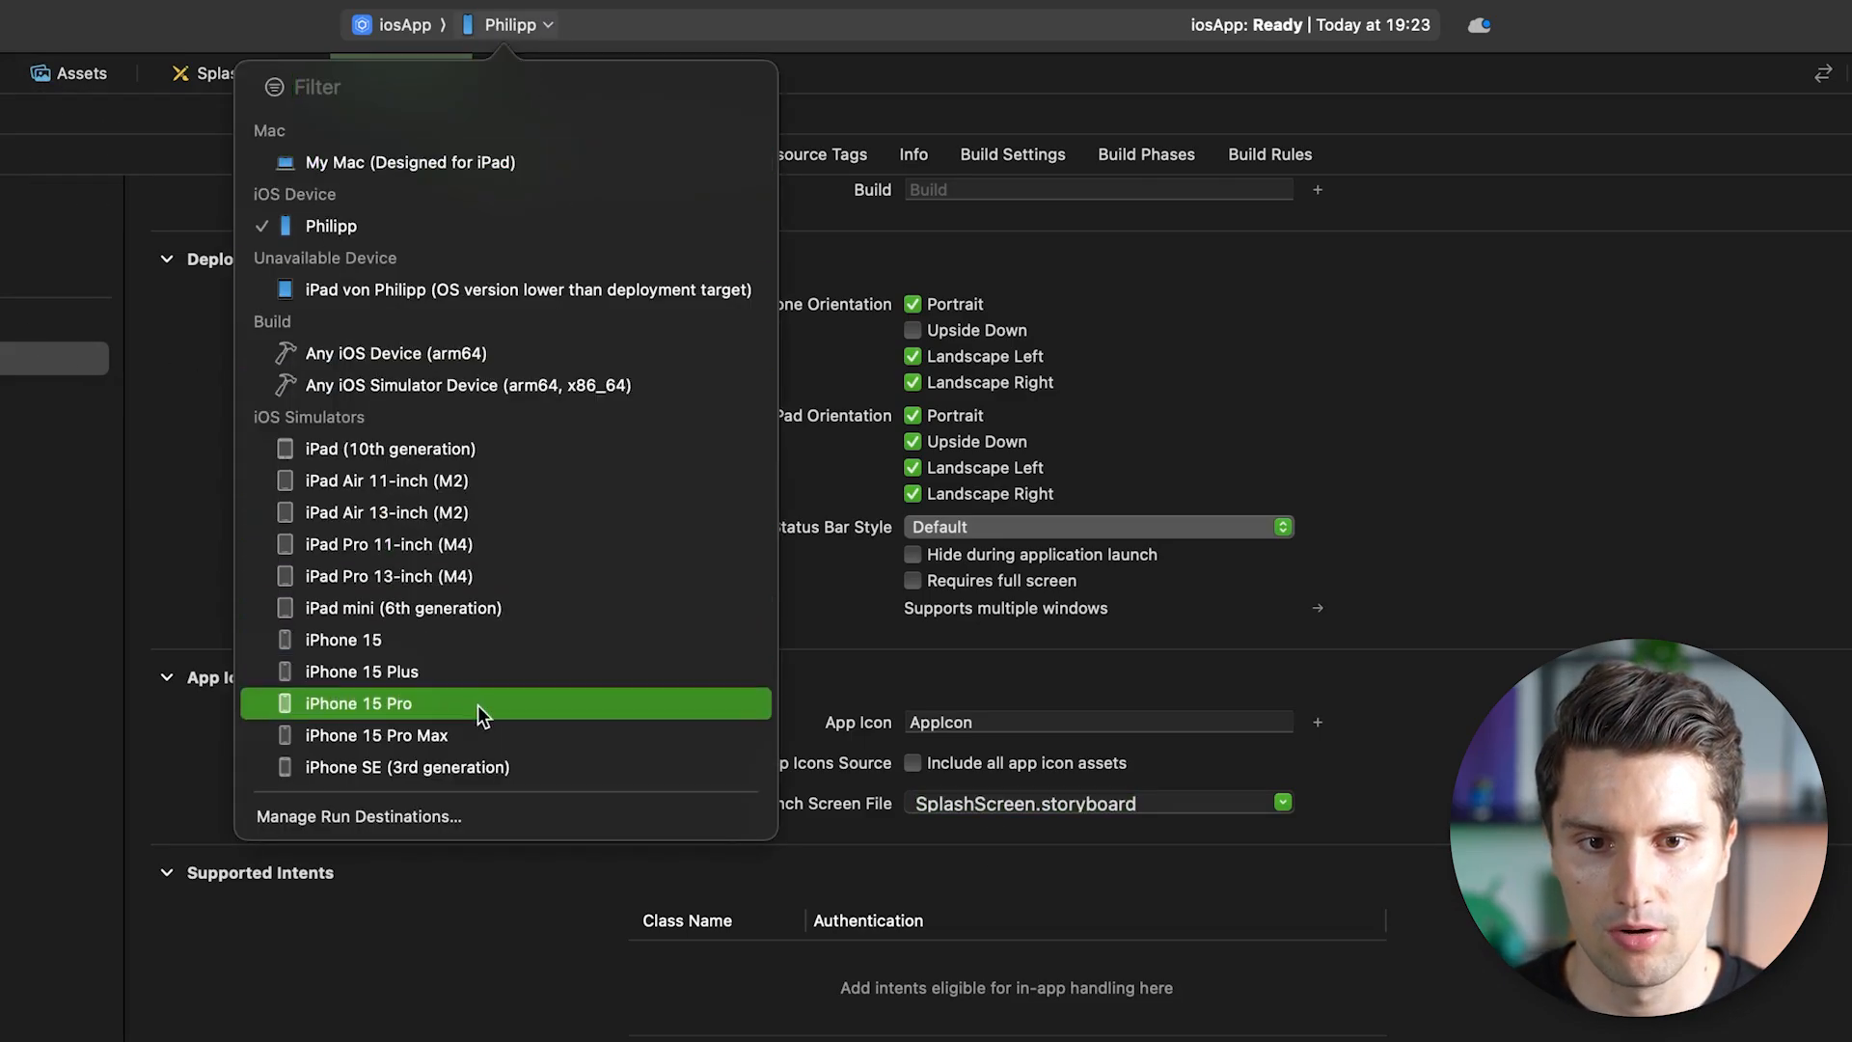
Run the app on the iPhone 15 Pro simulator to show the dark splash screen with the green logo.
left_click(357, 703)
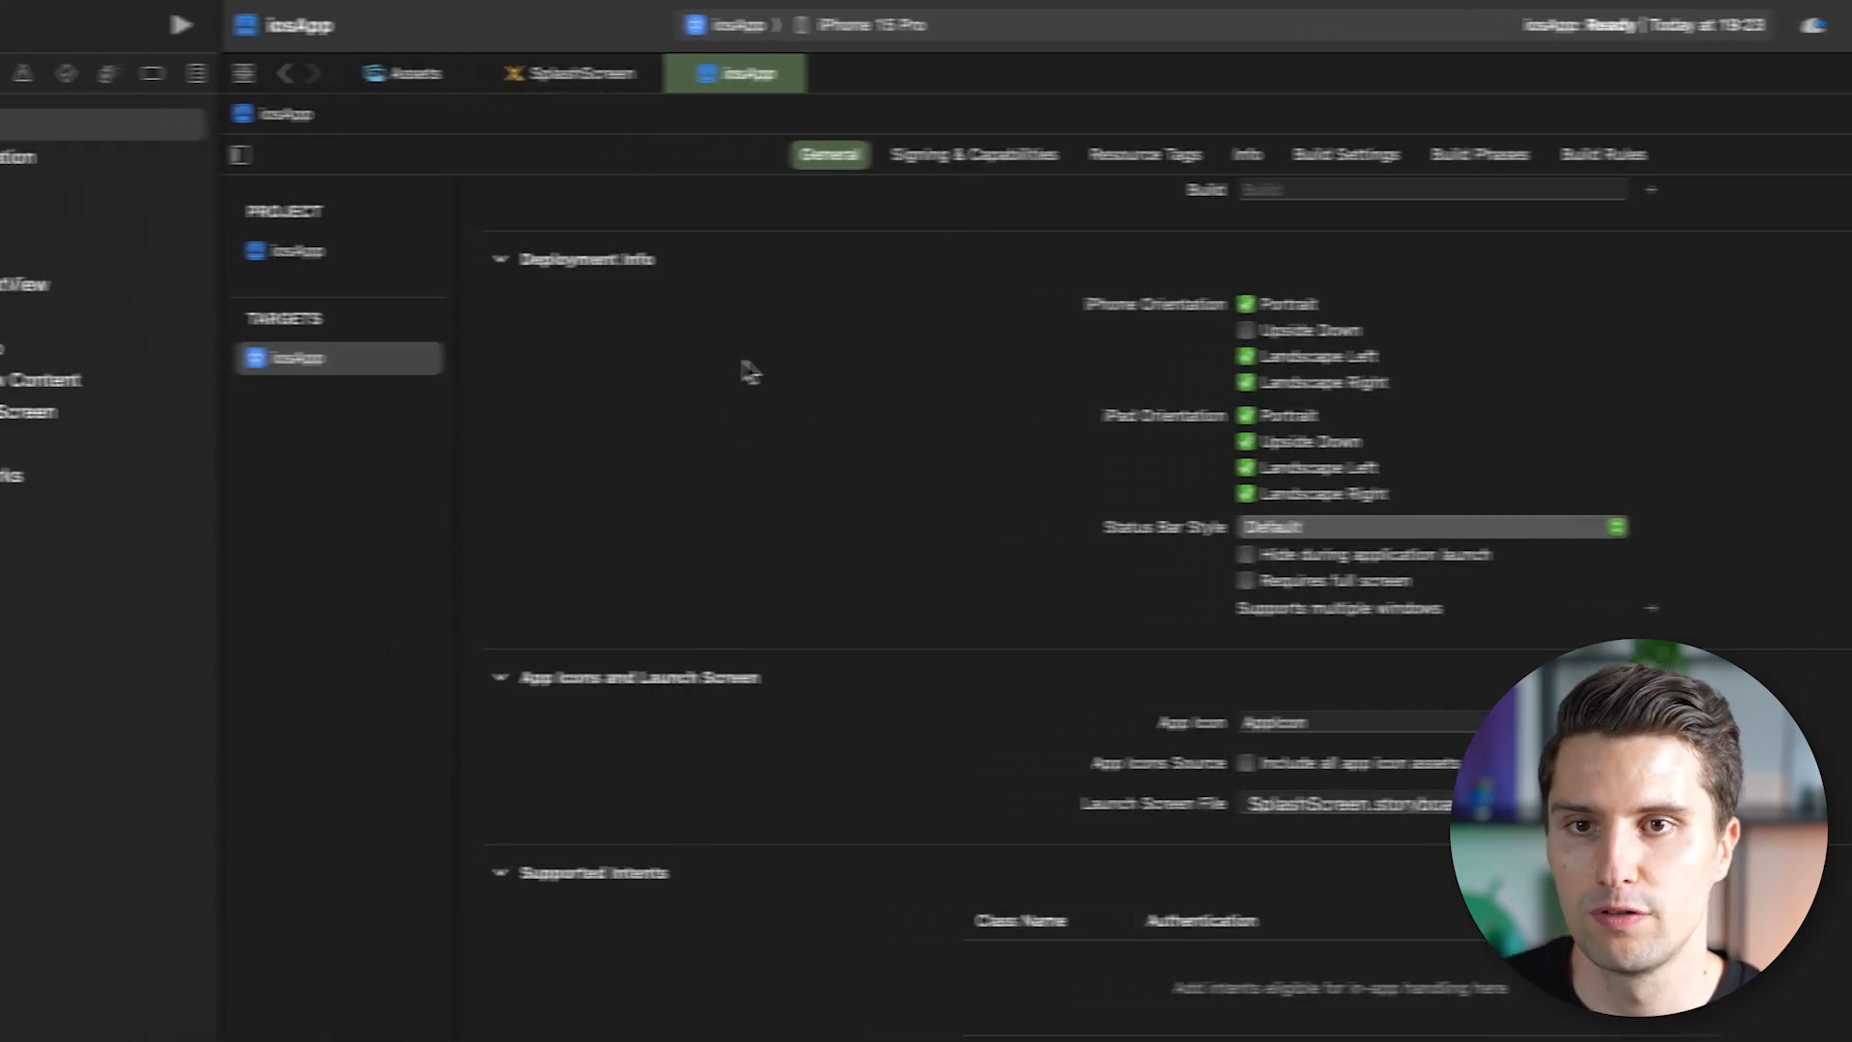
left_click(183, 23)
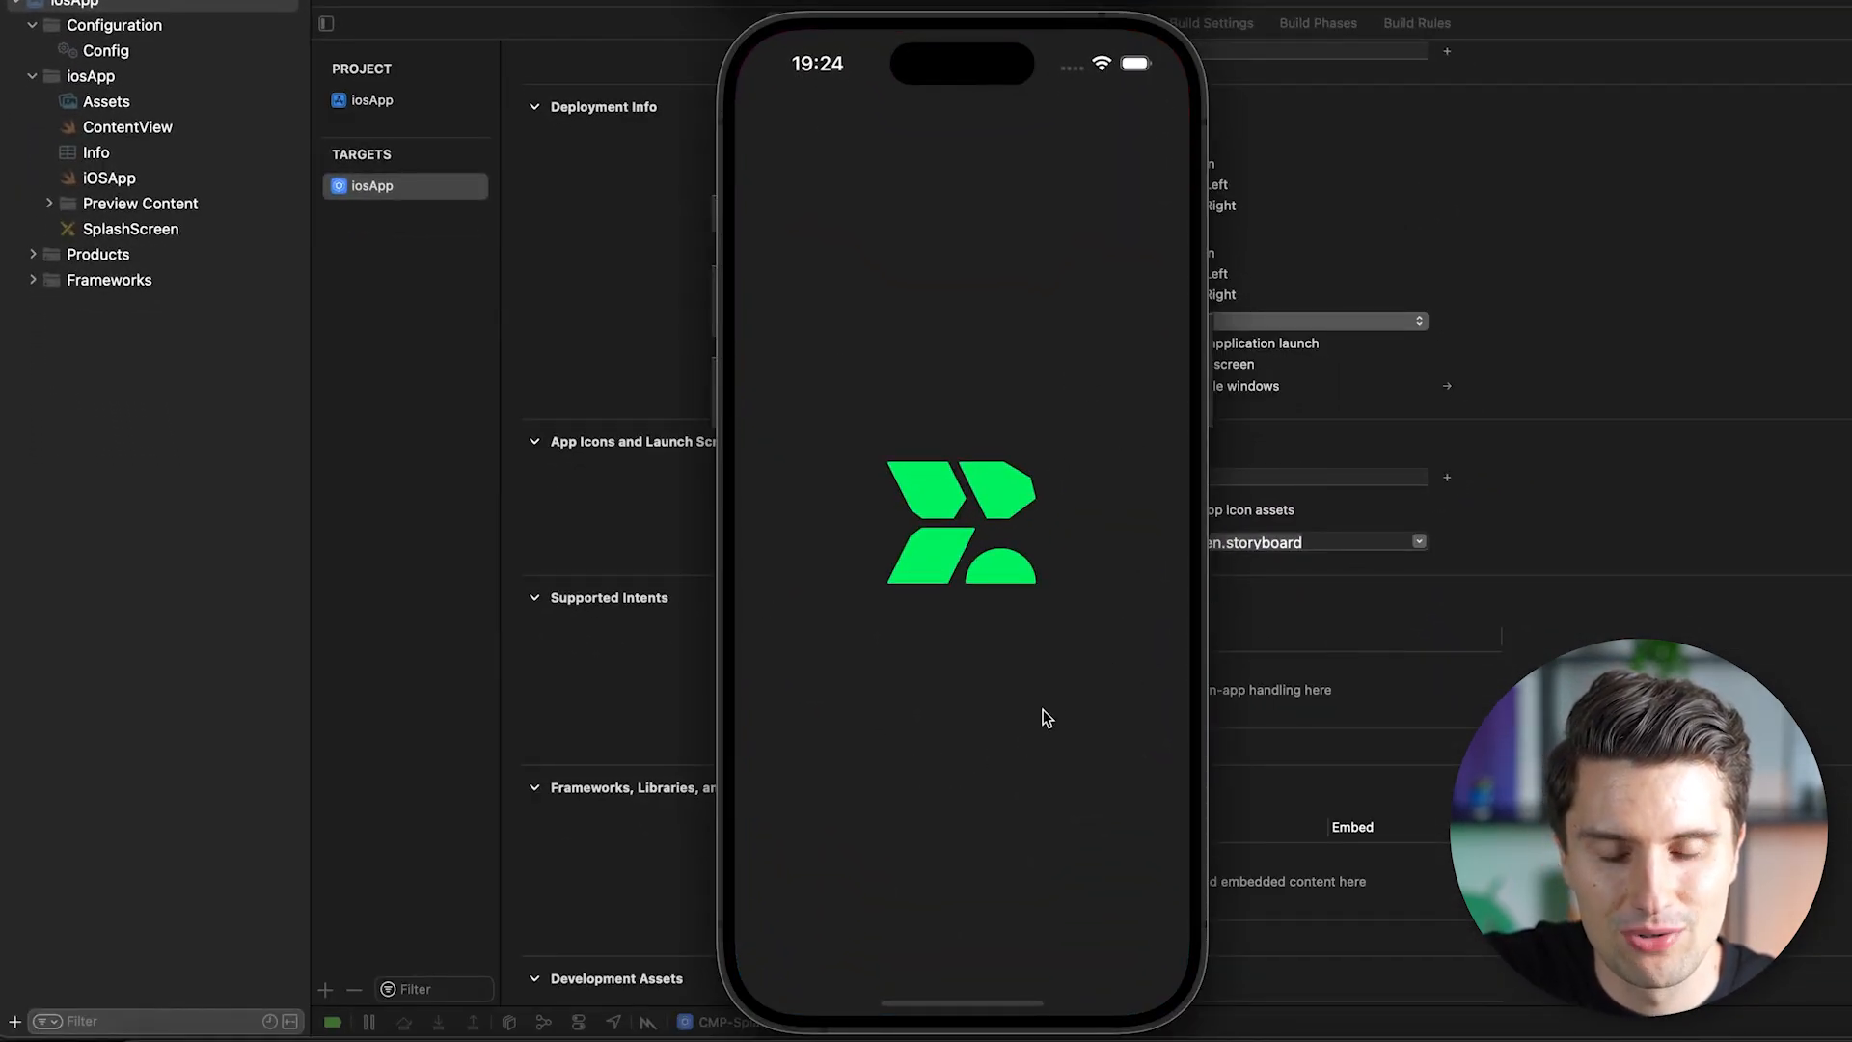
mouse_move(1031, 745)
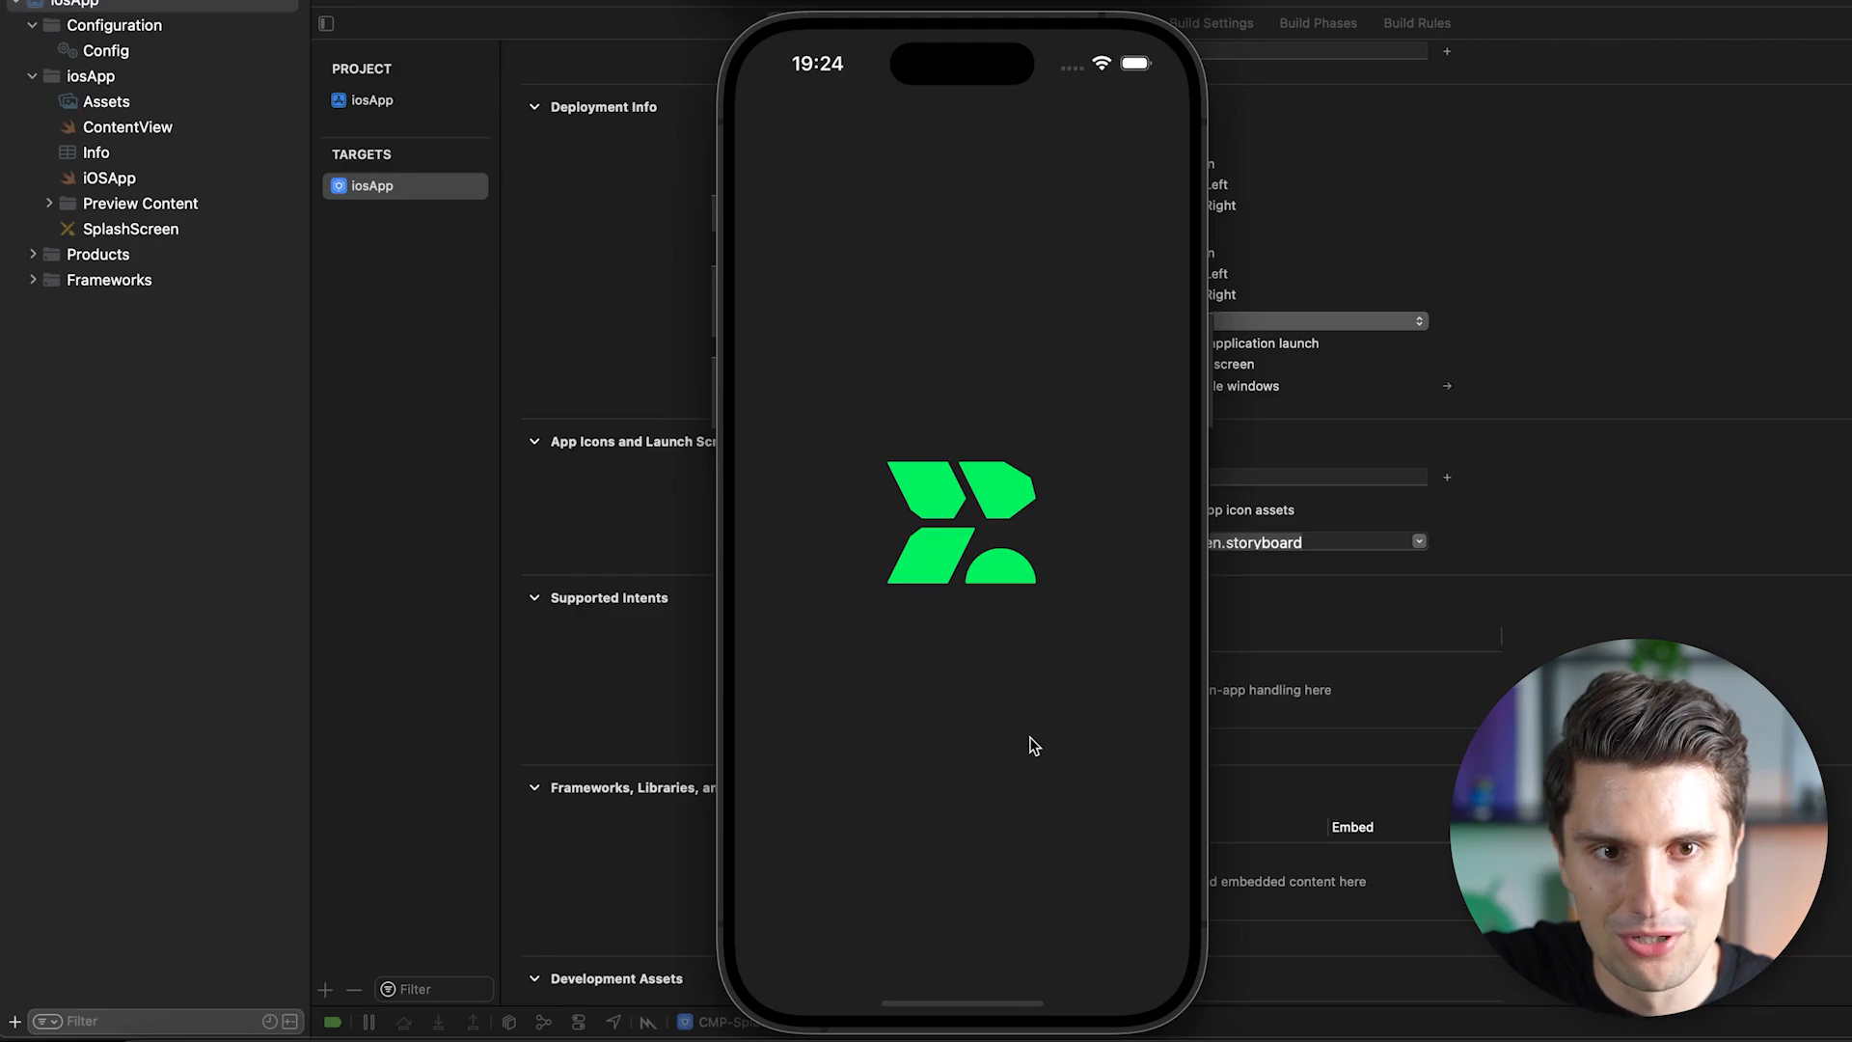
mouse_move(1009, 761)
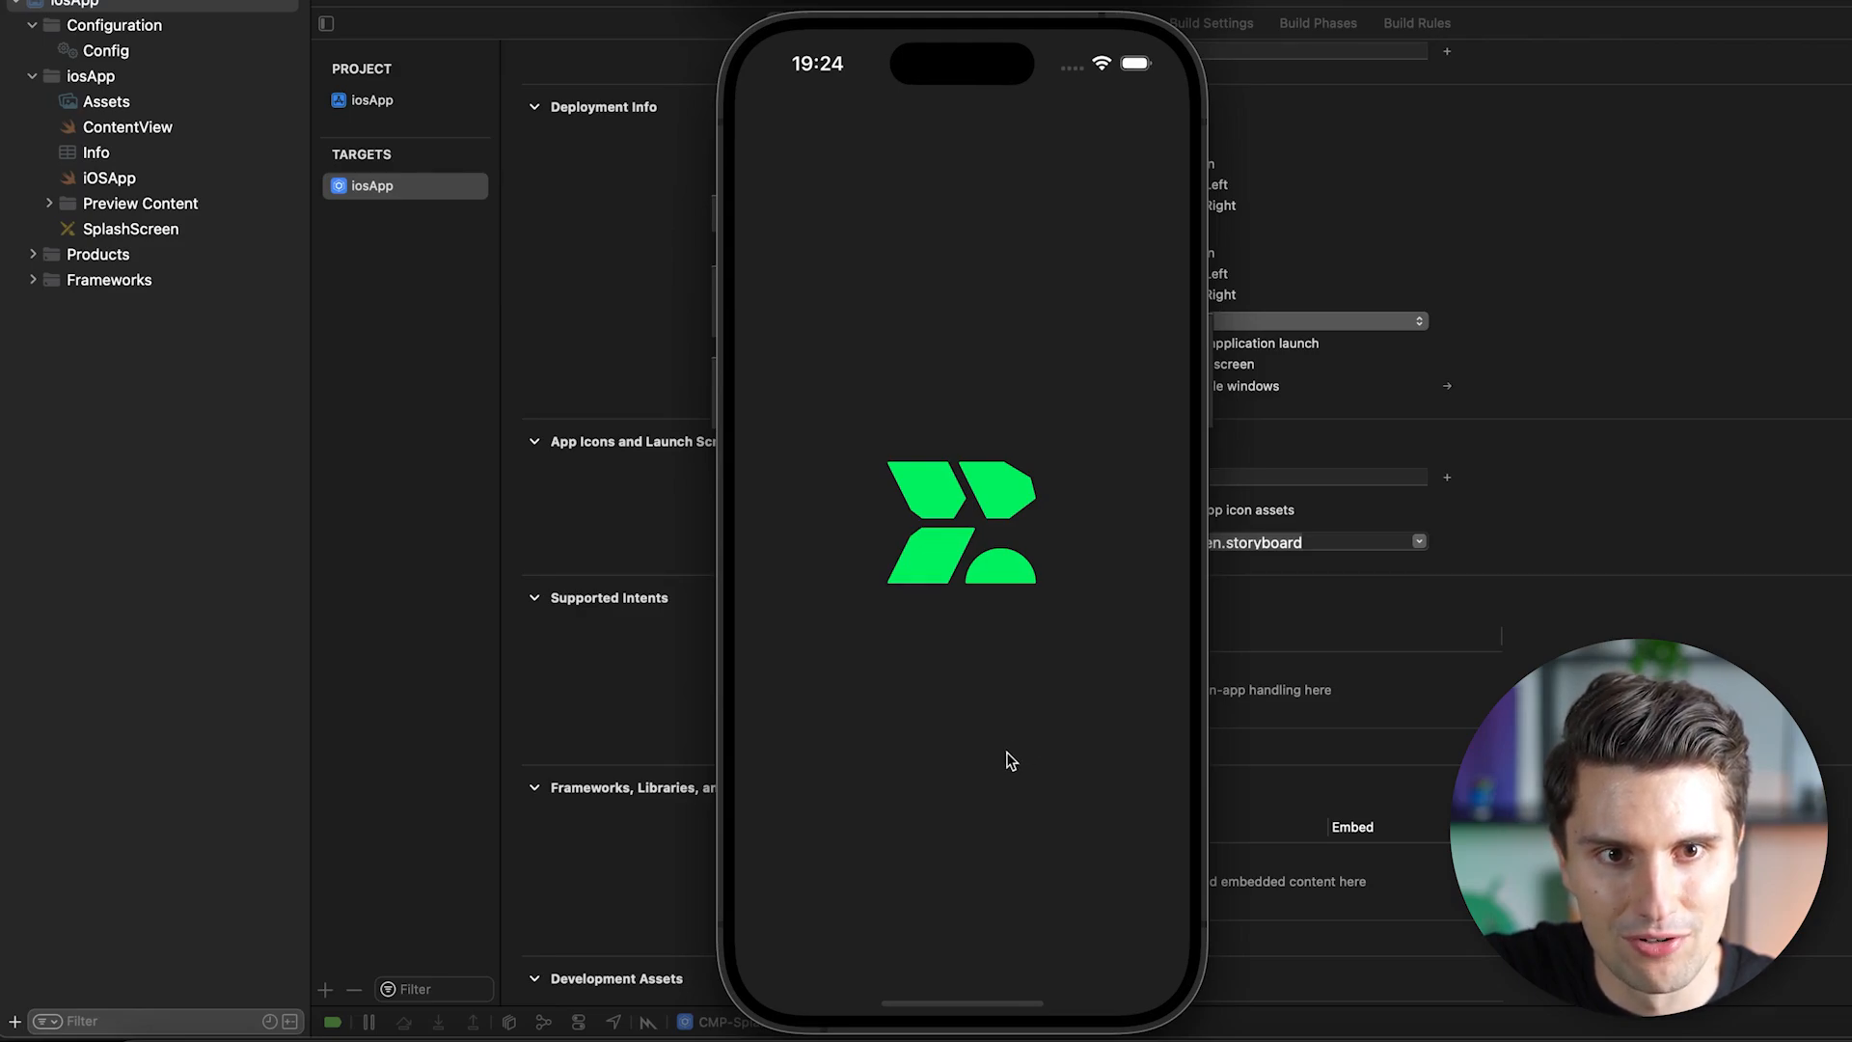